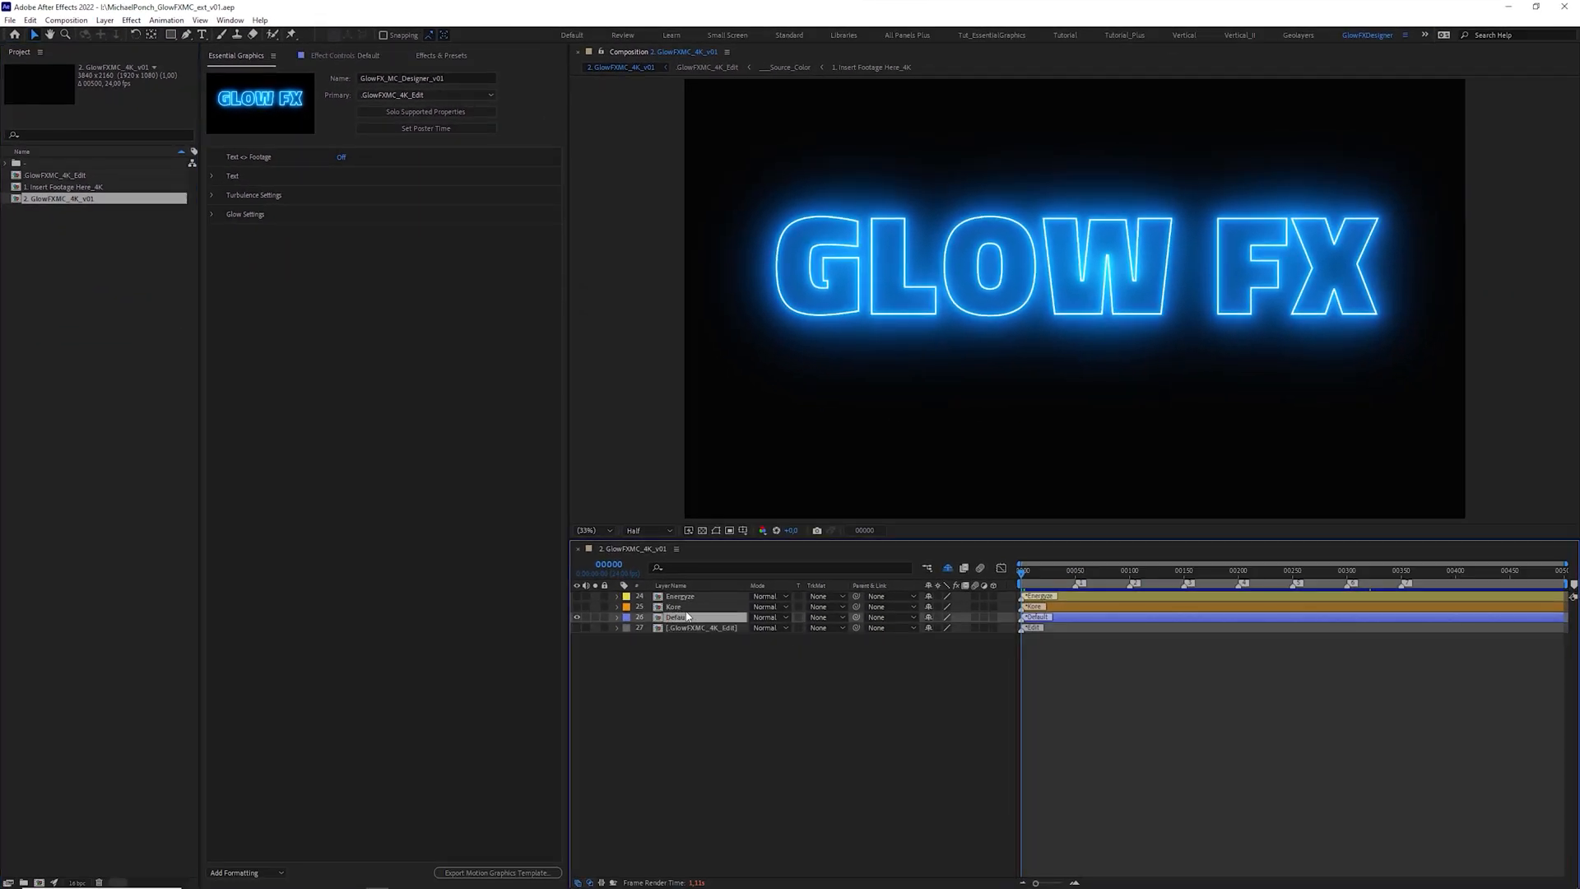
- Toggle preset layer visibility so the green Matrice glow preset shows in the preview
click(682, 596)
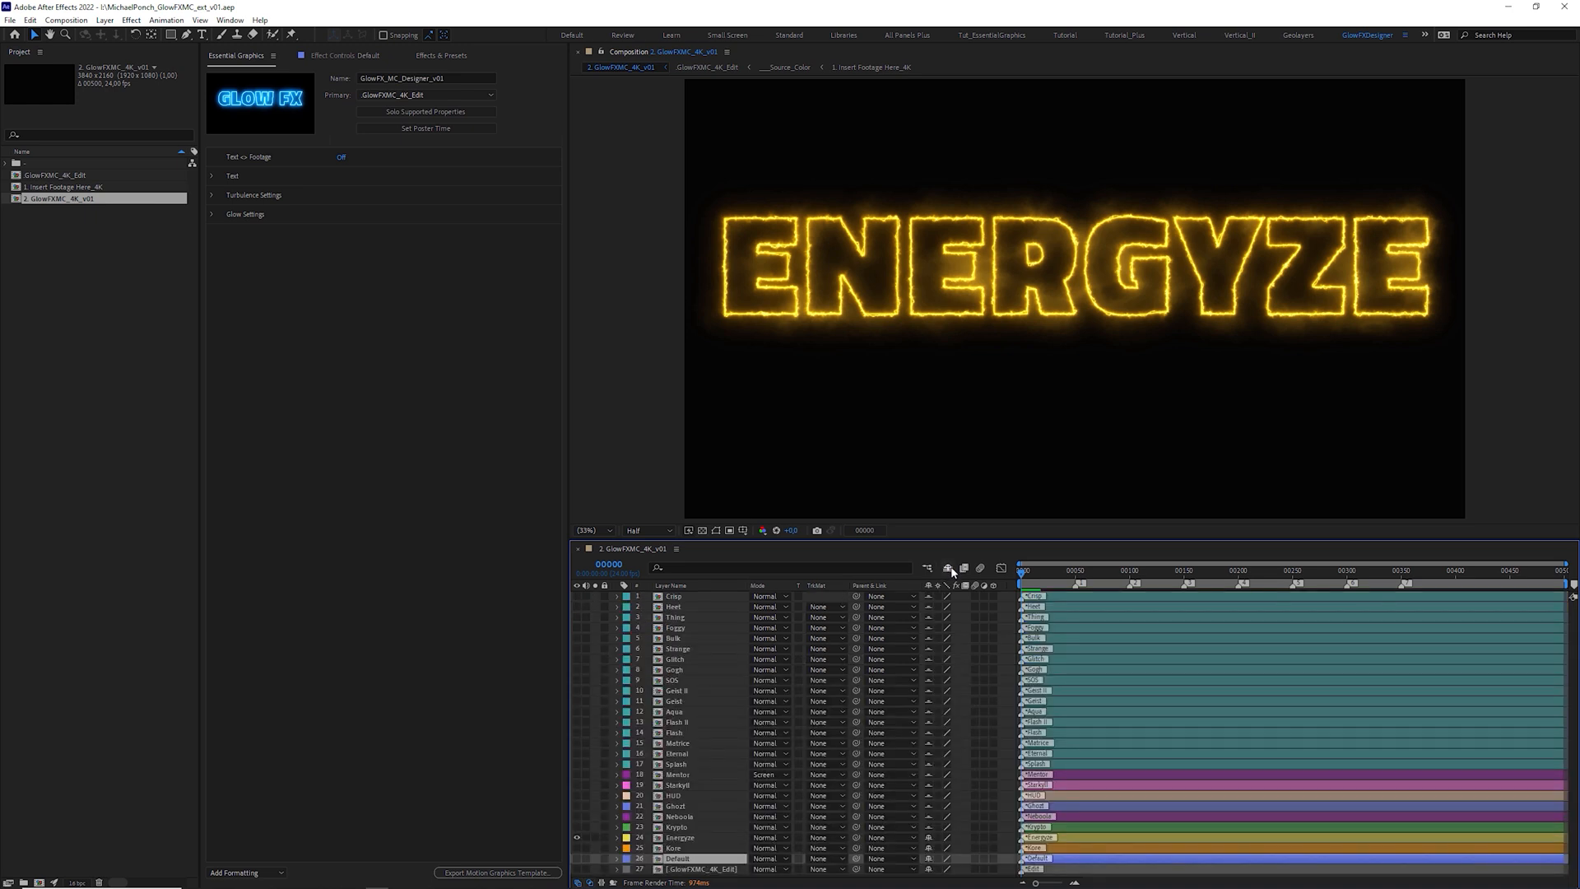
mouse_move(578, 858)
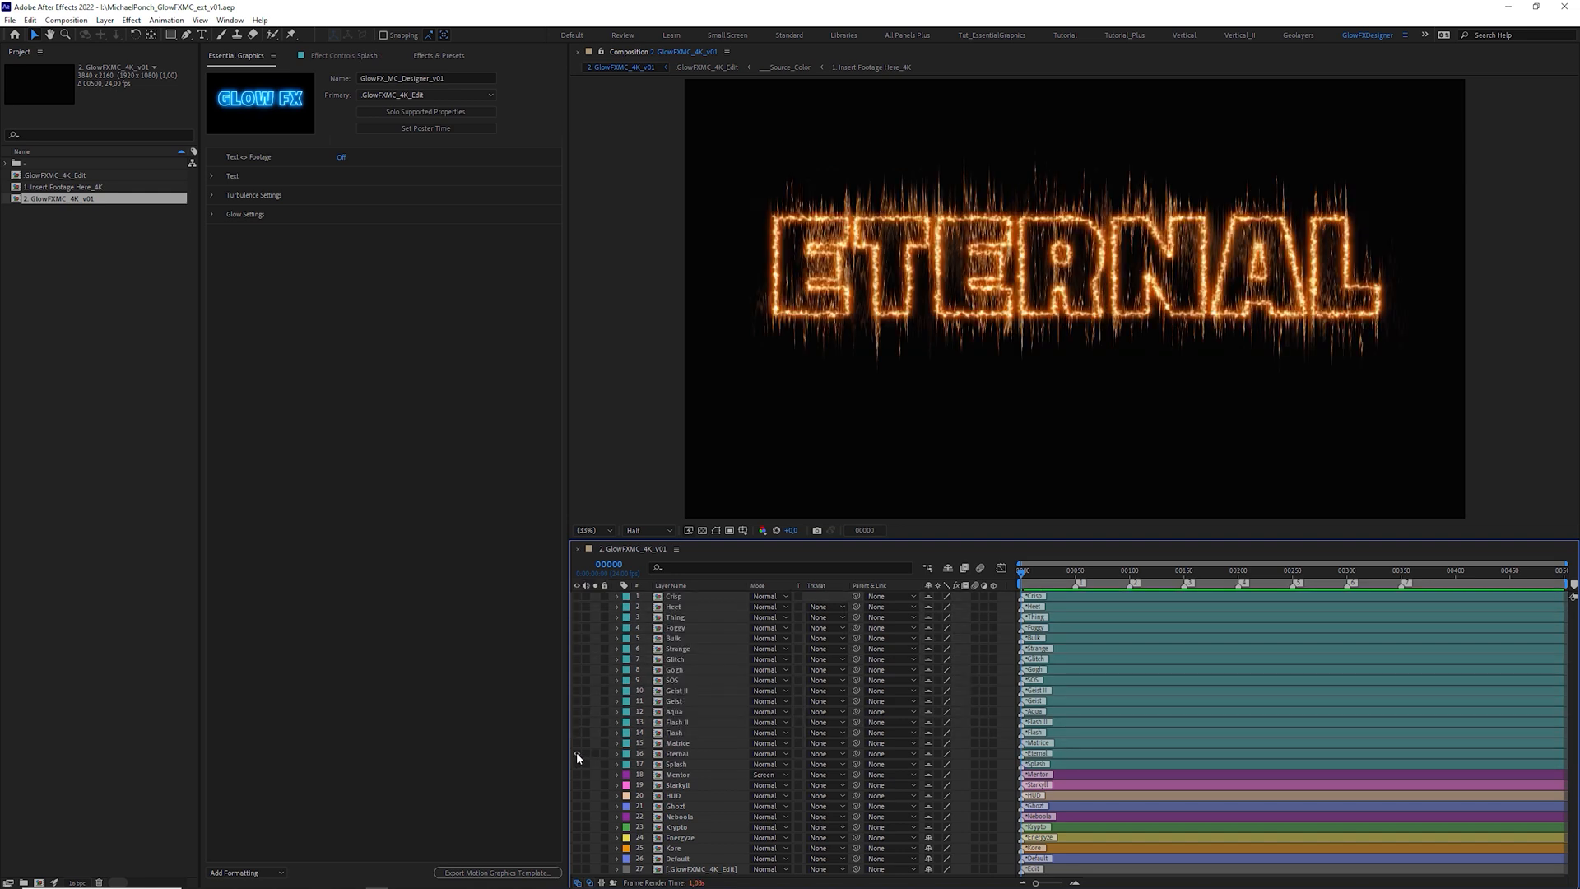
click(576, 753)
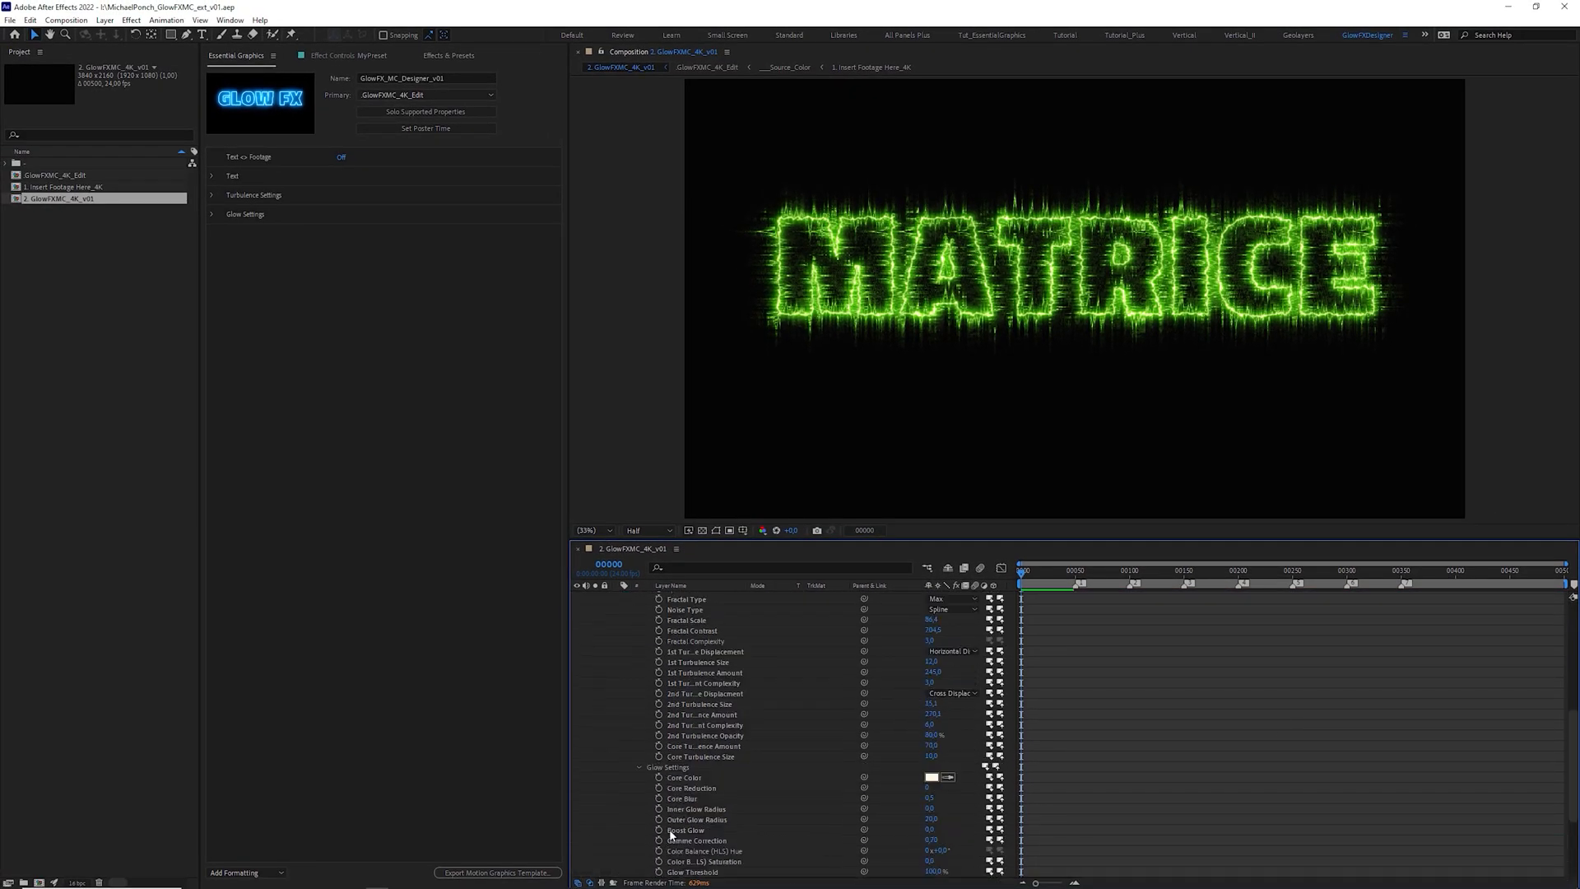
- Change the glow text to GLOW FX in blue with the second displacement set to Turbulent
scroll(up, 3)
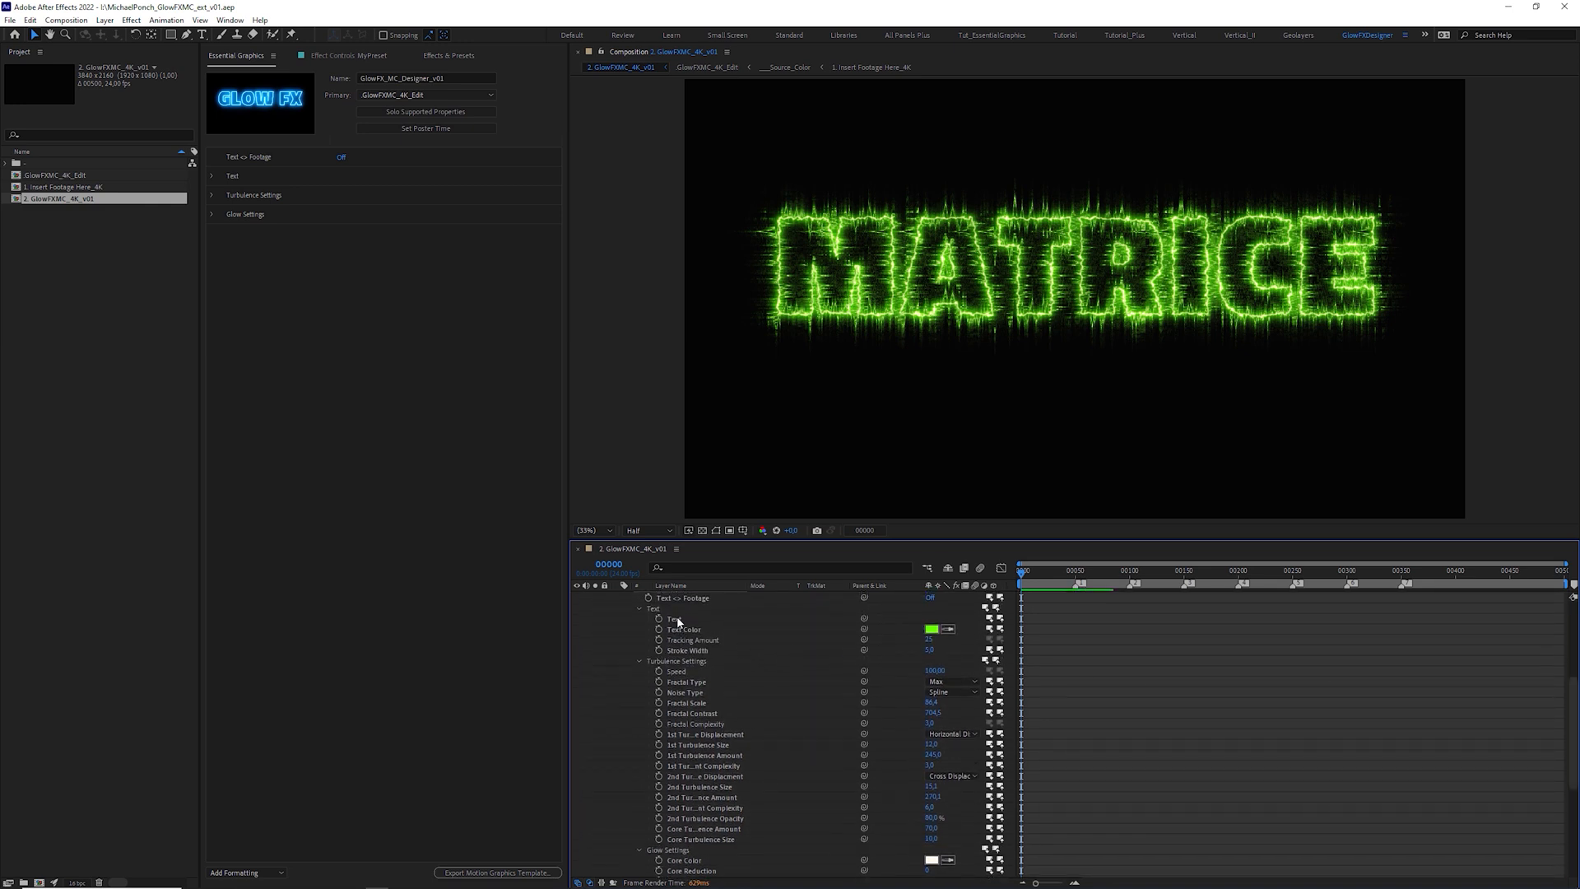
right_click(677, 619)
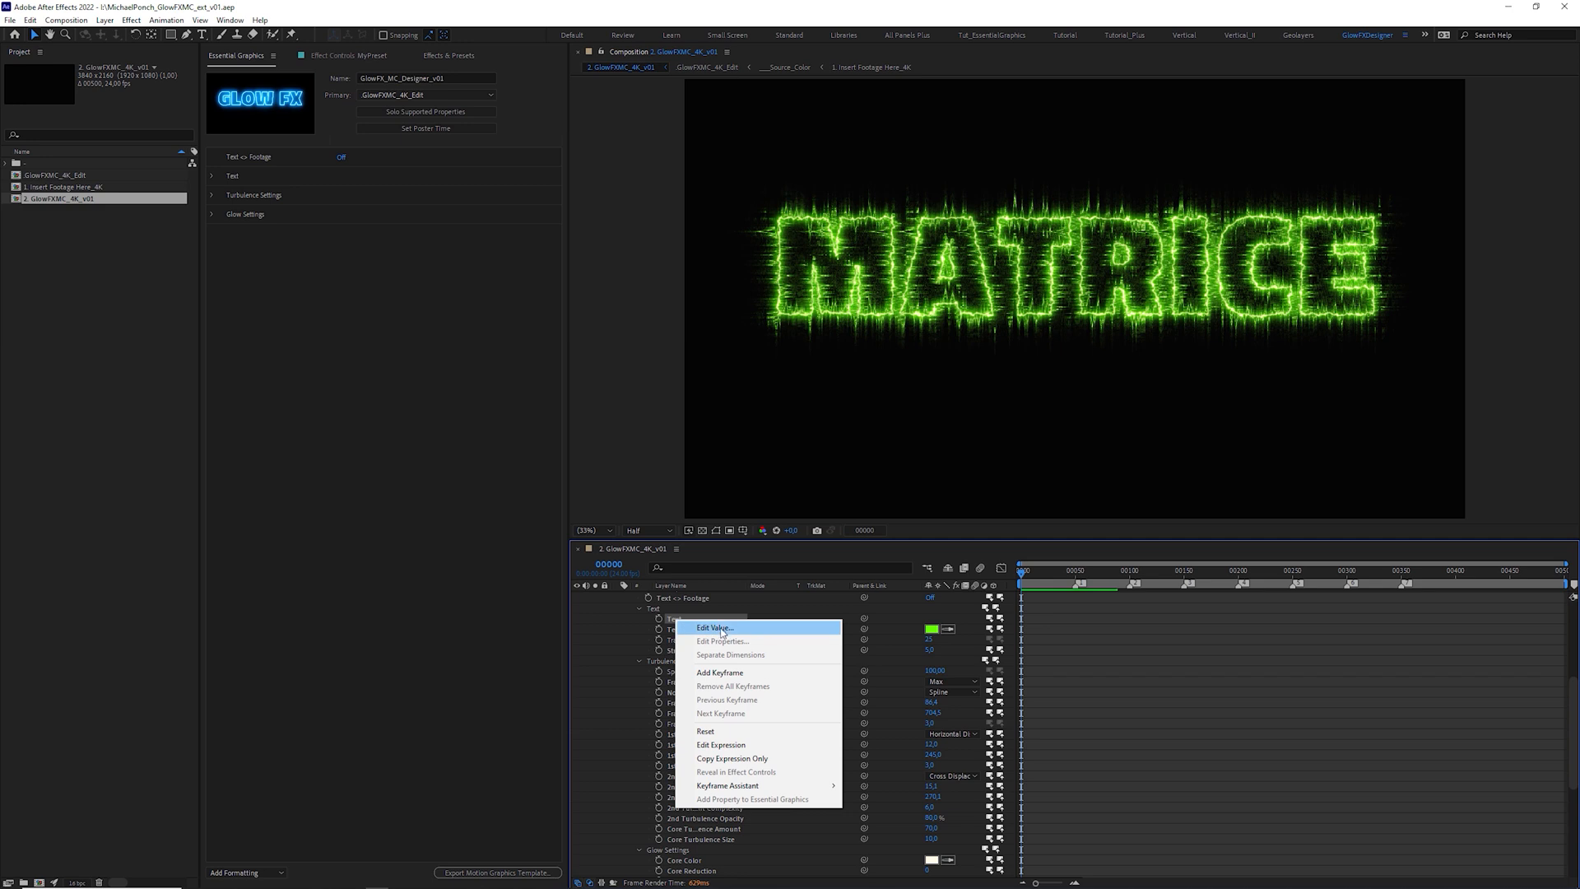
click(712, 627)
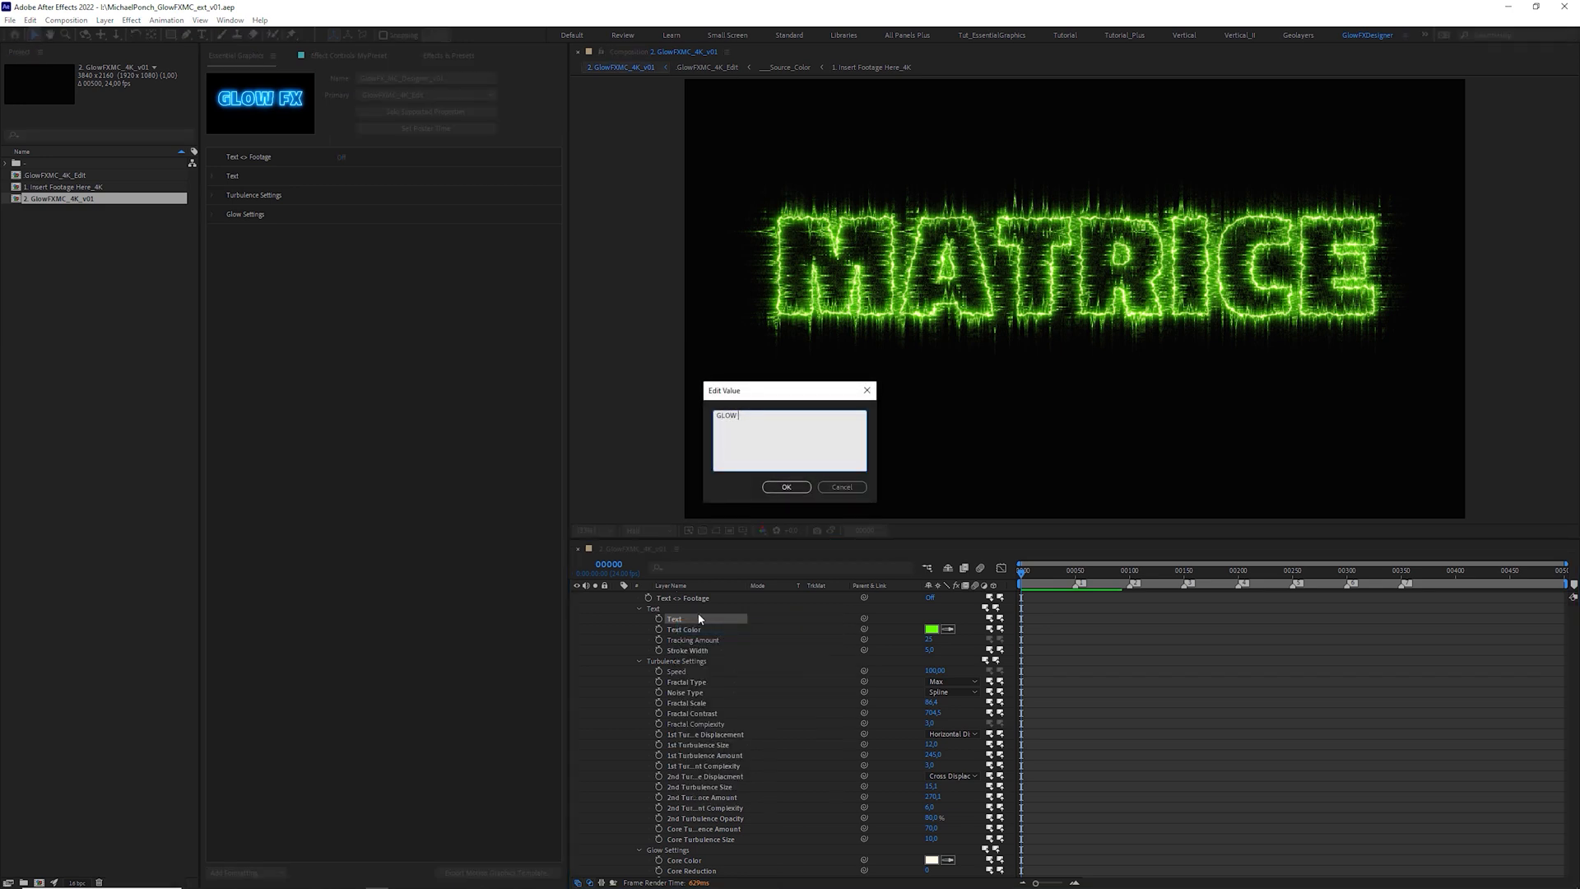
click(786, 486)
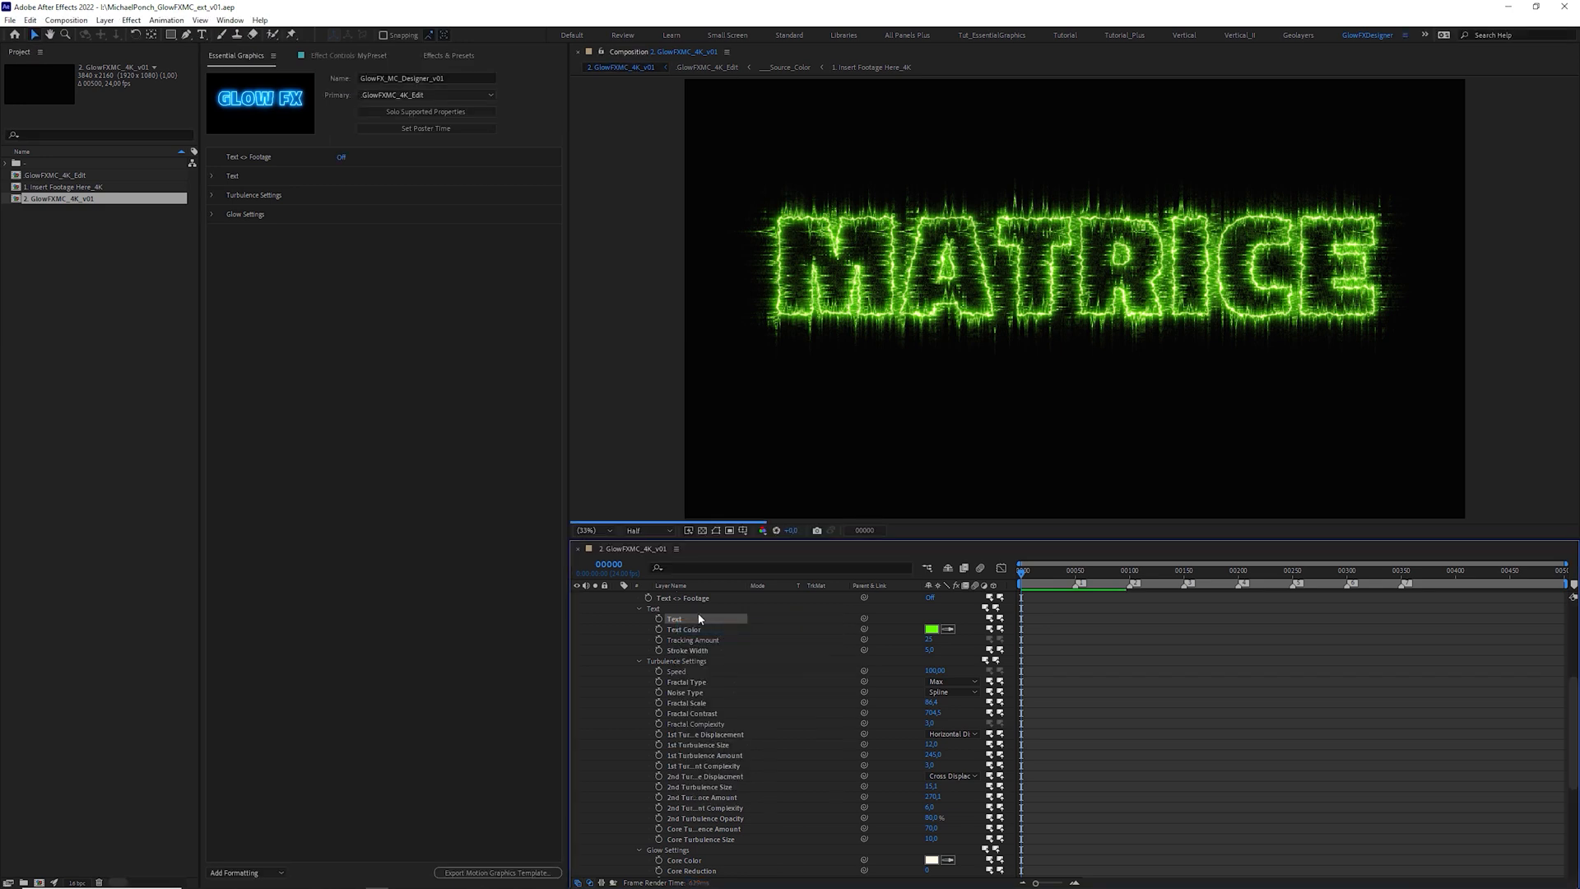
click(931, 629)
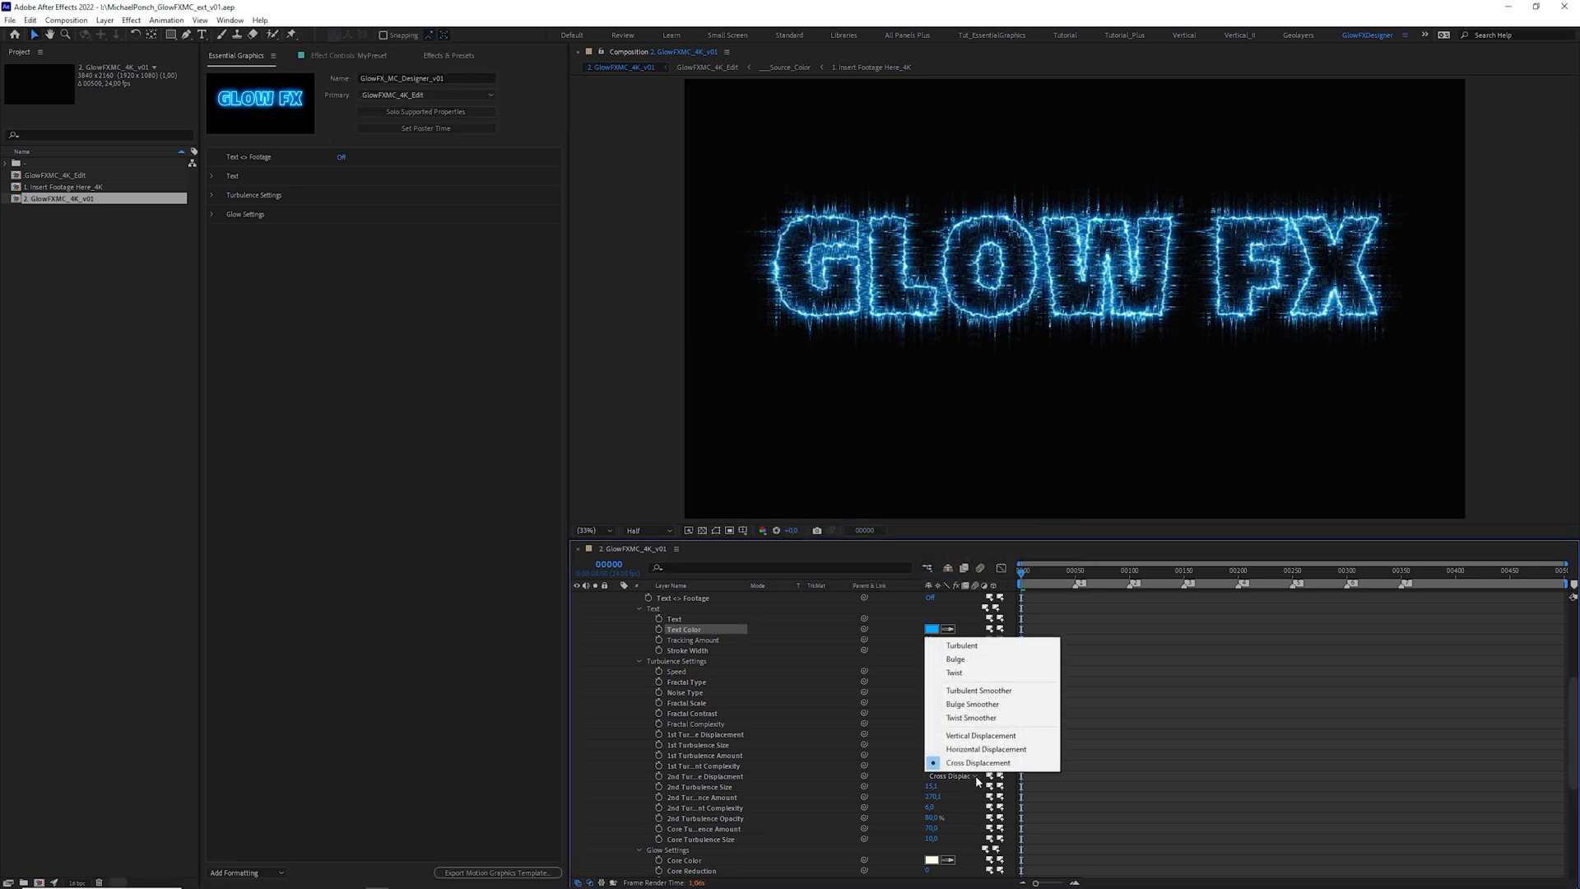
click(985, 749)
text(MyCom)
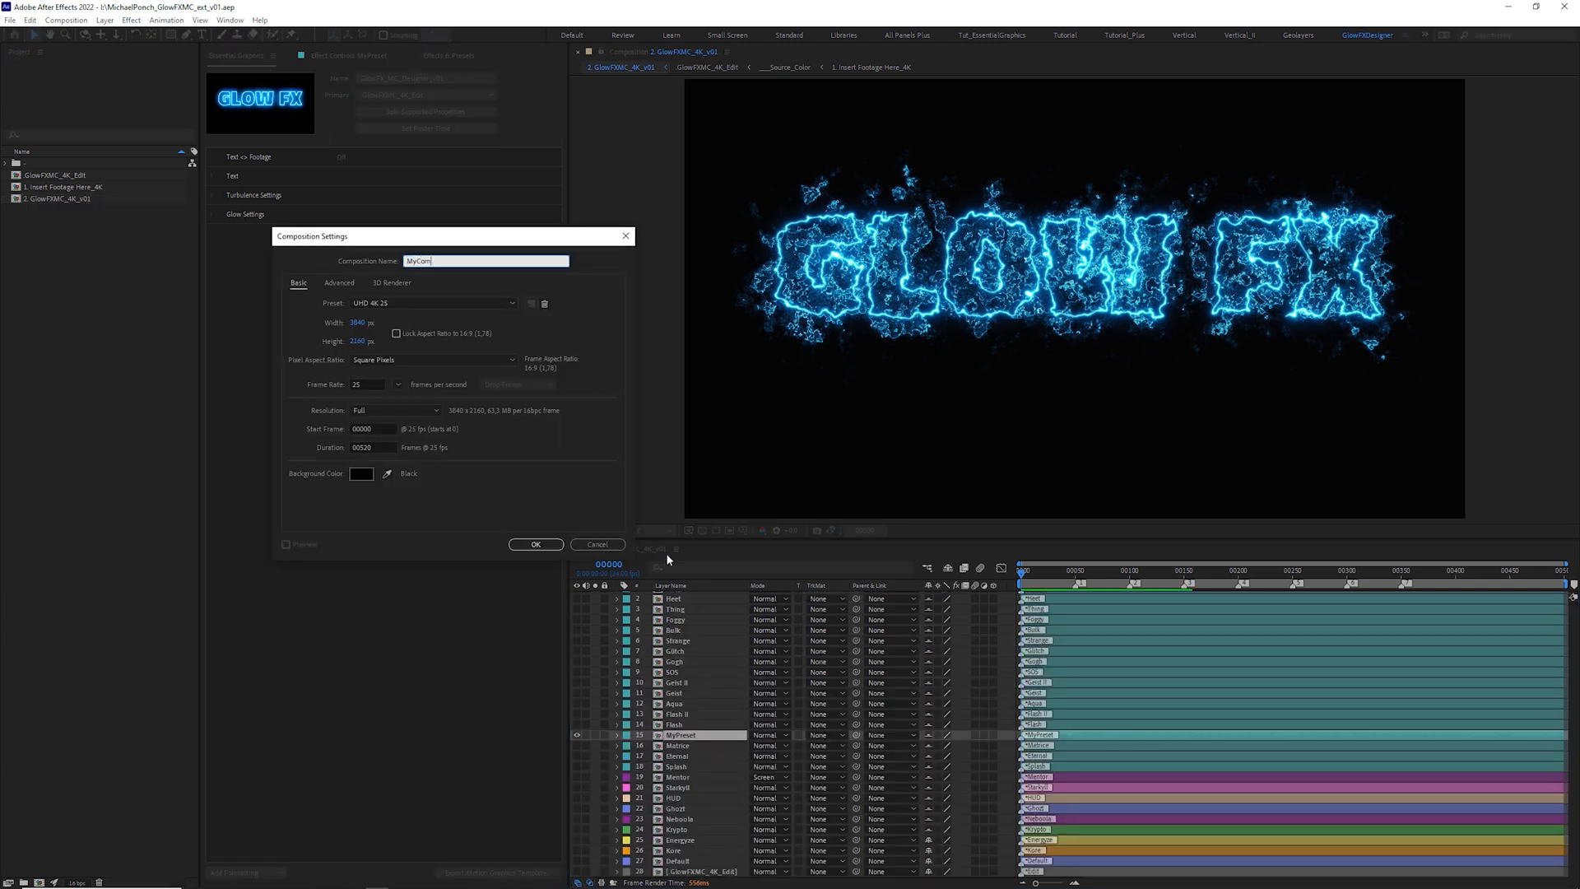
- Create the MyComp composition and recolour the duplicated GLOW FX text orange
click(536, 544)
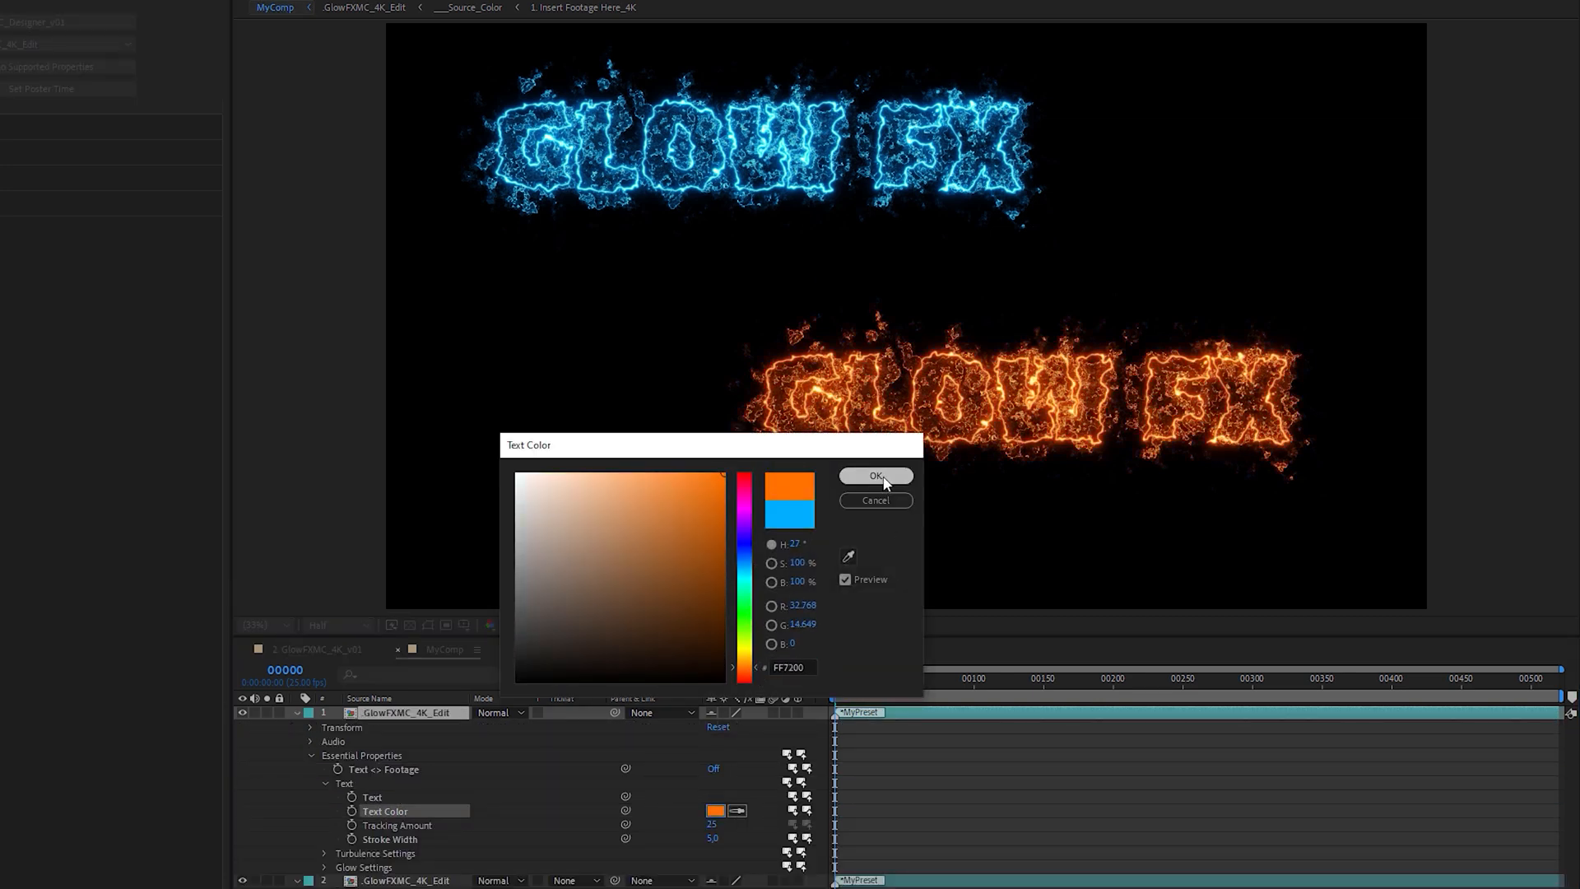
click(876, 476)
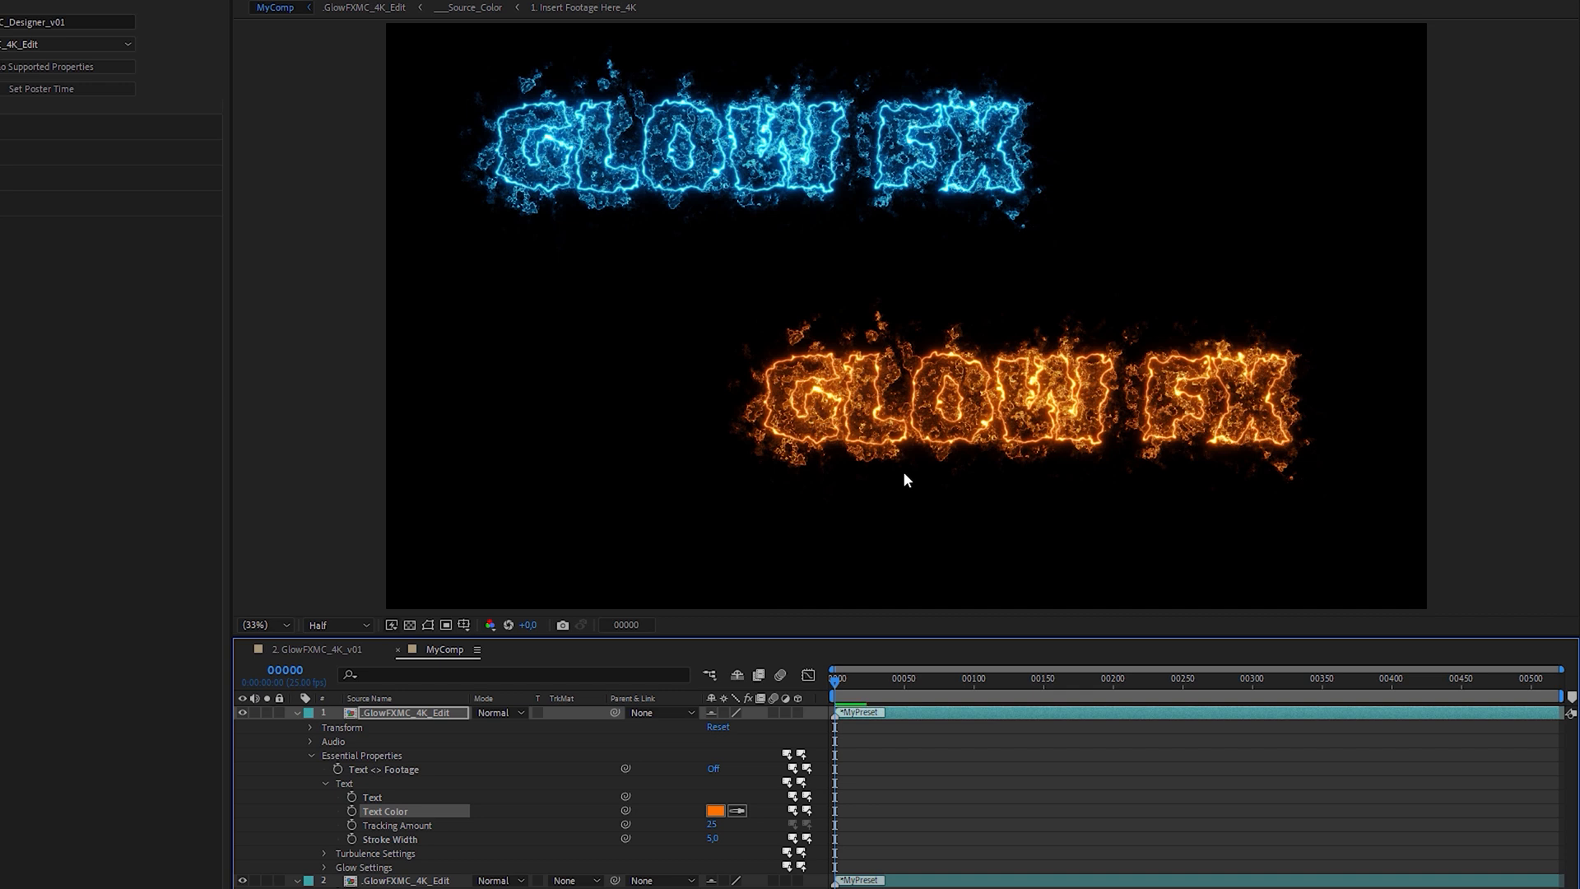
mouse_move(879, 484)
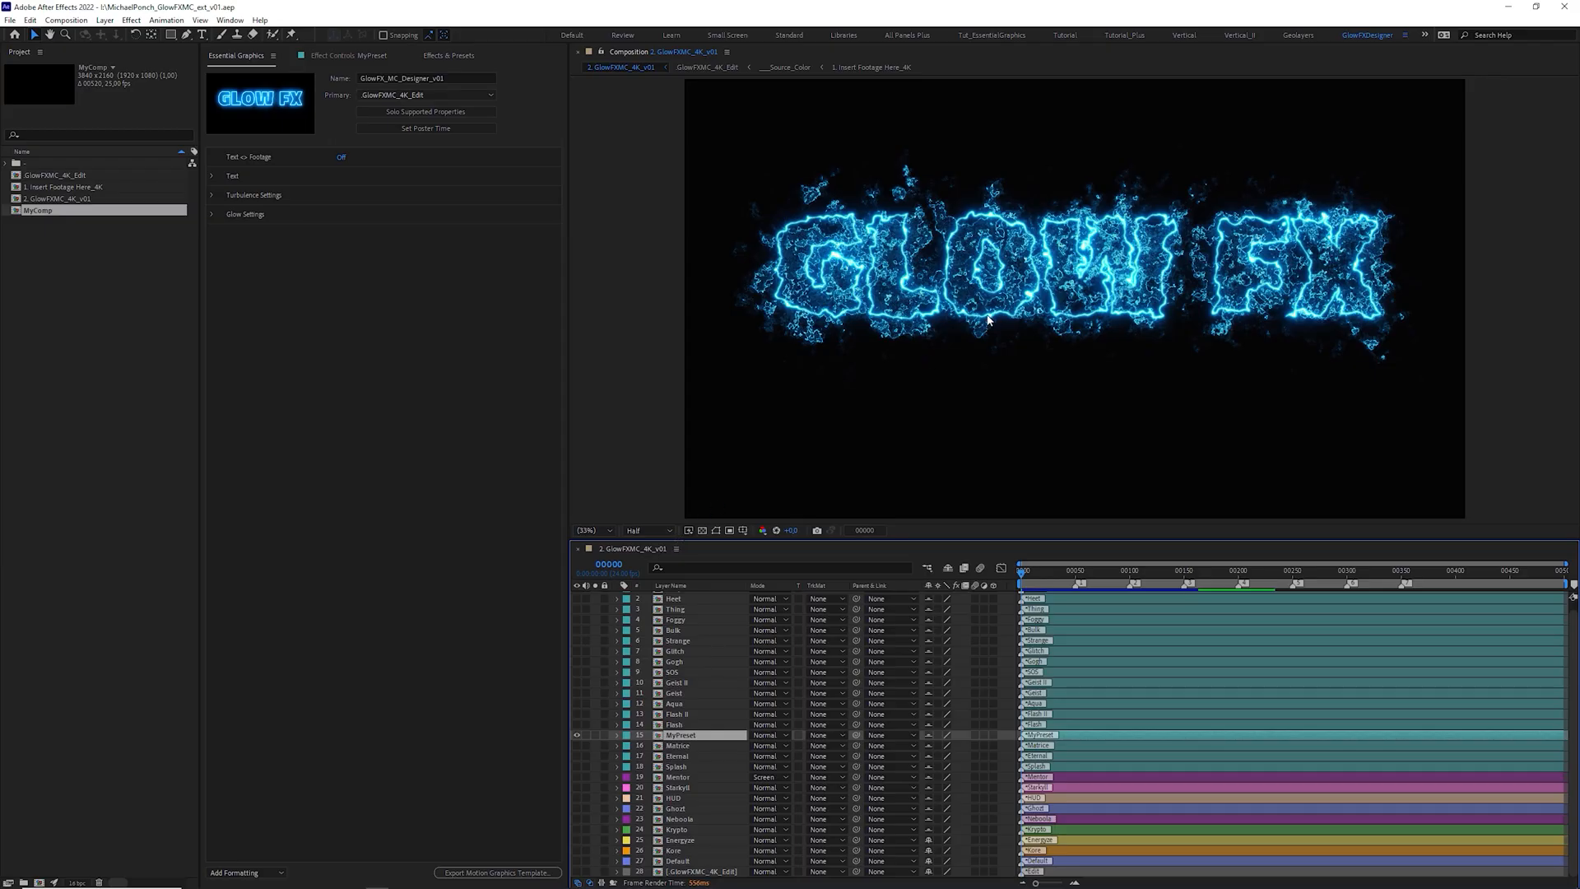
mouse_move(1333, 419)
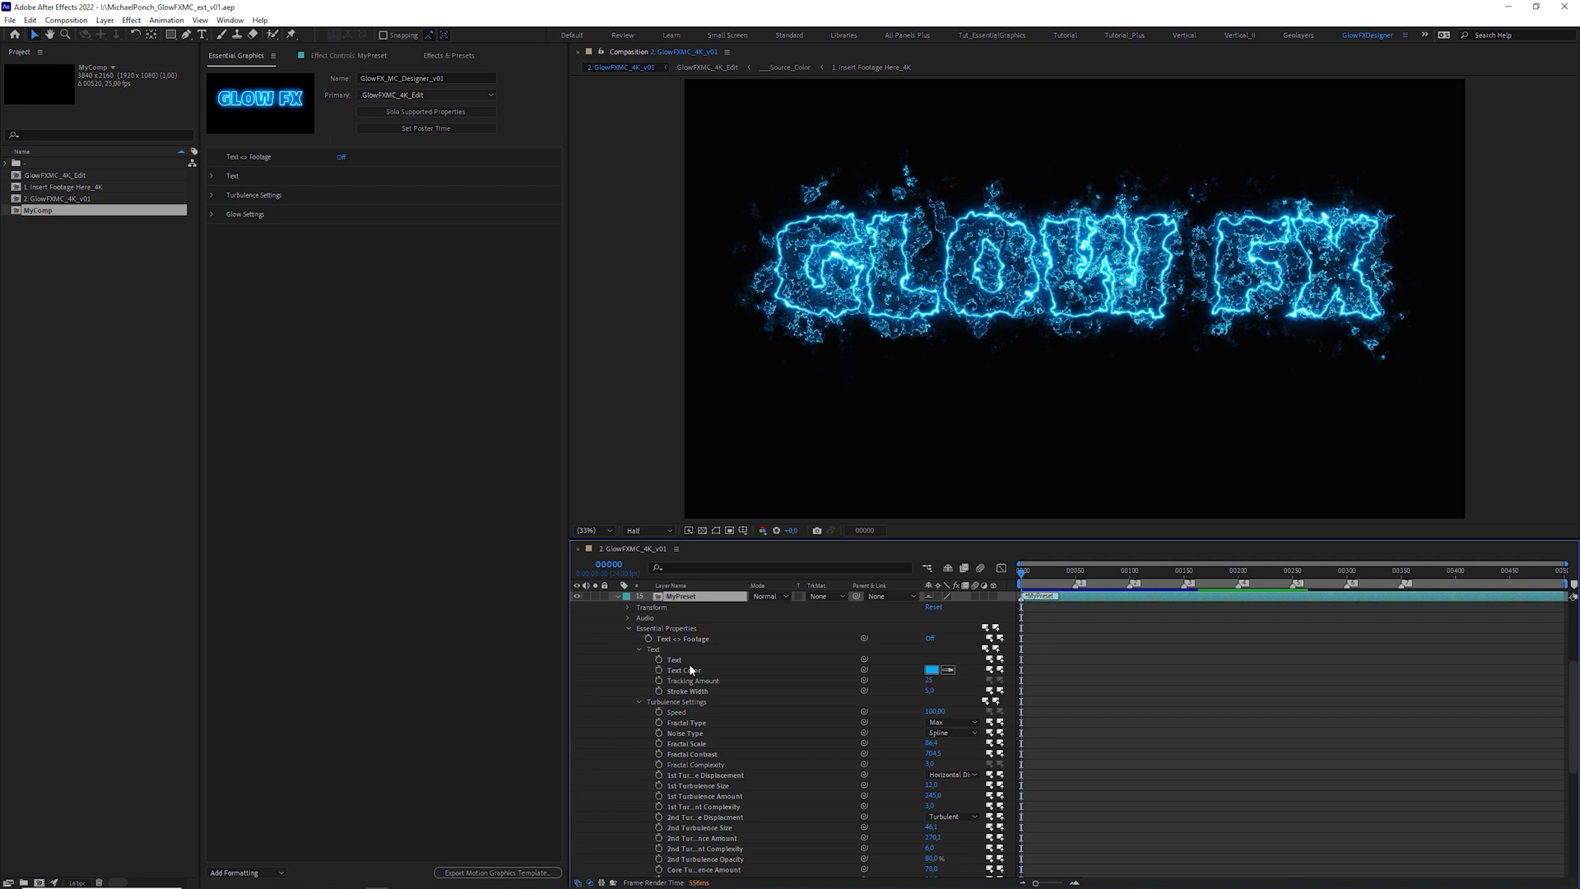
mouse_move(597, 829)
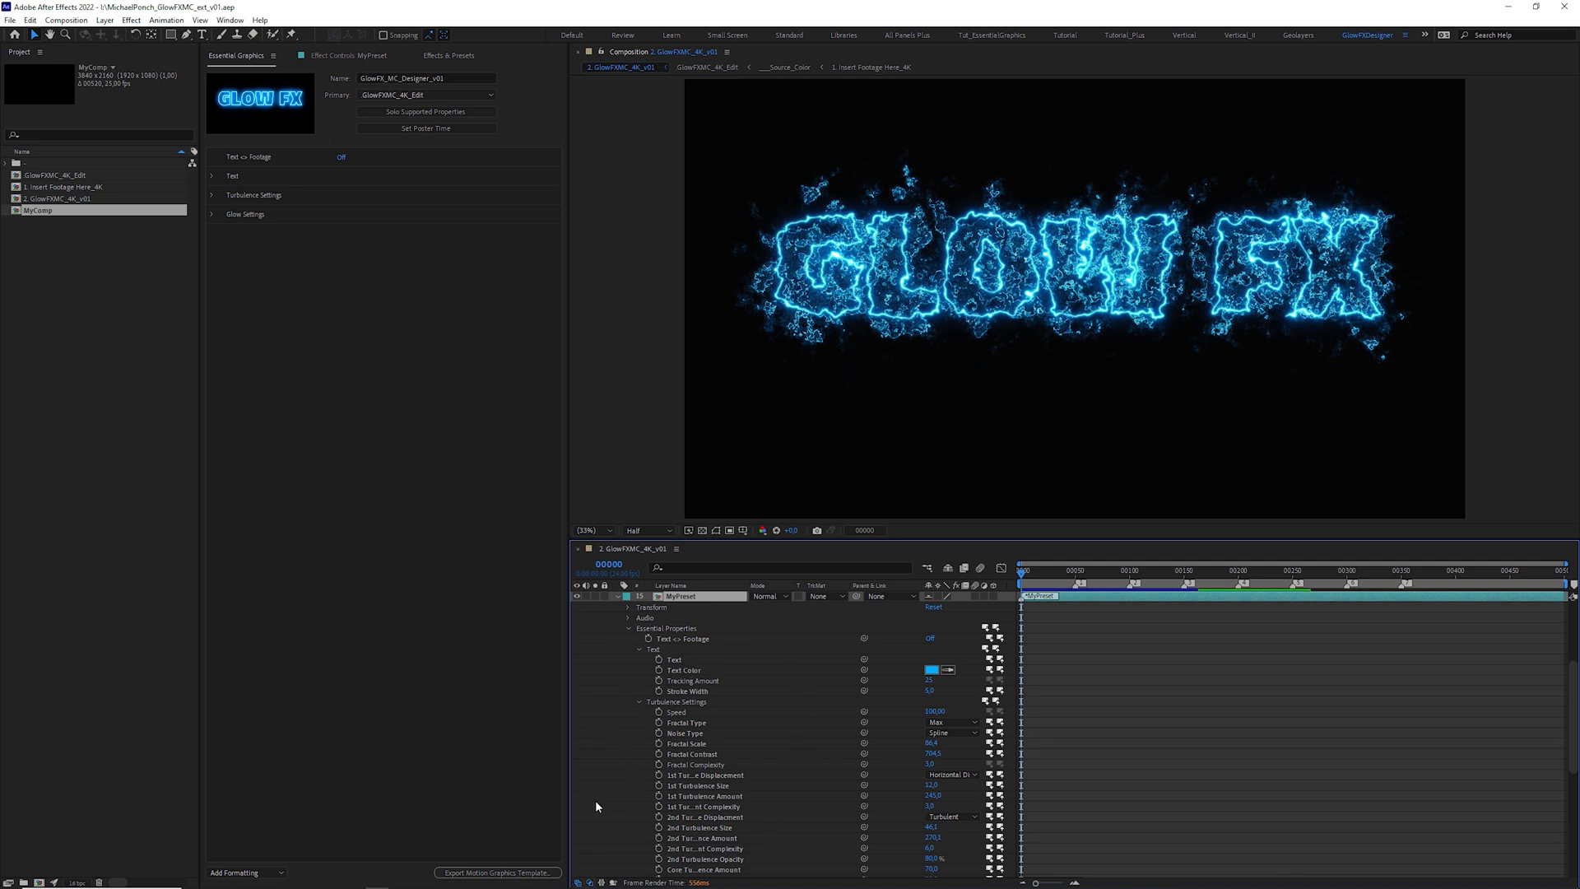
mouse_move(654, 721)
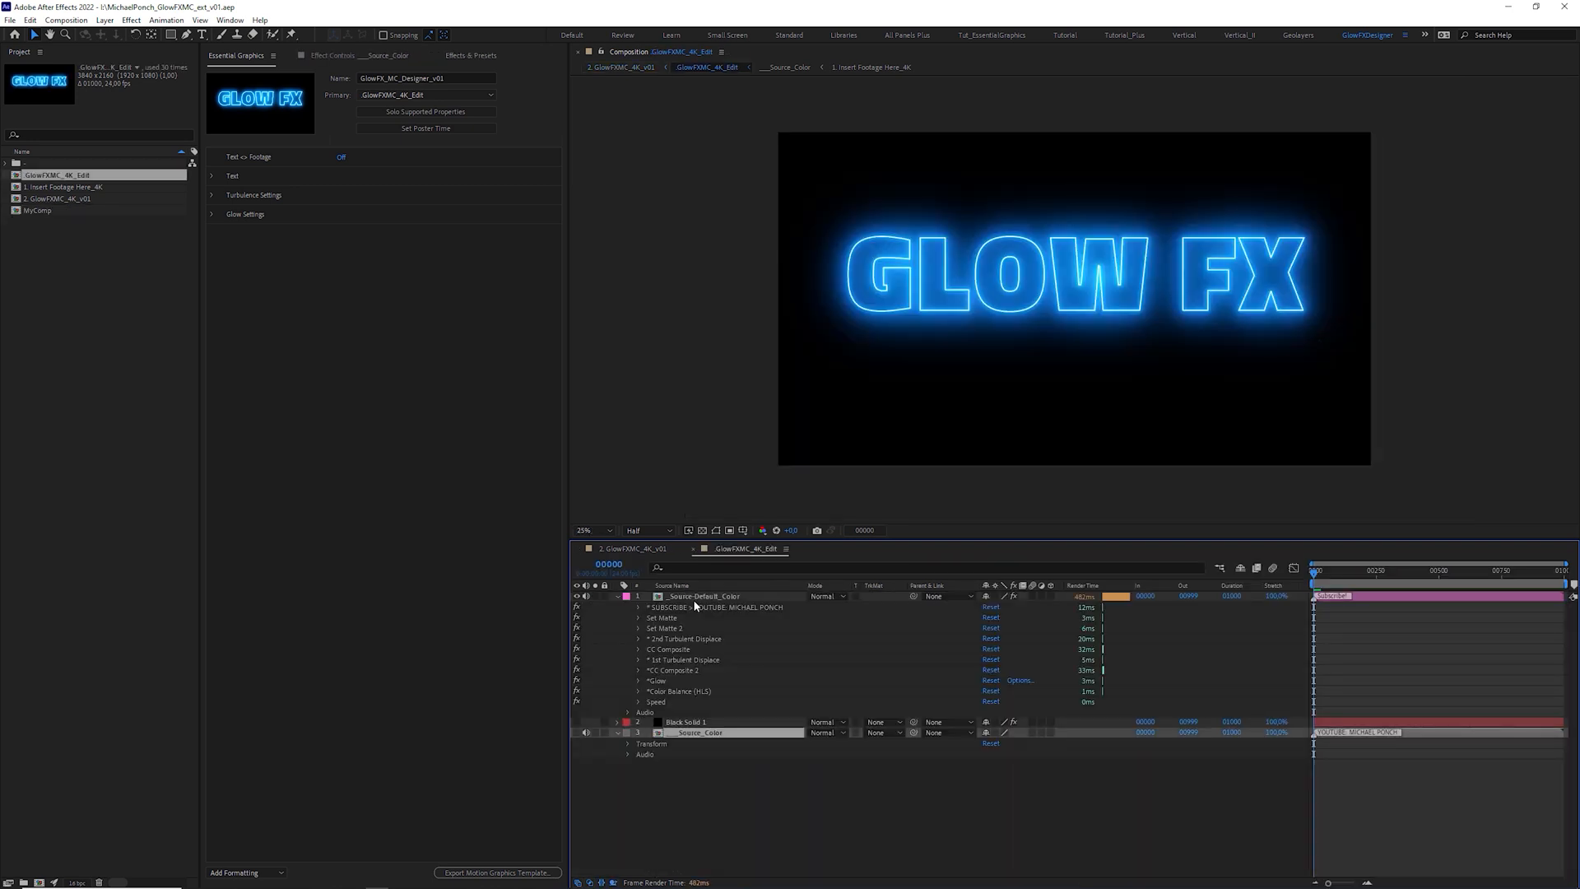
- Inspect the 2nd Turbulent Displace settings, then return to the GlowFXMC_4K_v01 composition
click(632, 638)
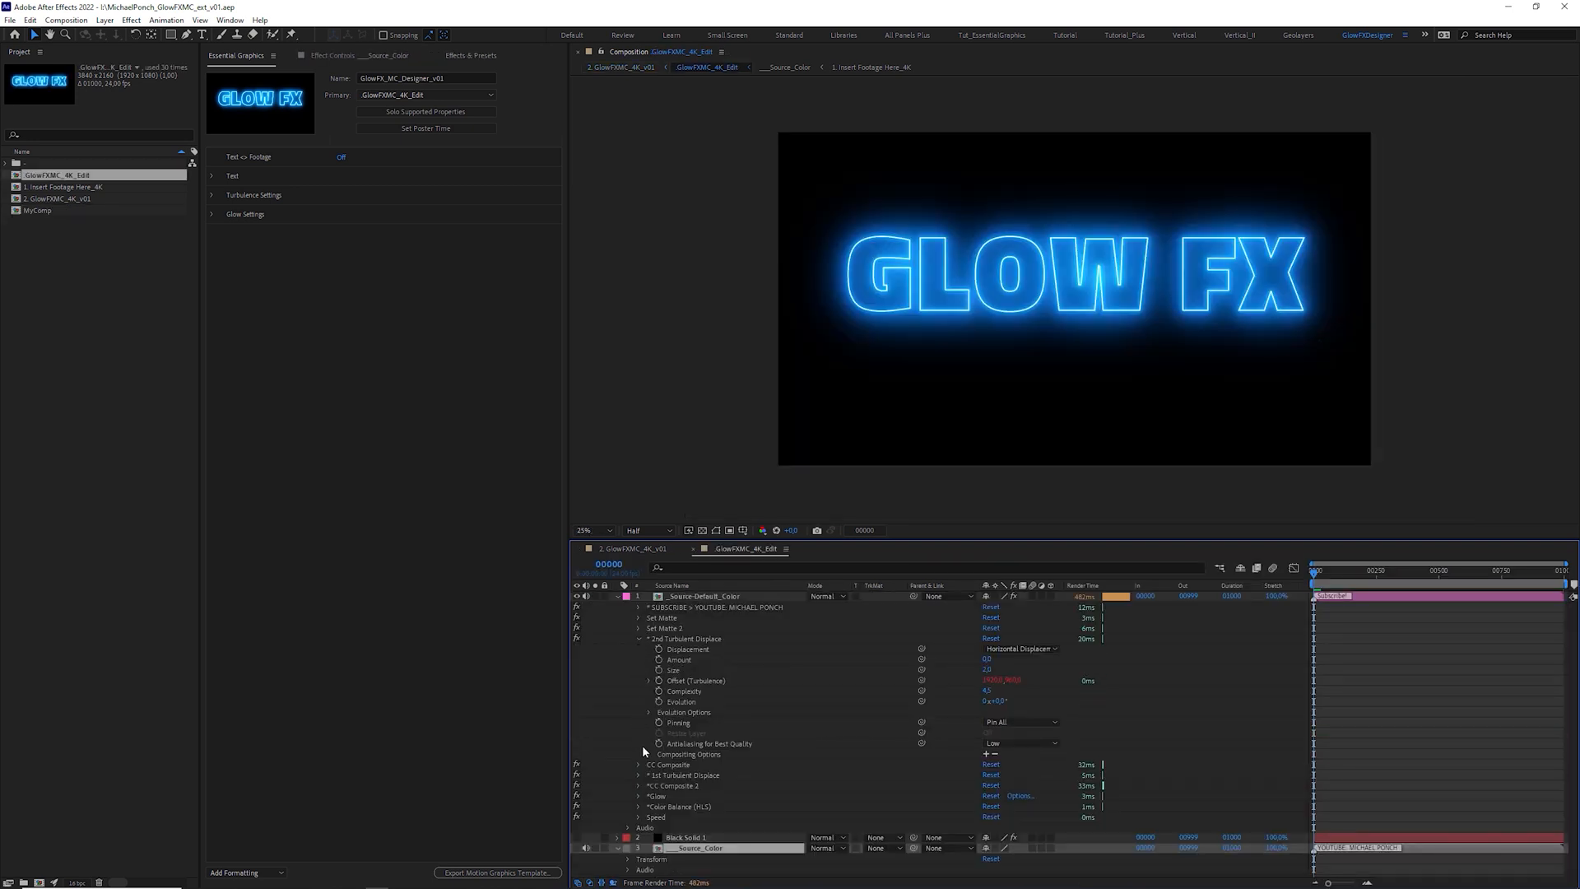
scroll(down, 3)
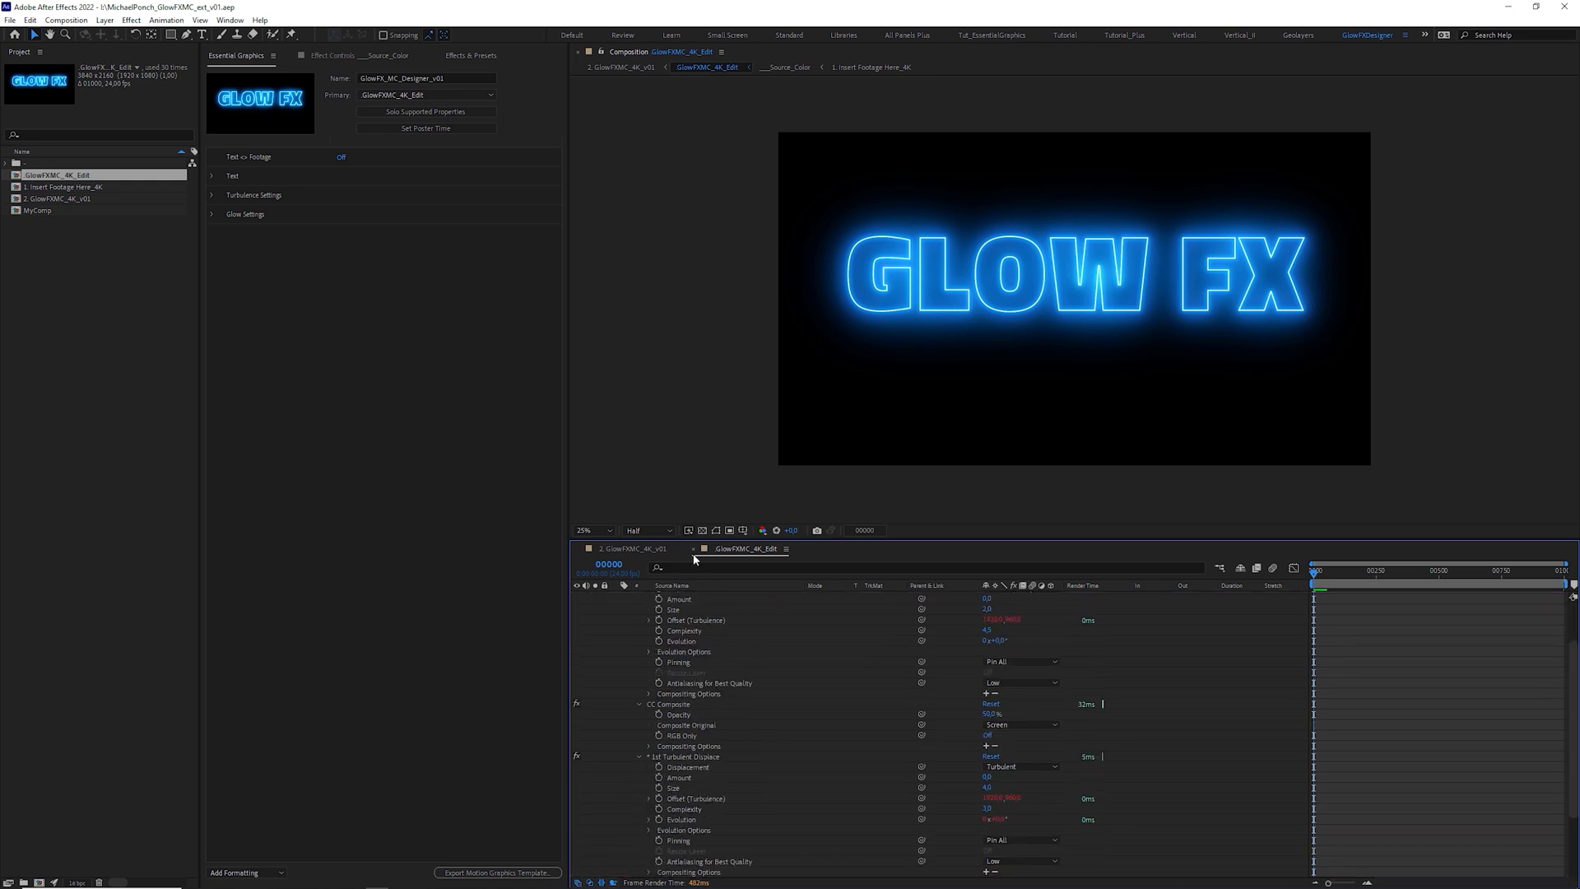
click(617, 68)
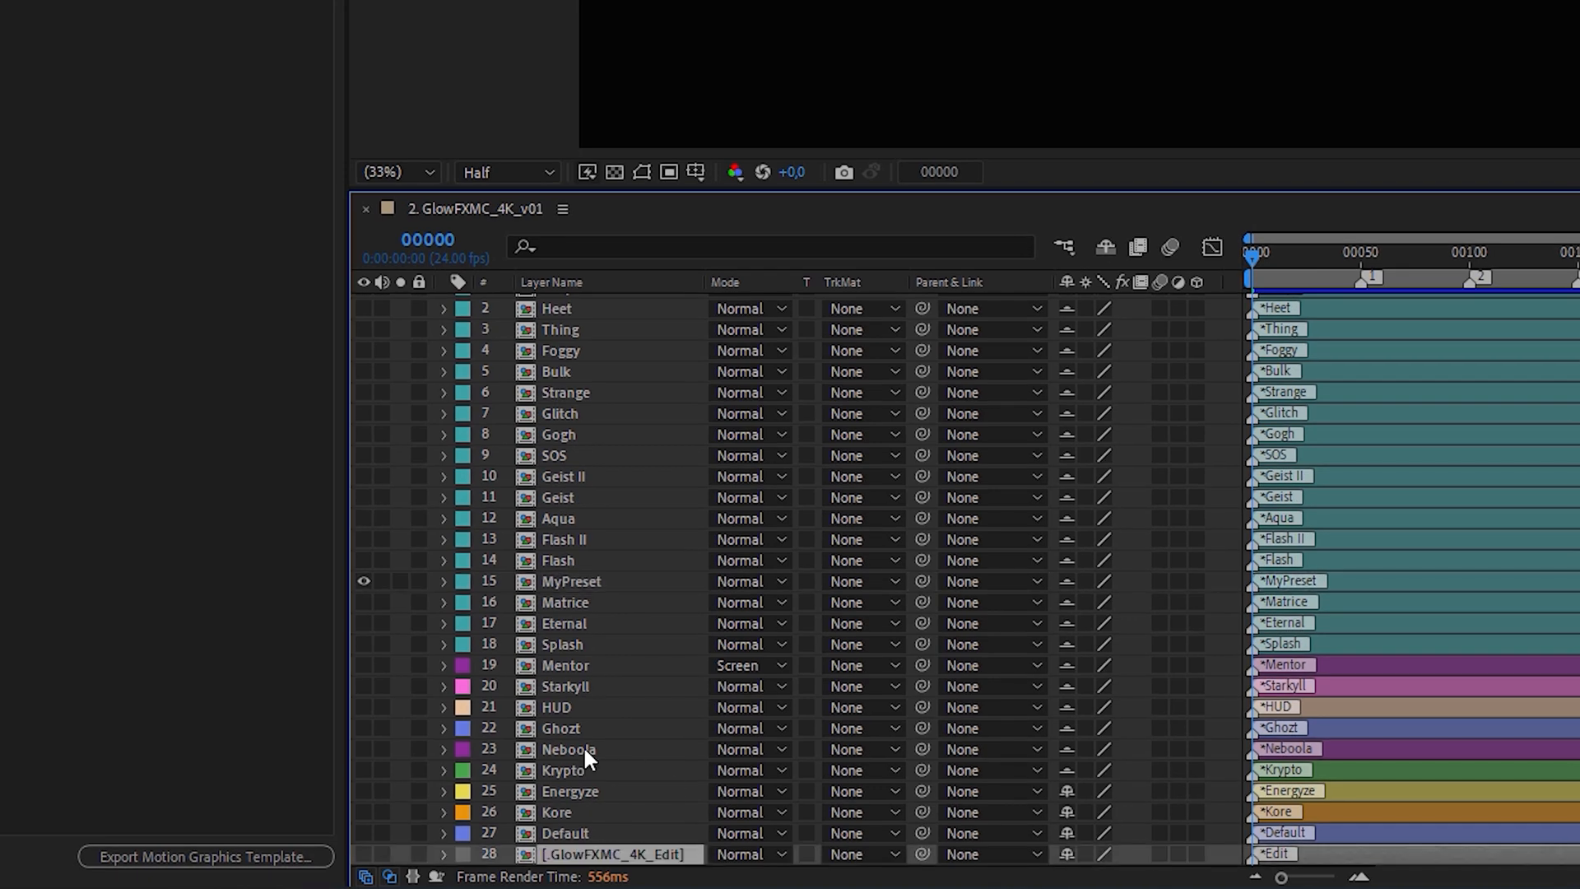
mouse_move(552, 774)
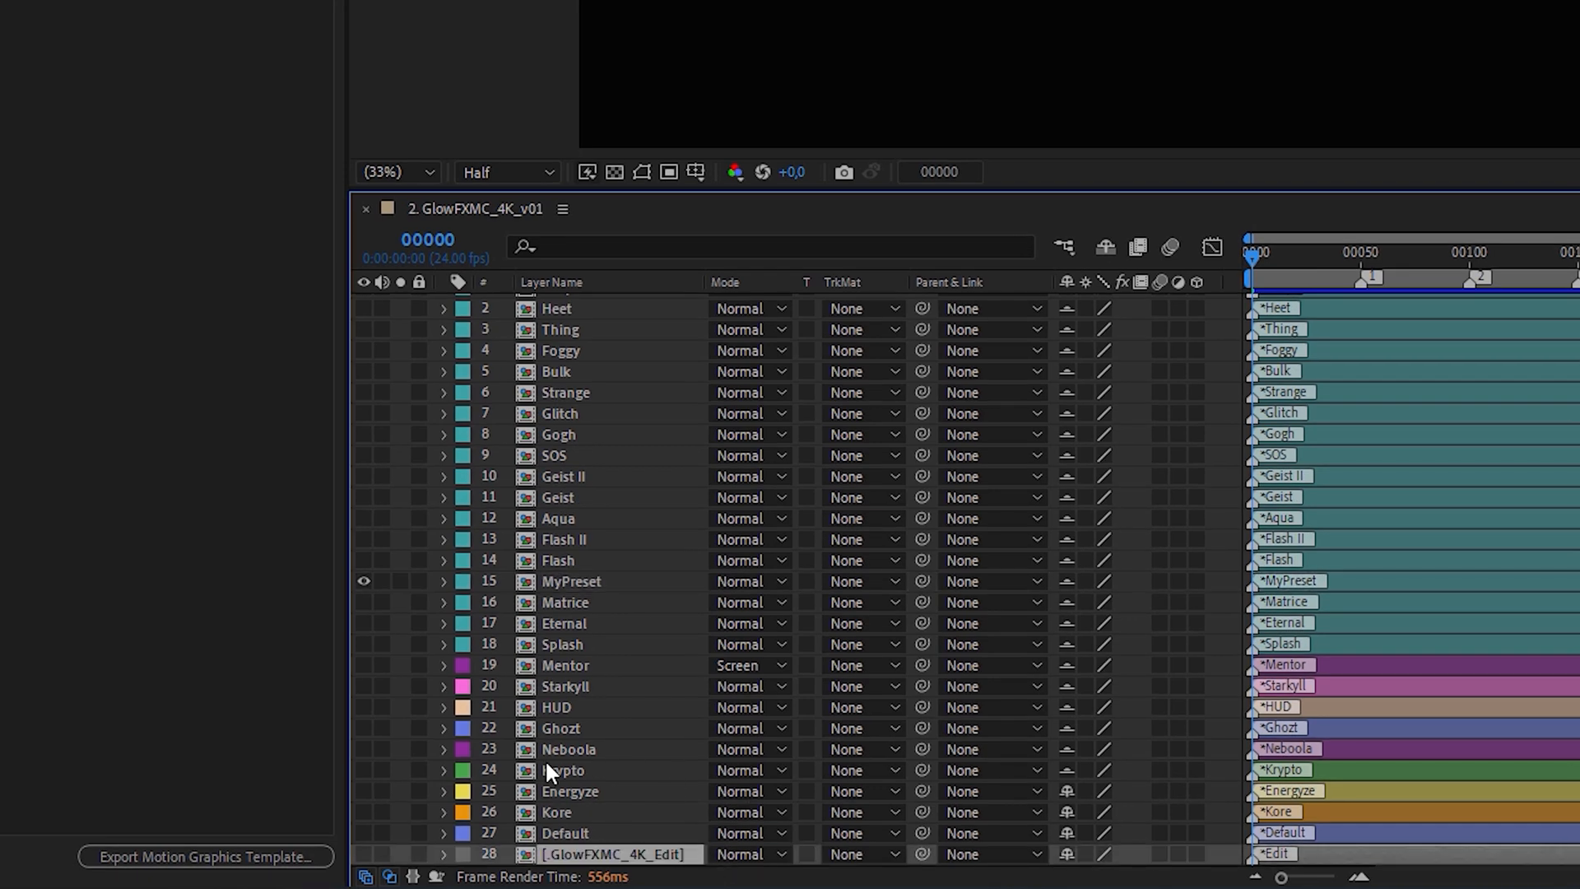
mouse_move(715, 865)
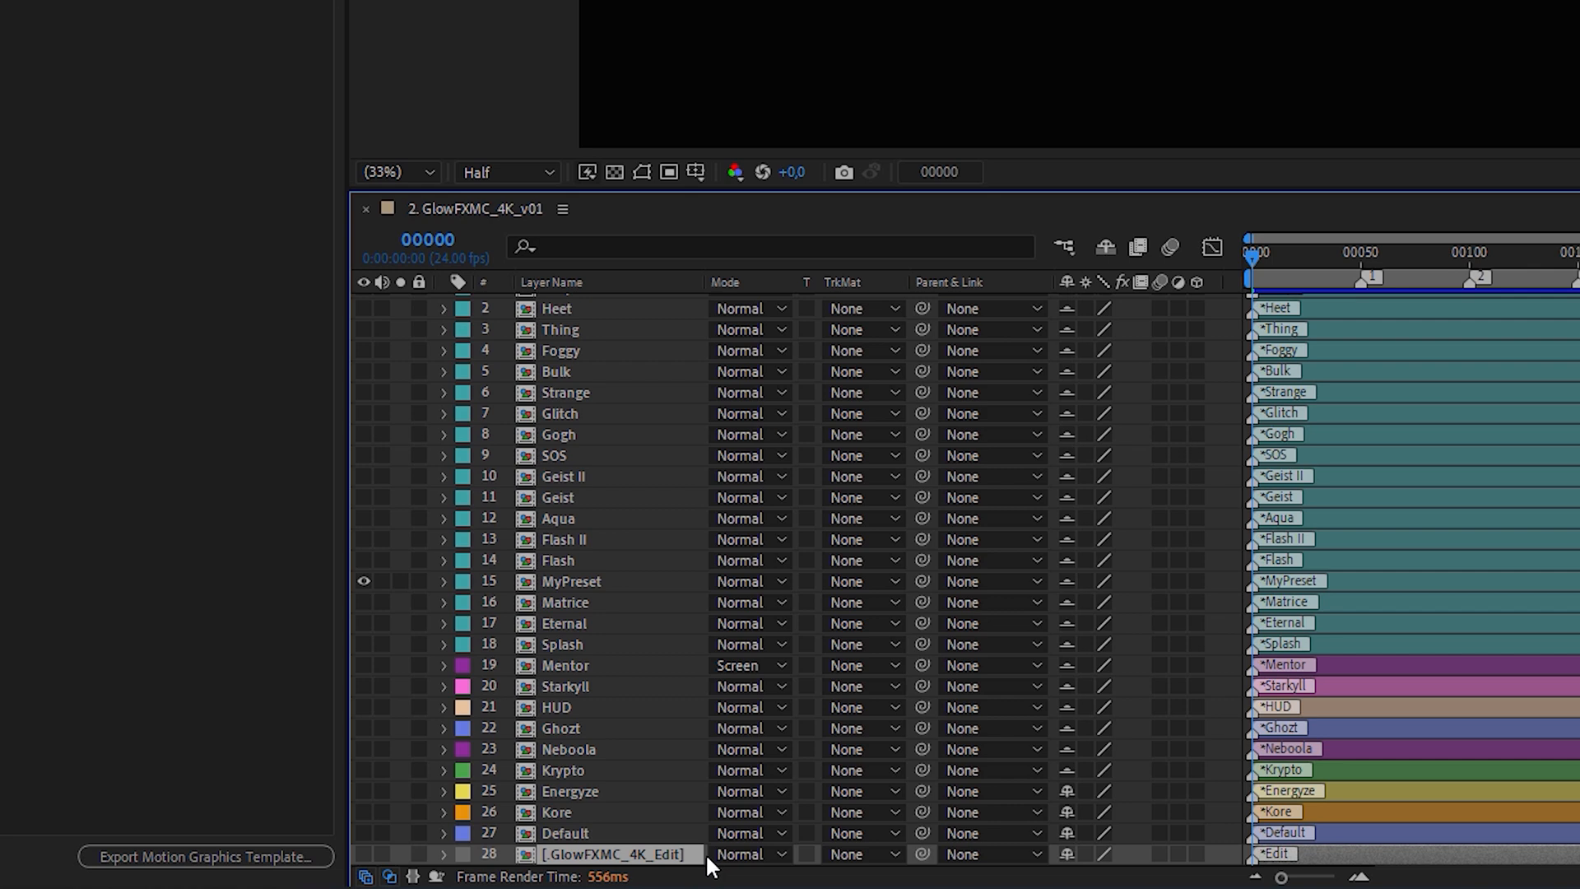
- Turn off the eye switches of the glow preset layers in GlowFXMC_4K_v01
click(552, 282)
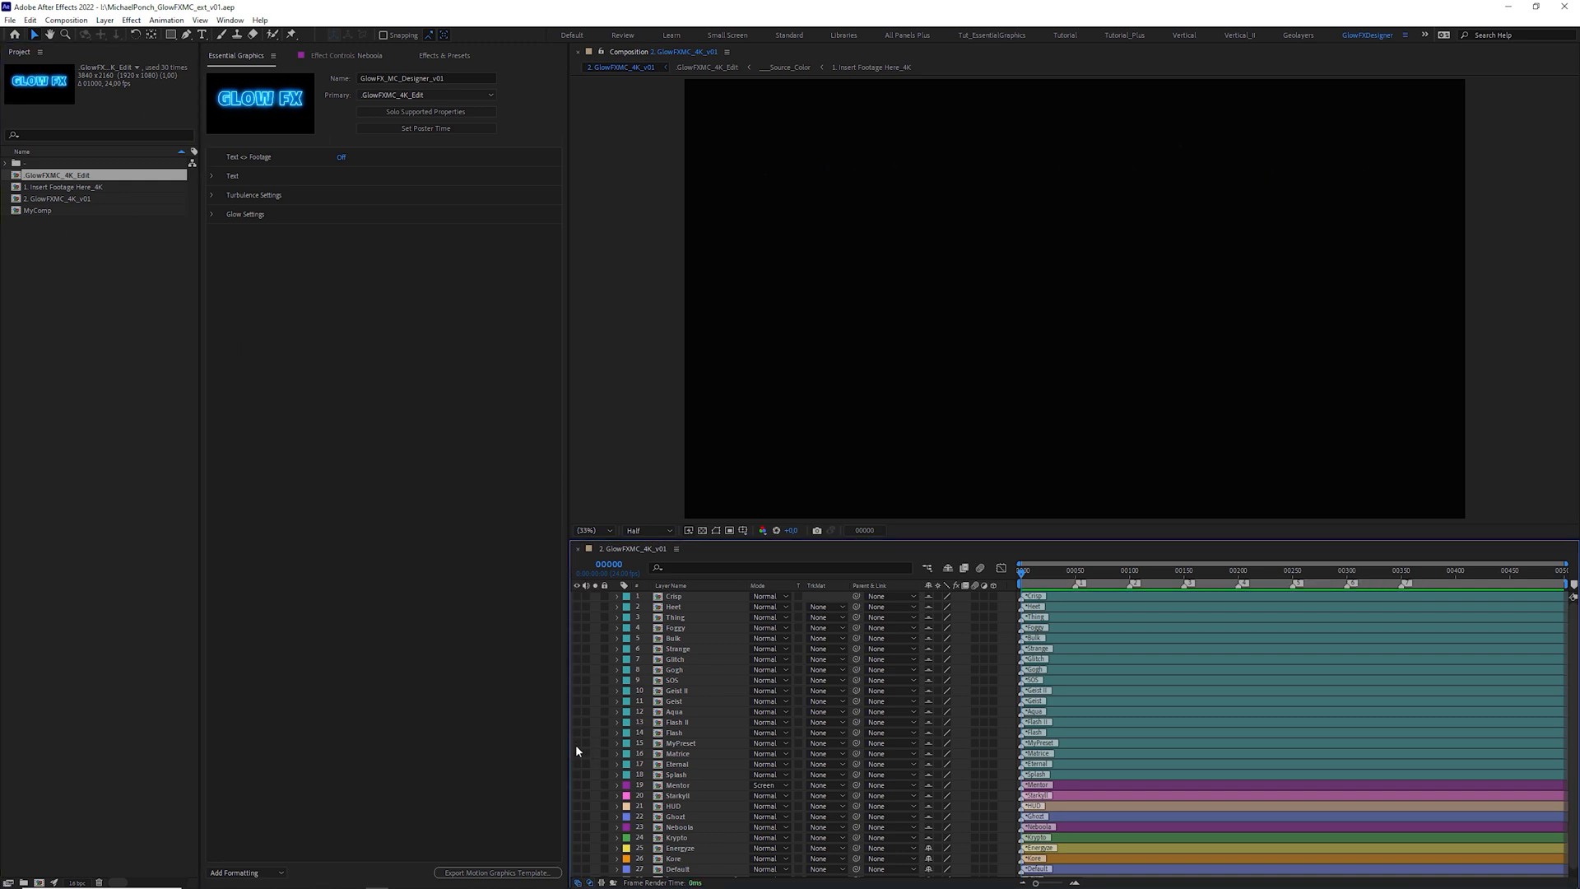
mouse_move(577, 872)
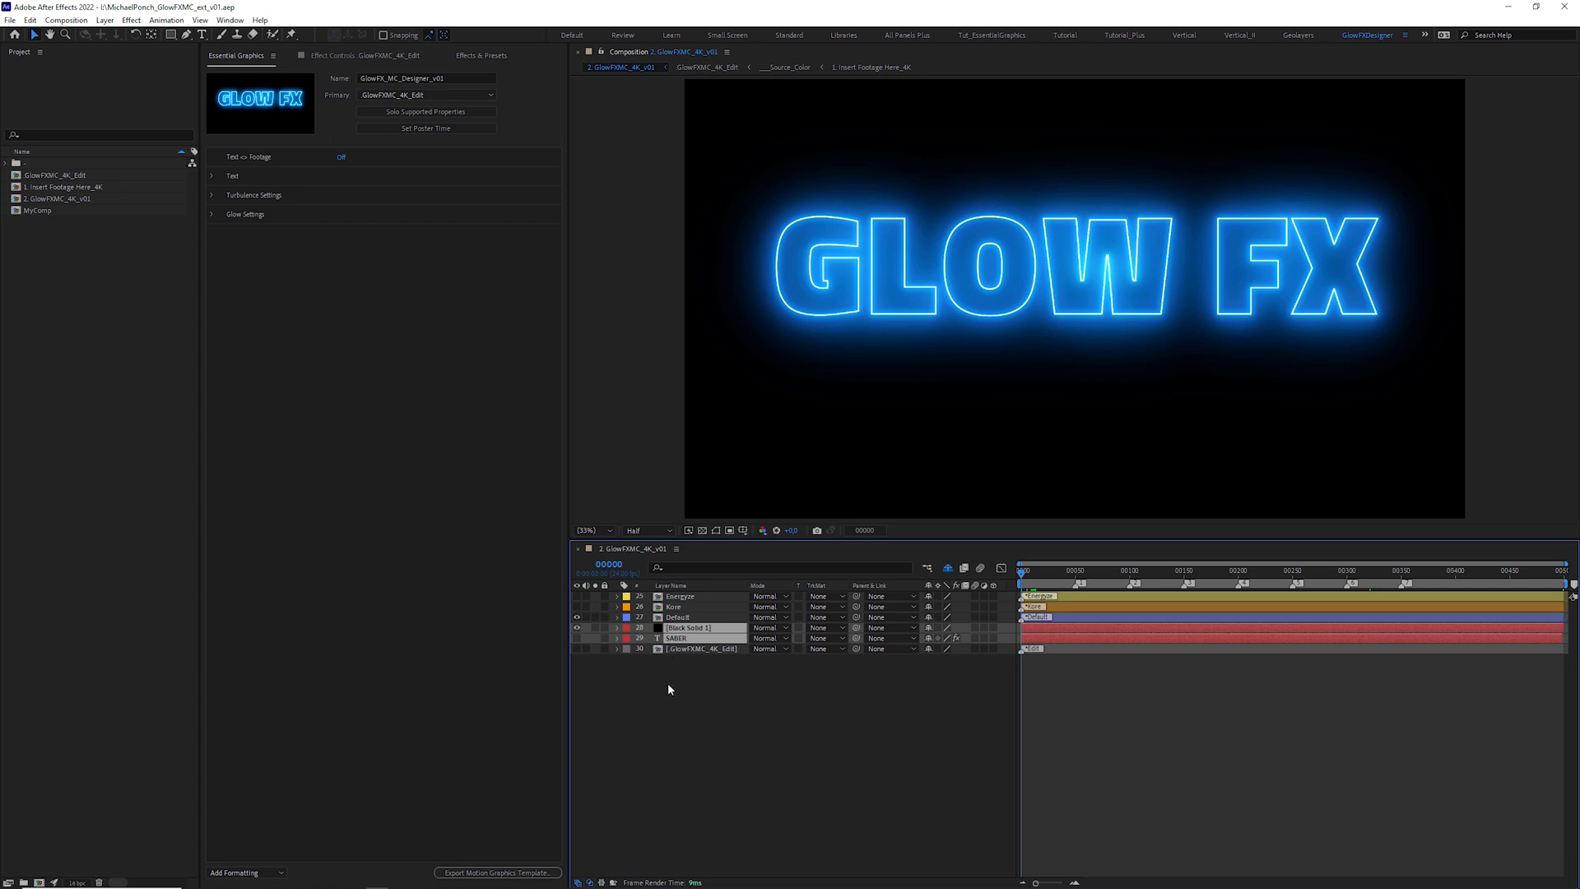
- Apply the Saber effect to SABER with Core Type Text Layer and the Nebula preset
click(481, 55)
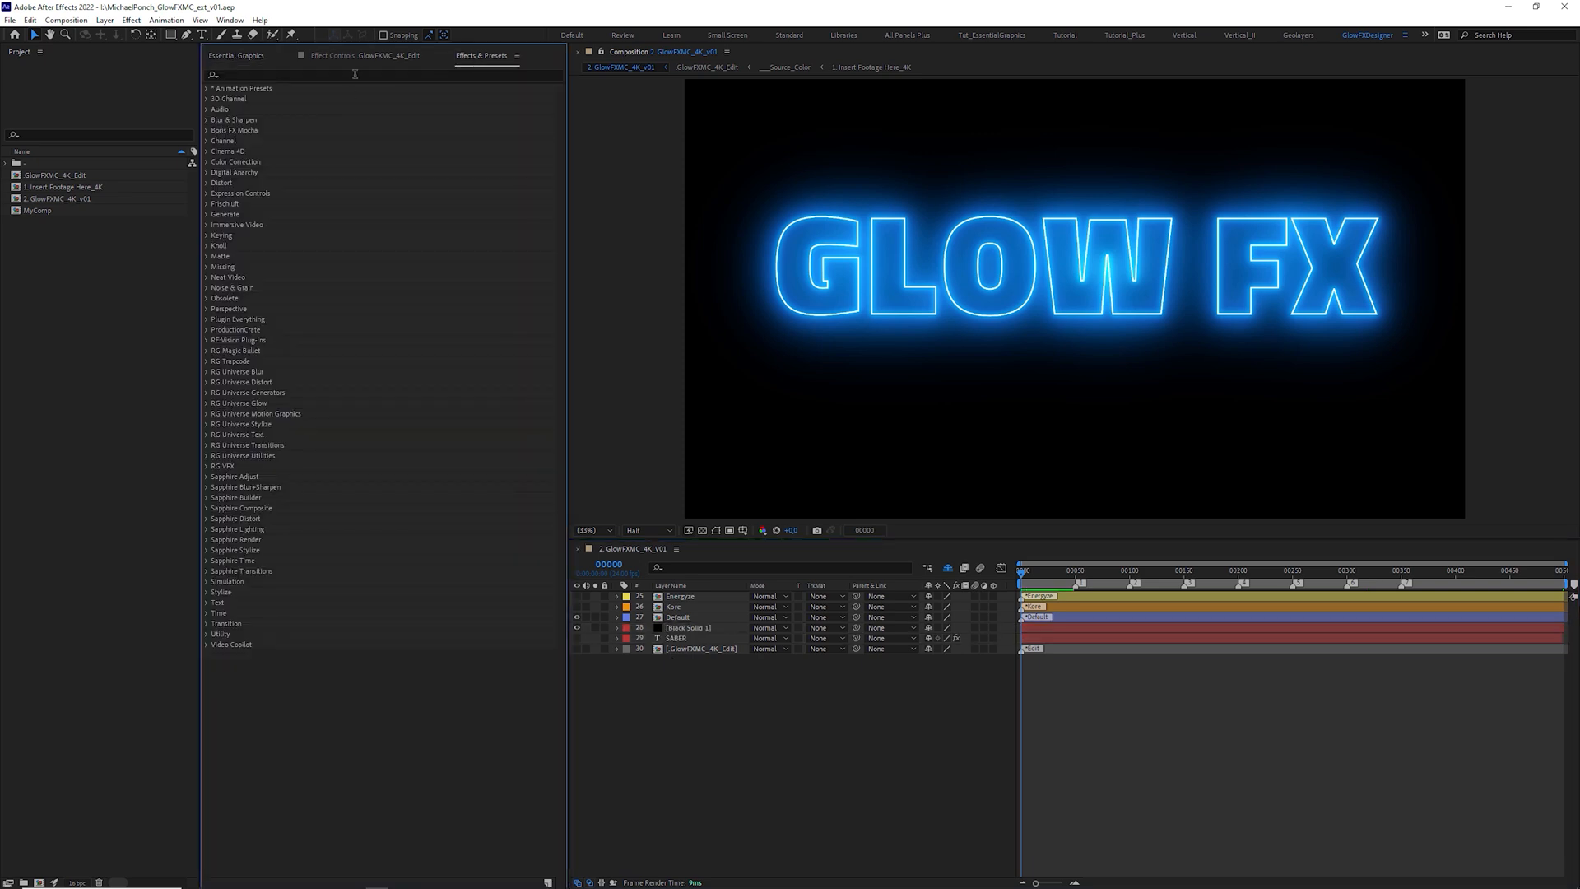
text(saber)
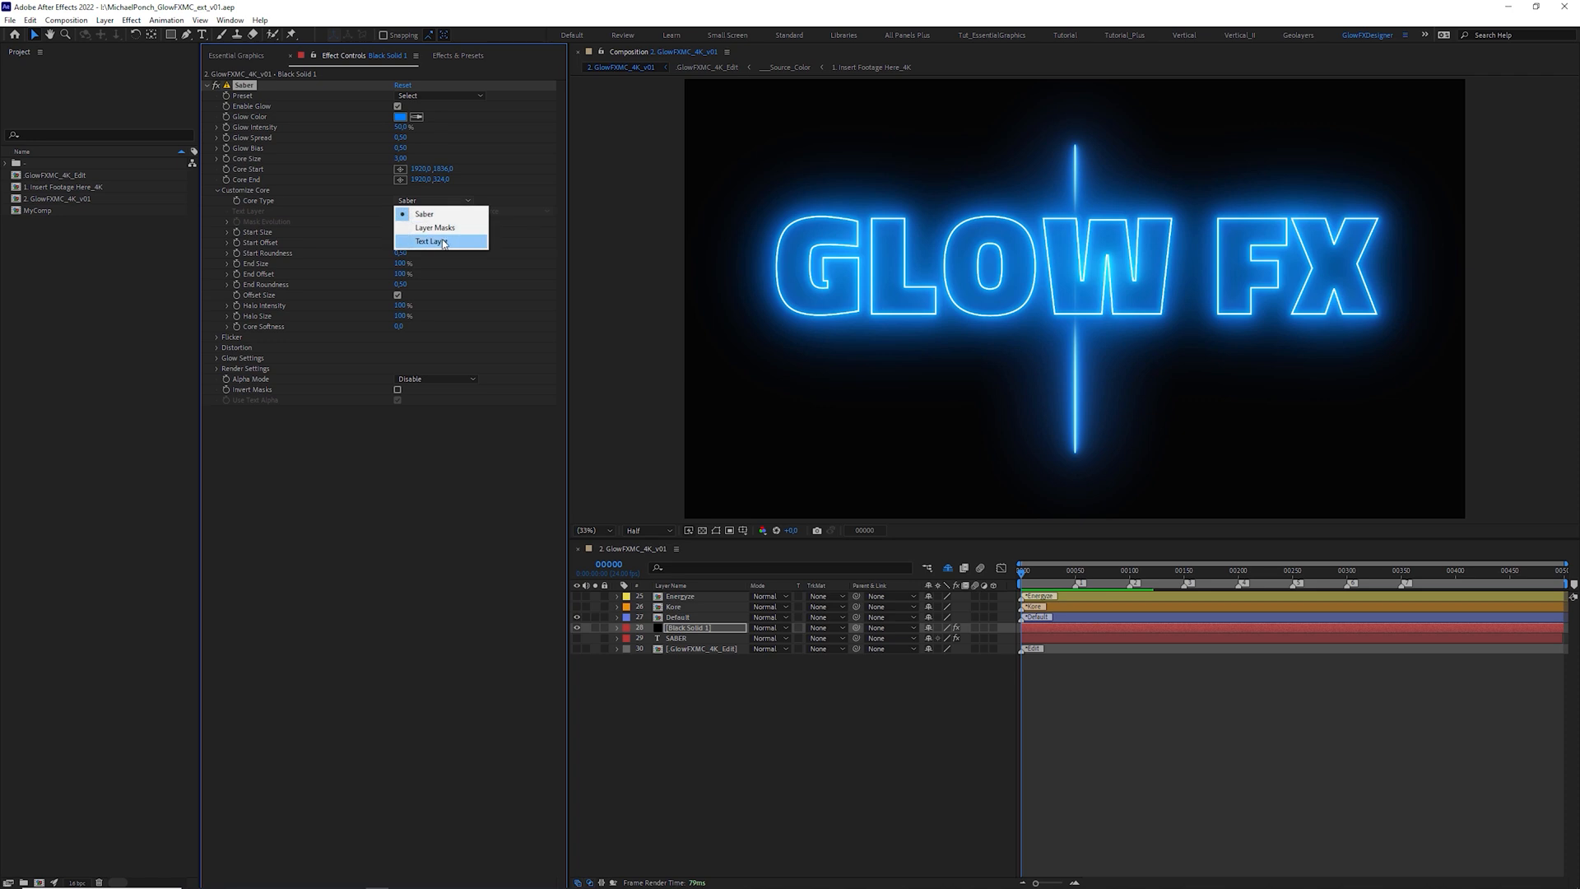
click(428, 241)
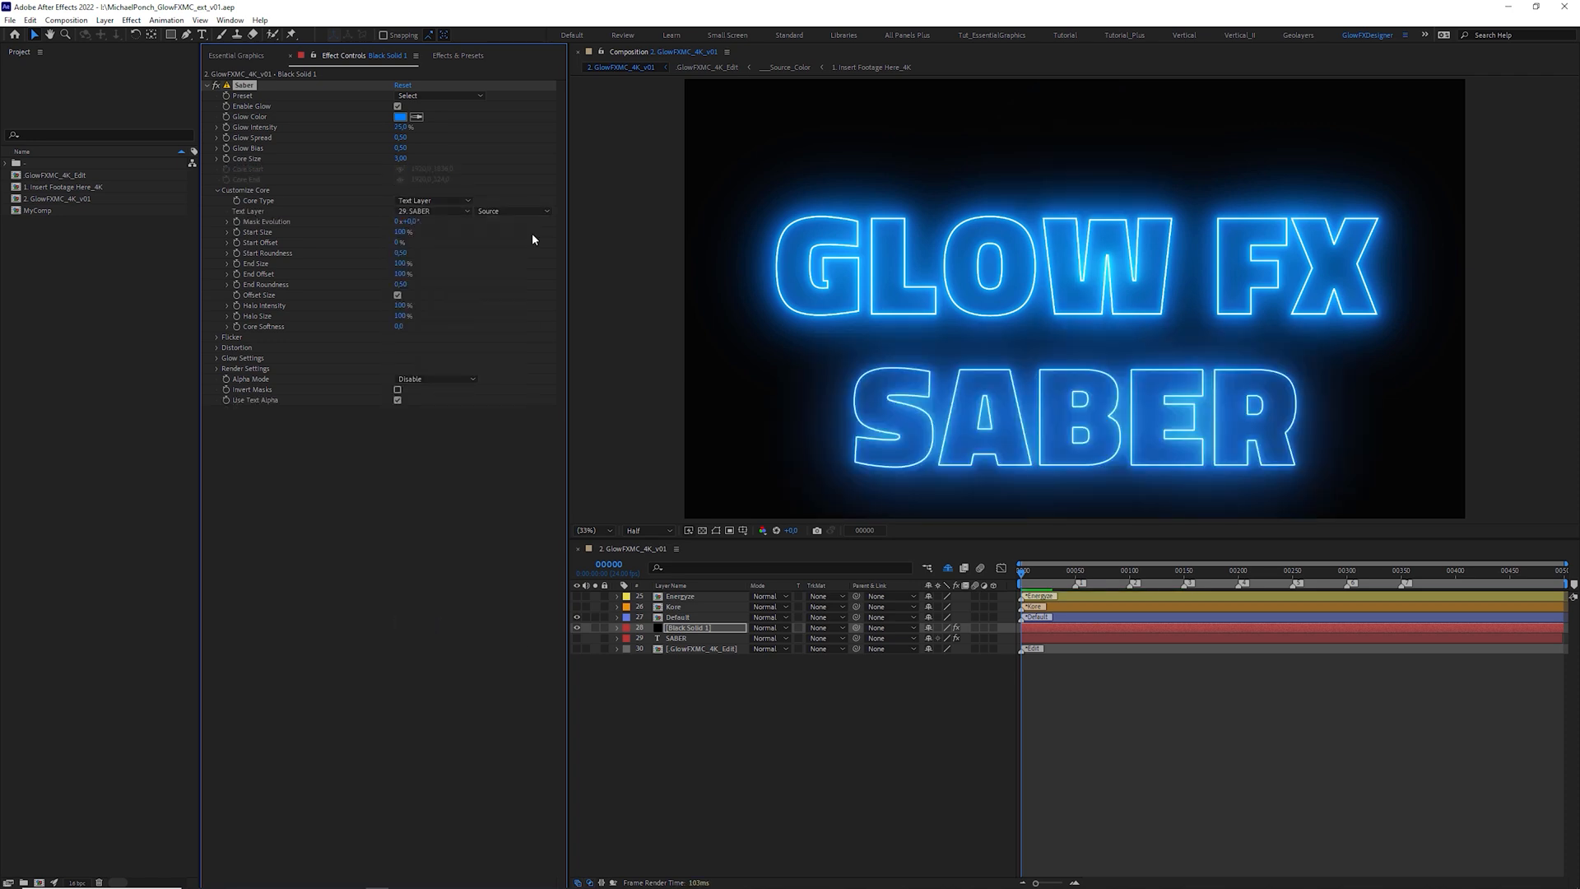
click(438, 95)
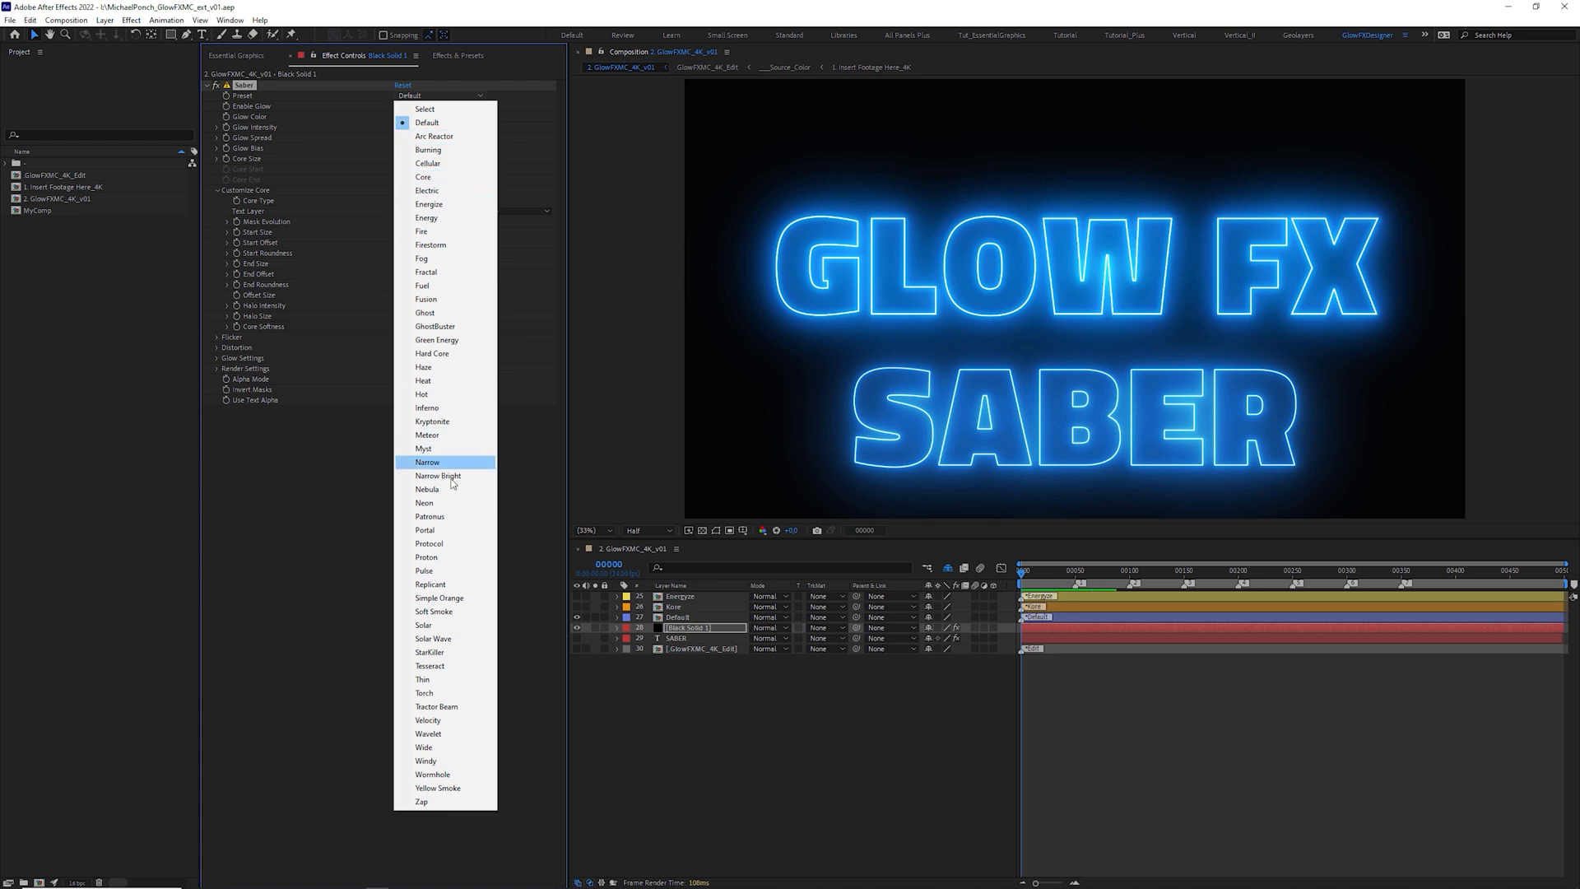
click(427, 489)
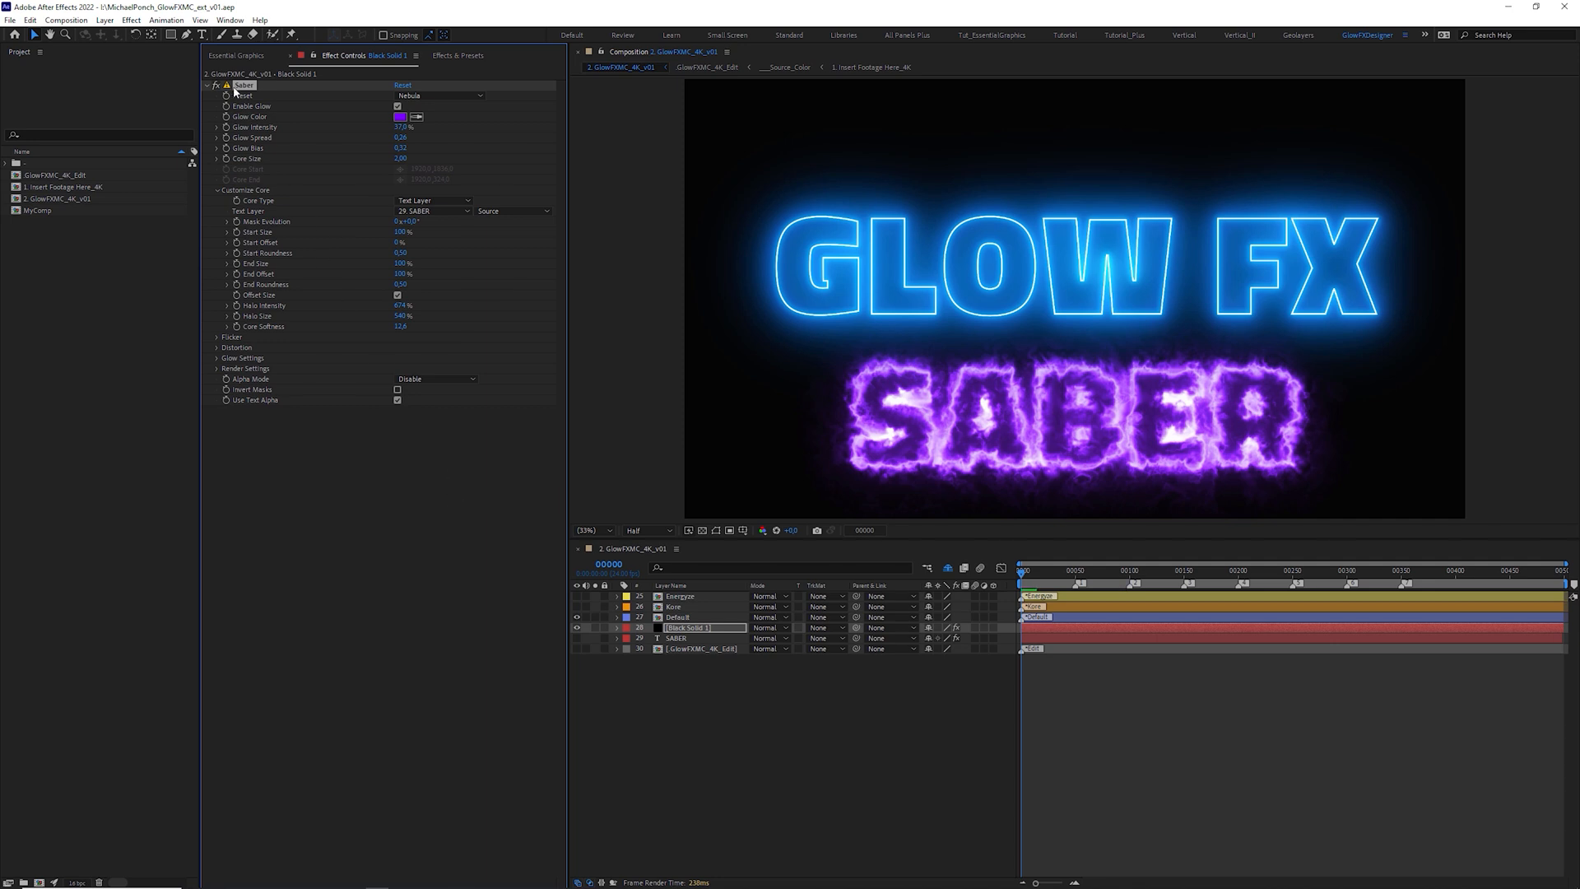
click(247, 55)
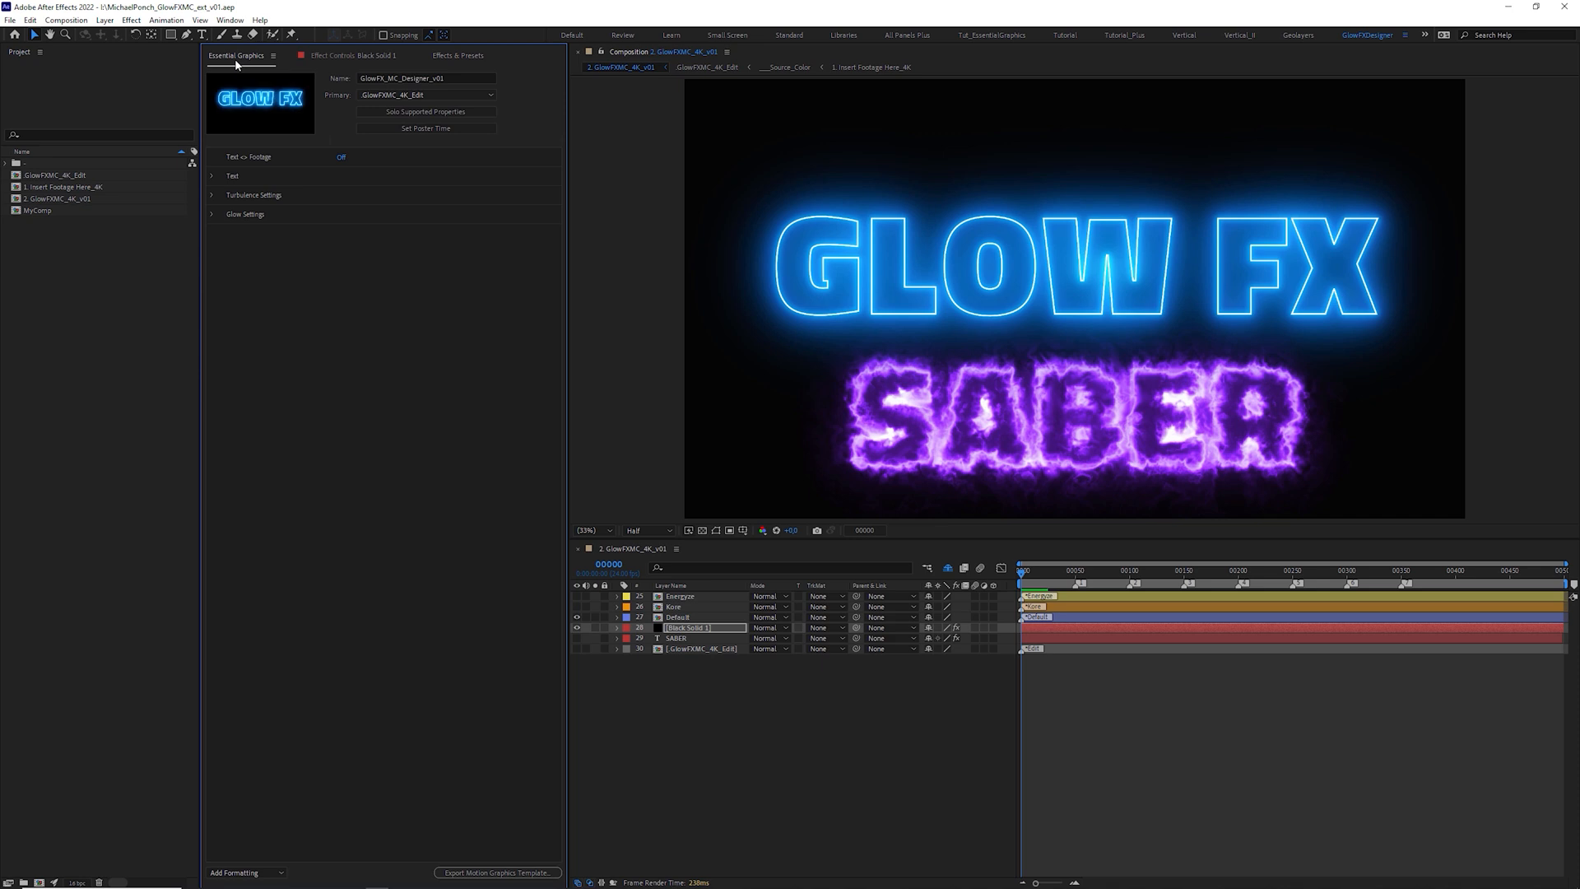
- Set GlowFXMC_4K_Edit as the Essential Graphics template's primary composition
click(239, 14)
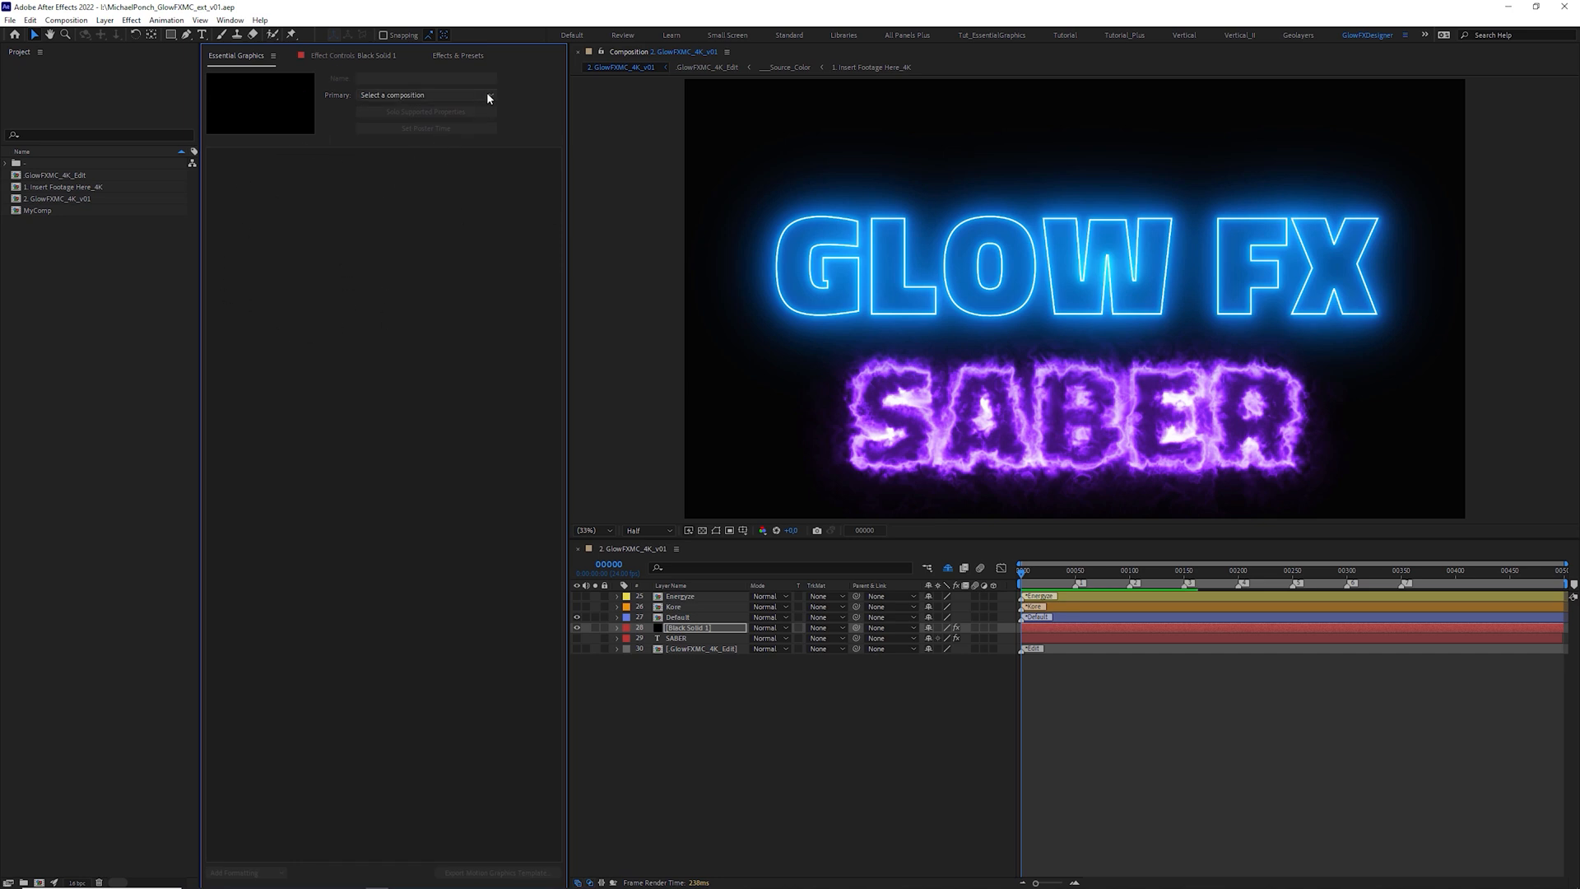
click(426, 94)
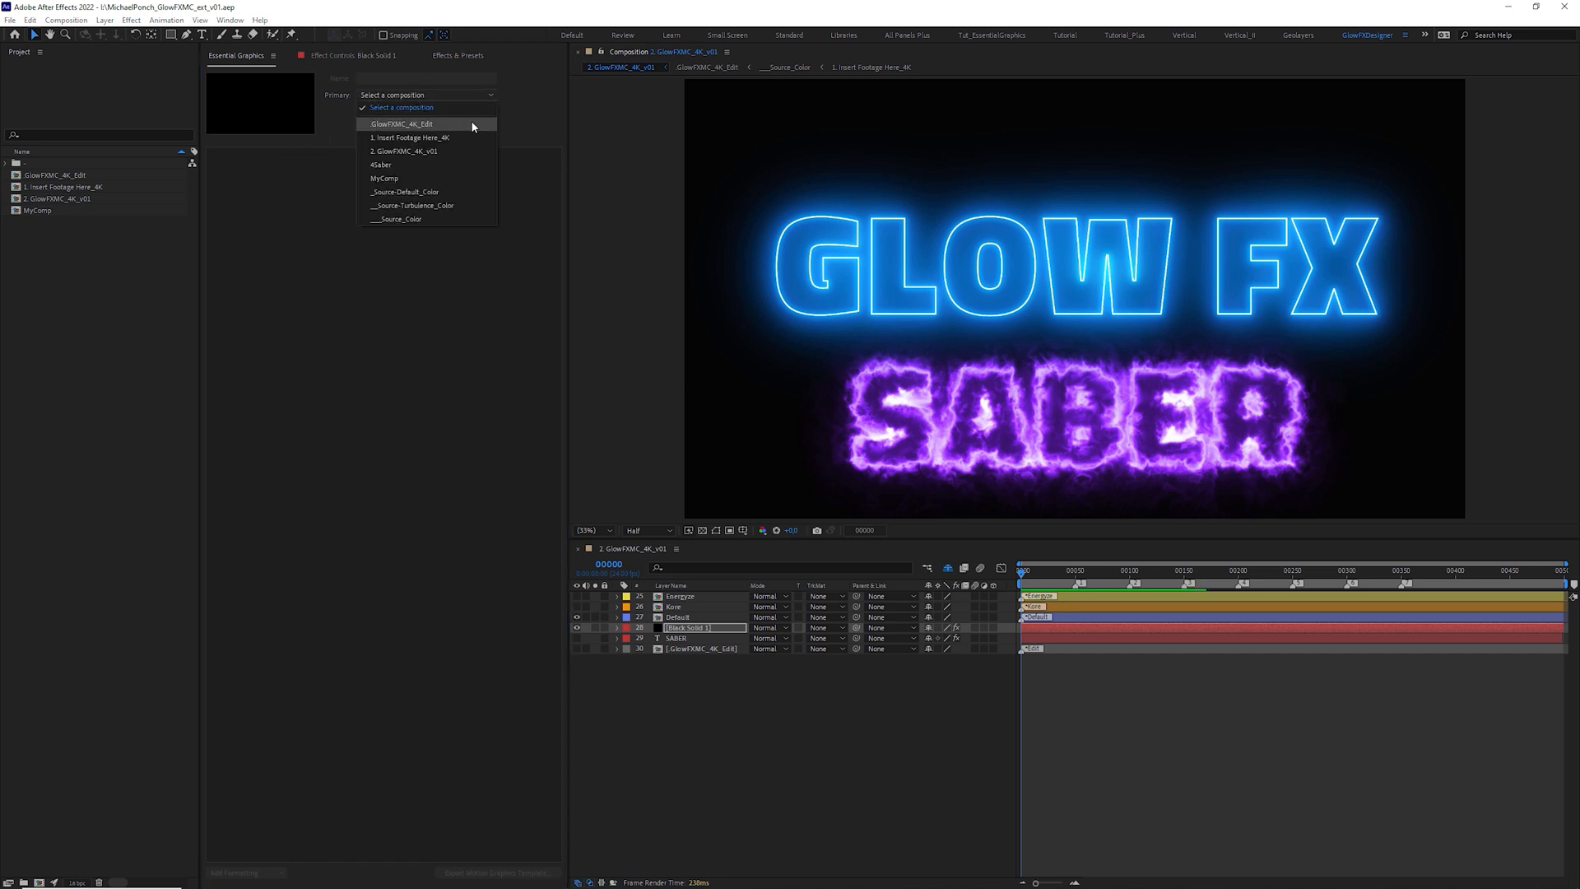
click(403, 123)
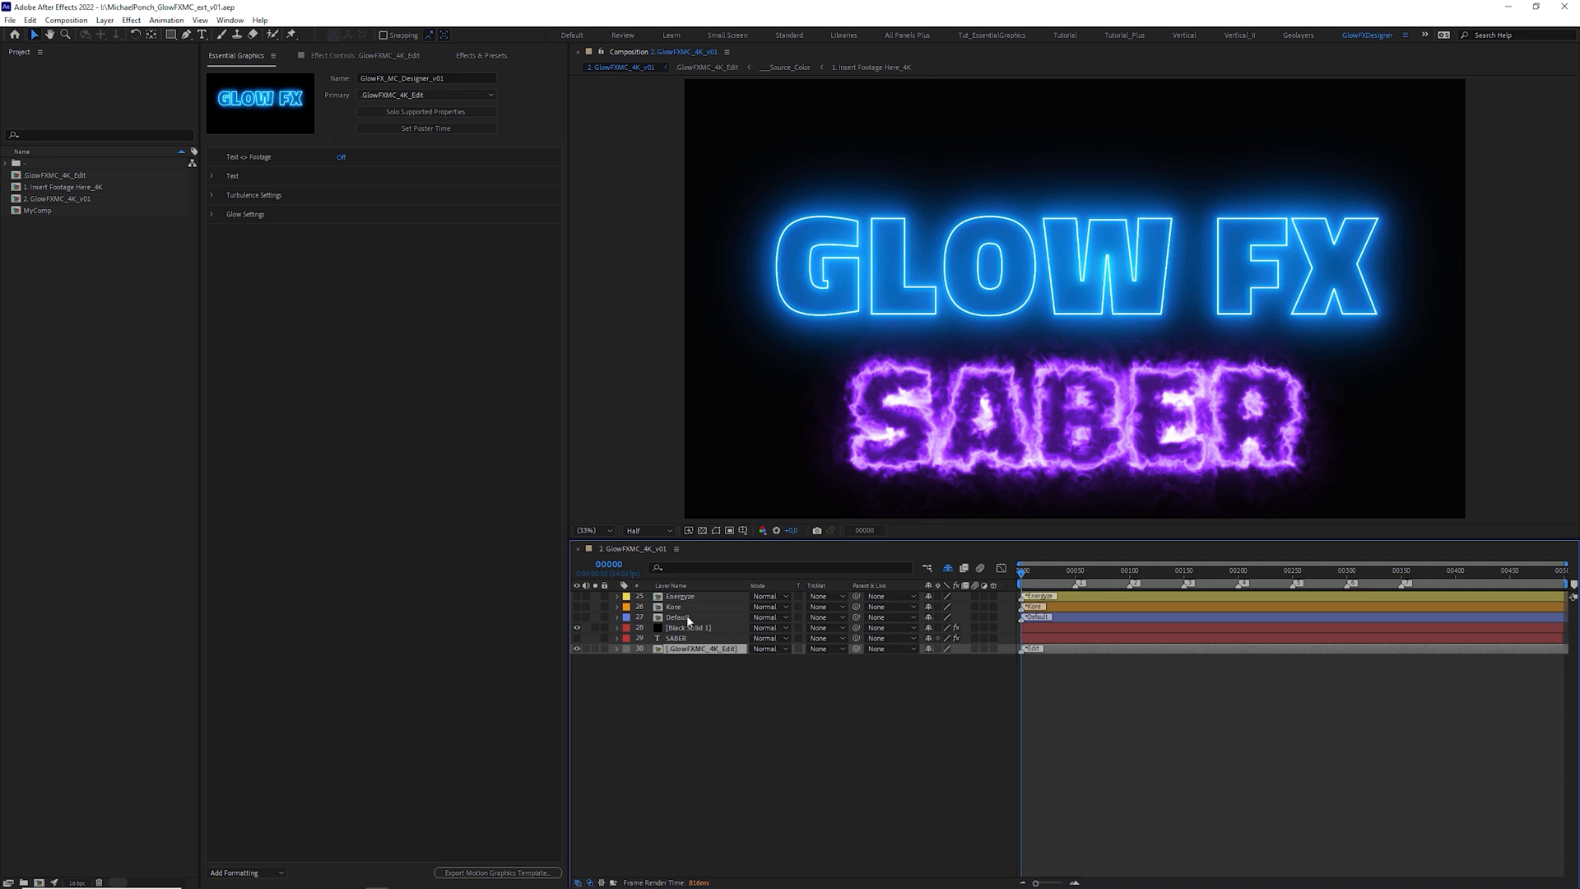
mouse_move(733, 689)
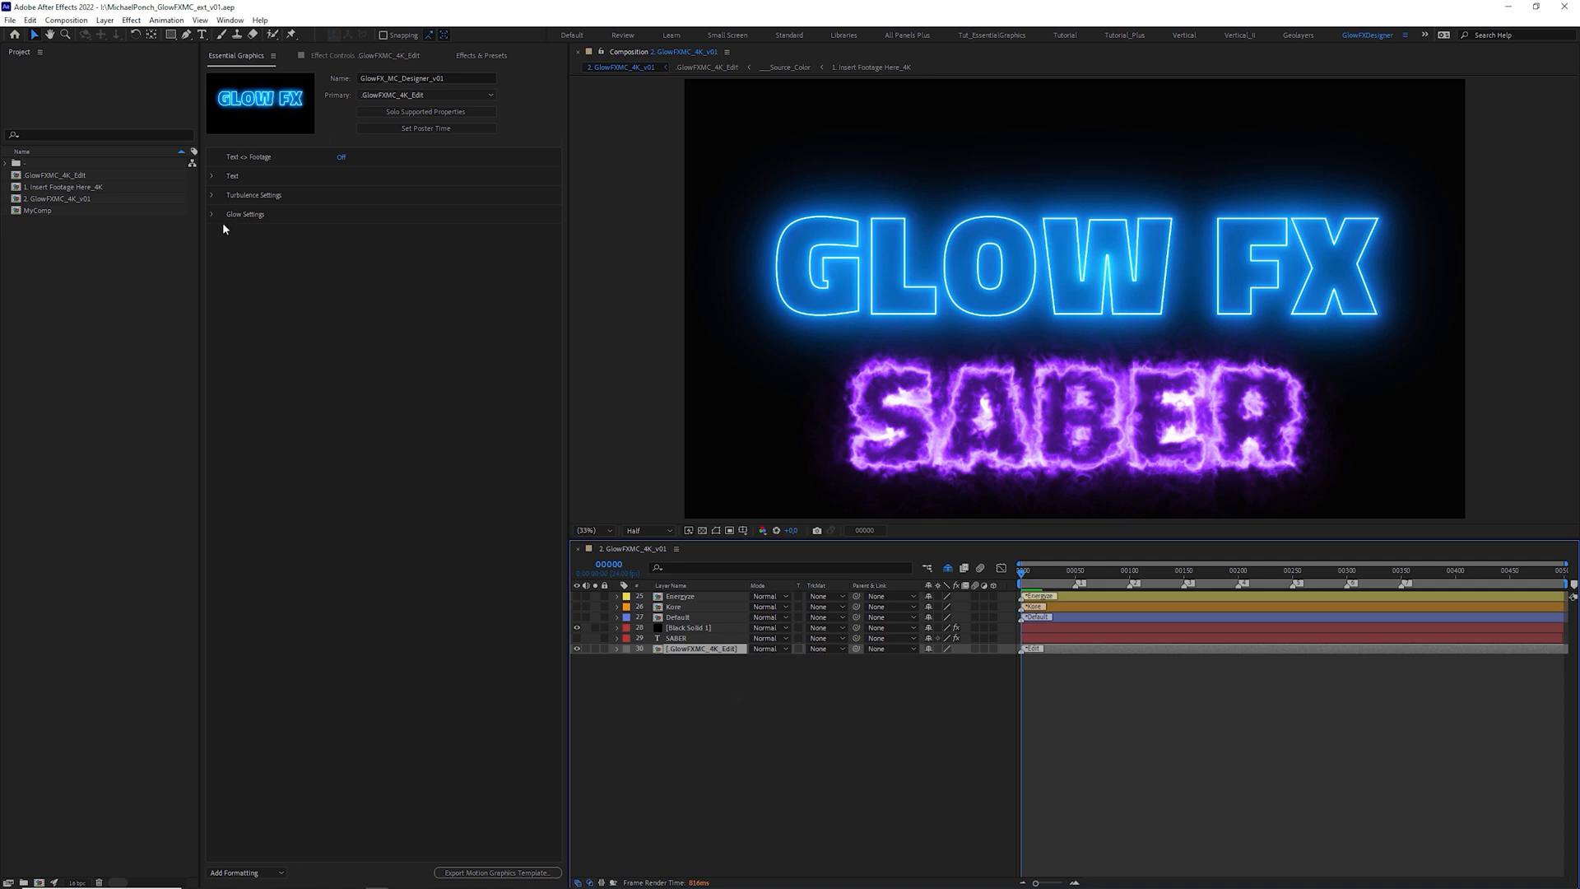
- Expand the Glow Settings, Turbulence Settings and Text groups in Essential Graphics
click(212, 214)
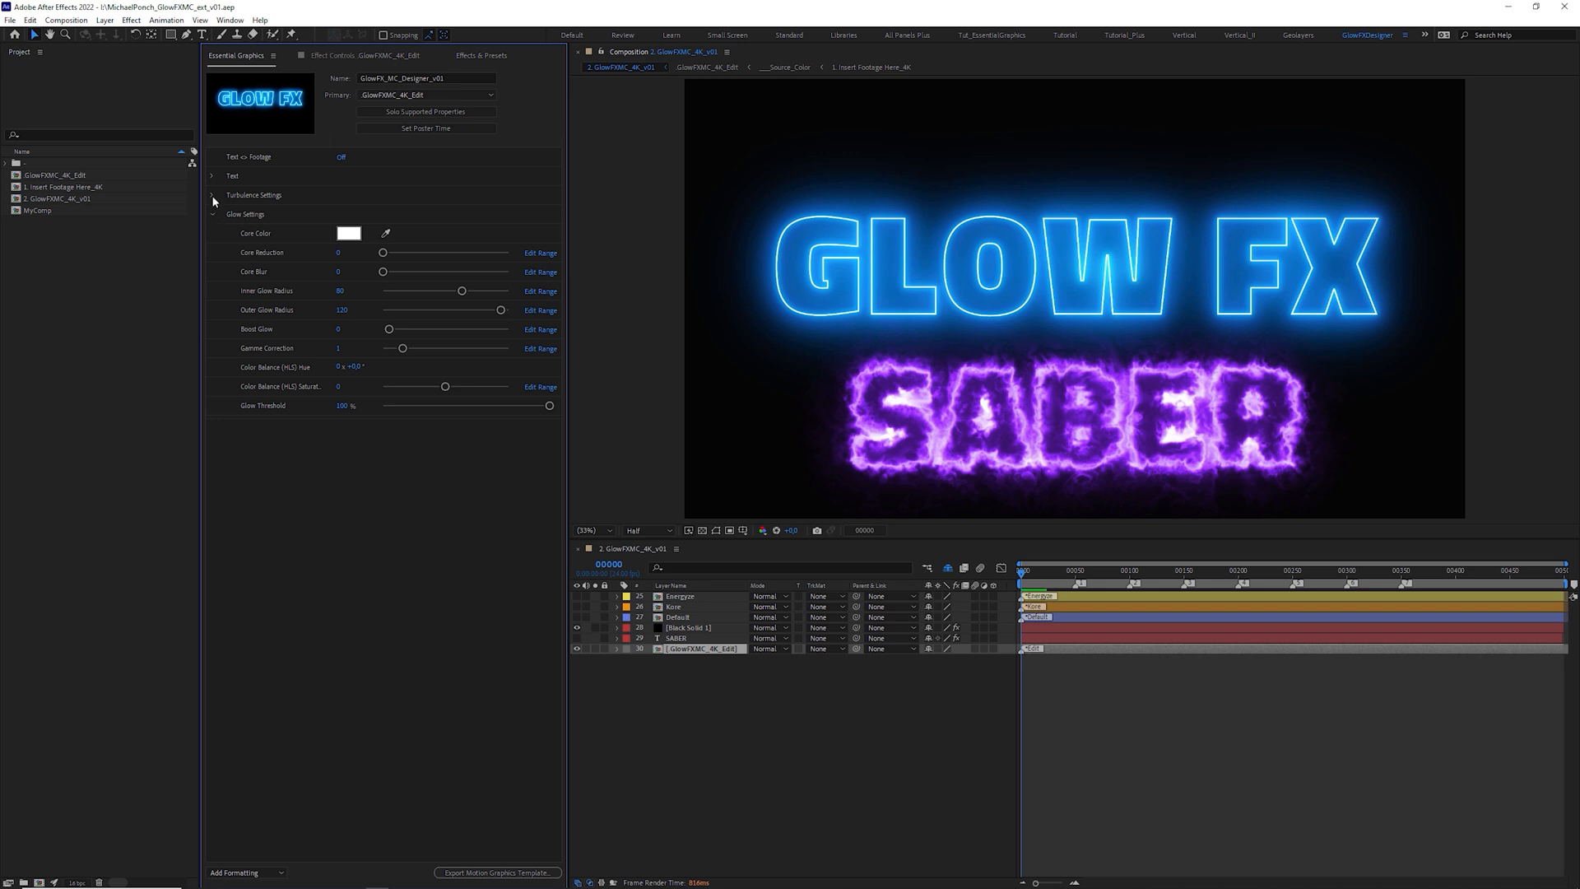
click(215, 195)
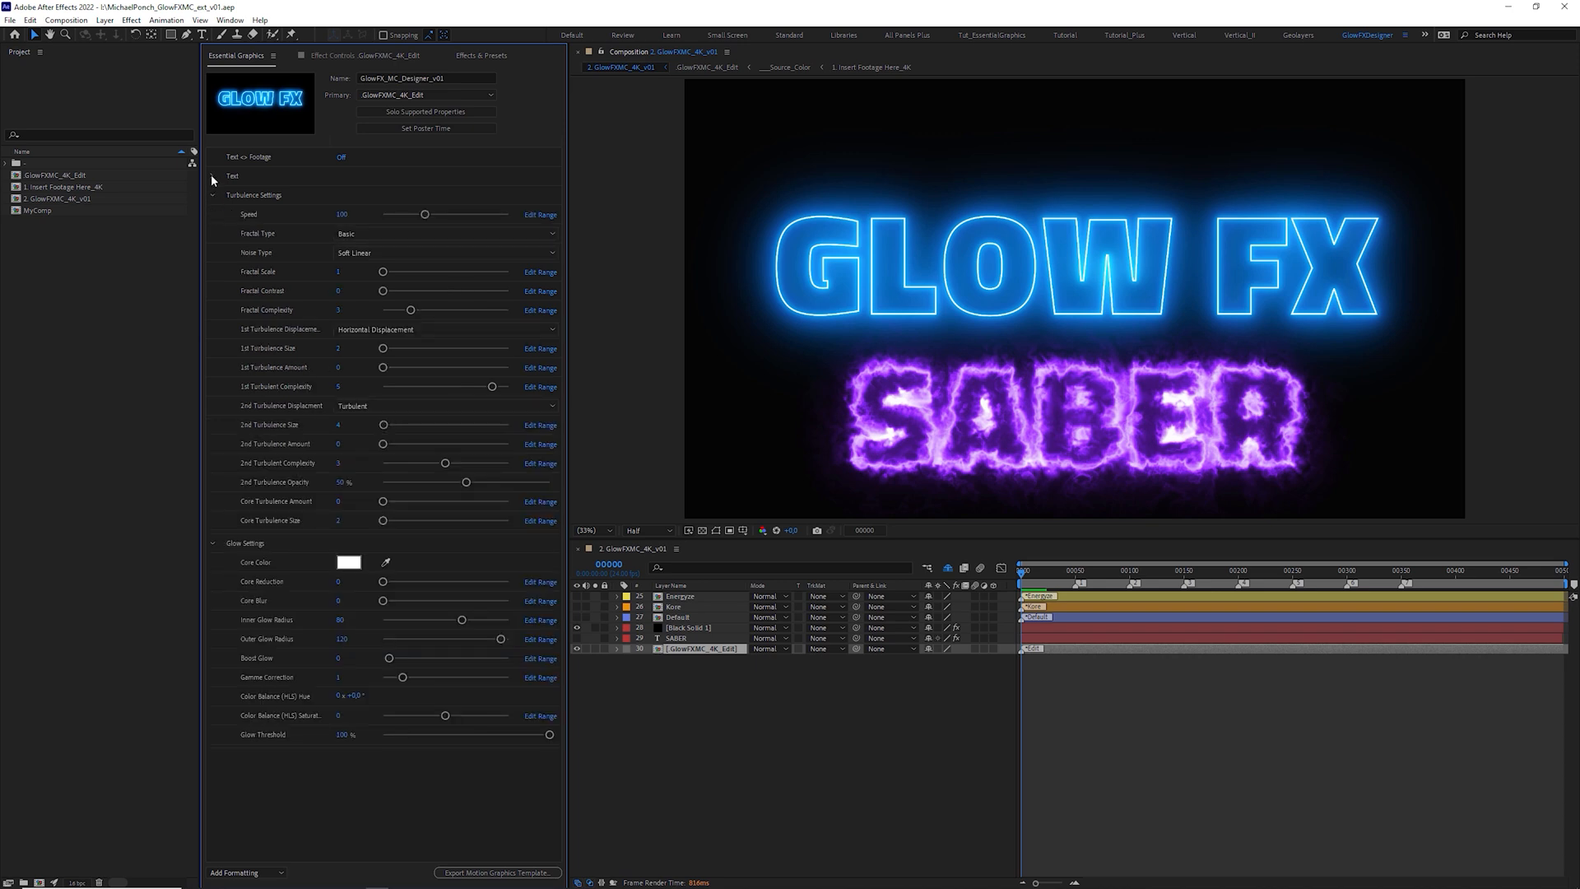
click(213, 176)
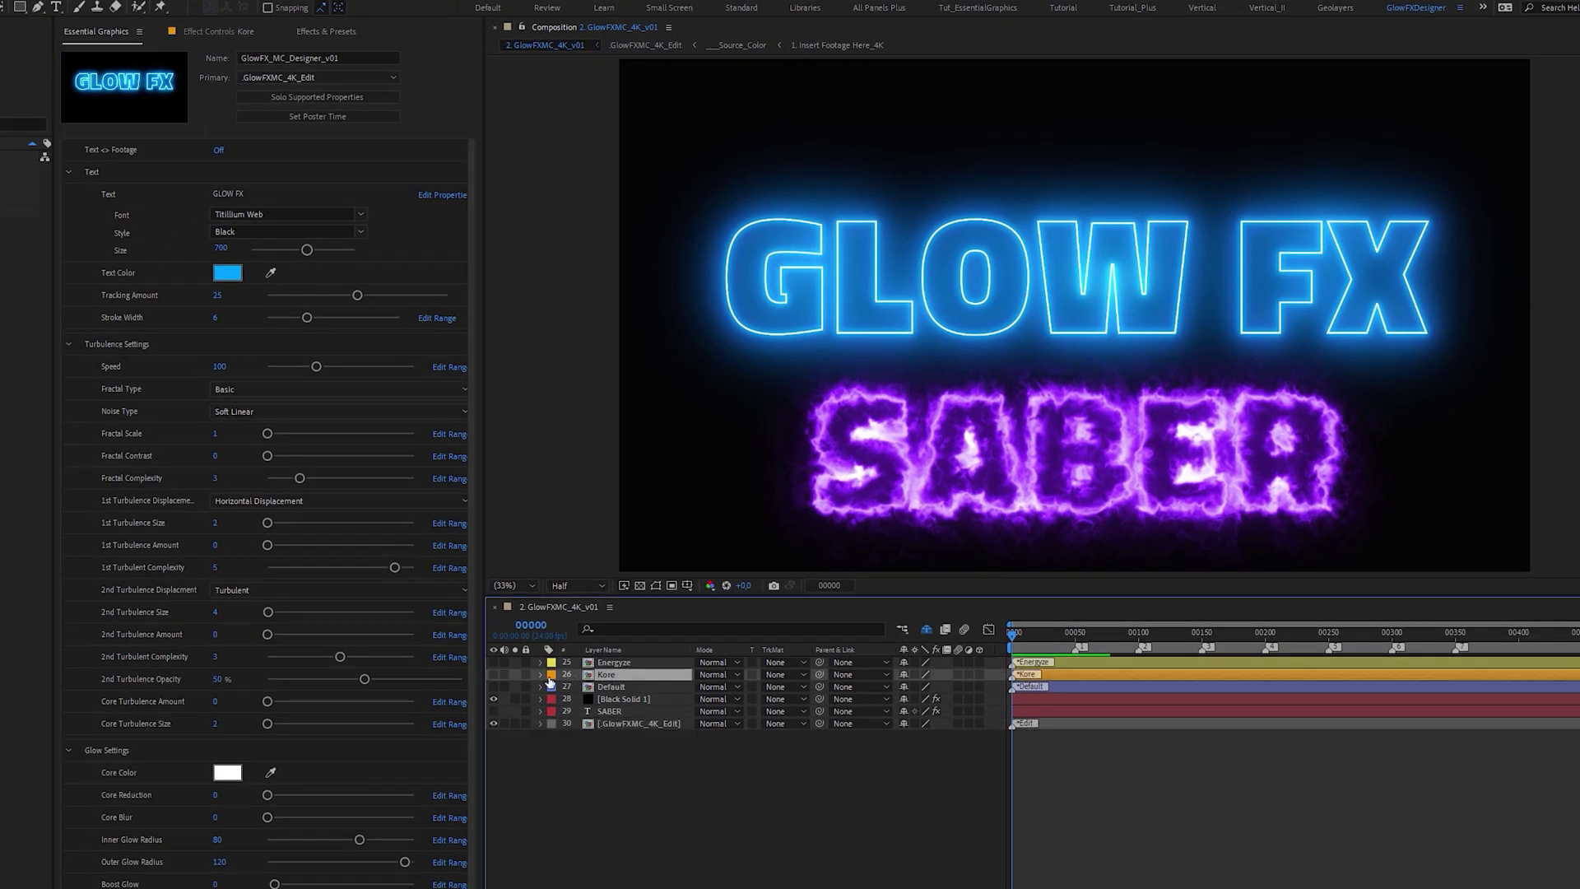
- Preview the Kore and Energyze glow presets, giving the Energyze text a green colour
click(540, 674)
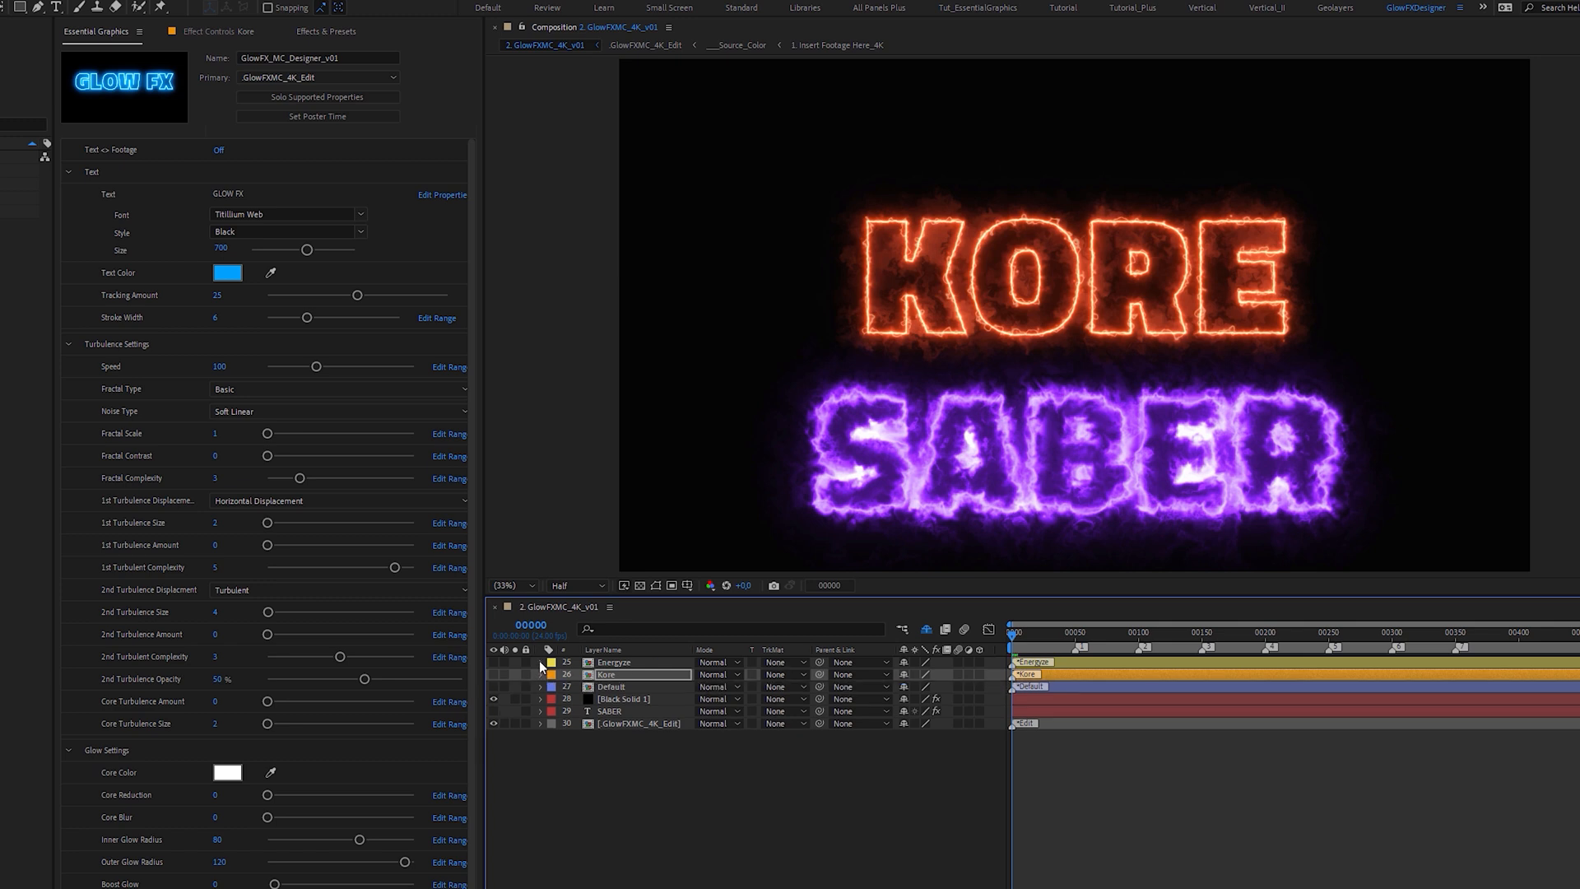
click(541, 662)
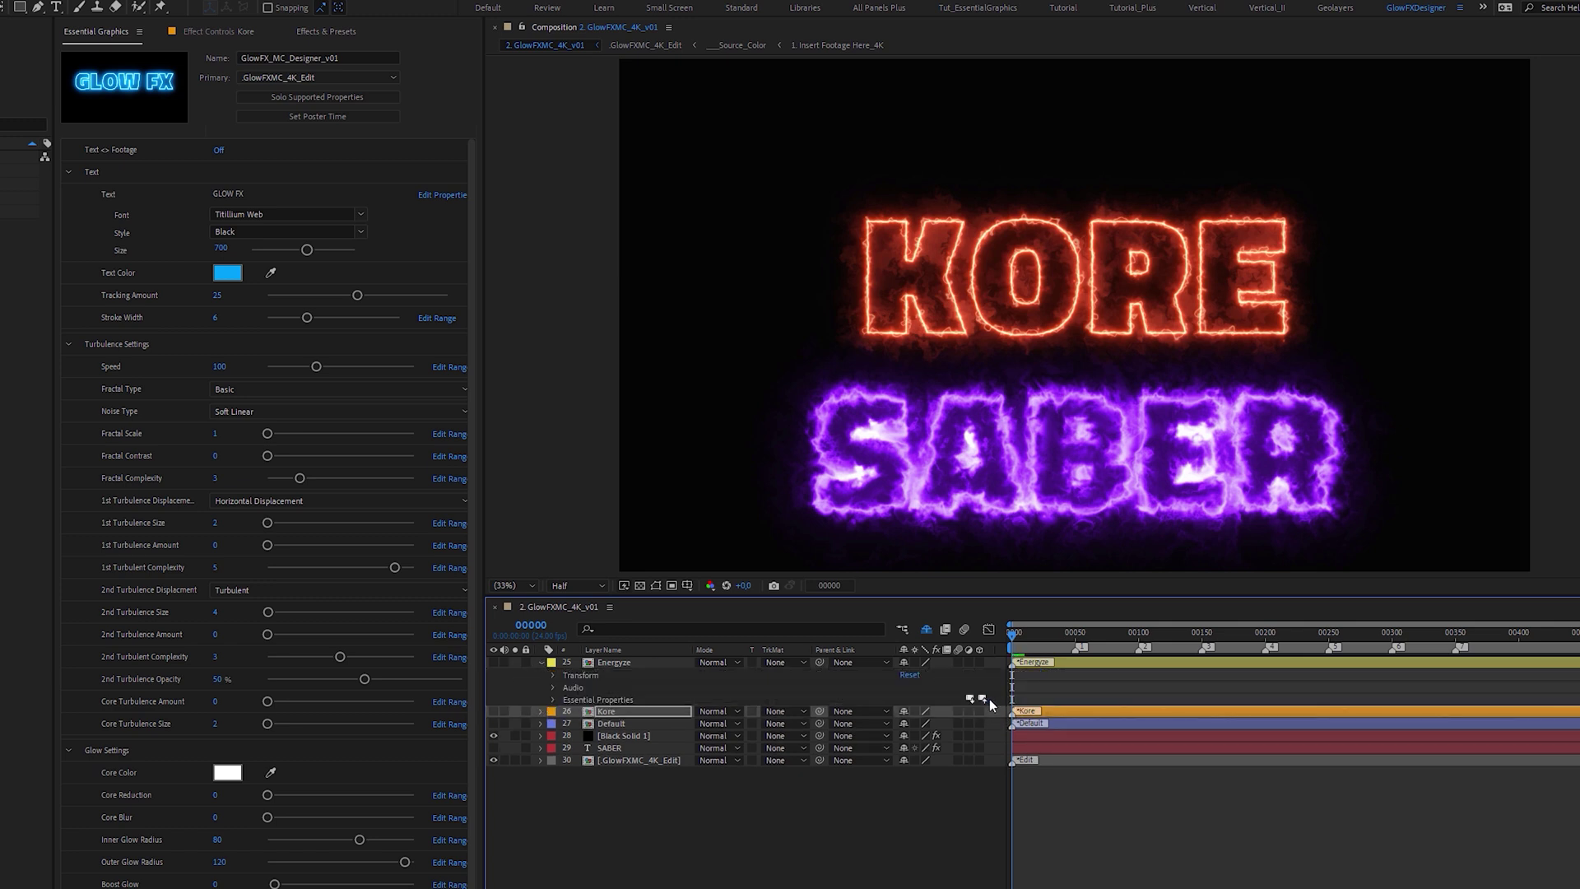
click(228, 272)
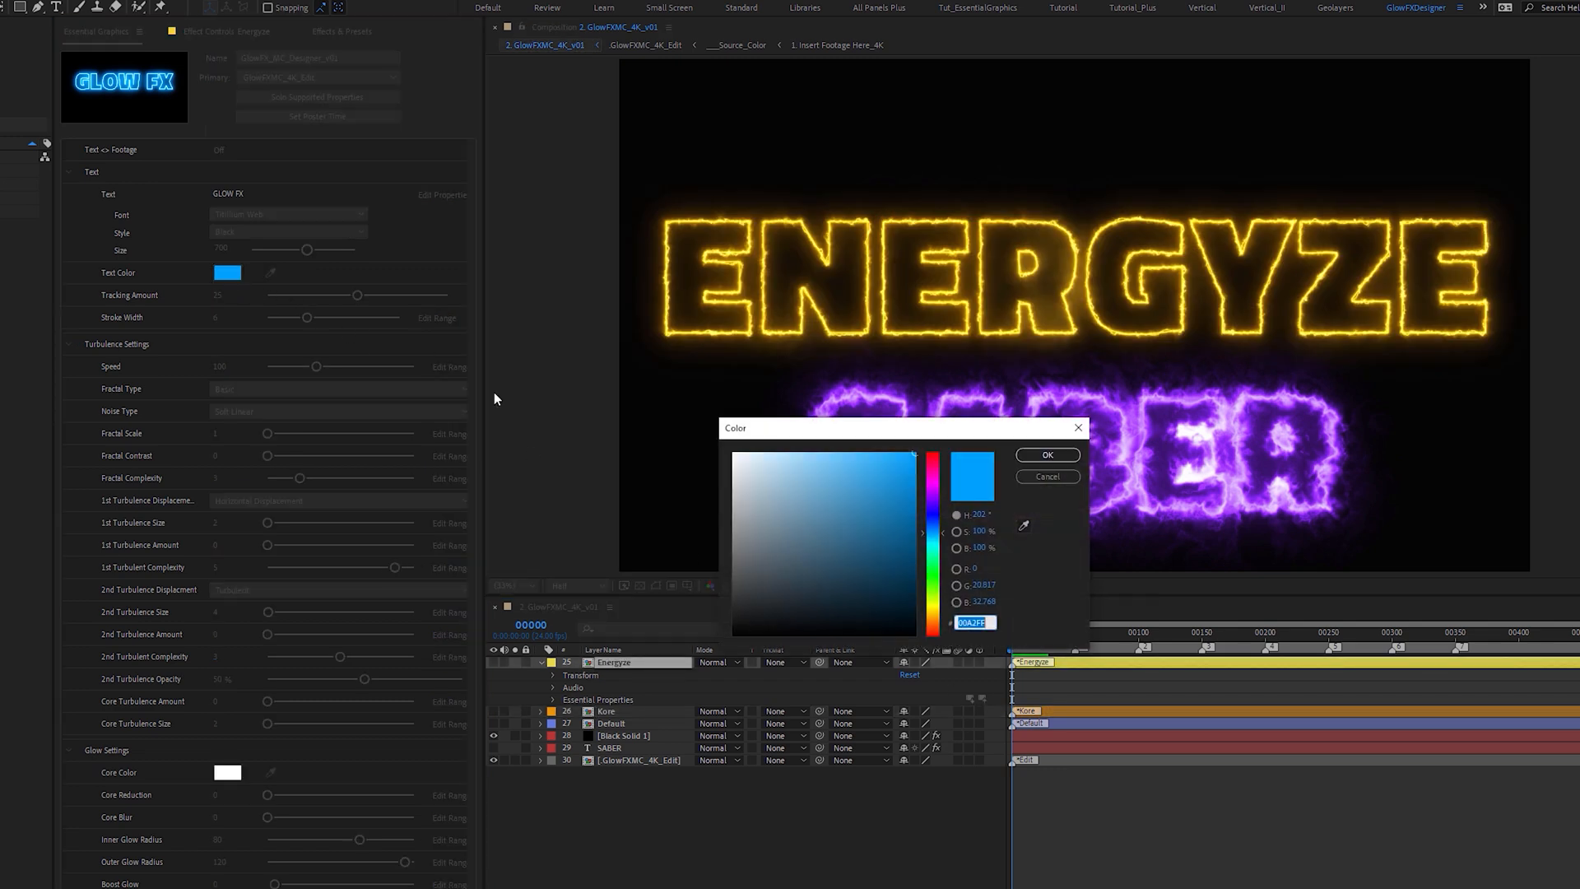
click(1048, 455)
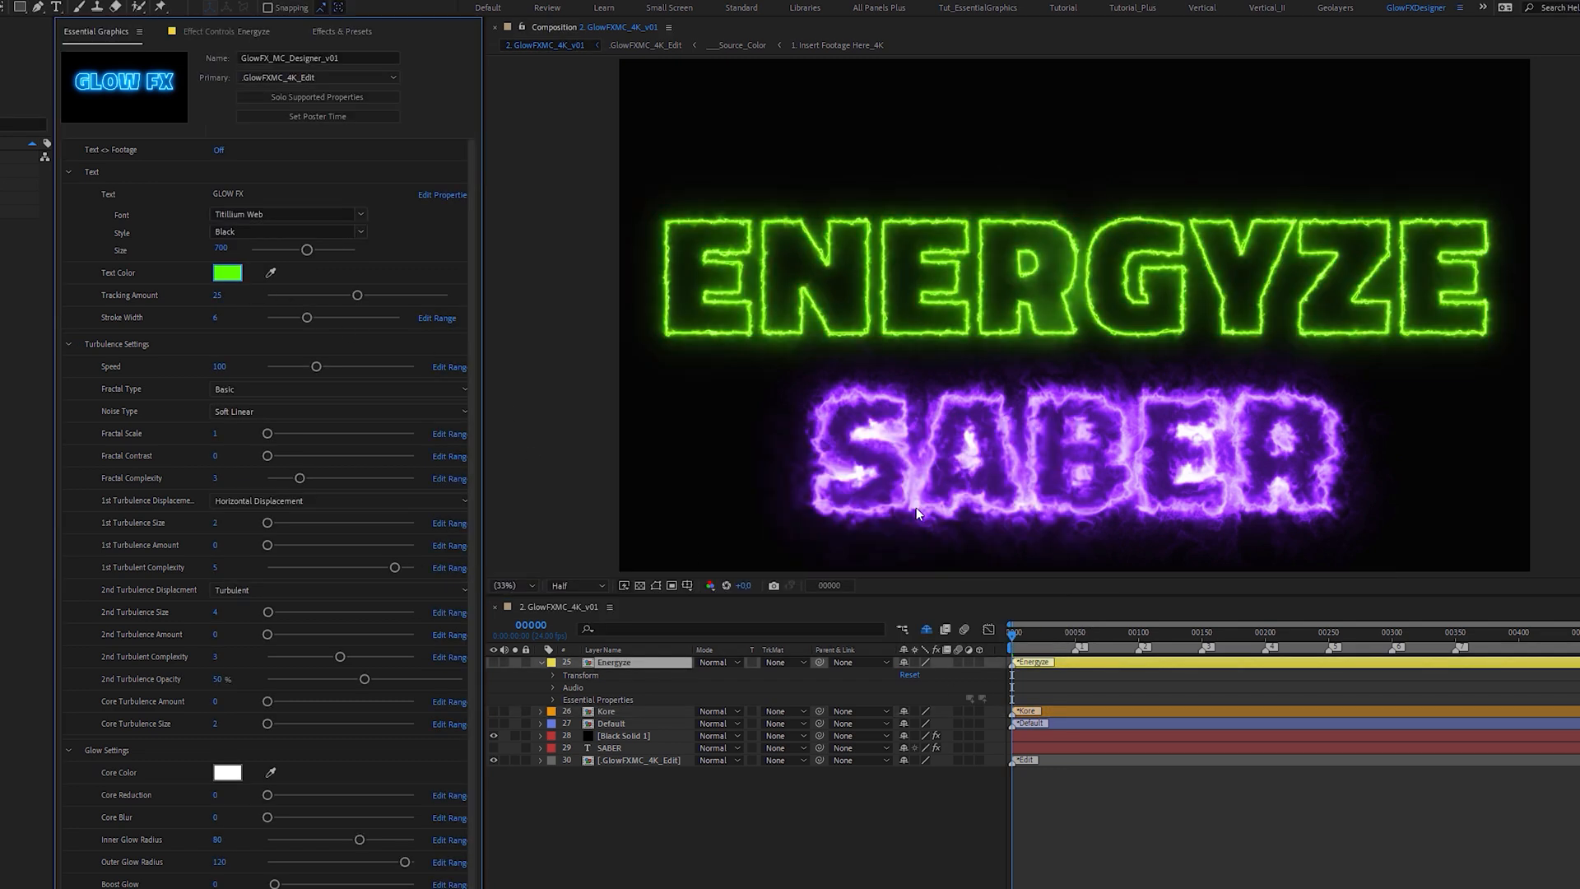
click(540, 662)
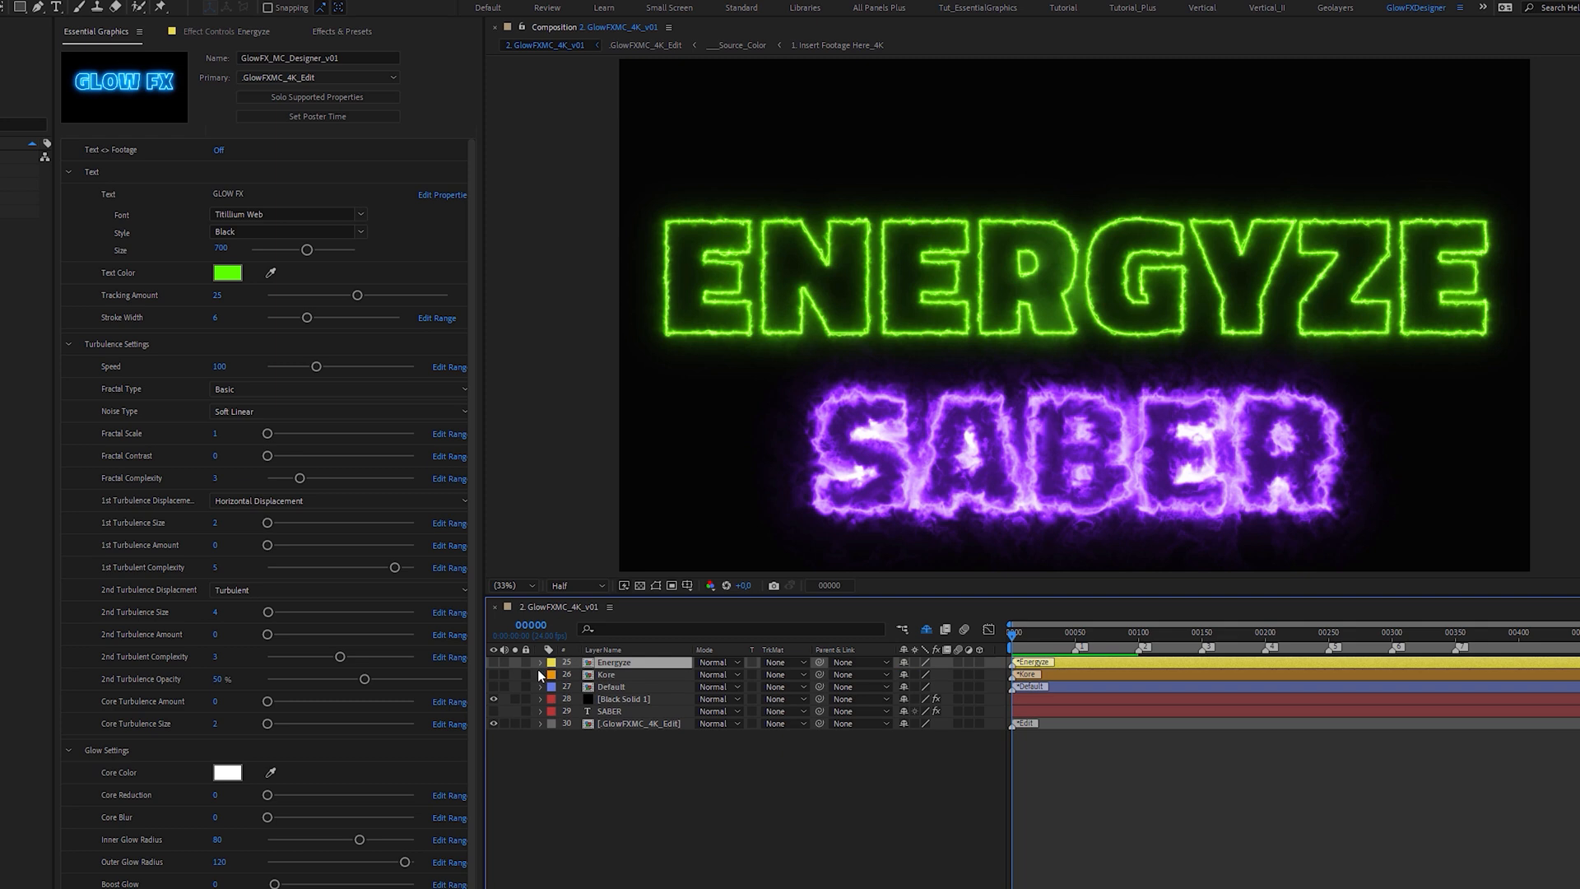
- Change the template title text to SABER and allow faux styles on it
click(540, 686)
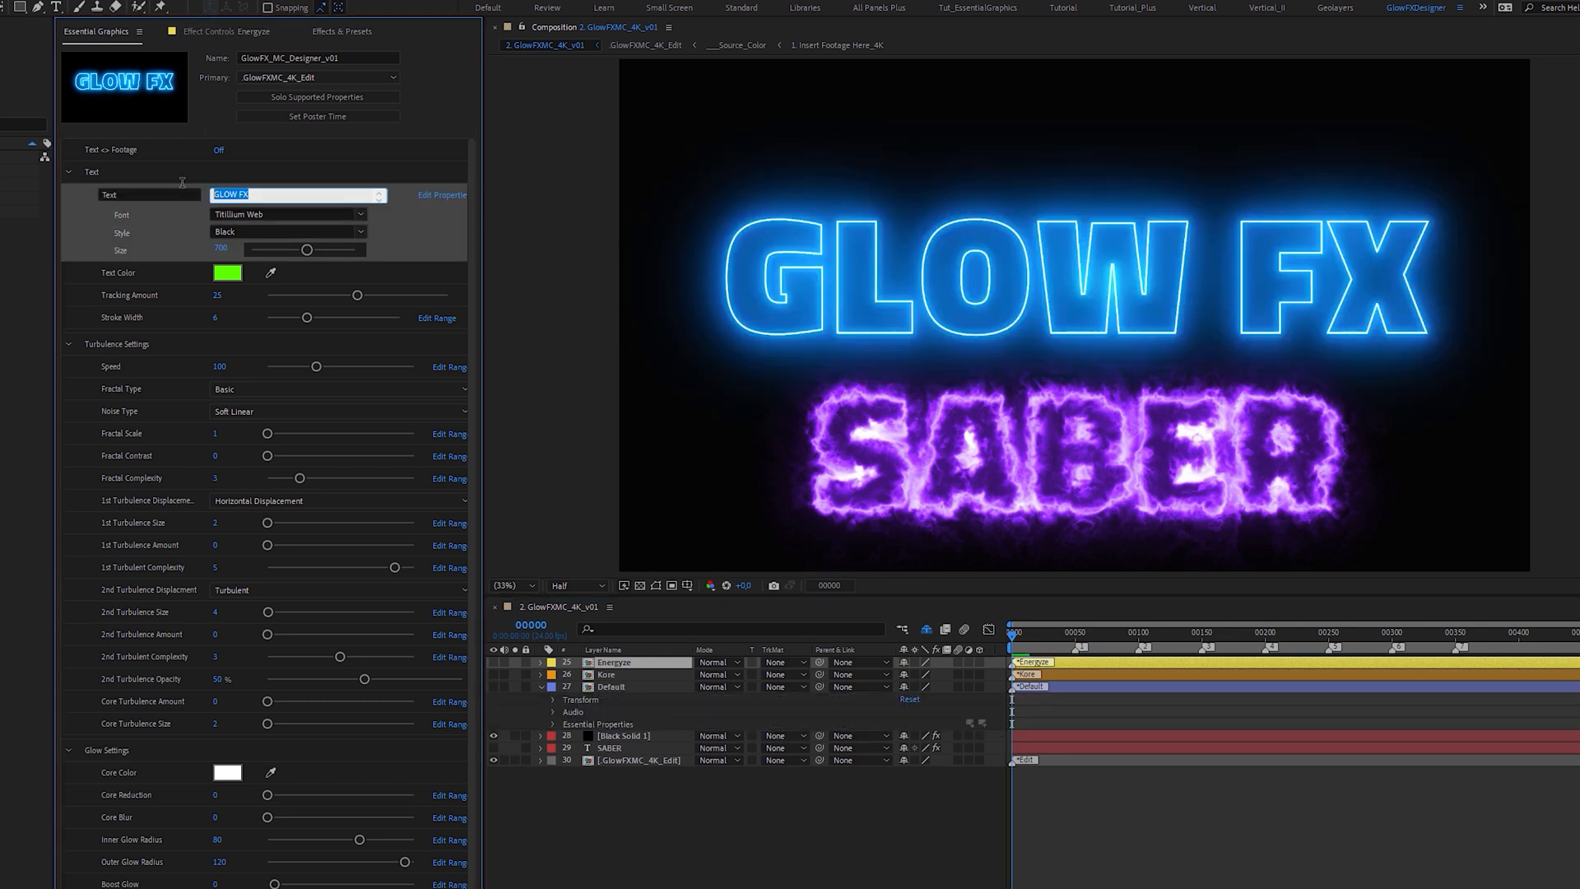
text(SABER)
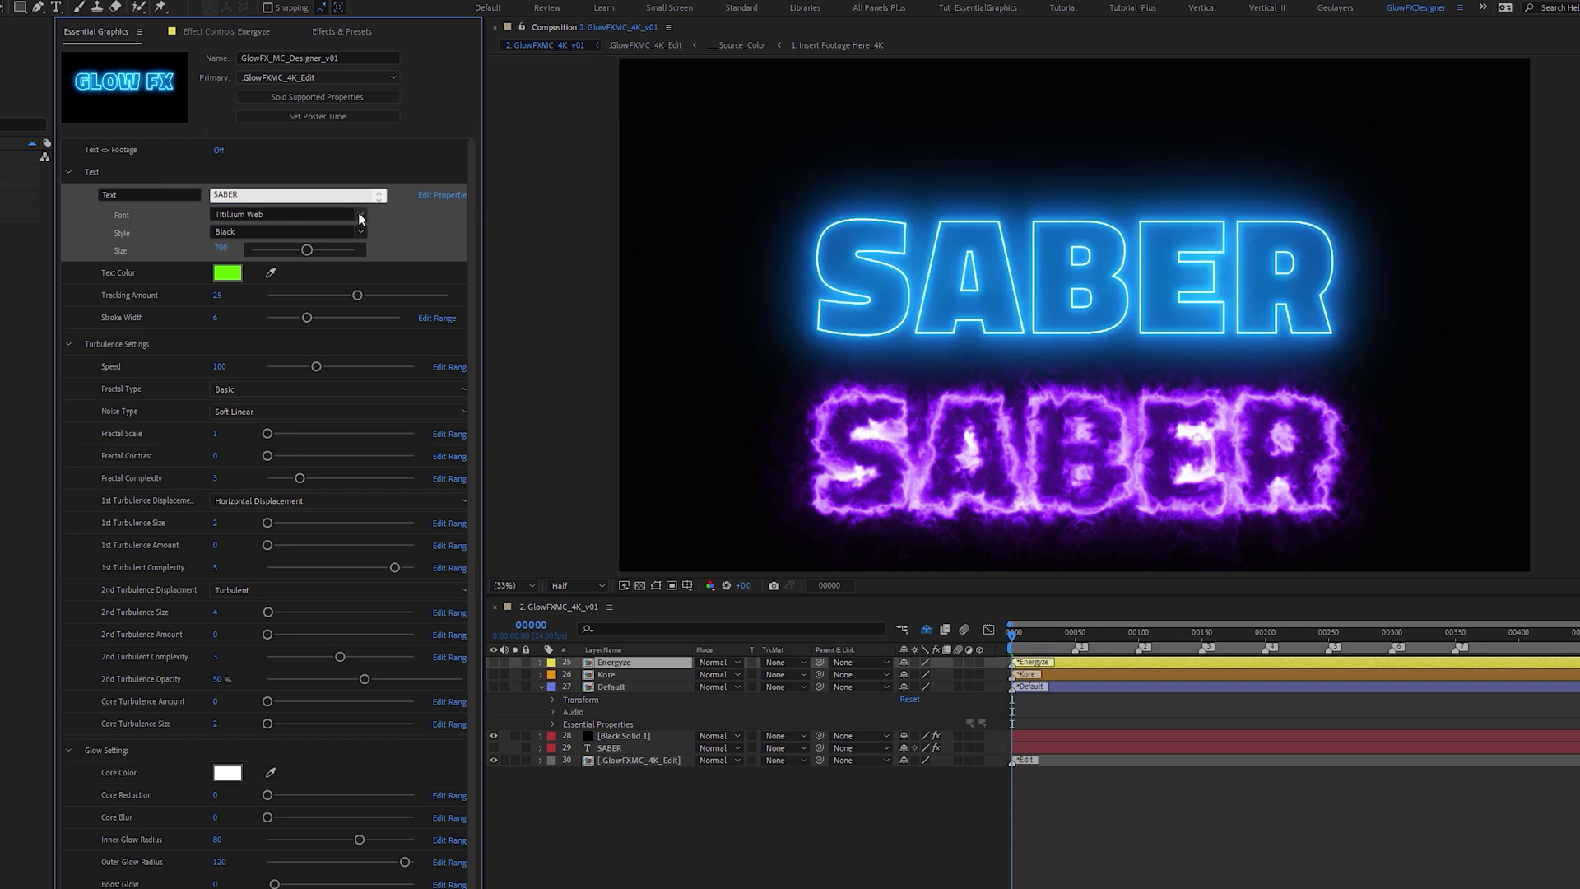
drag(307, 248, 296, 248)
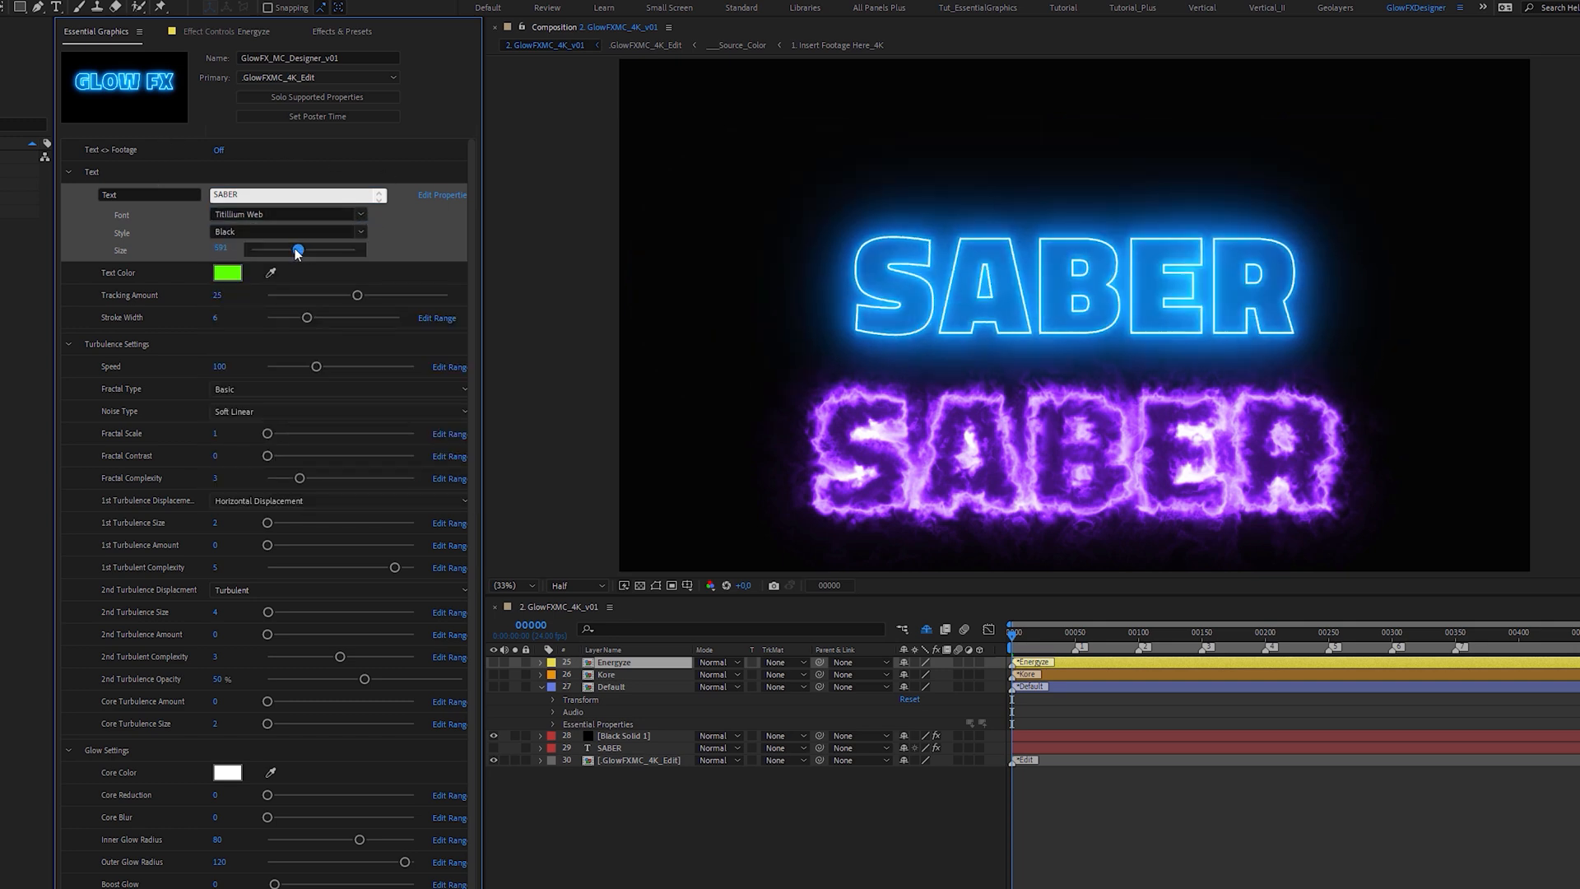
click(441, 195)
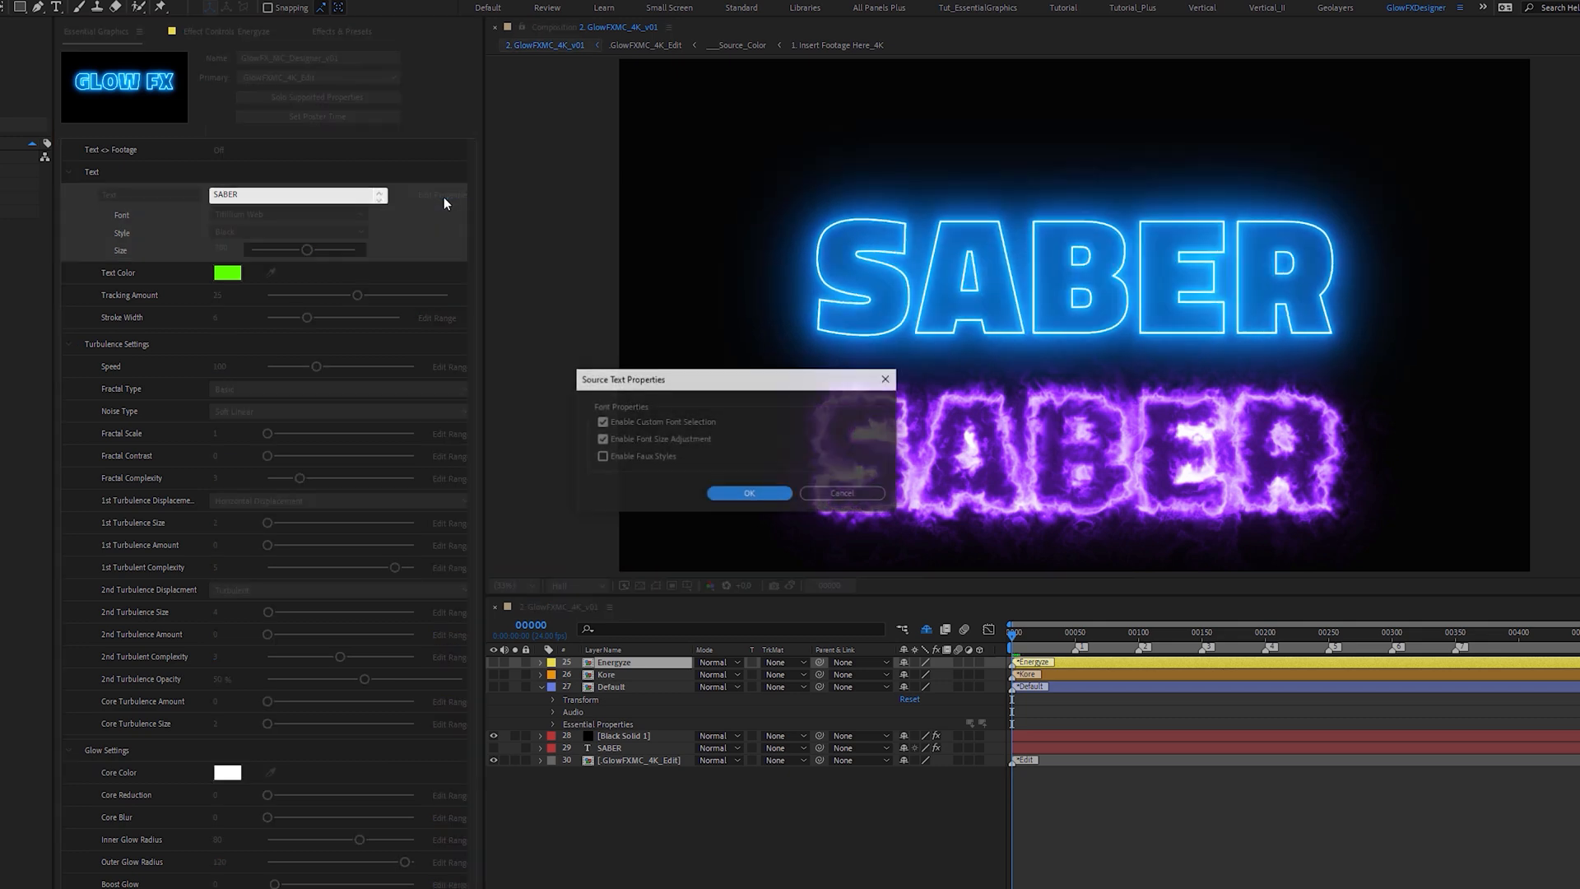
click(749, 493)
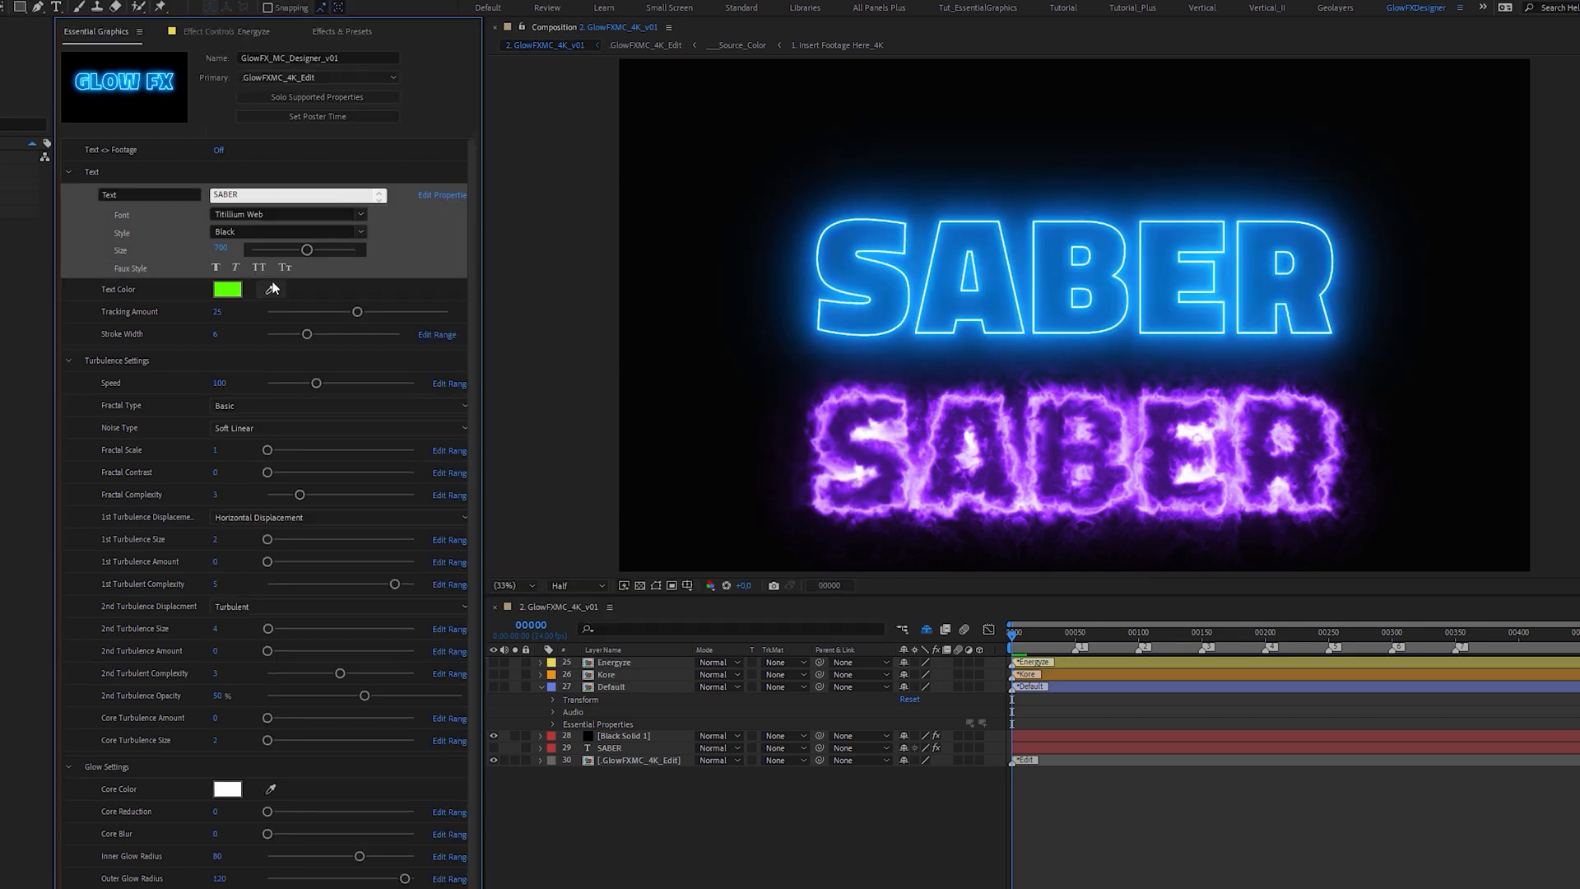
- Colour the SABER title purple and increase its stroke width
click(215, 267)
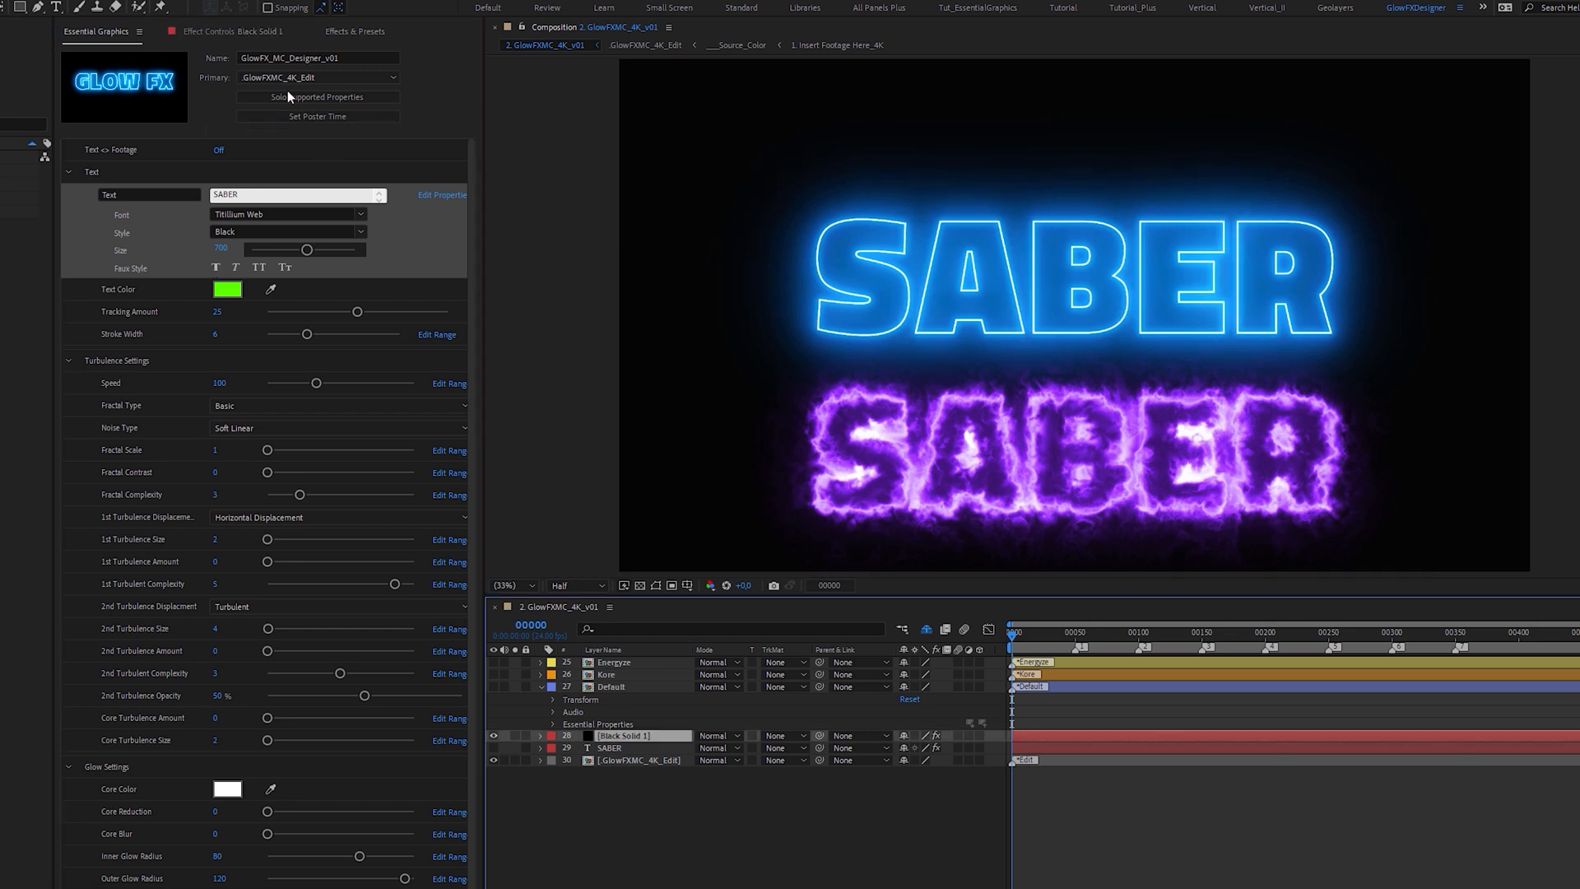
click(293, 102)
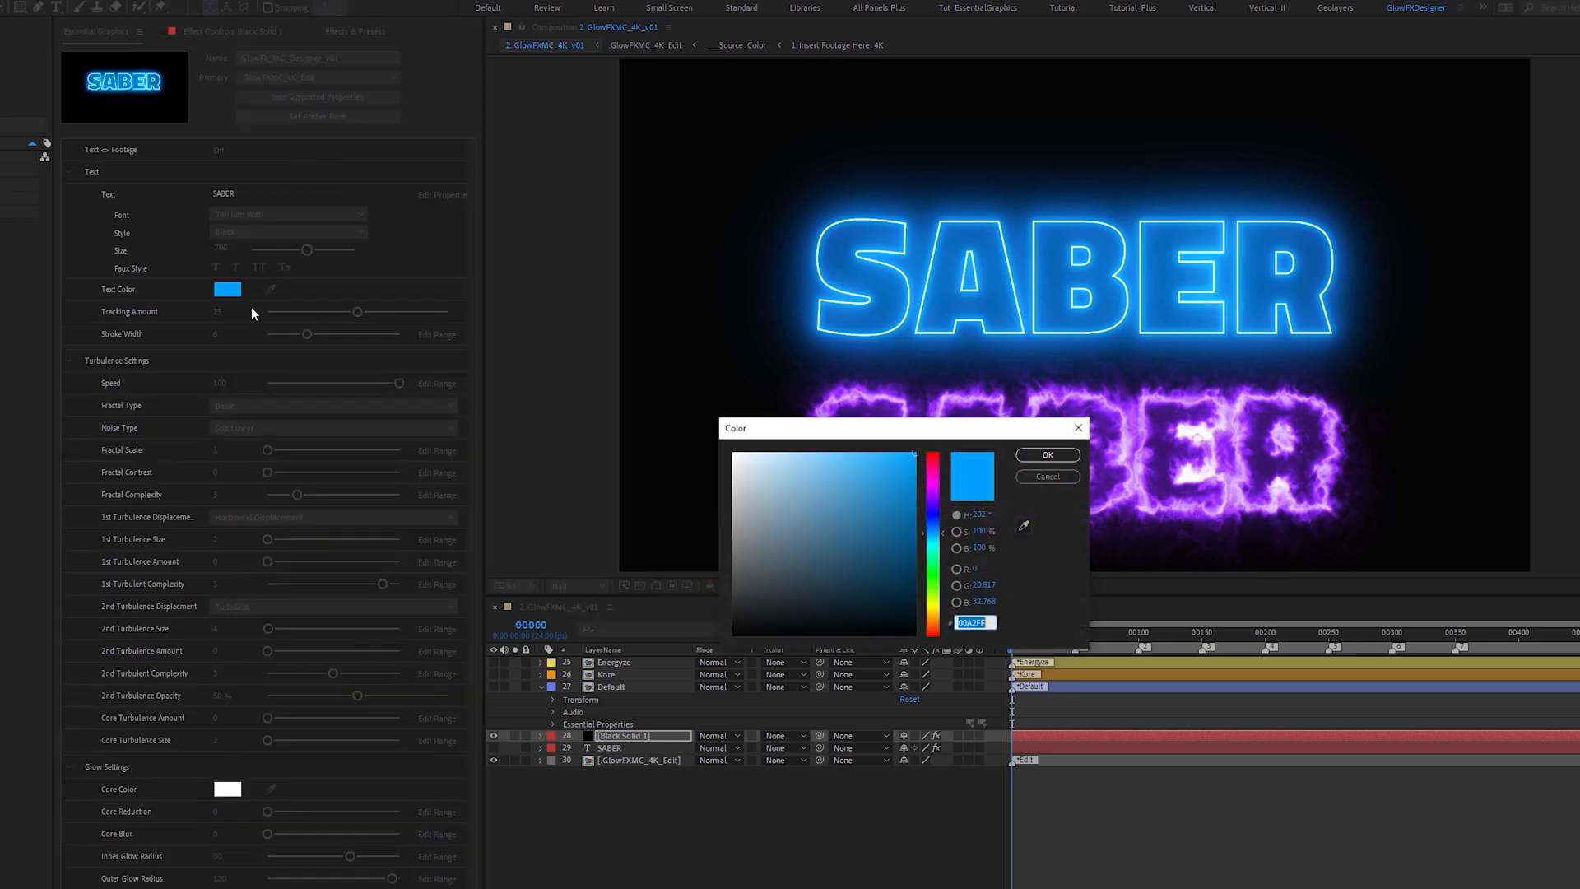
click(1048, 454)
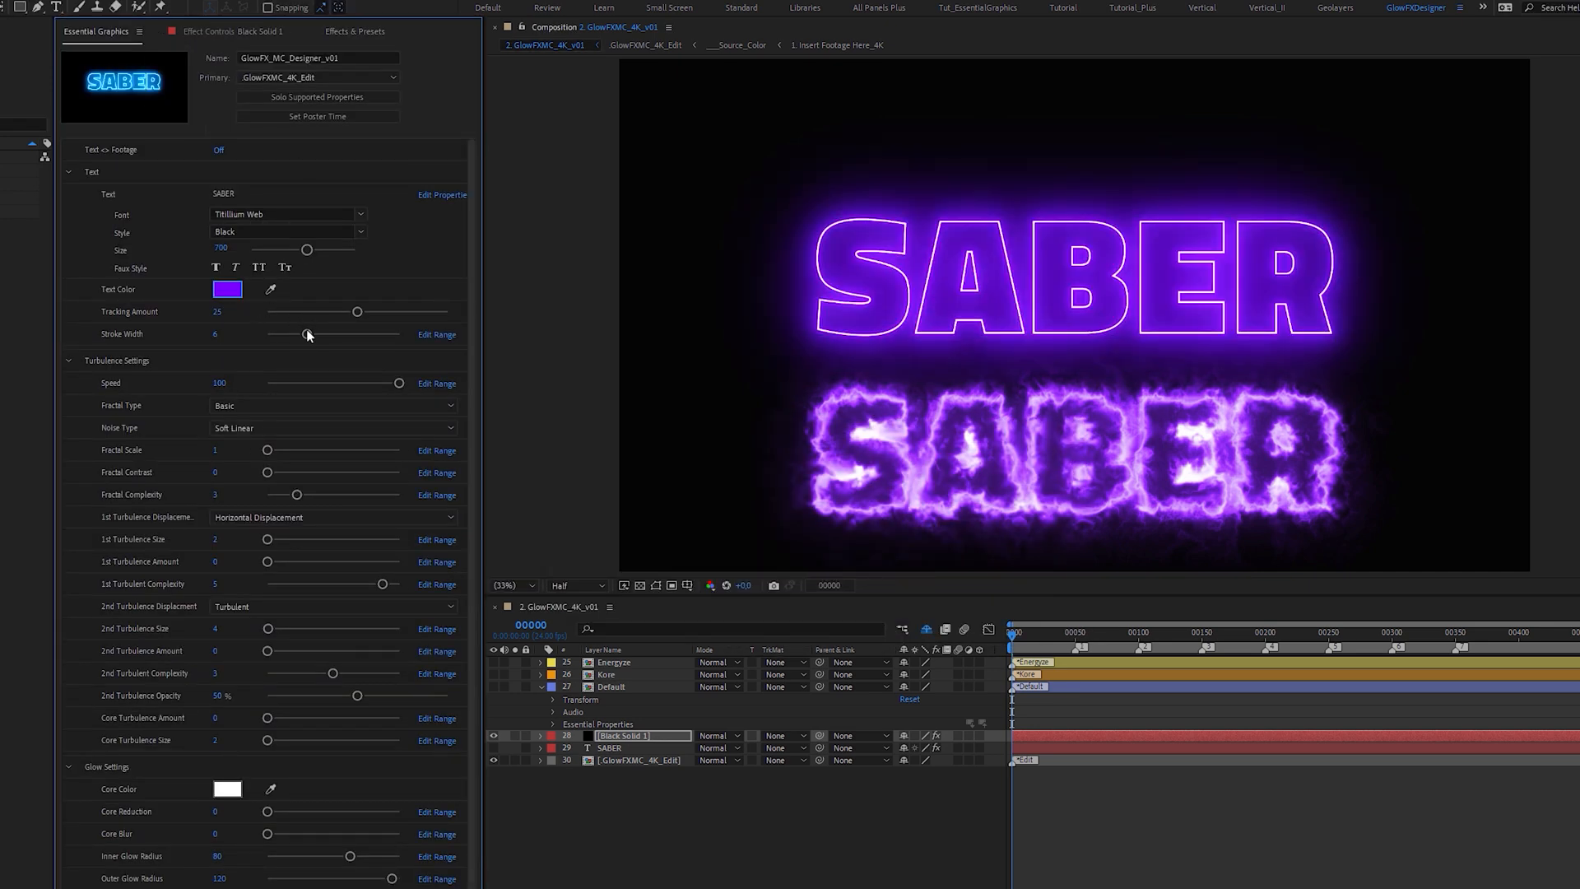
drag(306, 334, 350, 334)
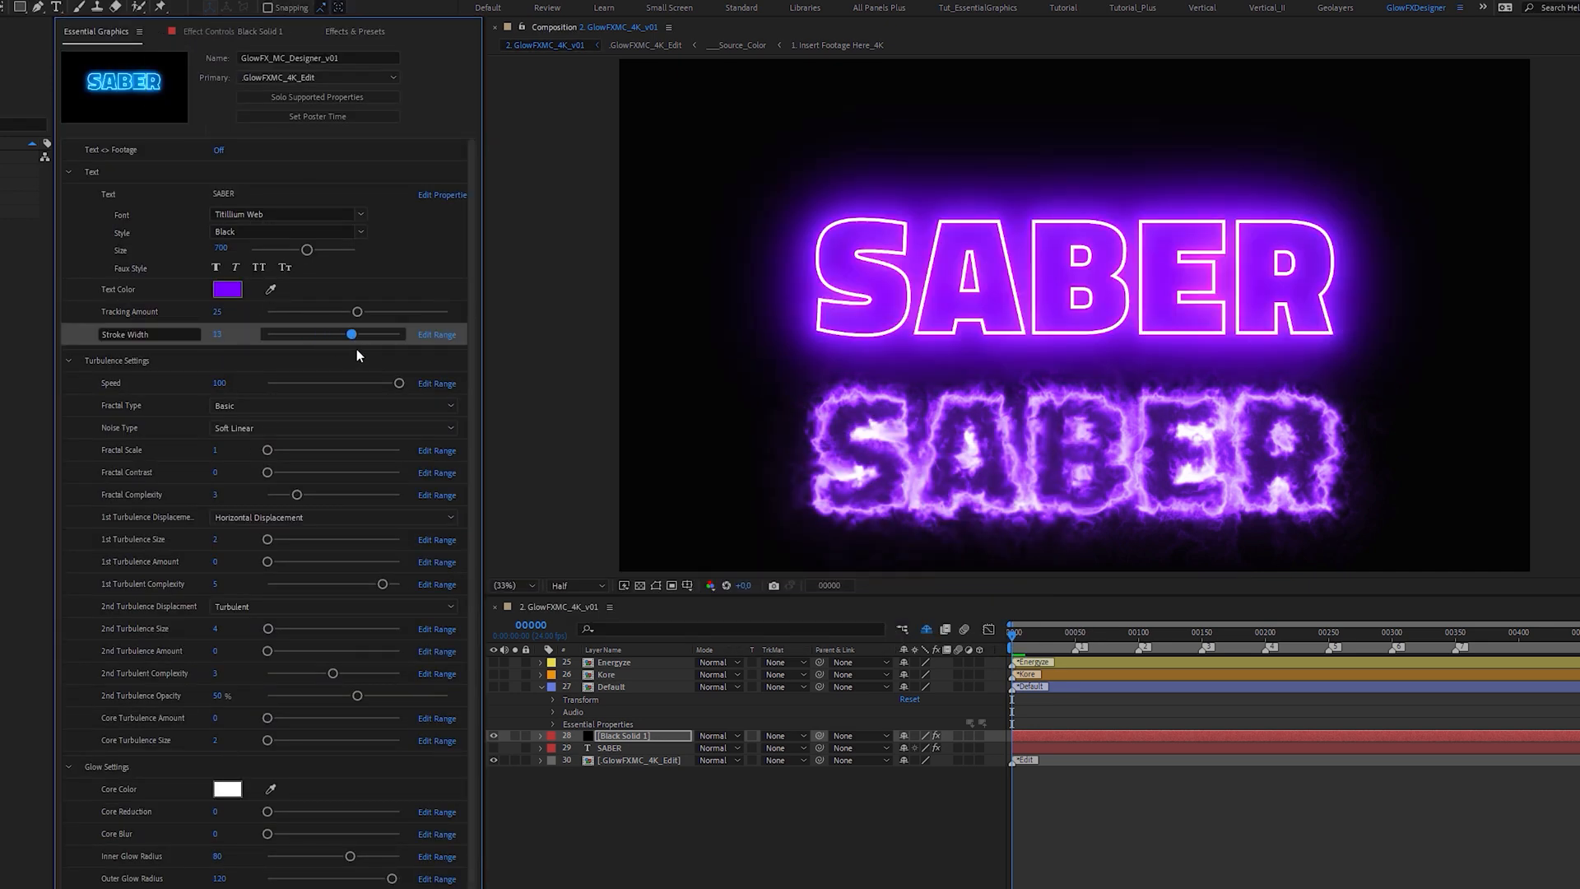
- Set Fractal Scale to 475, Fractal Contrast to 250 and Fractal Type to Swirly
drag(266, 450, 274, 450)
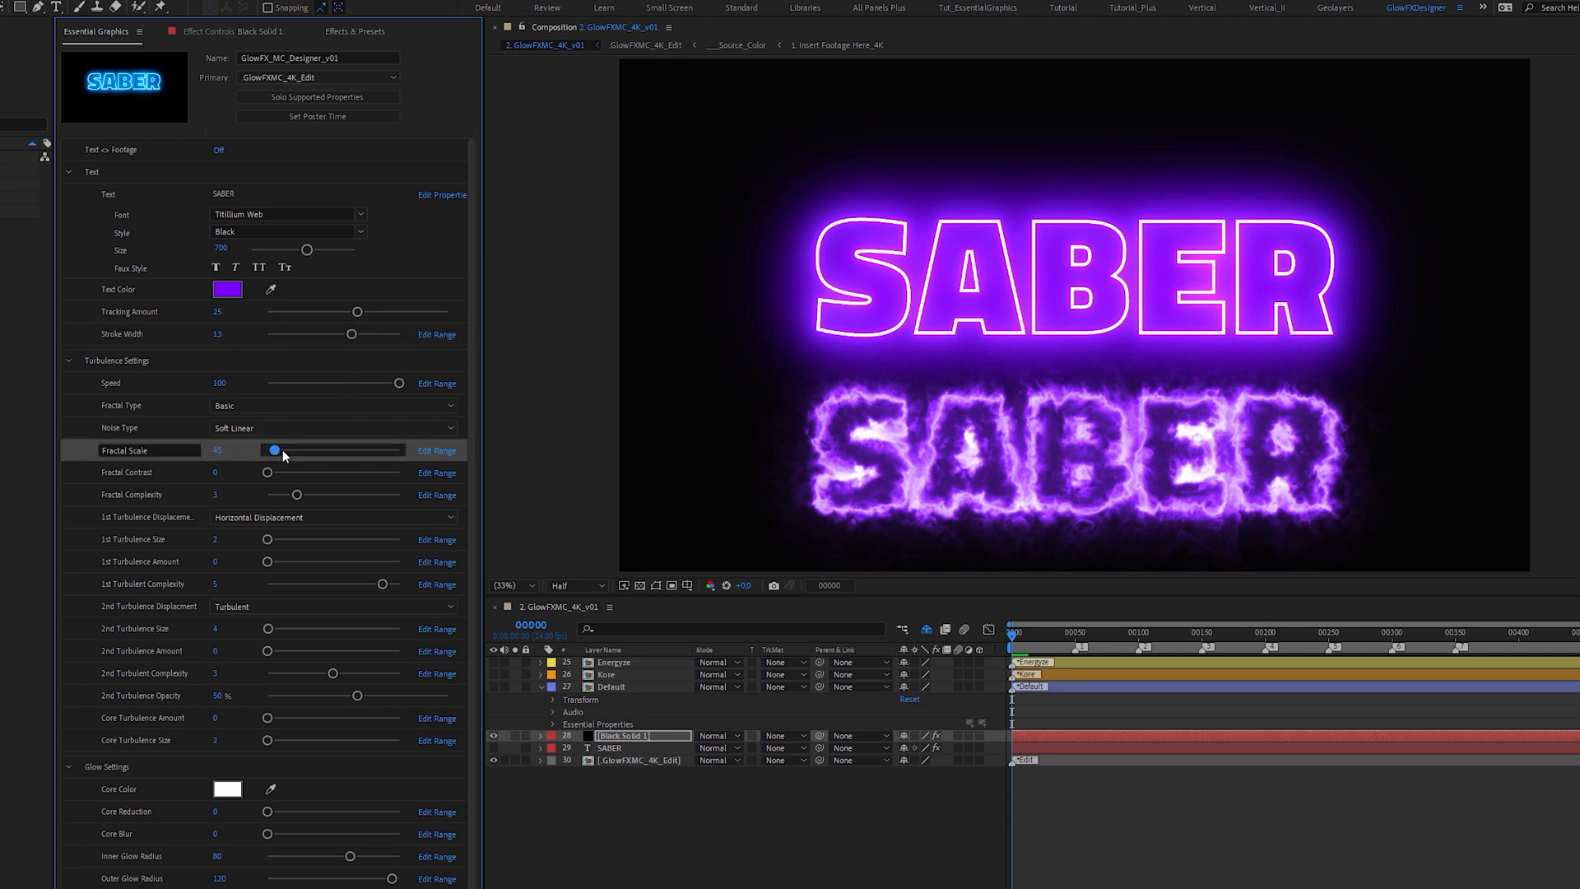
drag(275, 449, 343, 449)
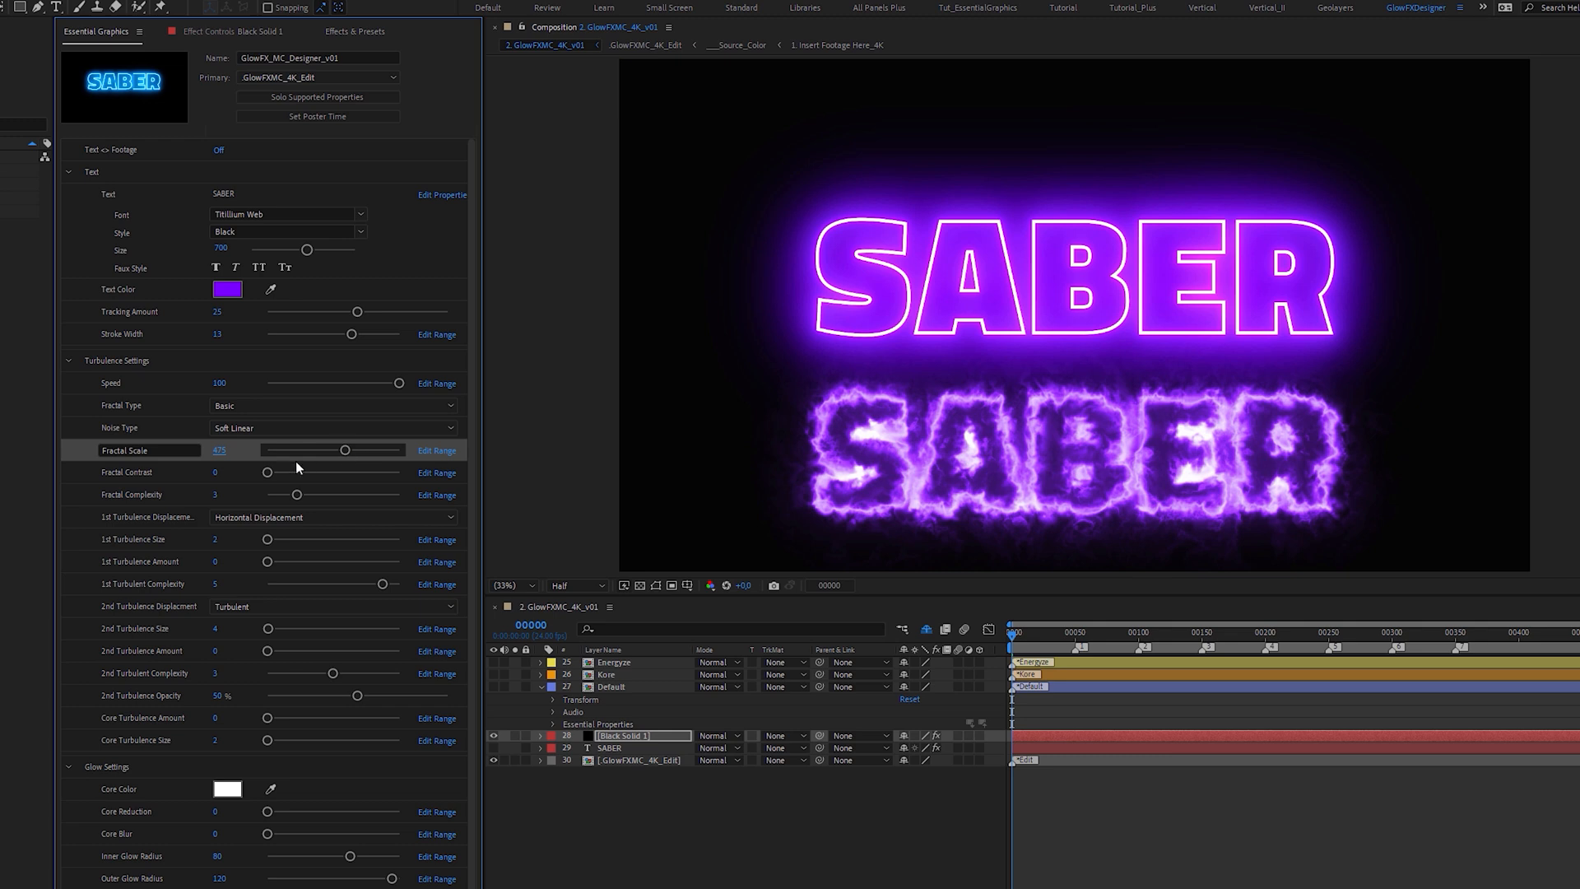
drag(266, 471, 286, 472)
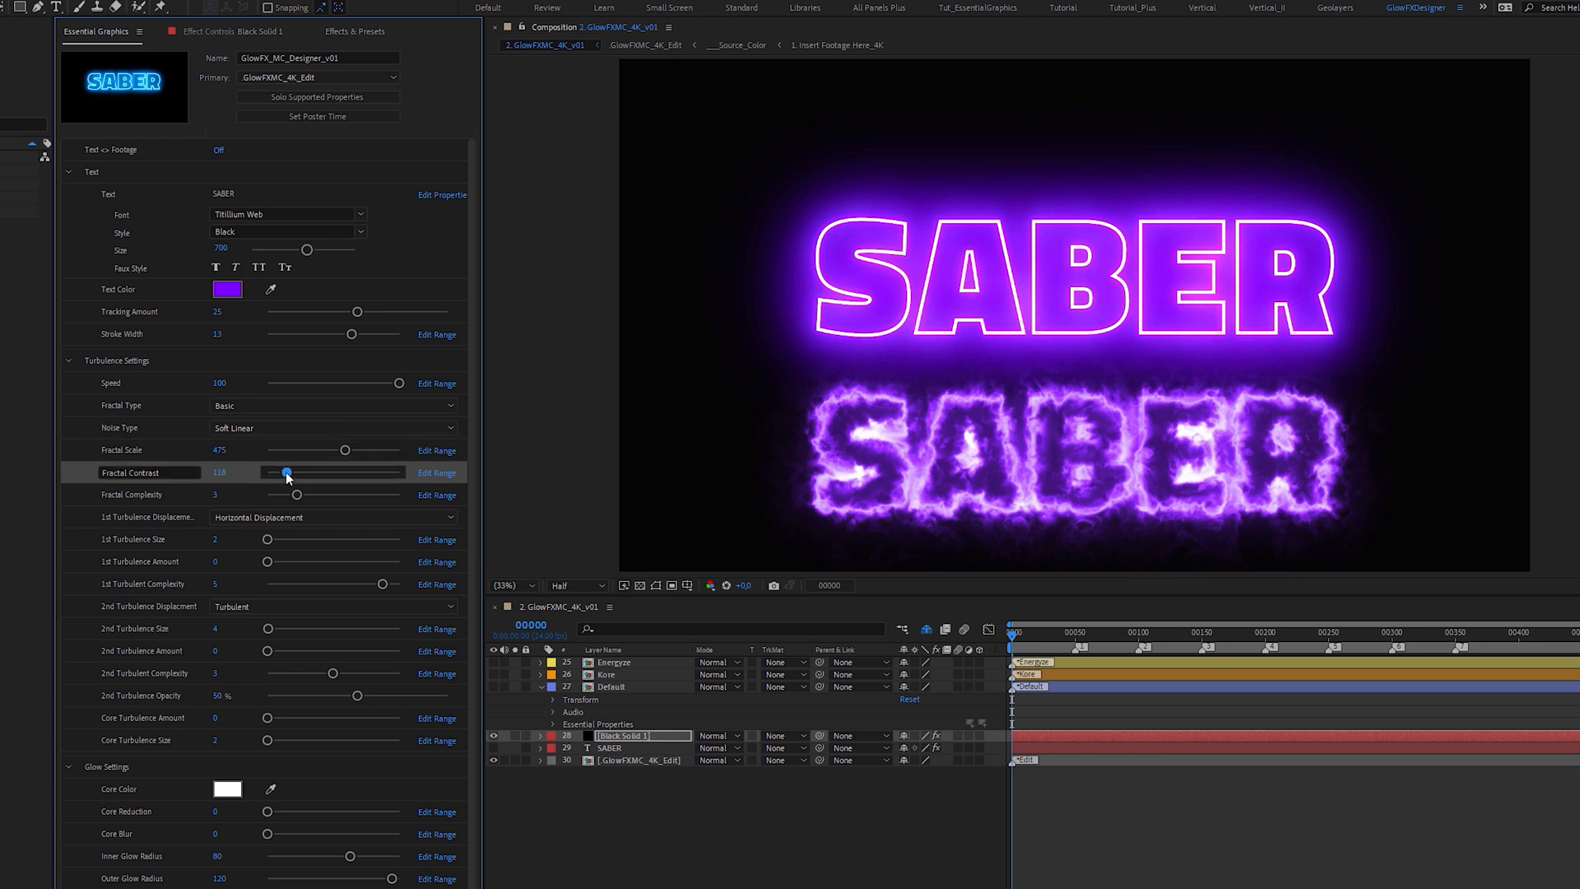
drag(286, 473, 323, 472)
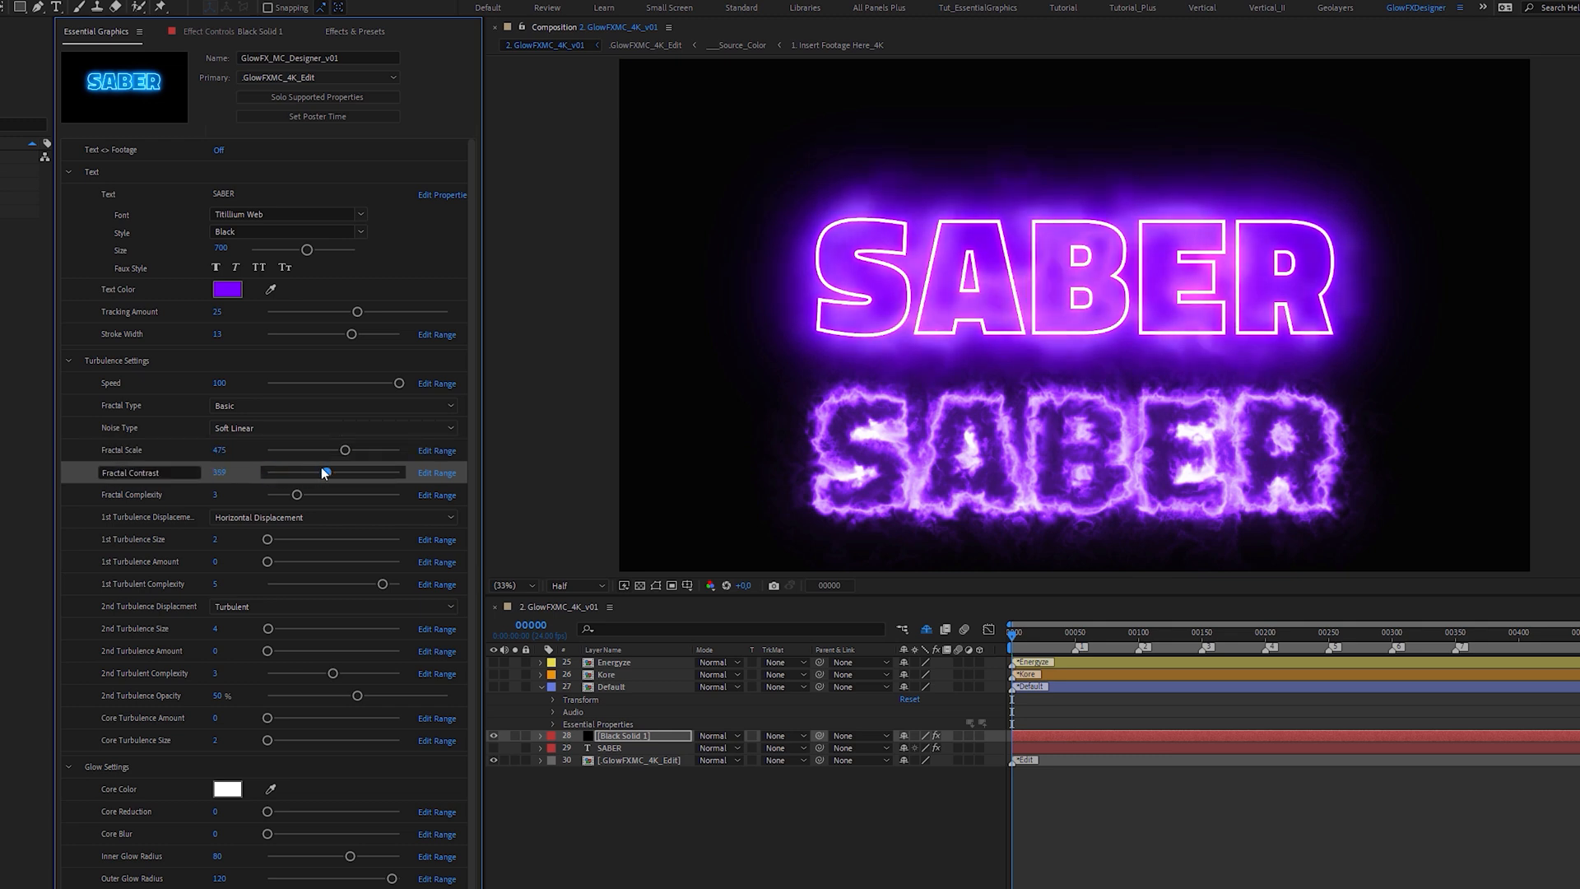
drag(322, 473, 385, 472)
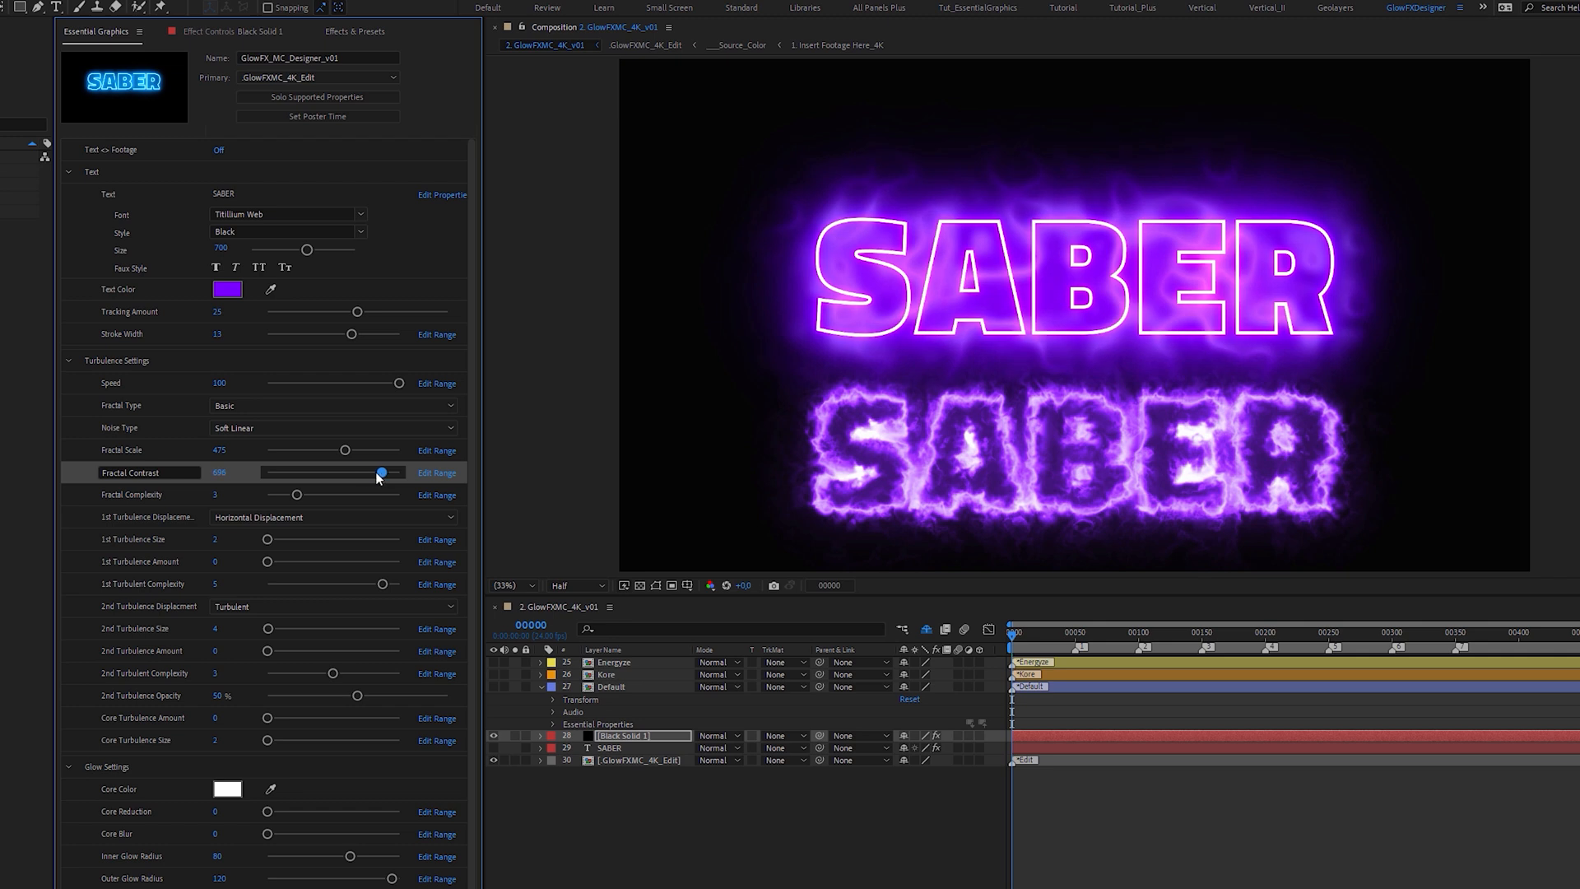
drag(383, 472, 399, 471)
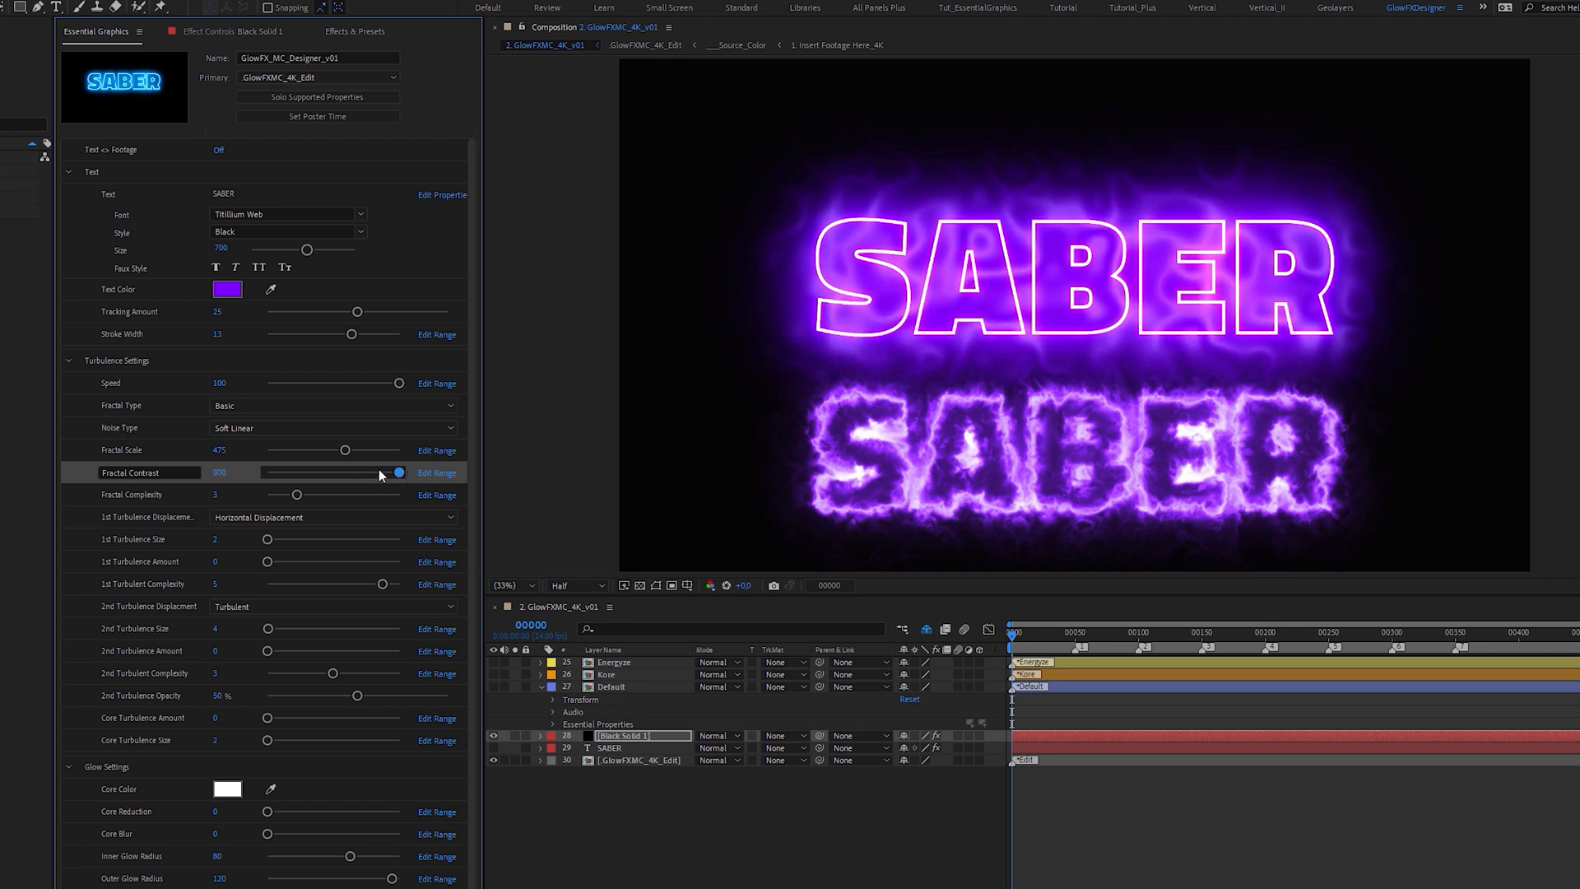
drag(400, 472, 332, 472)
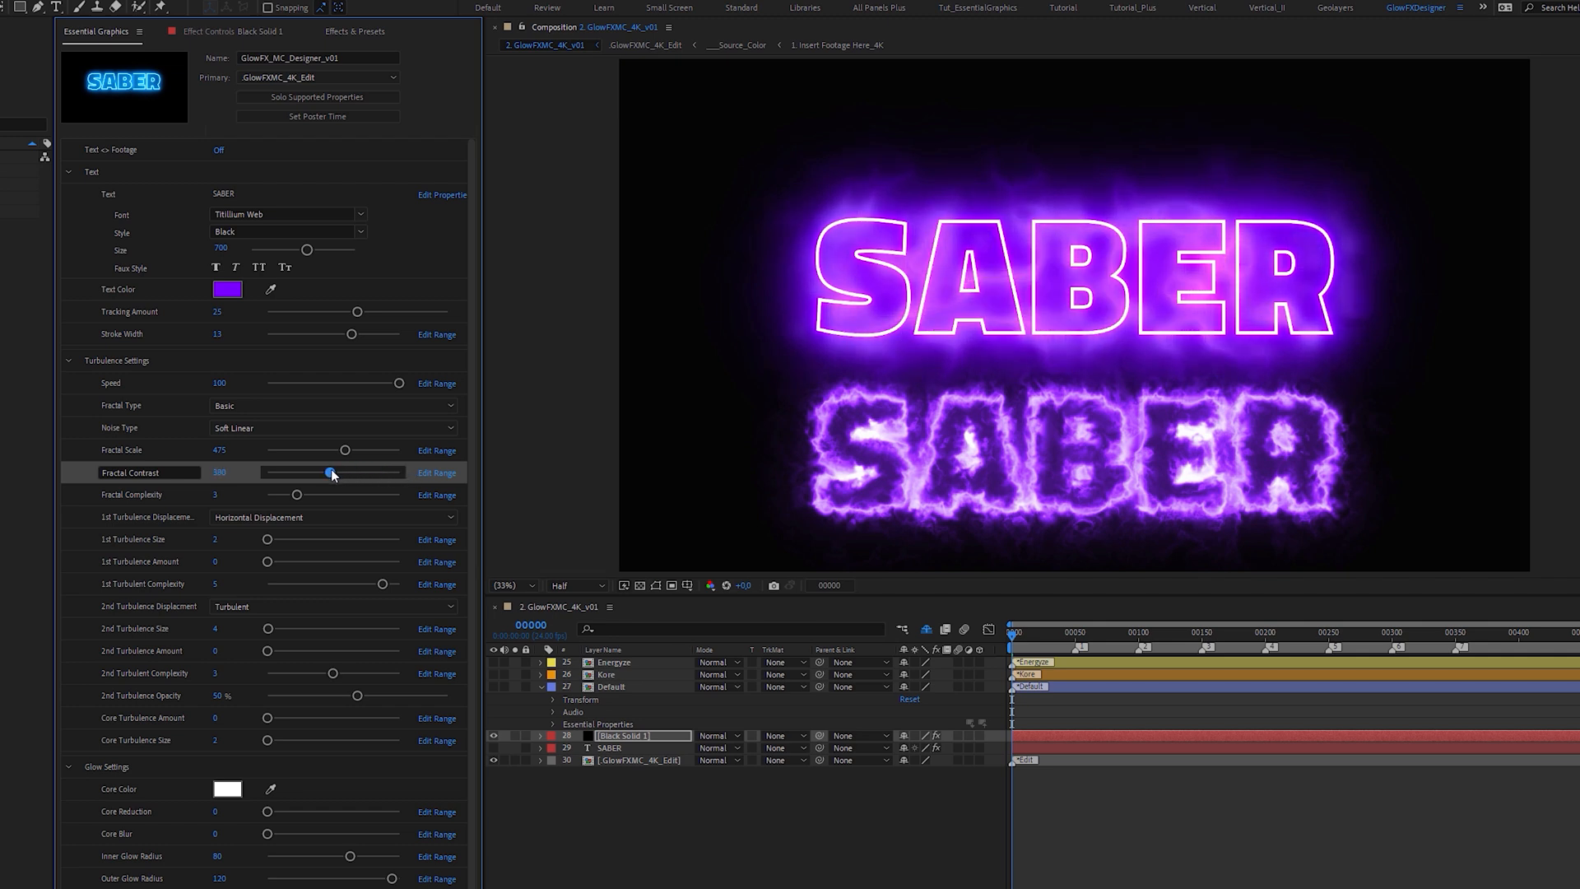
drag(332, 472, 307, 471)
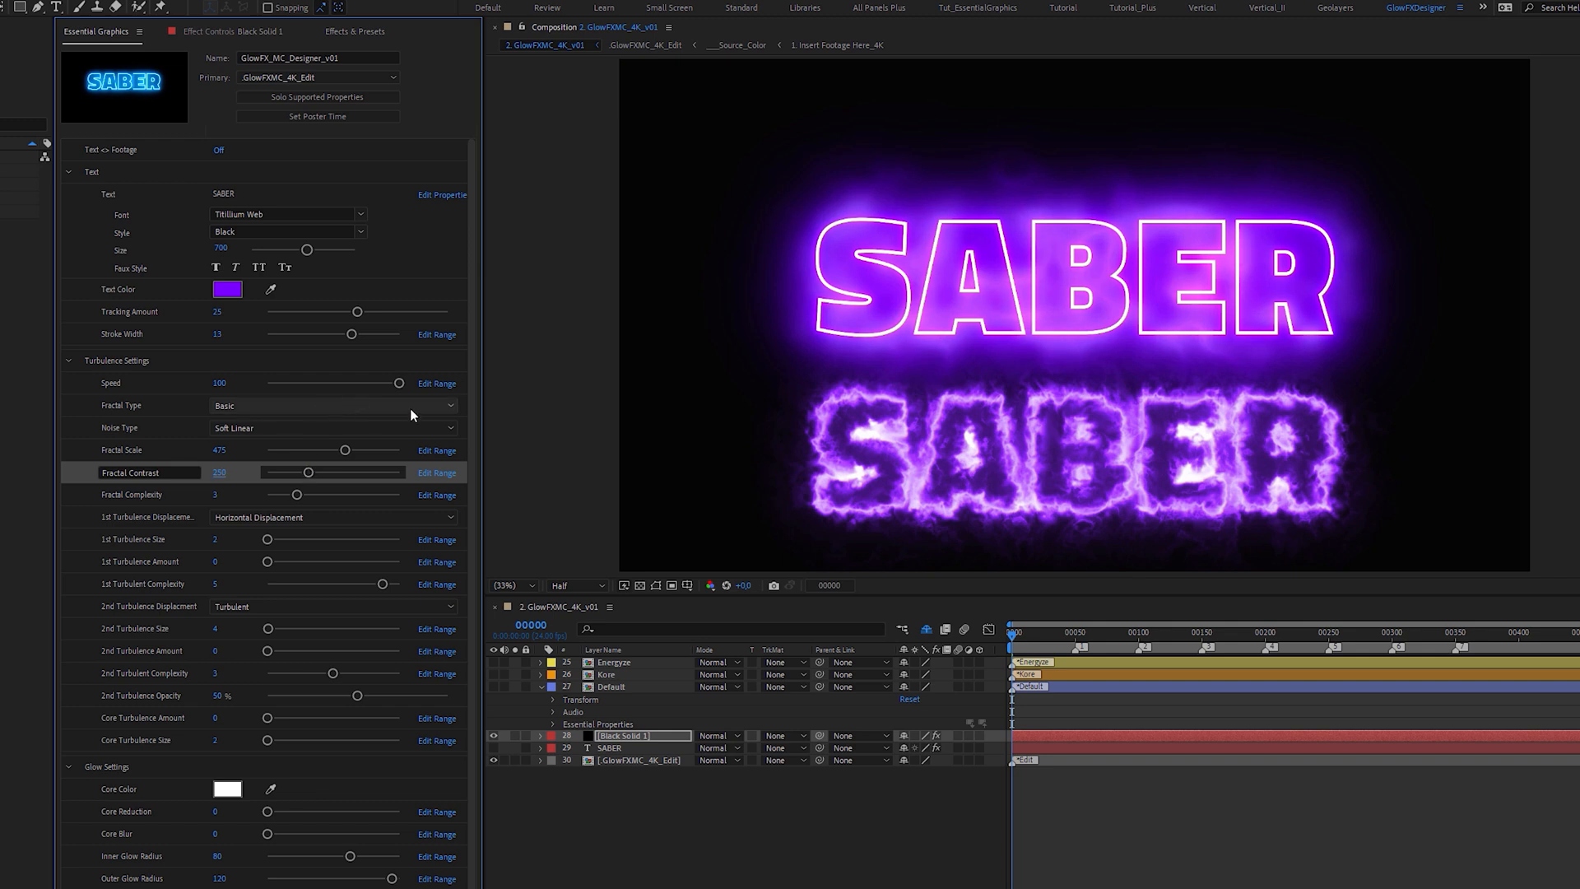
click(332, 406)
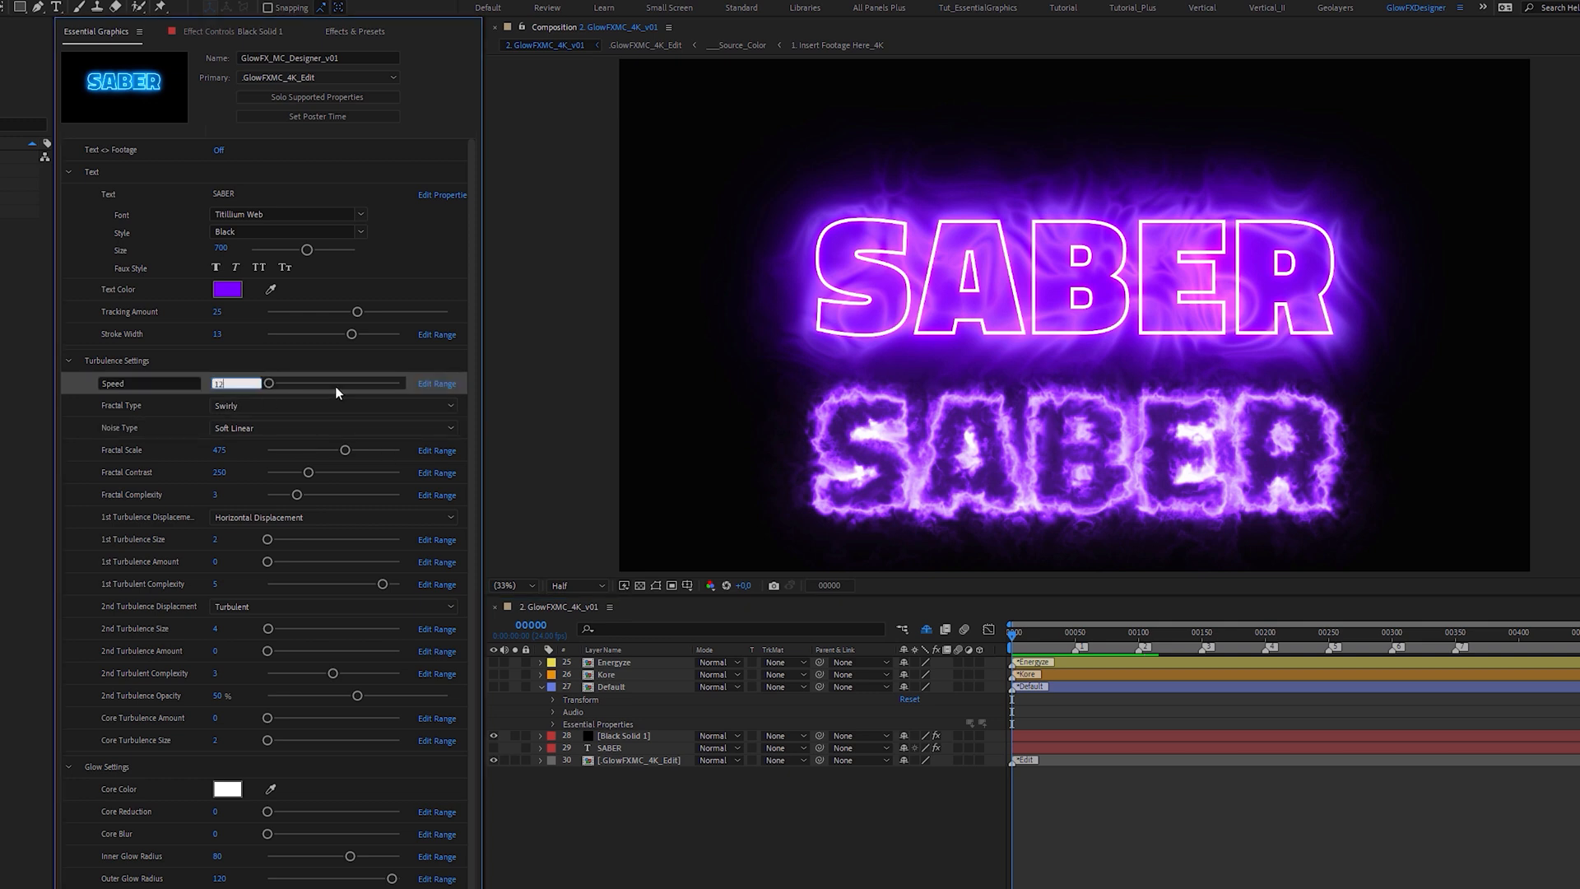
- Set turbulence speed 125, first turbulence size 110, more amount, Twist type, and adjust complexity
drag(266, 382, 280, 382)
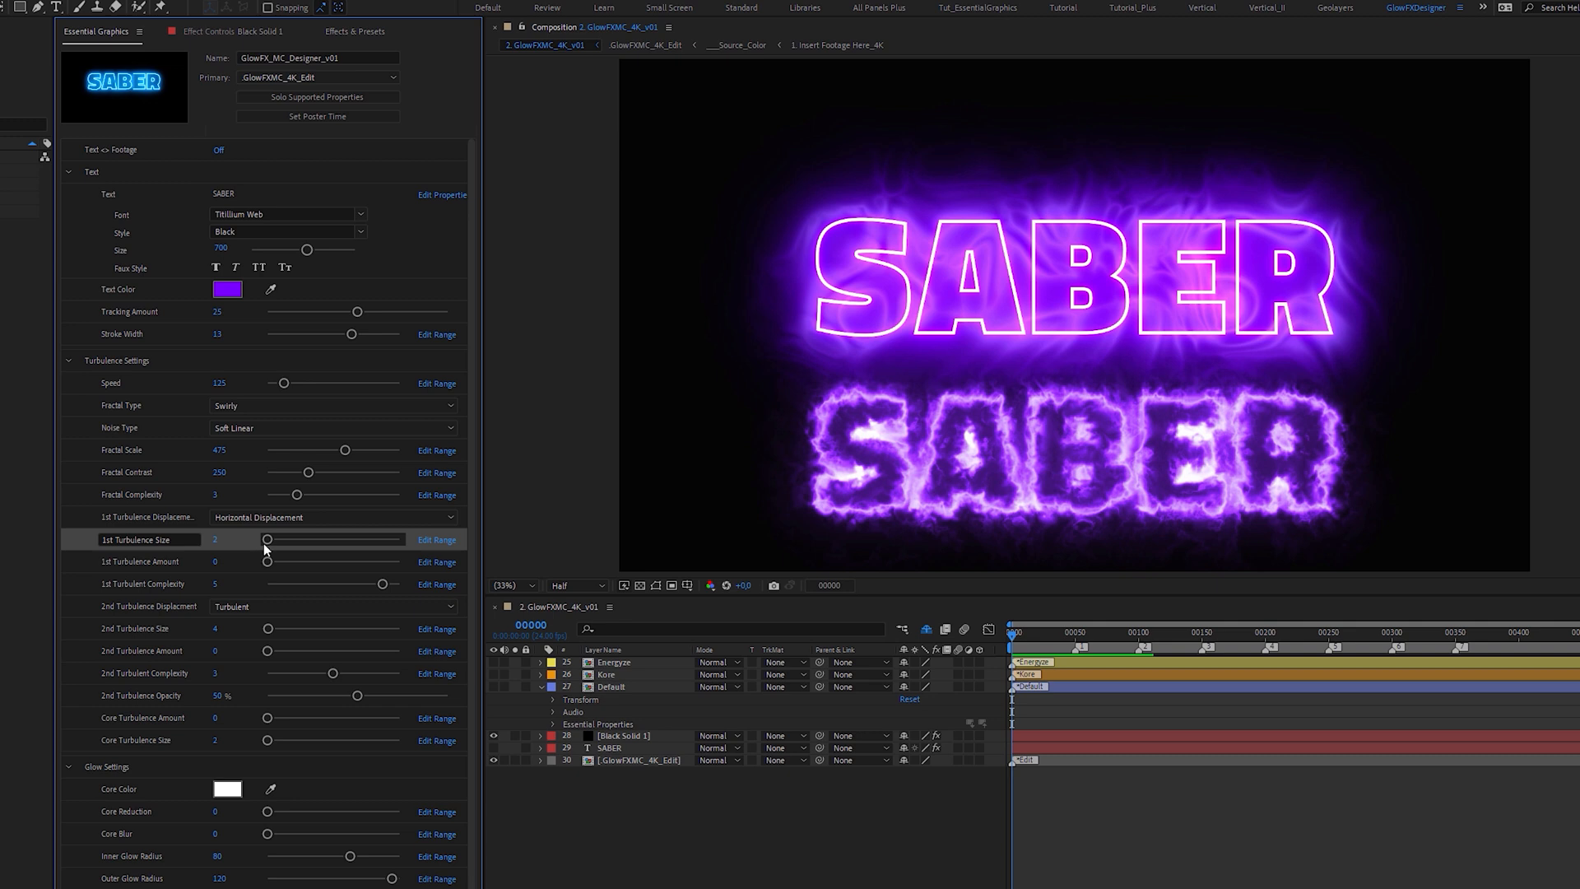
drag(267, 540, 315, 539)
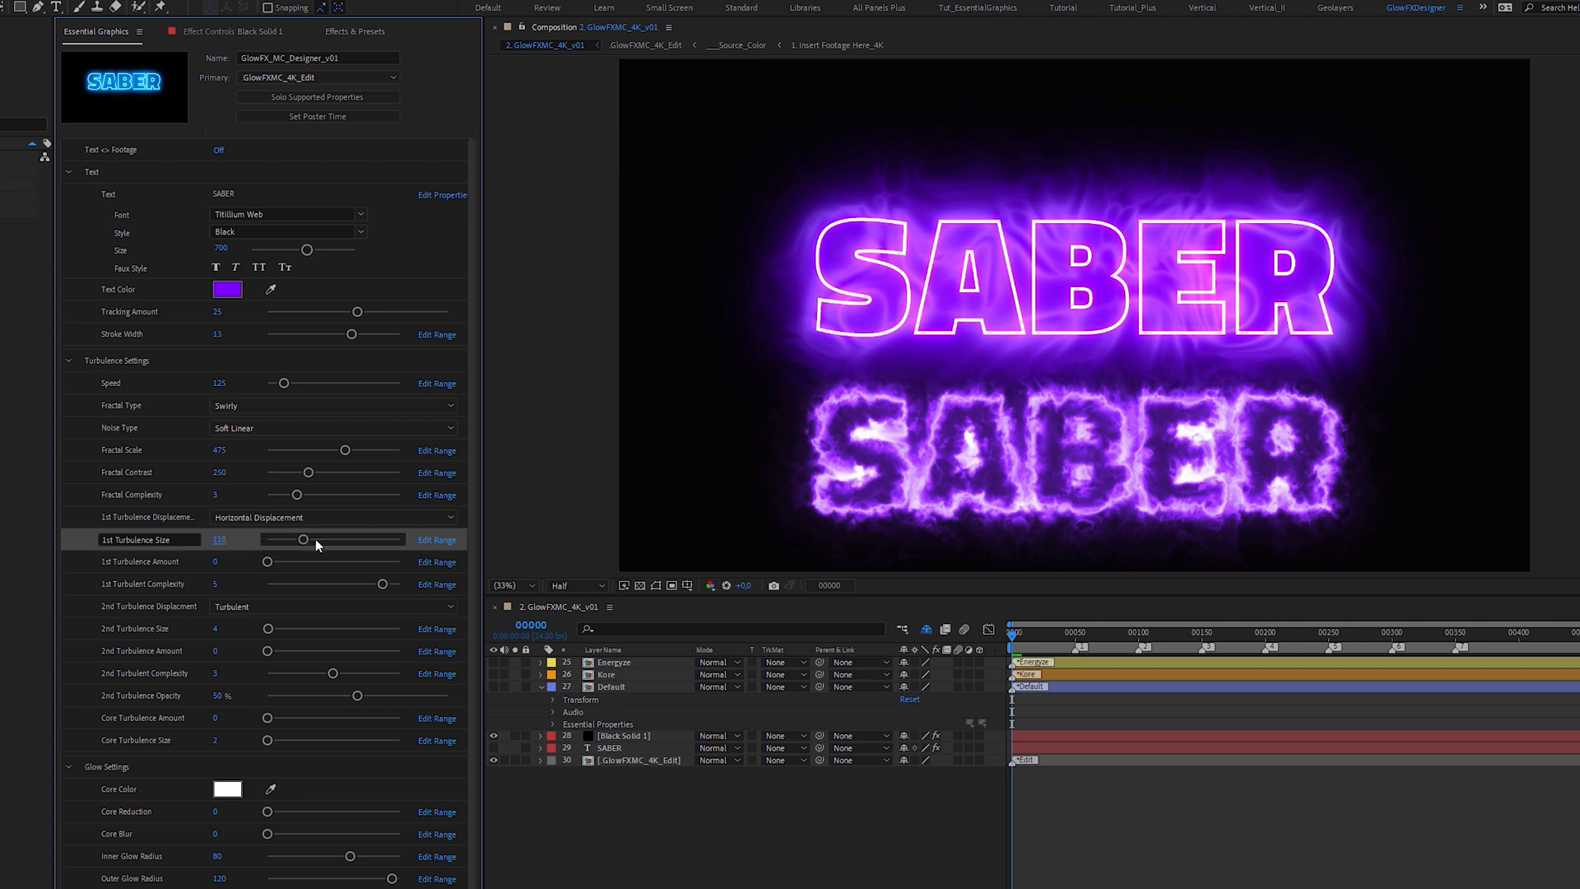
mouse_move(273, 564)
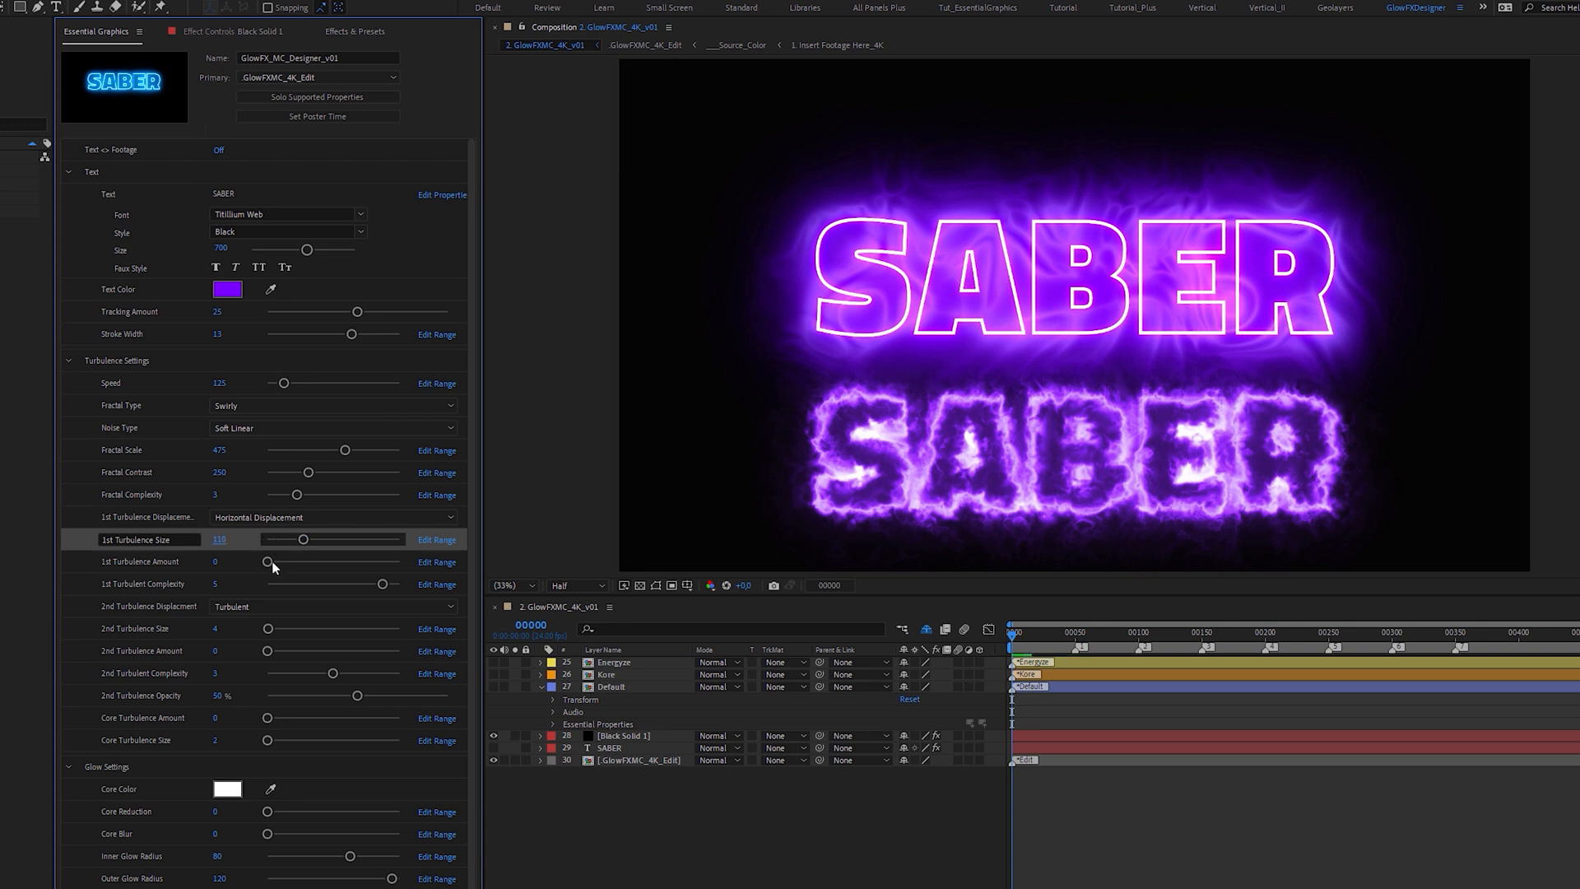
drag(266, 562, 283, 561)
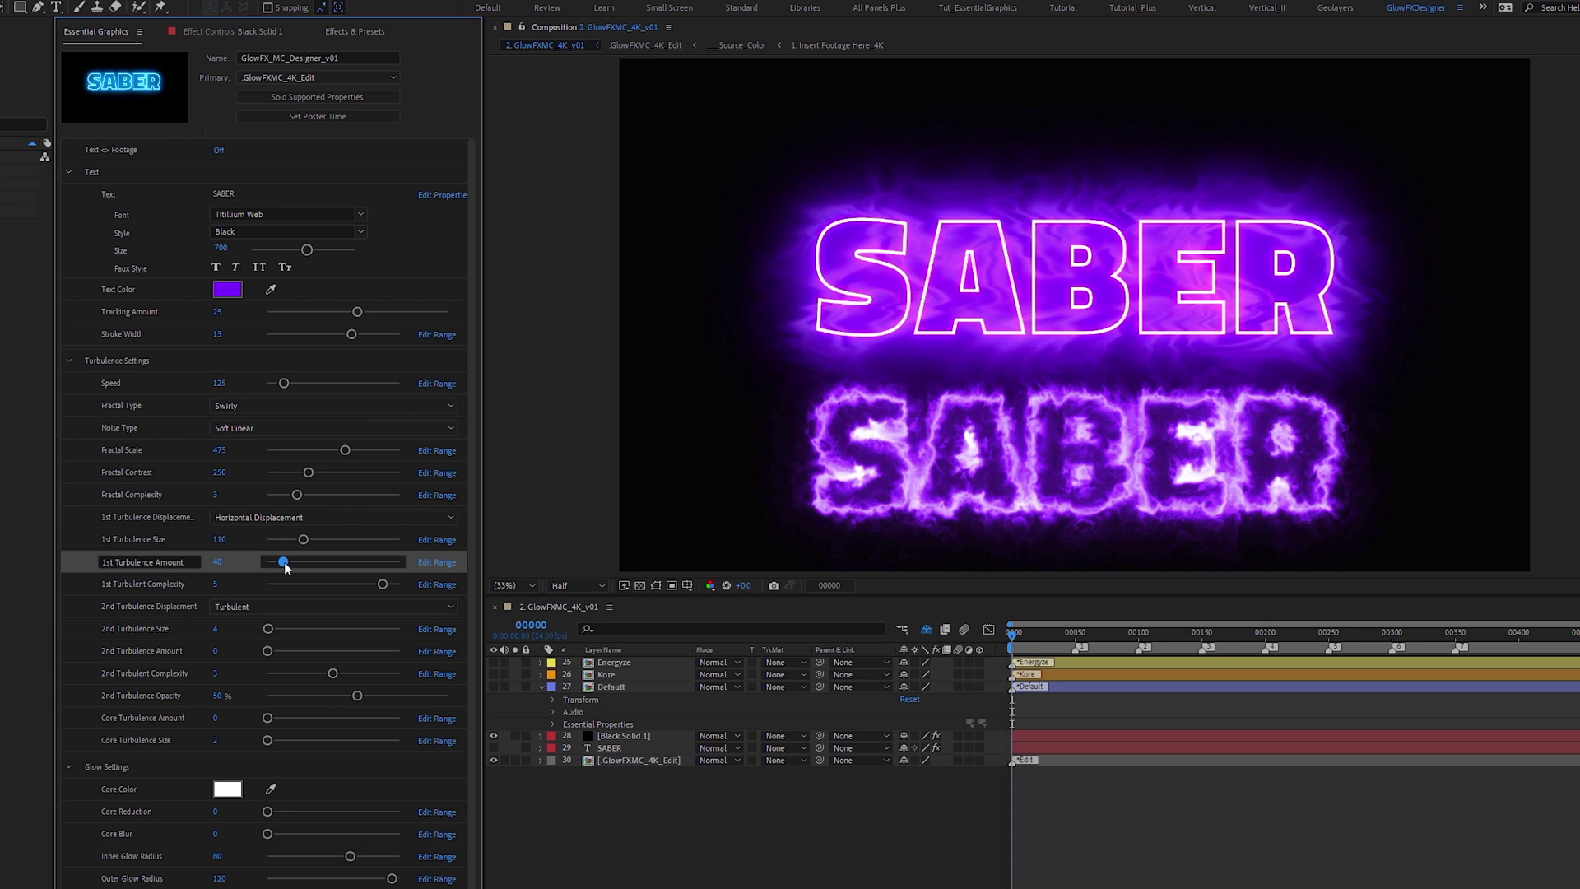
click(333, 517)
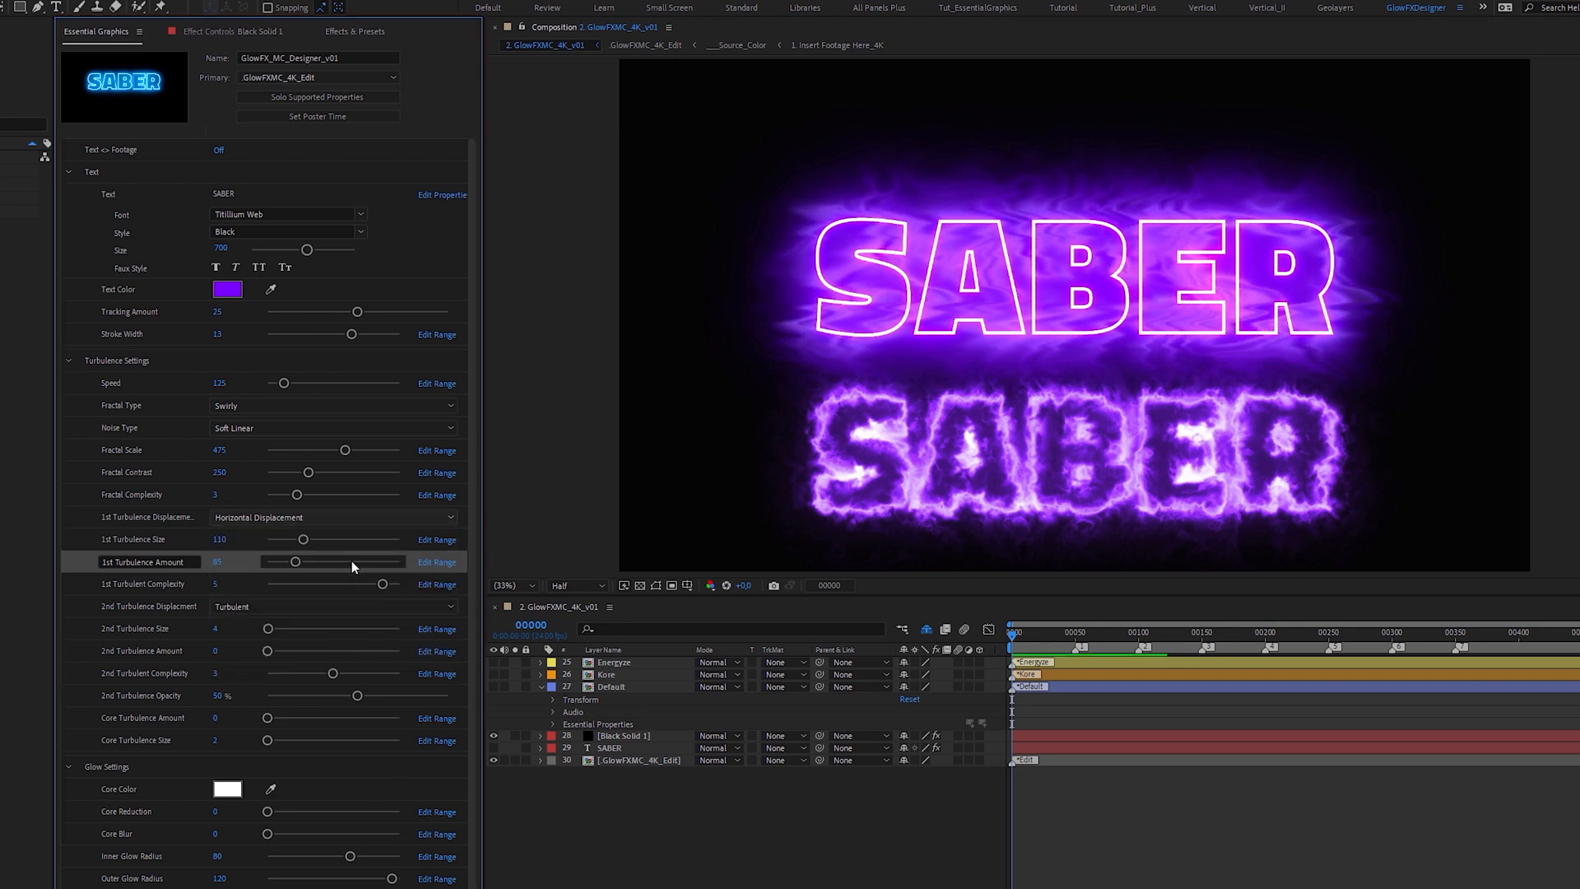
click(334, 517)
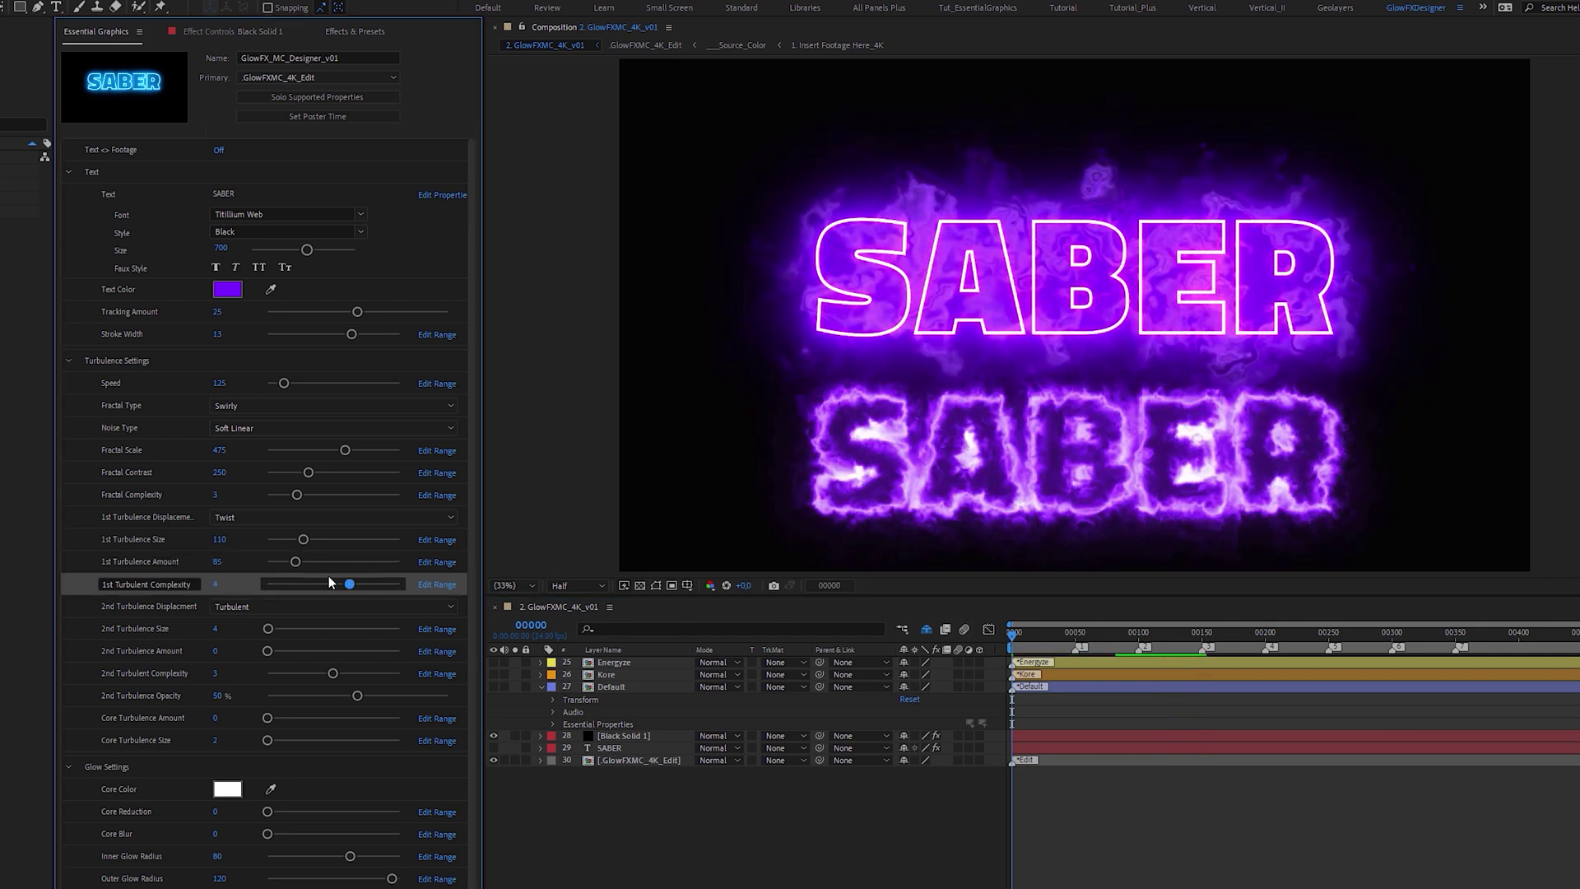
drag(350, 583, 305, 583)
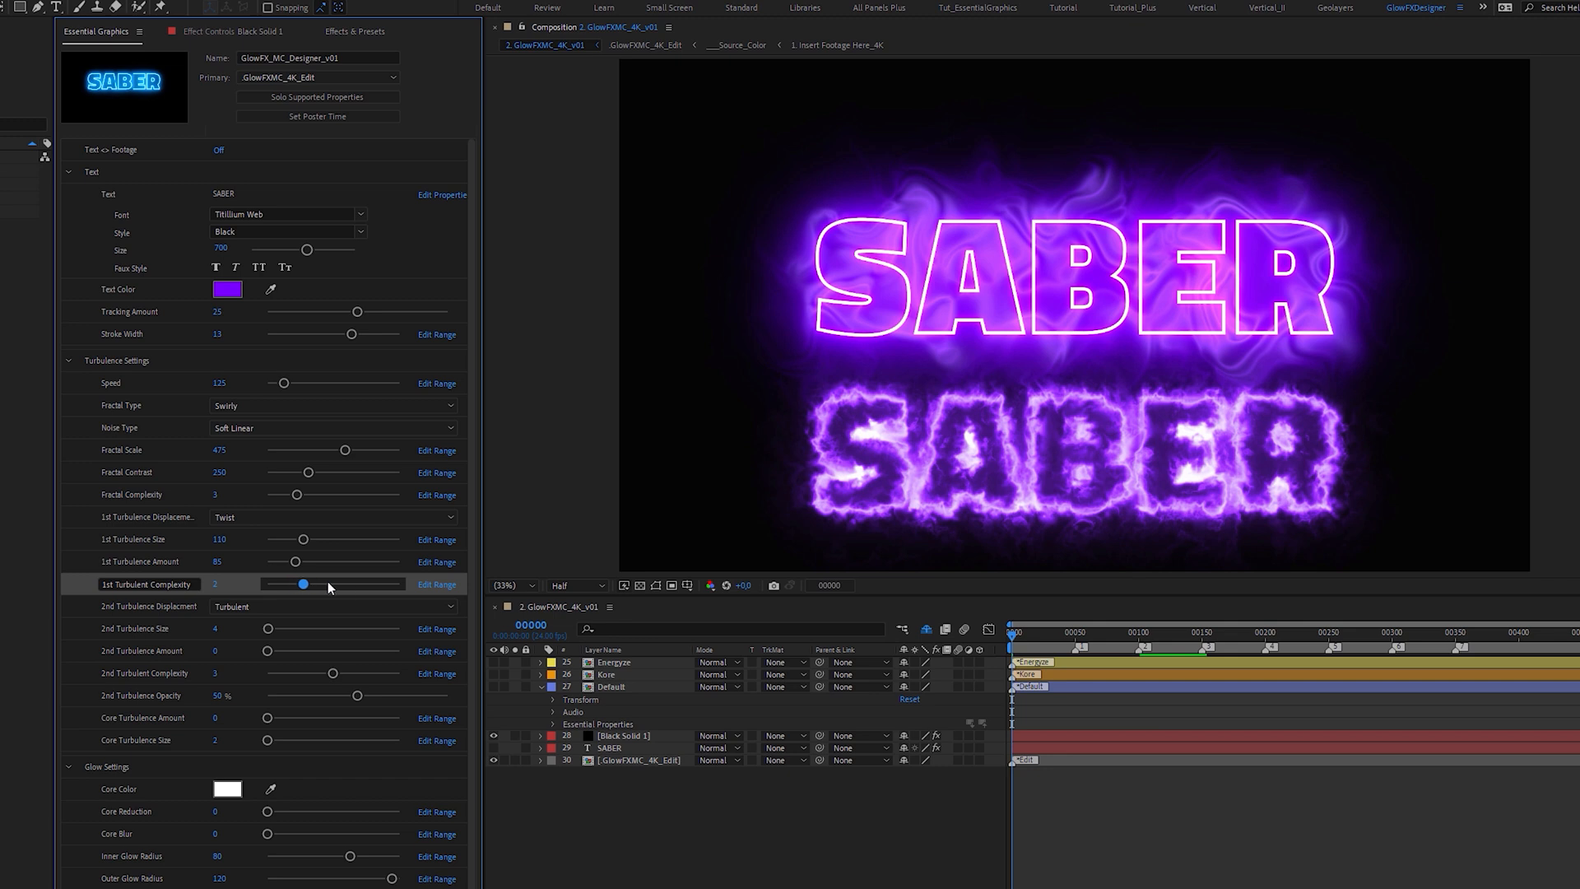
drag(305, 584, 347, 583)
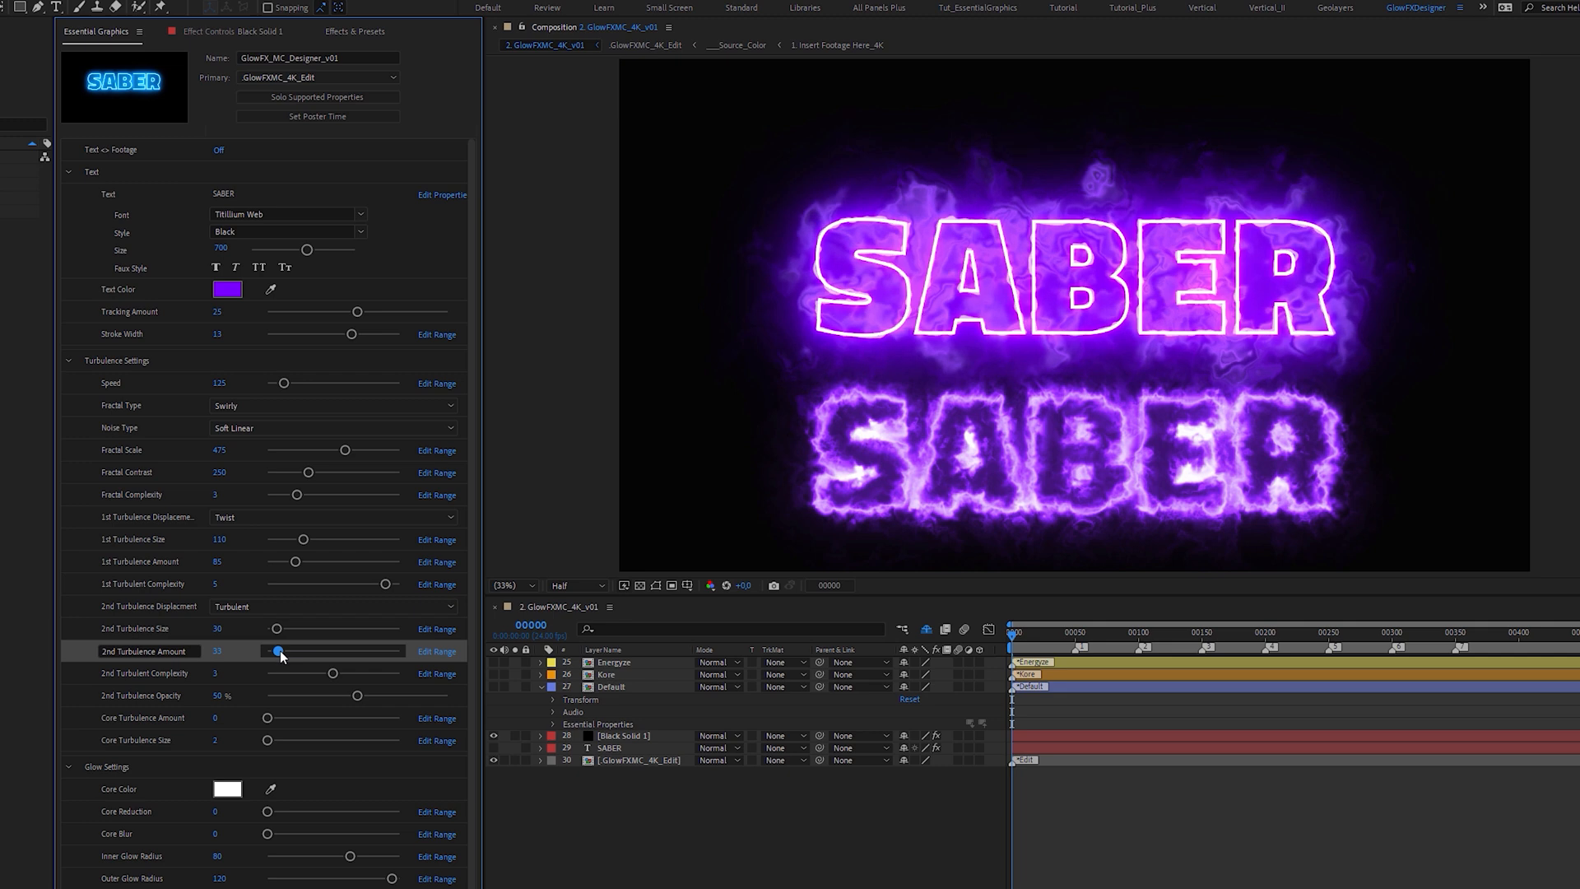
- Set 2nd turbulence amount to 115, keep Turbulent displacement, and opacity to 75%
drag(280, 651, 307, 652)
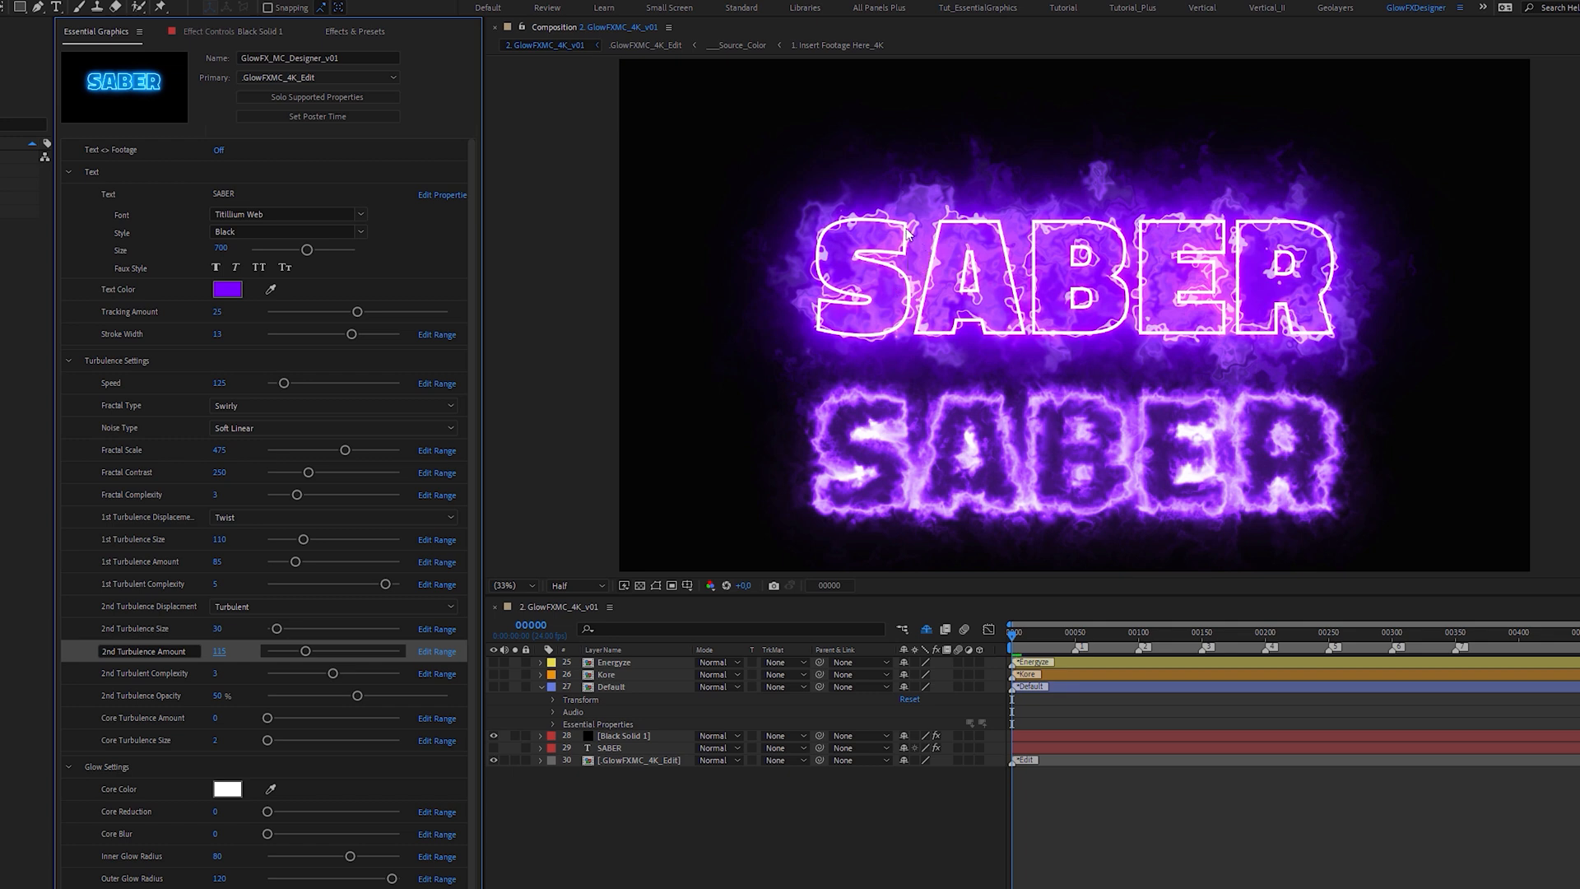
mouse_move(918, 230)
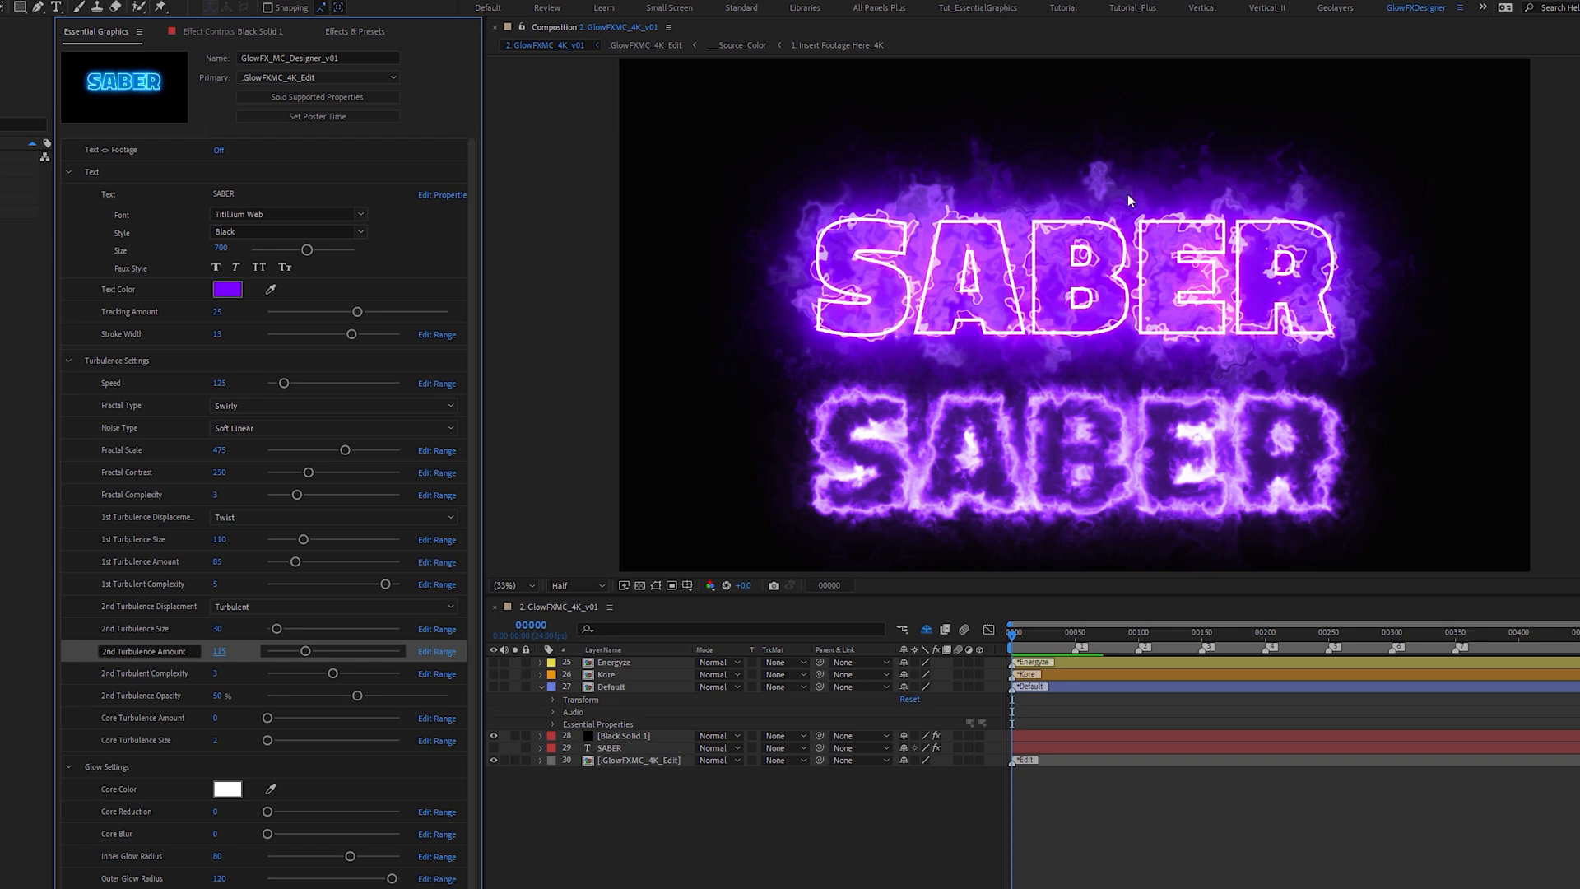
mouse_move(897, 195)
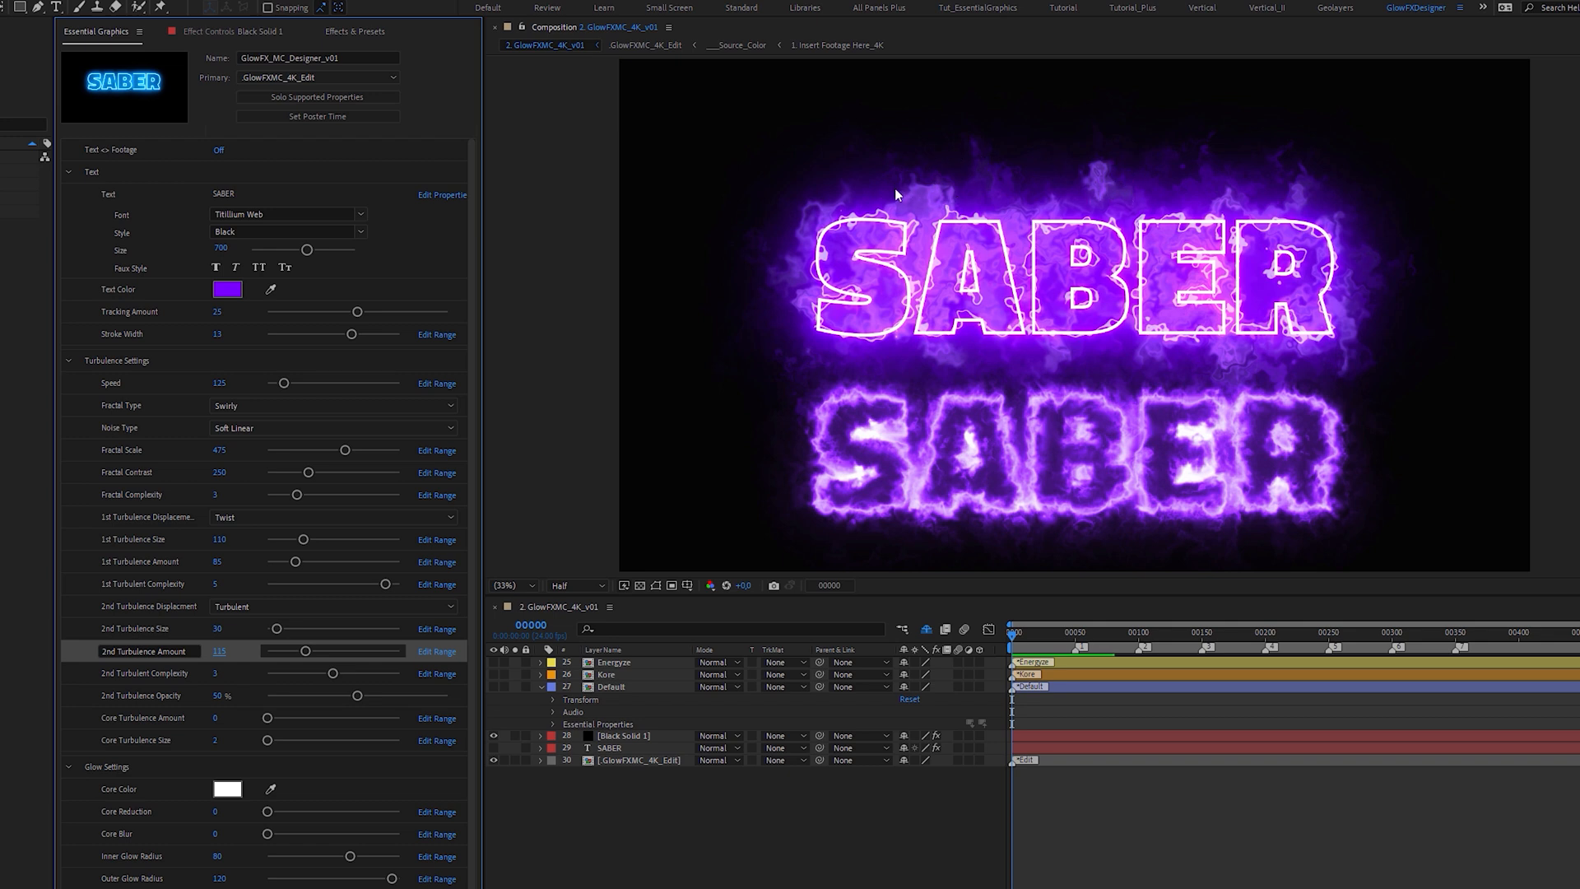
mouse_move(521, 557)
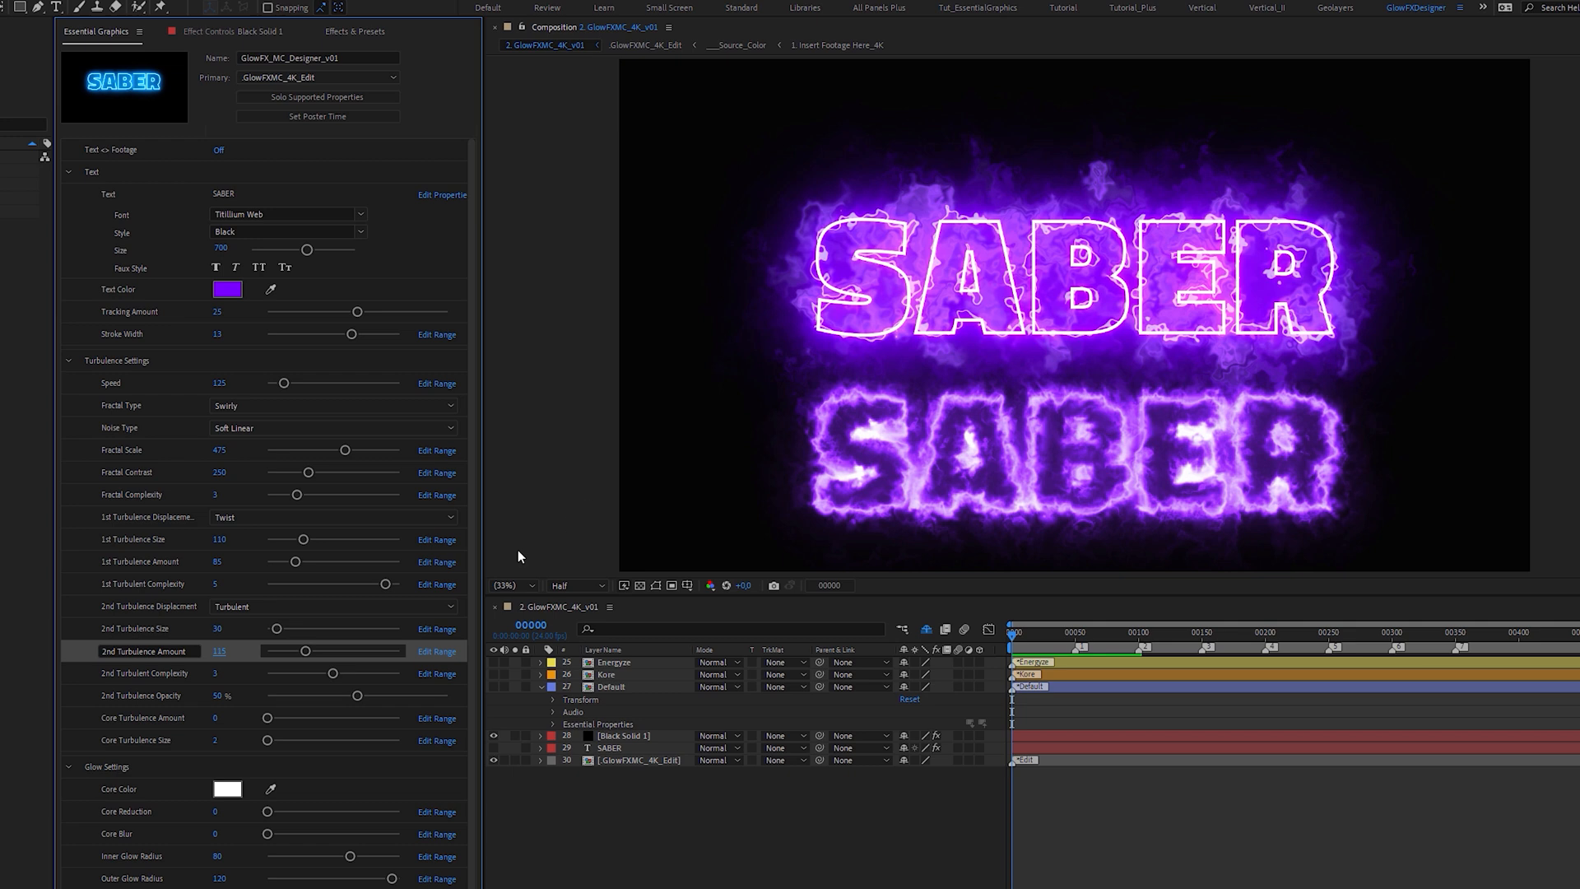
click(333, 606)
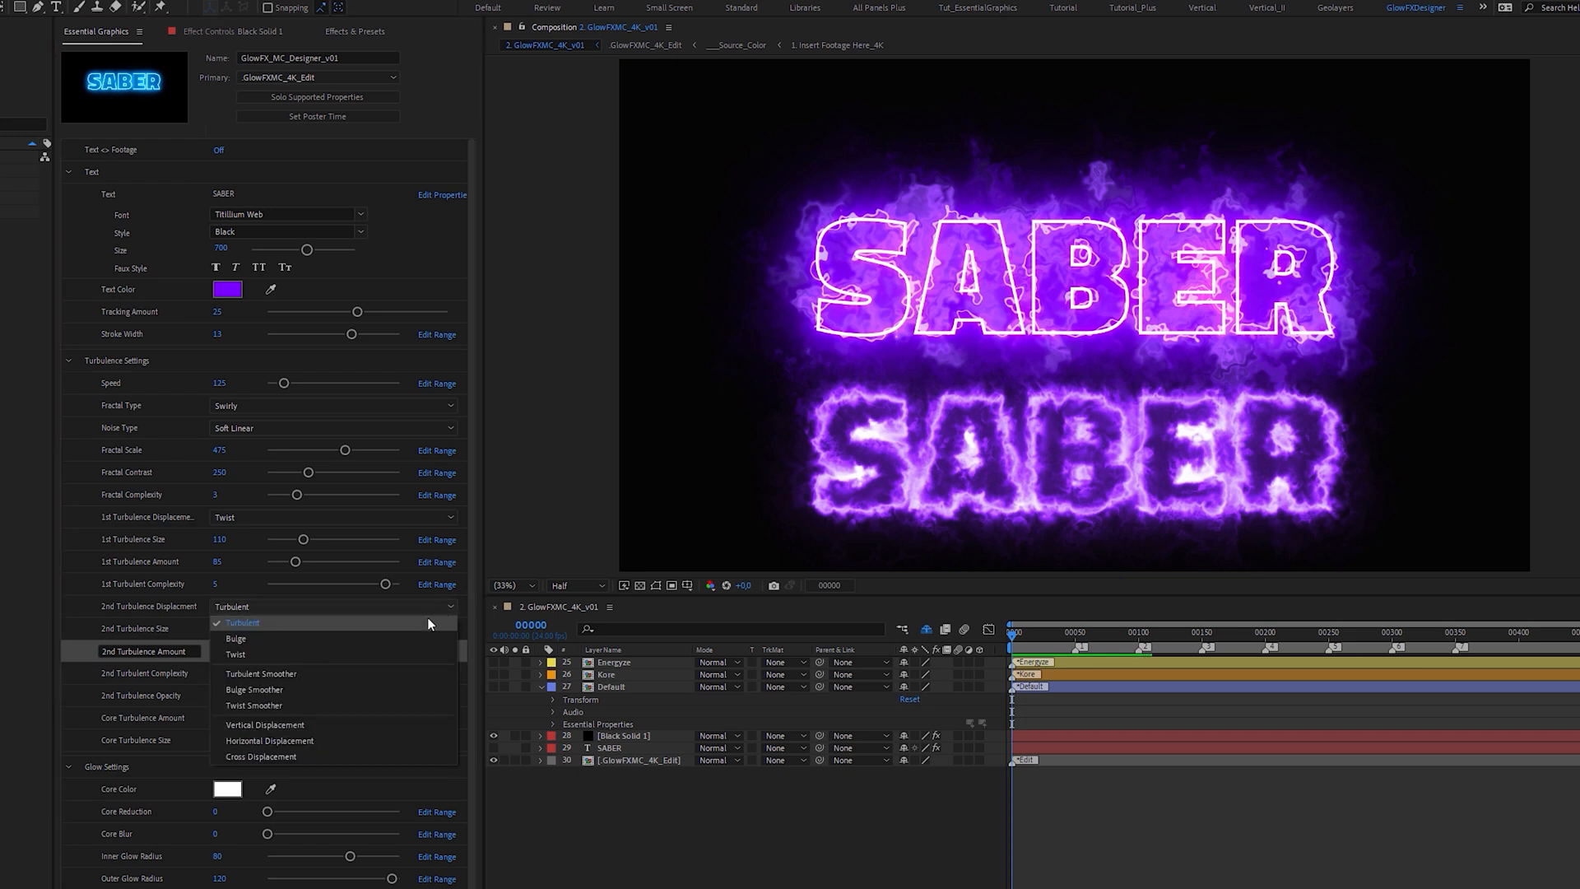
click(241, 622)
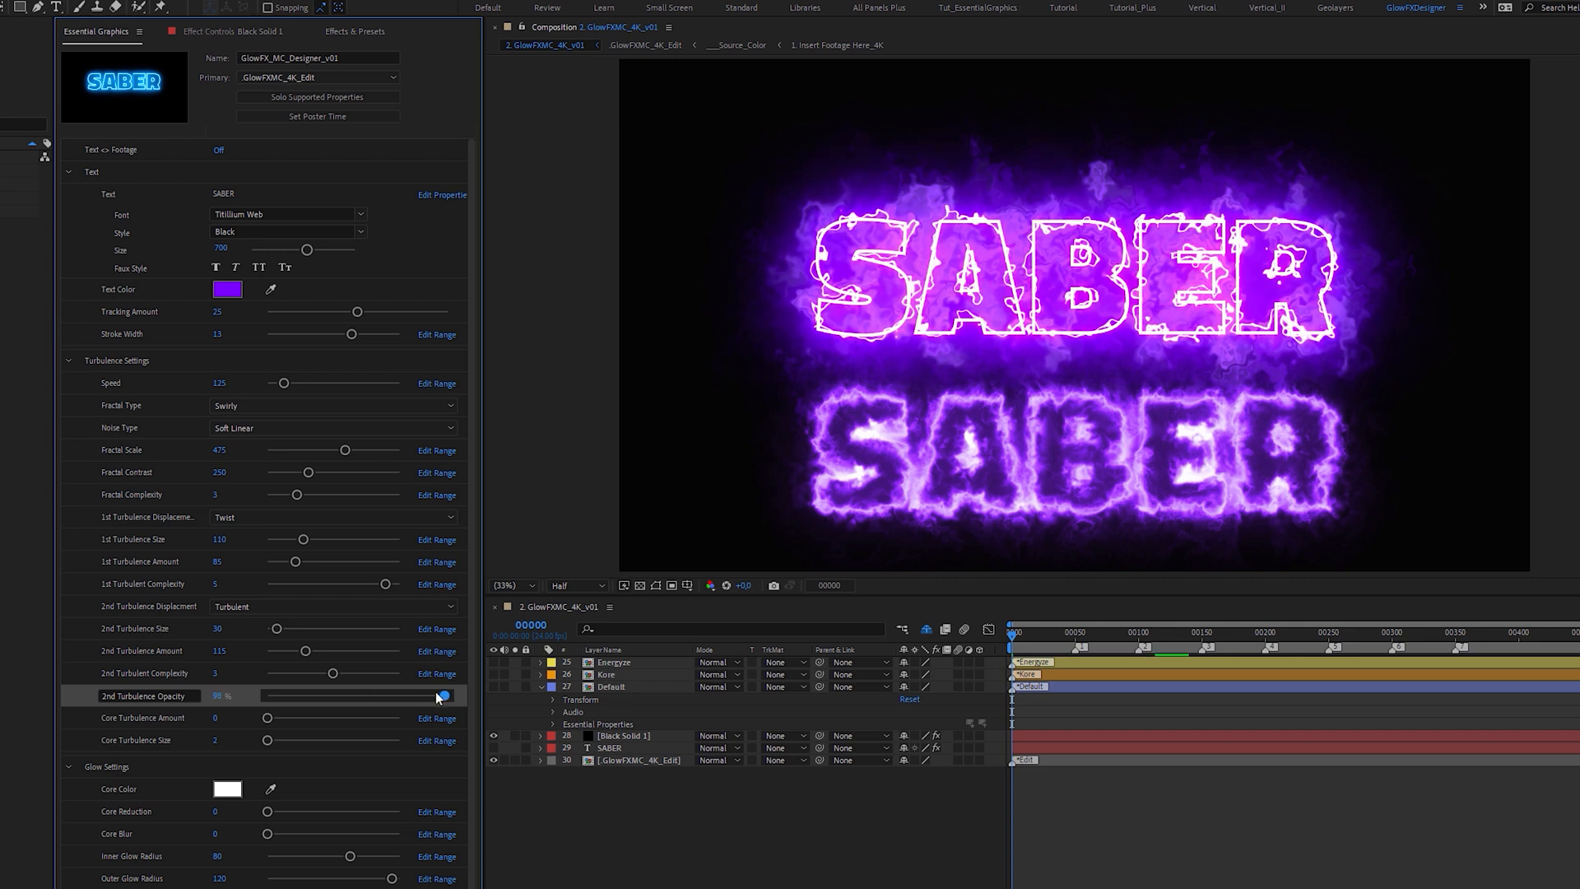
drag(441, 696, 408, 696)
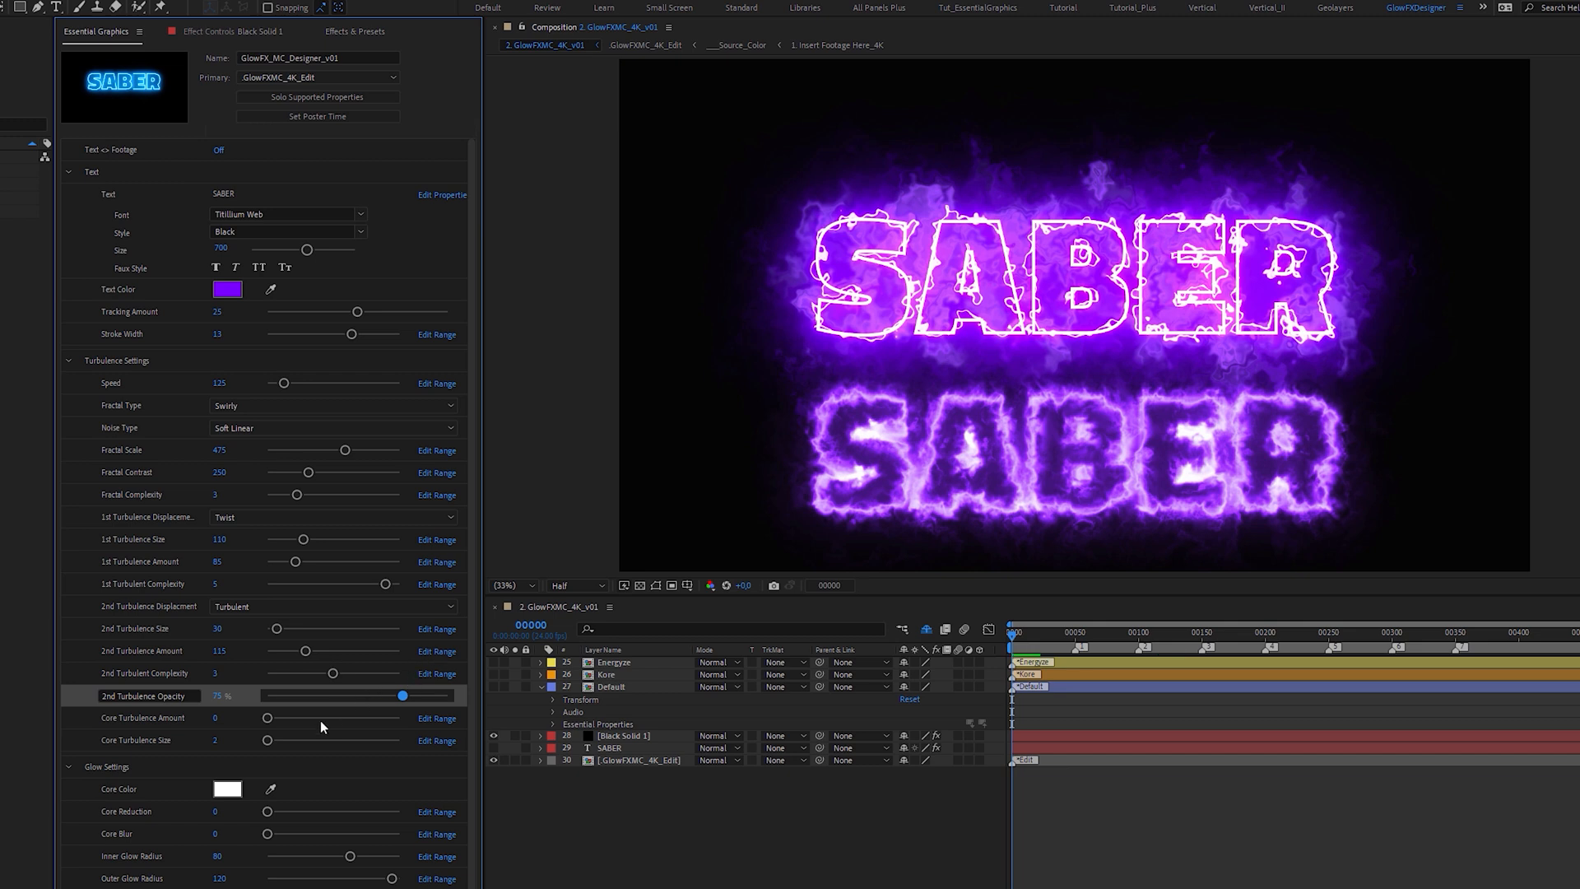
- Set core turbulence size to 20 and amount to 80, then fold away Turbulence Settings
drag(266, 740, 275, 740)
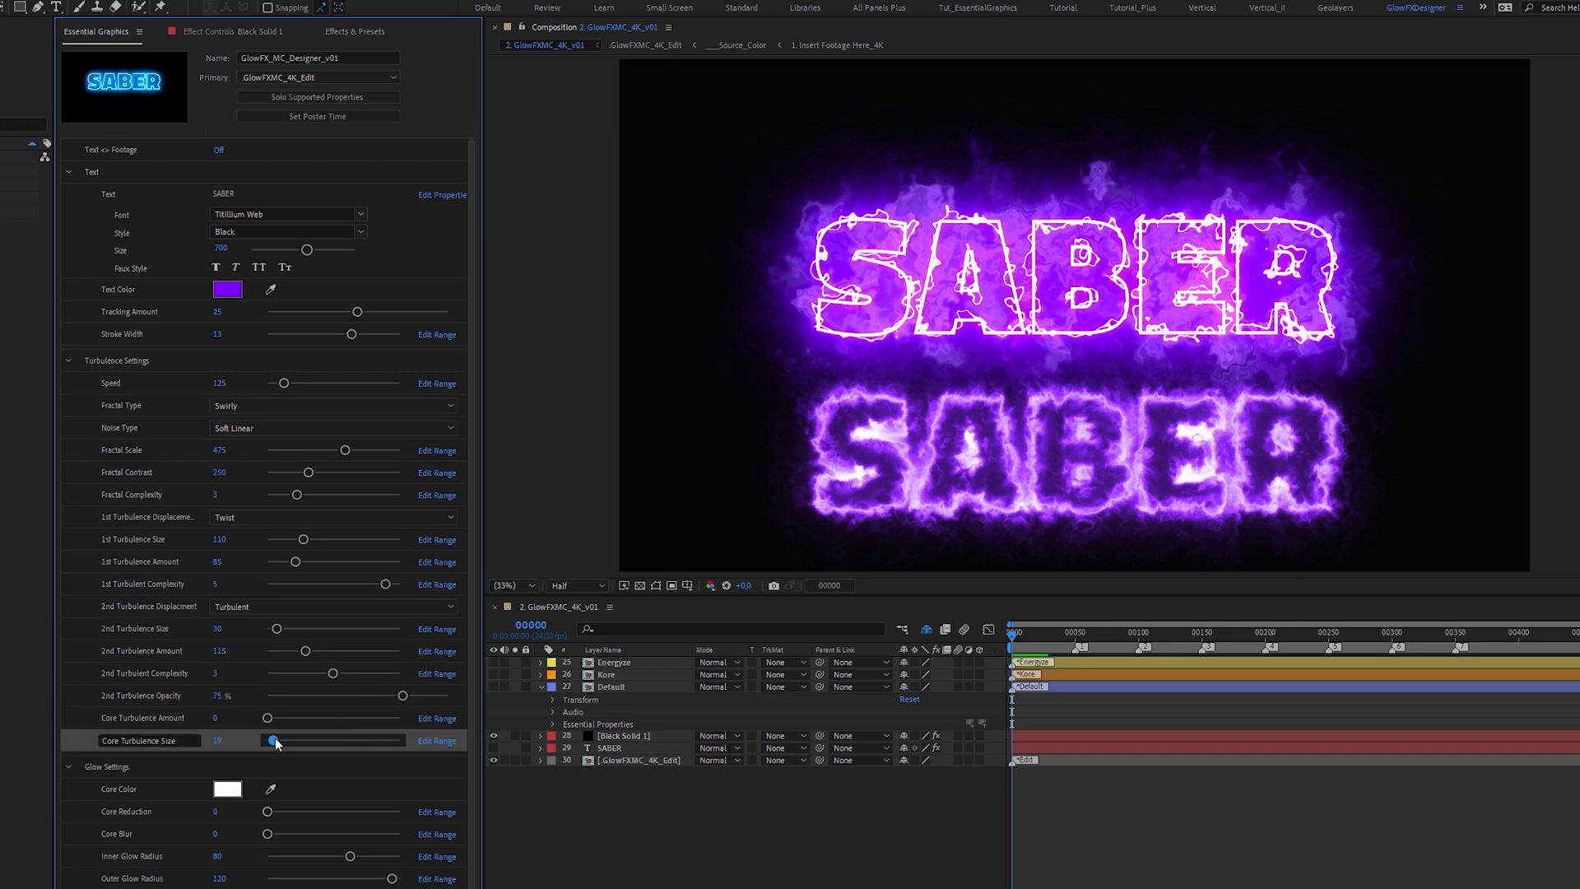
drag(271, 741, 271, 741)
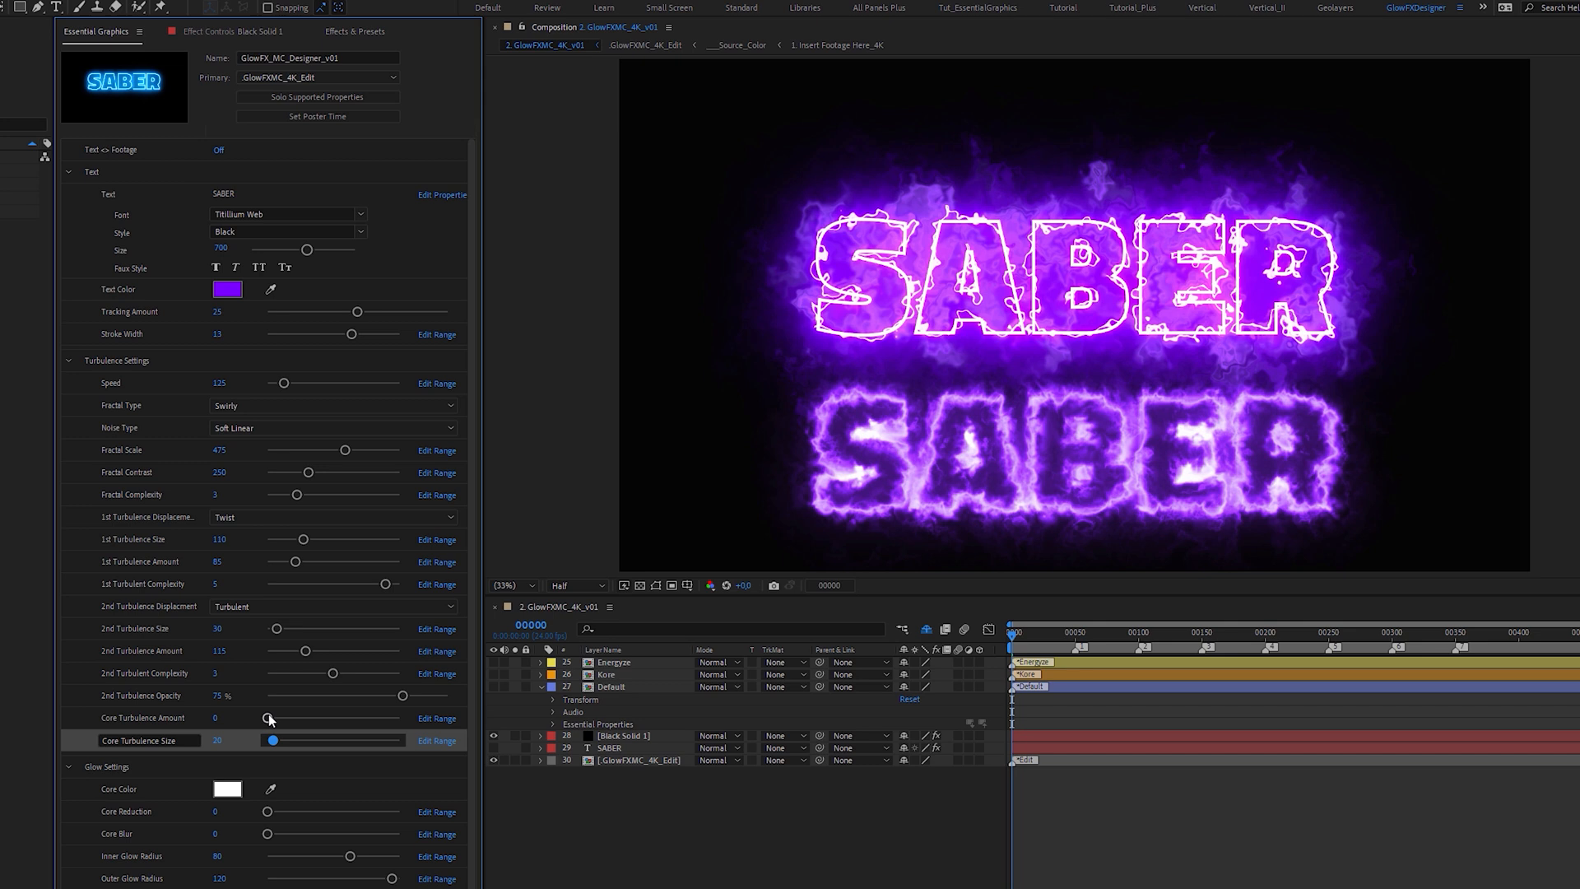
drag(269, 717, 319, 718)
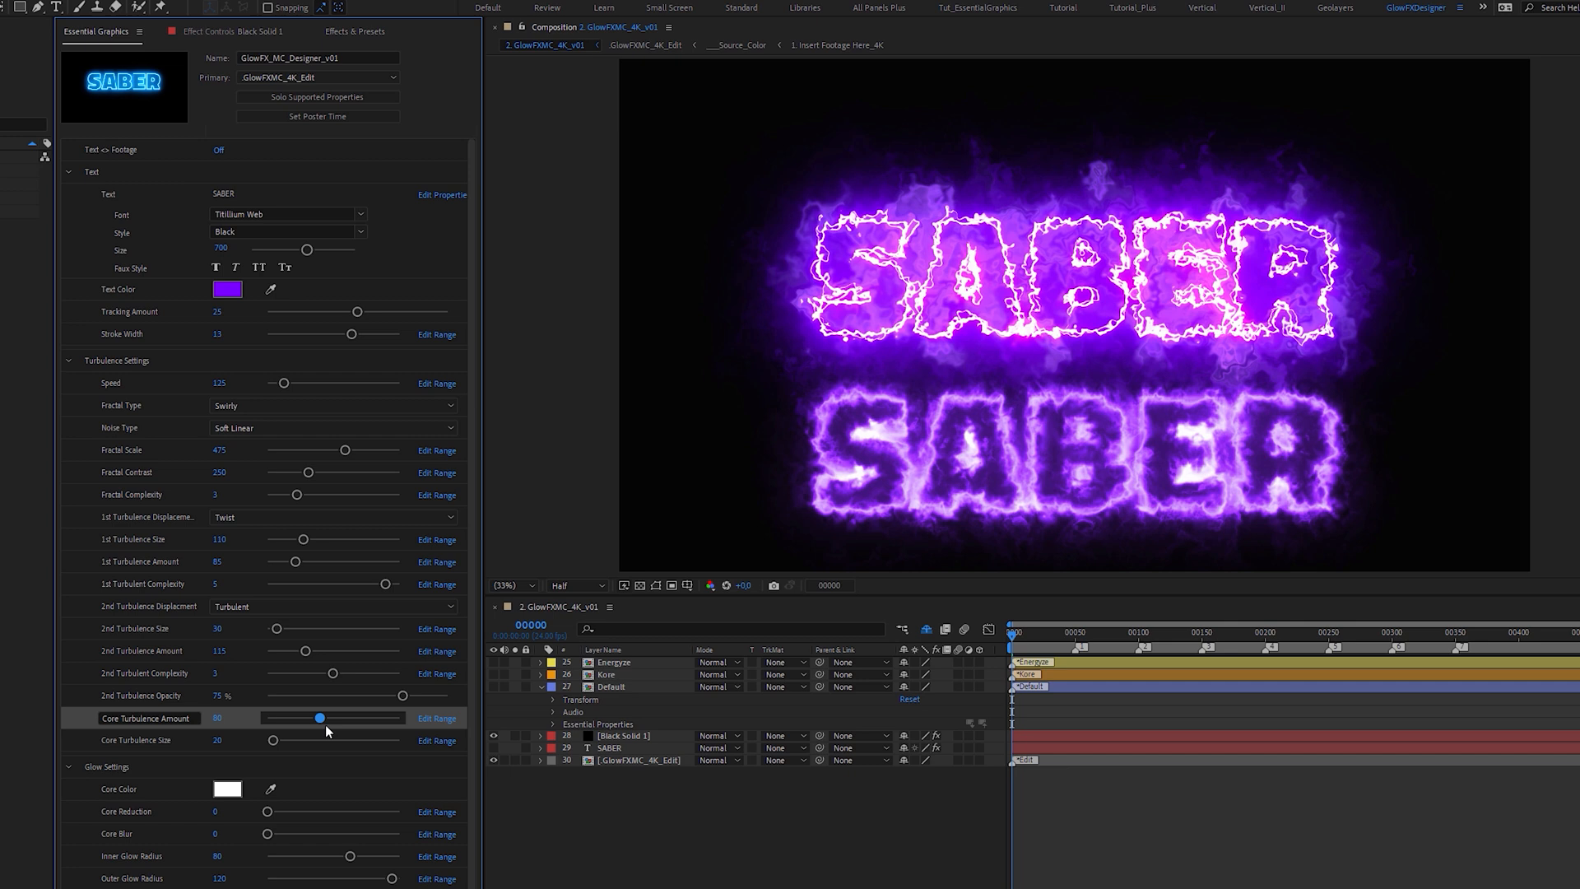
mouse_move(339, 723)
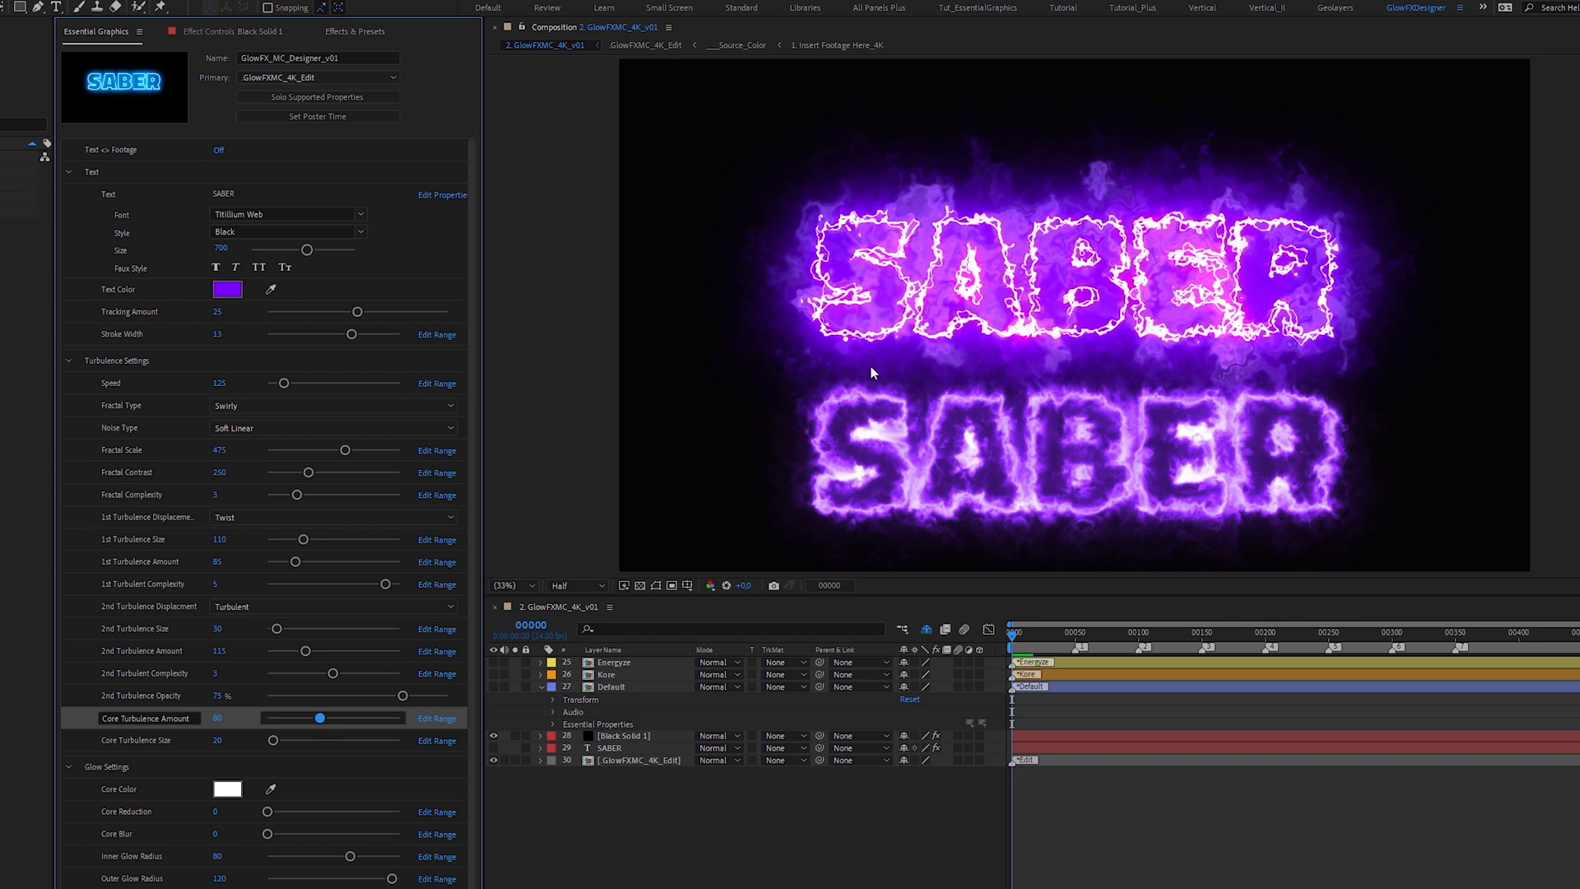
click(69, 360)
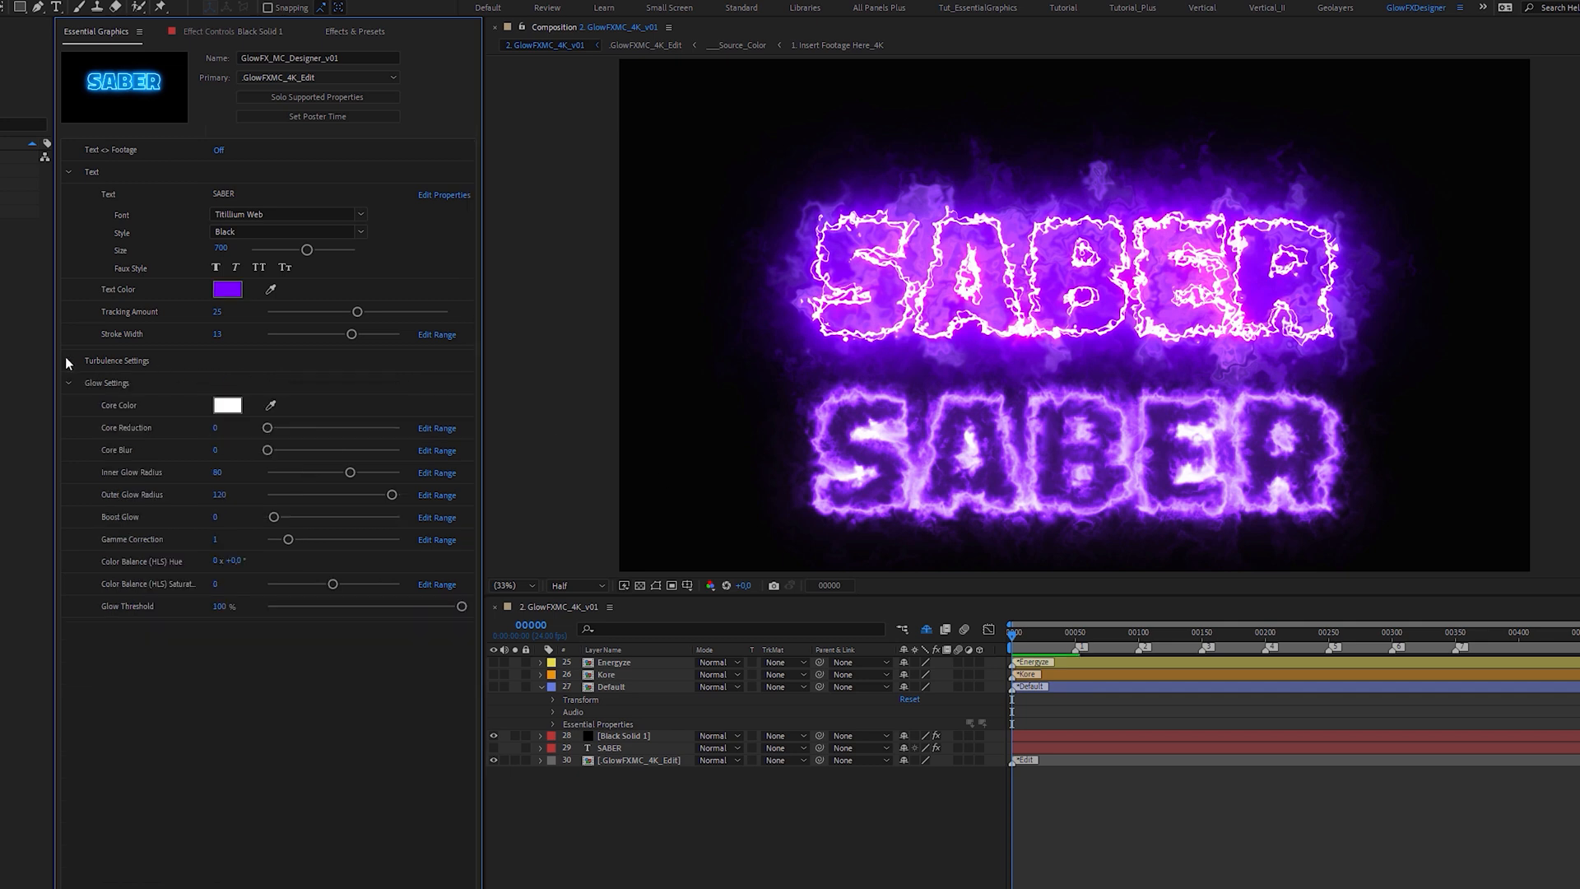
- Give the SABER glow core a pale lavender colour
click(227, 289)
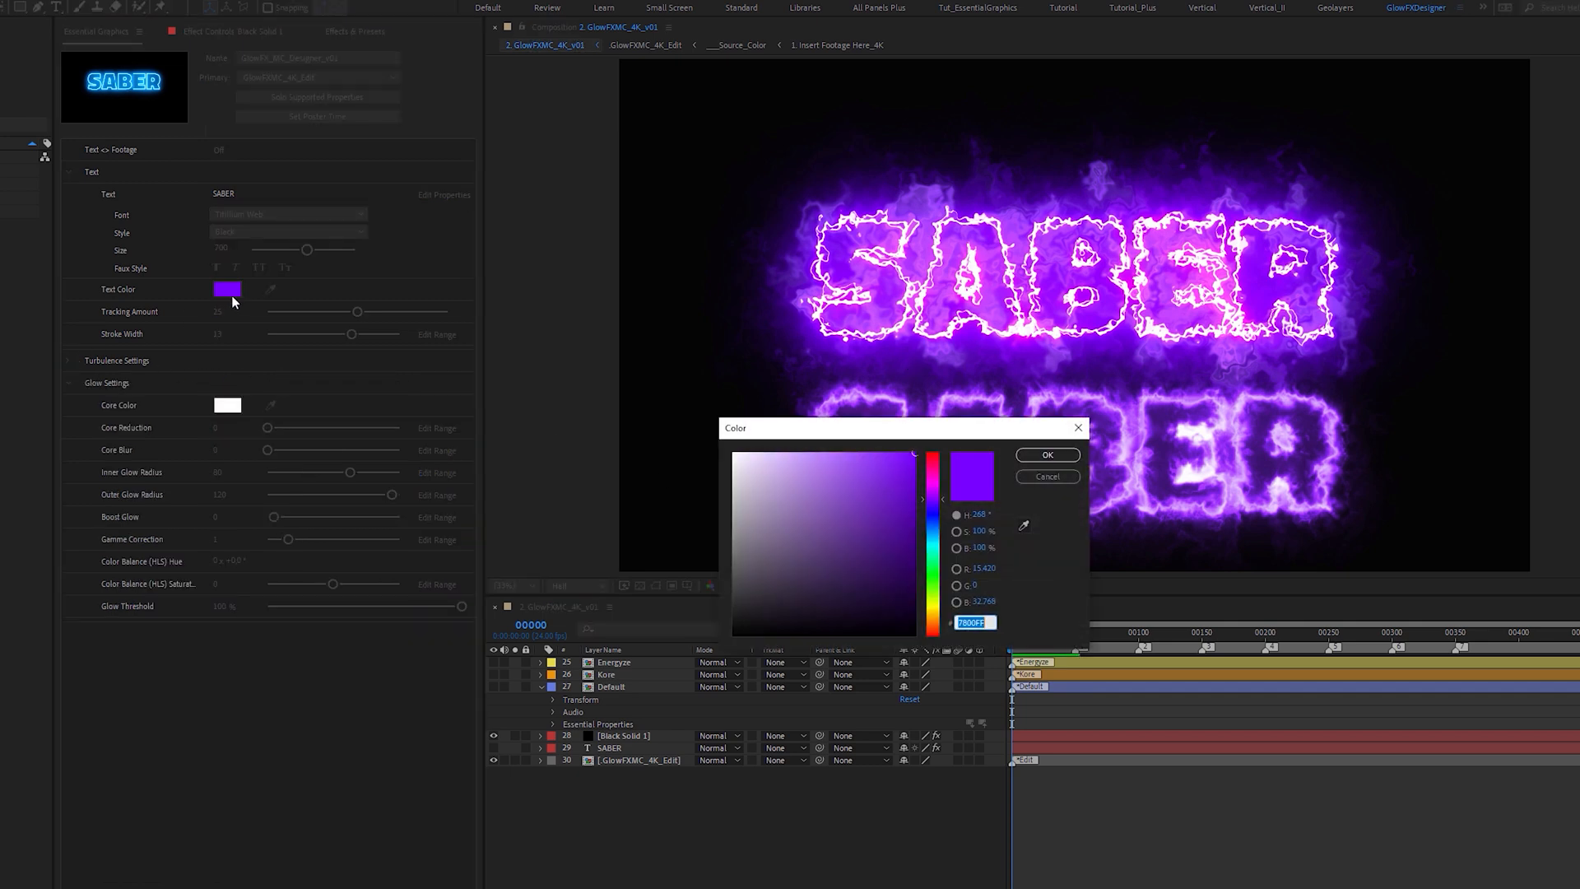
click(1048, 454)
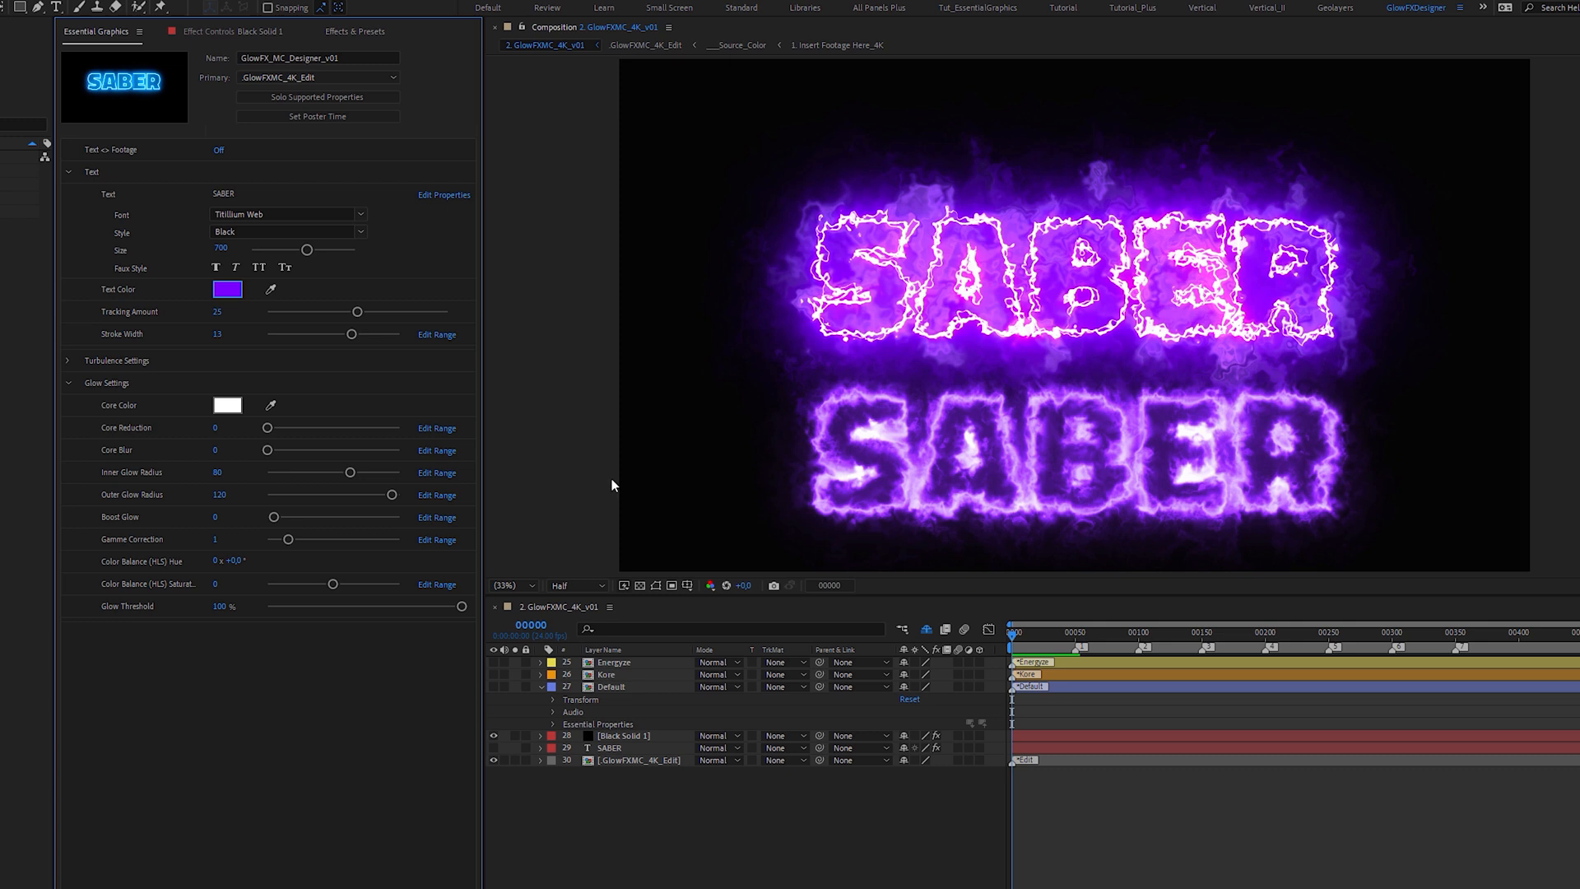
click(227, 289)
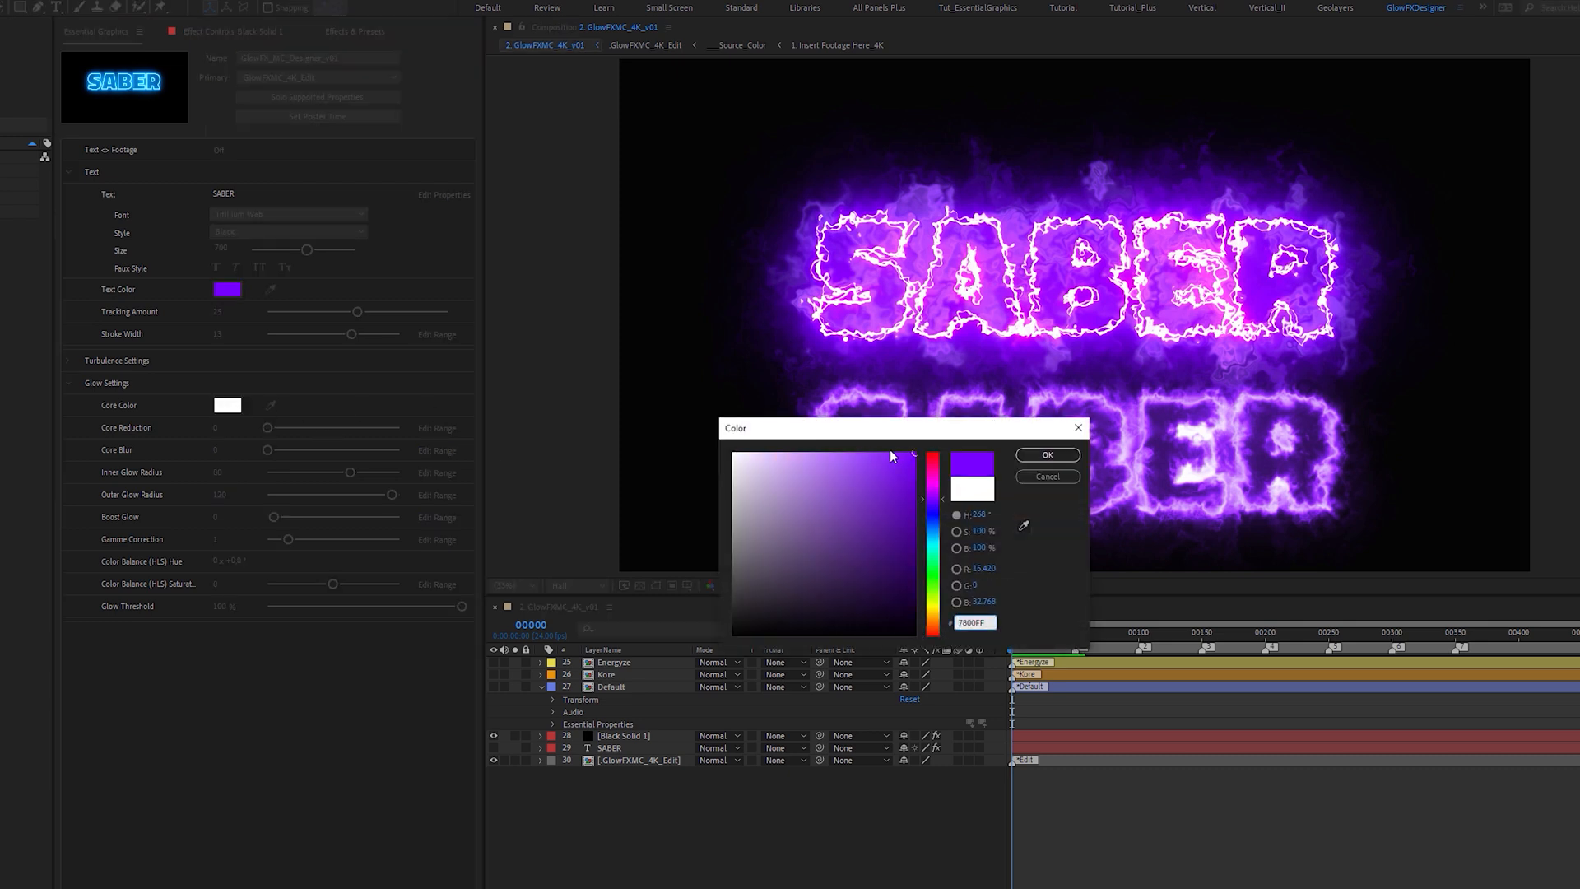
click(1047, 454)
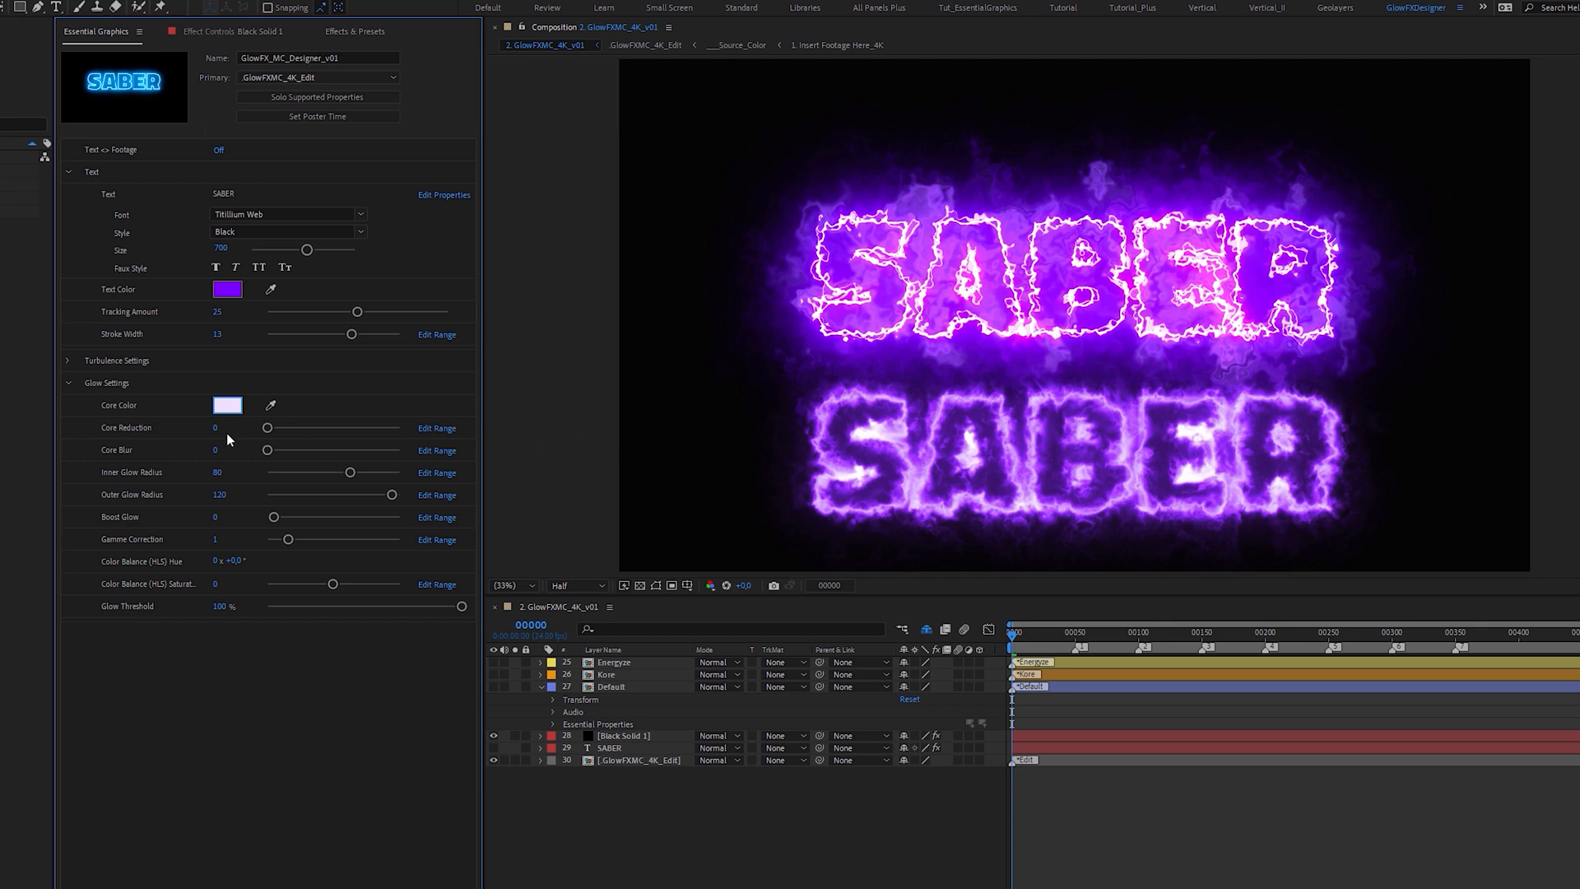
- Return core reduction to 0 and raise core blur to 7
drag(267, 427, 271, 427)
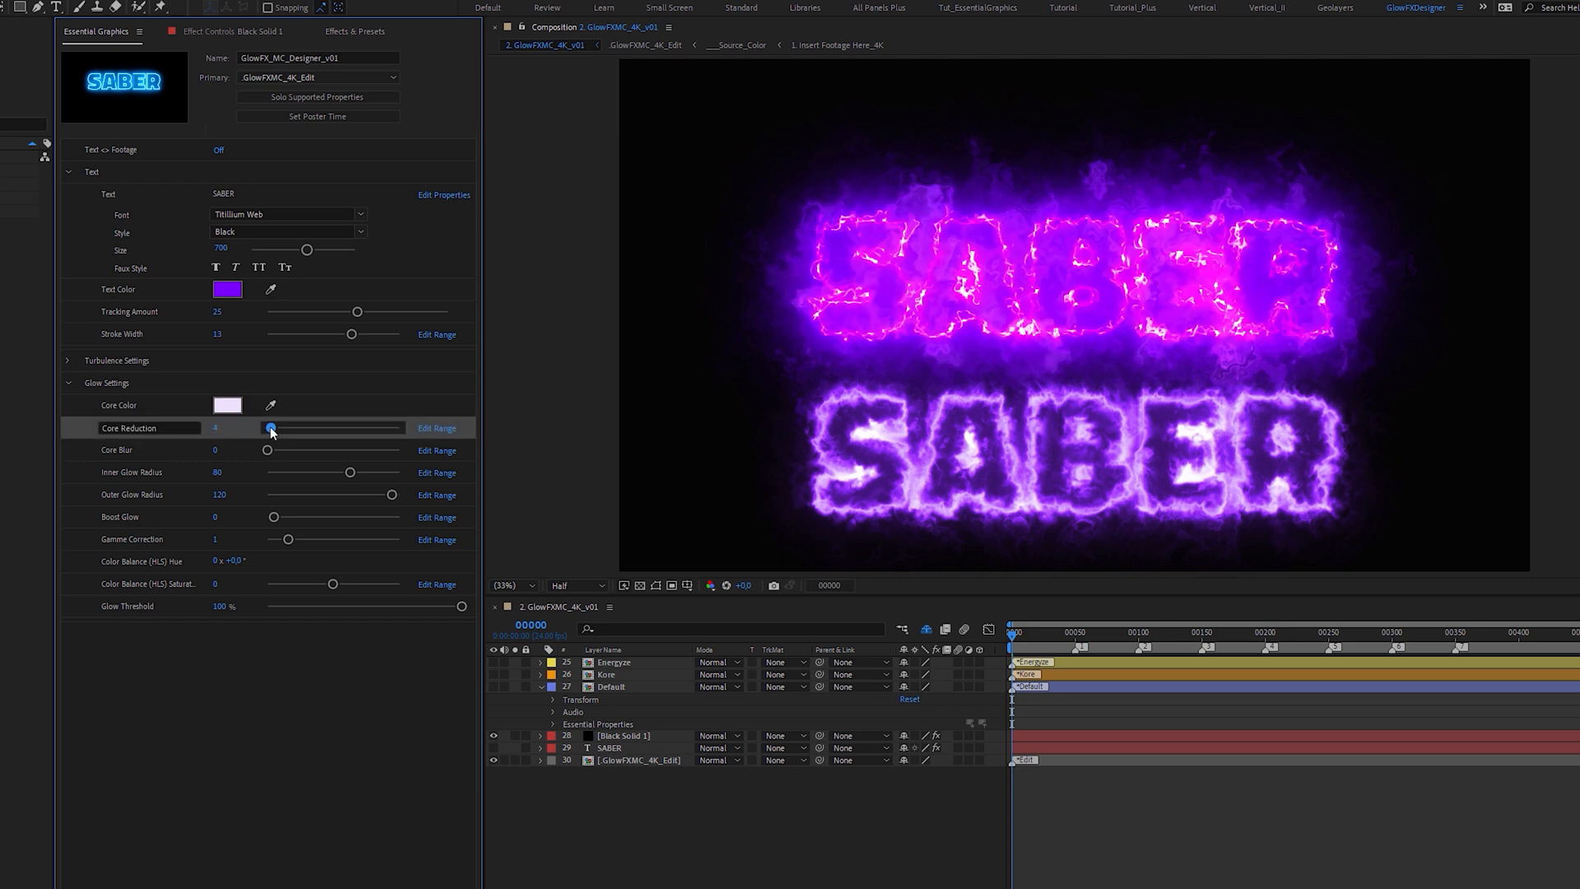
drag(270, 428, 290, 427)
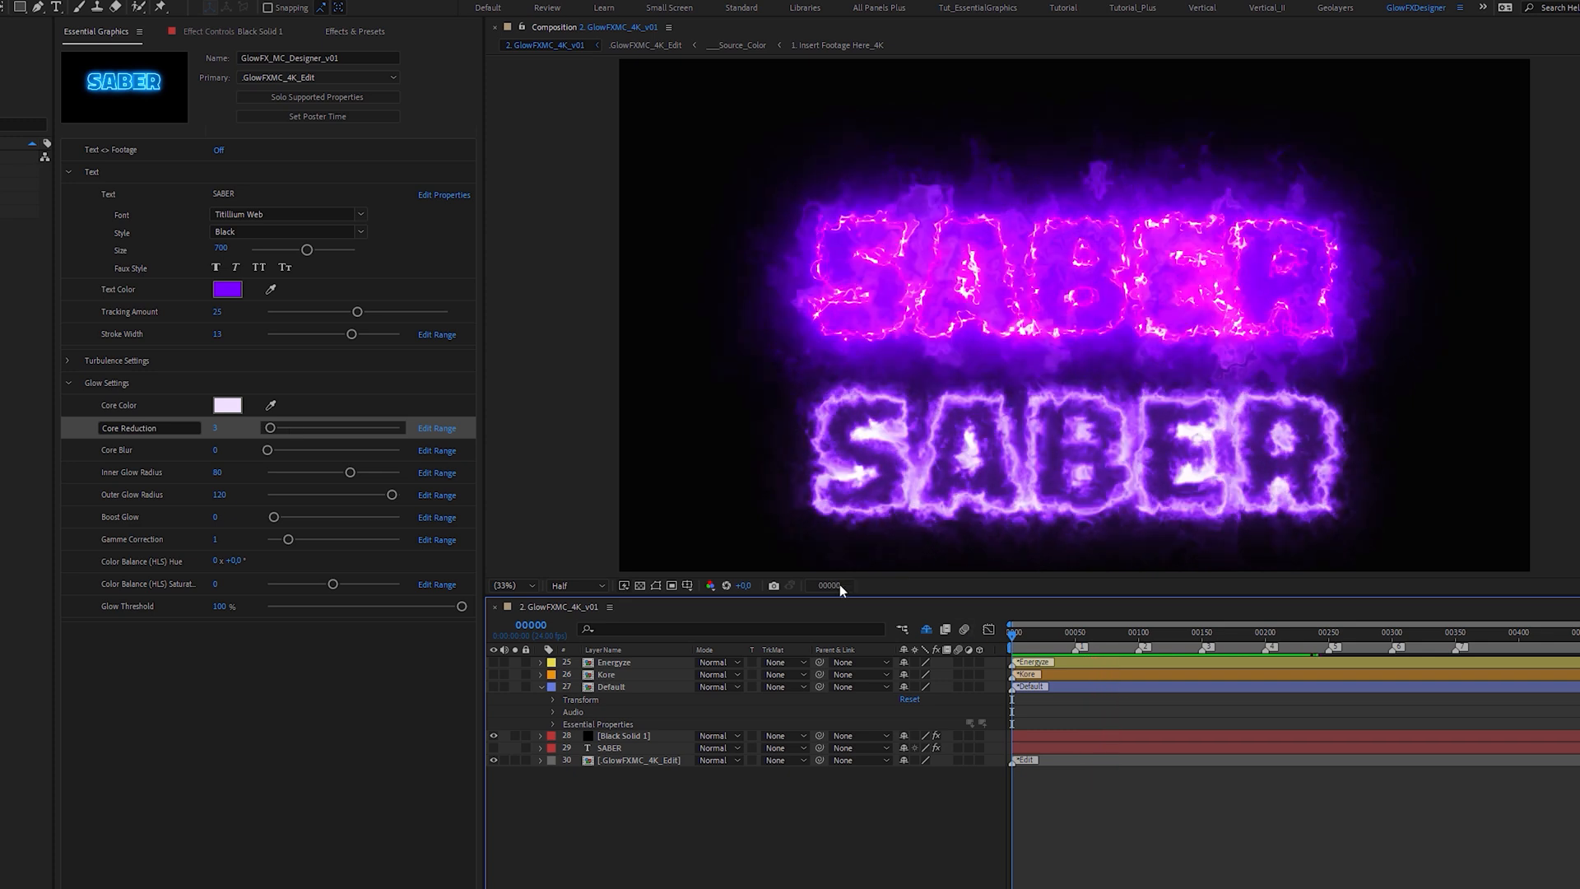
click(215, 428)
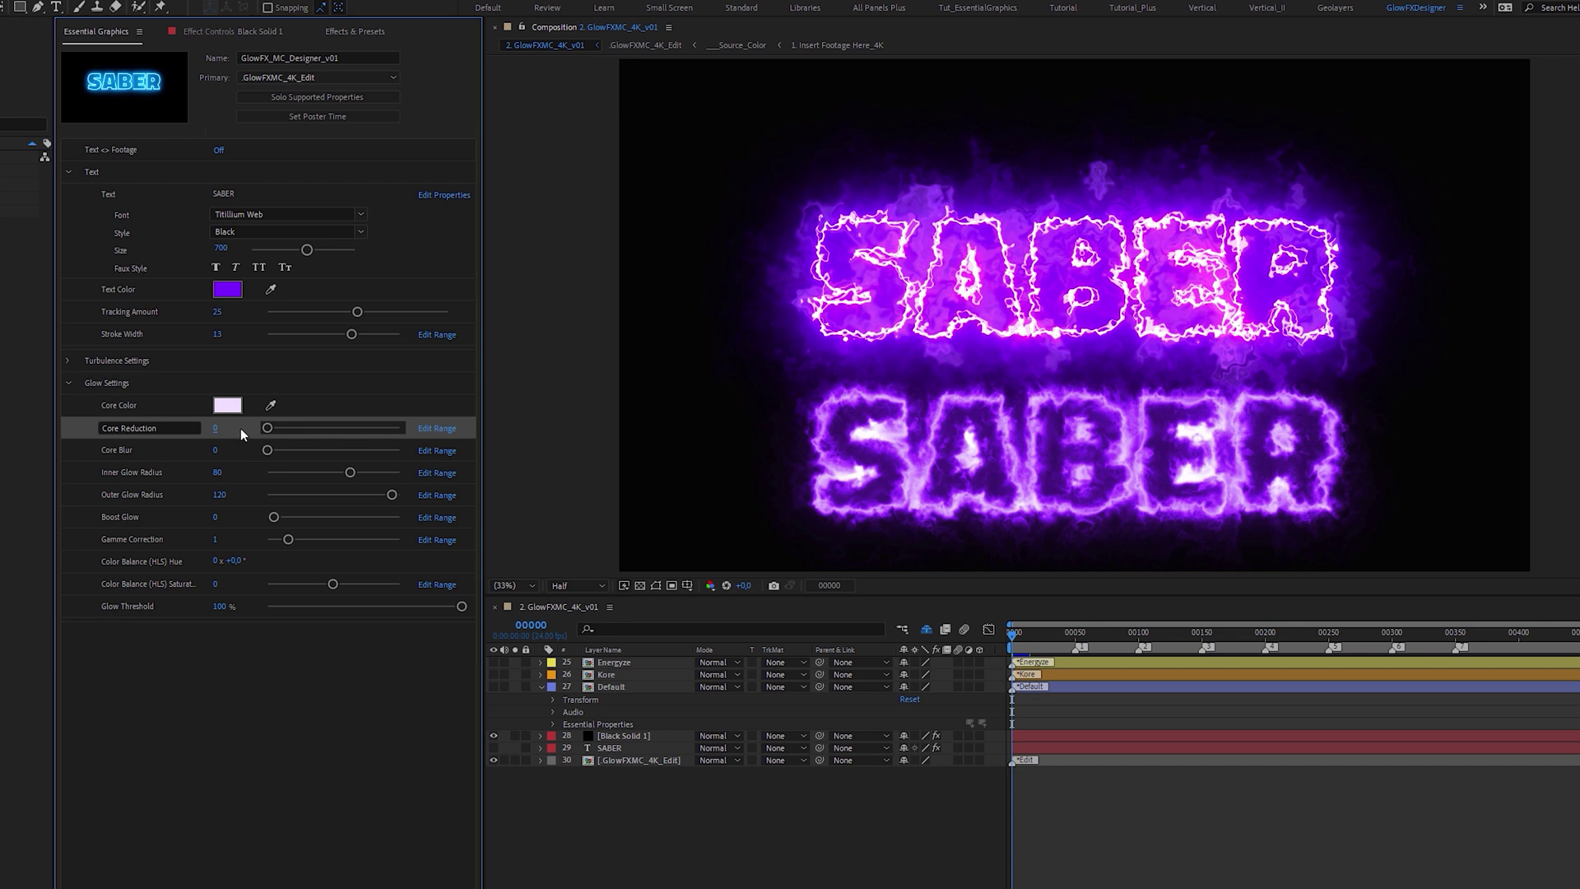
drag(267, 450, 274, 450)
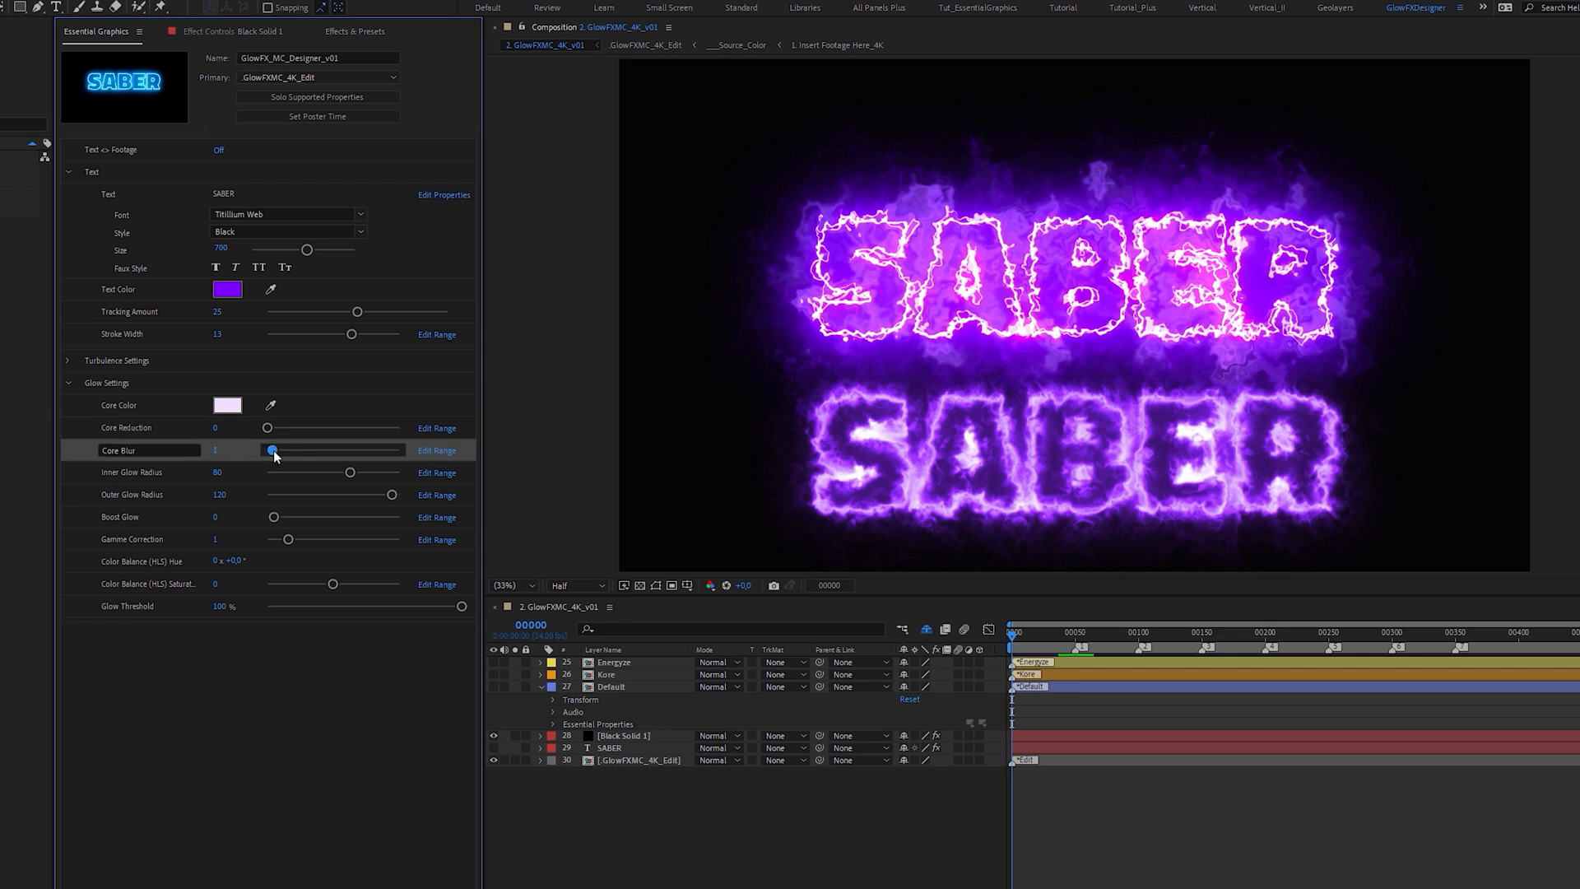
drag(273, 450, 303, 451)
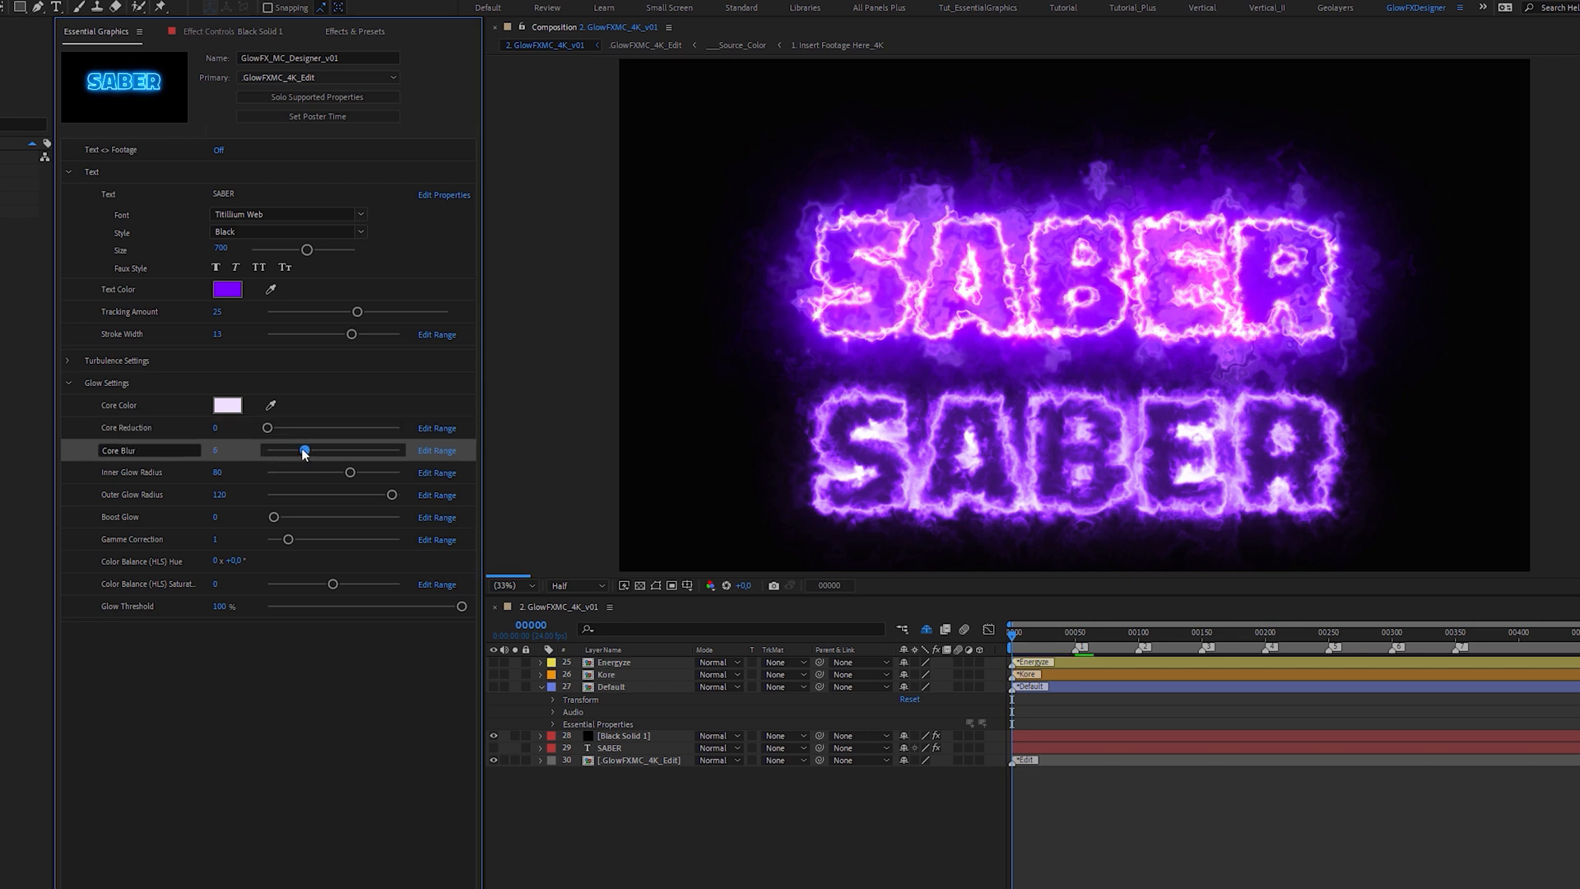
drag(304, 450, 313, 450)
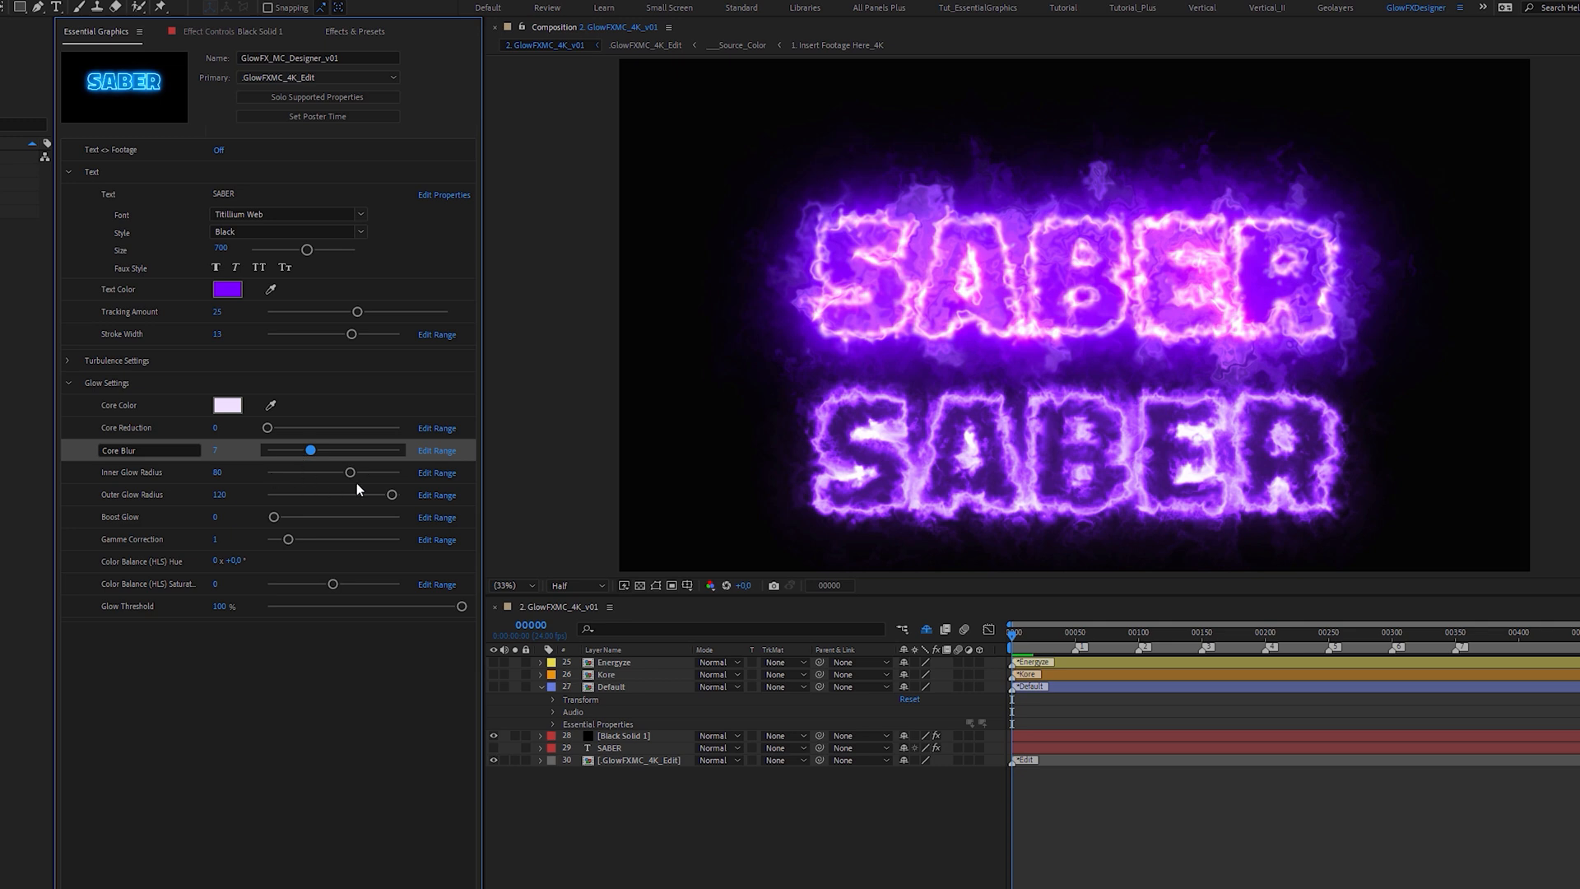
- Tighten inner glow radius to 10 and outer glow radius to 15, leaving gamma correction at 1
drag(350, 472, 277, 471)
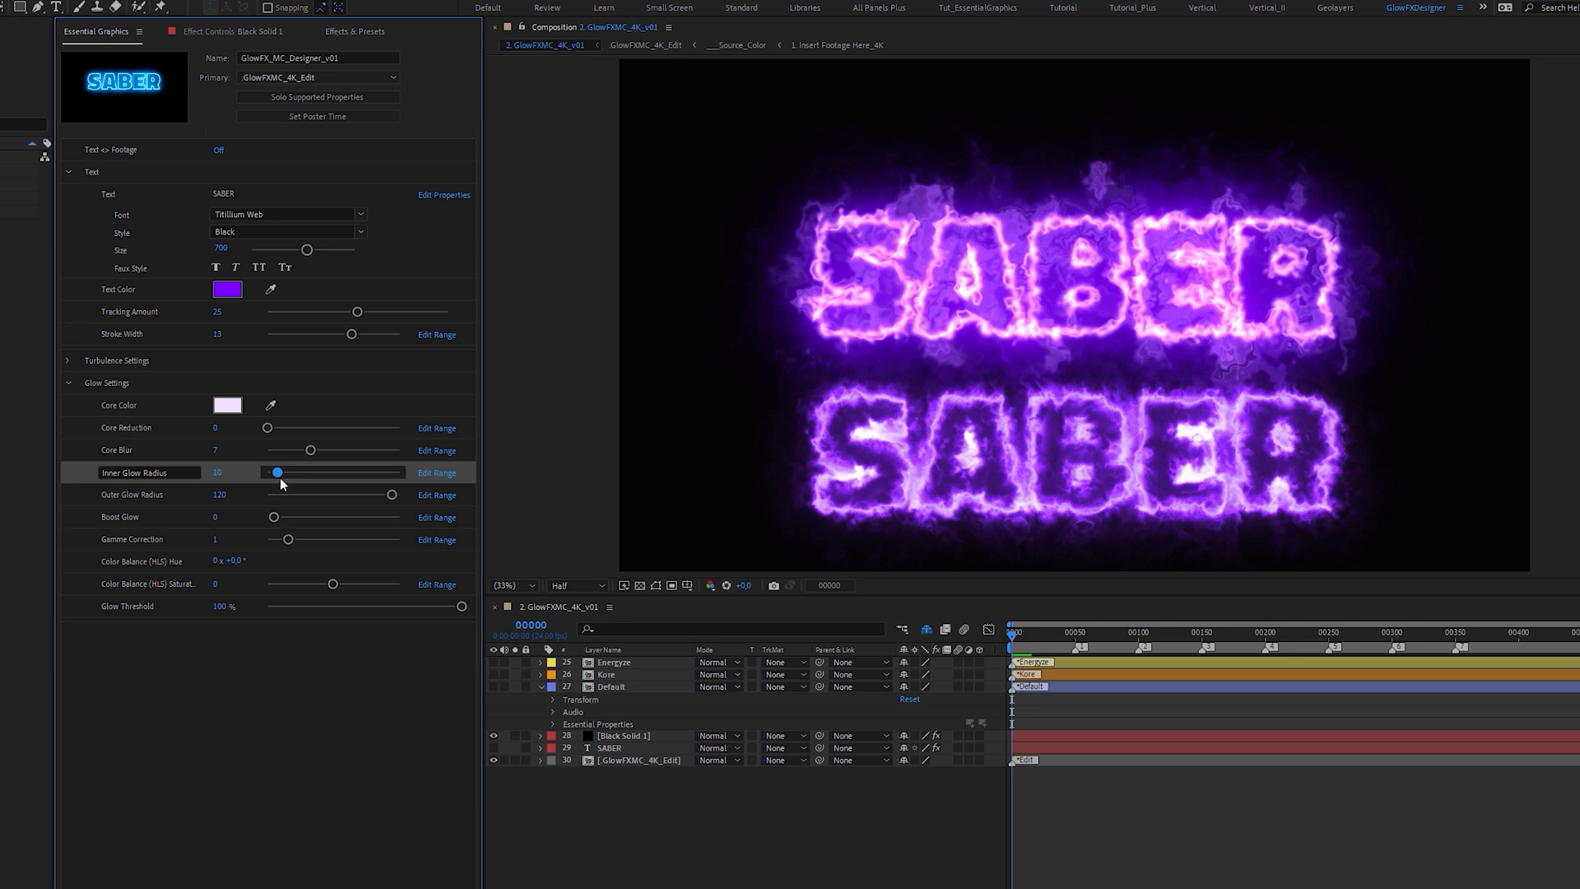
drag(388, 494, 368, 495)
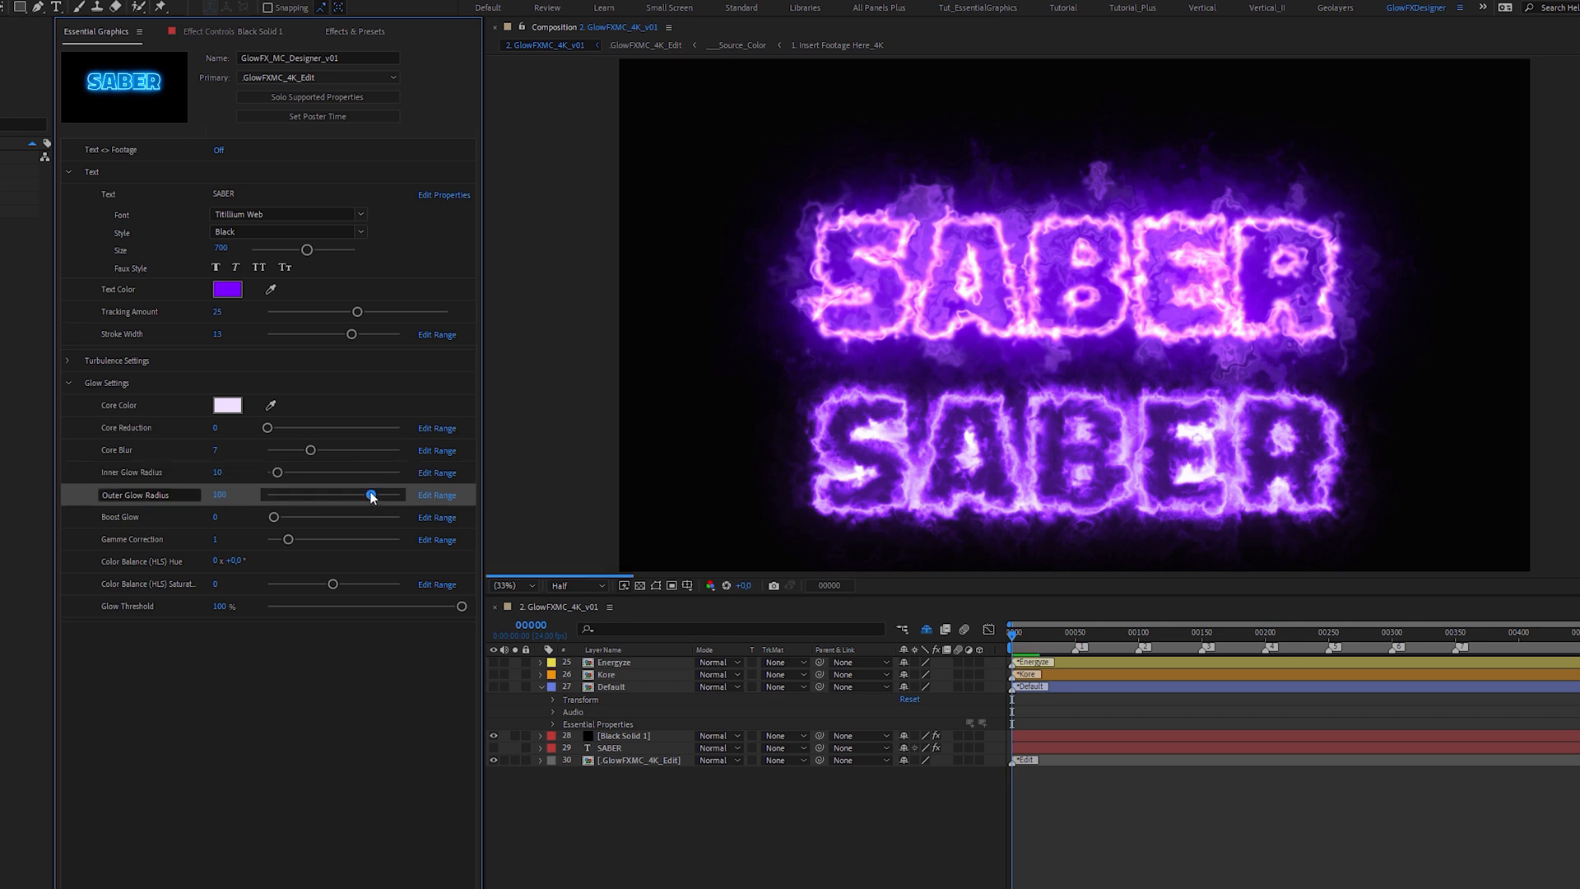
drag(370, 495, 286, 495)
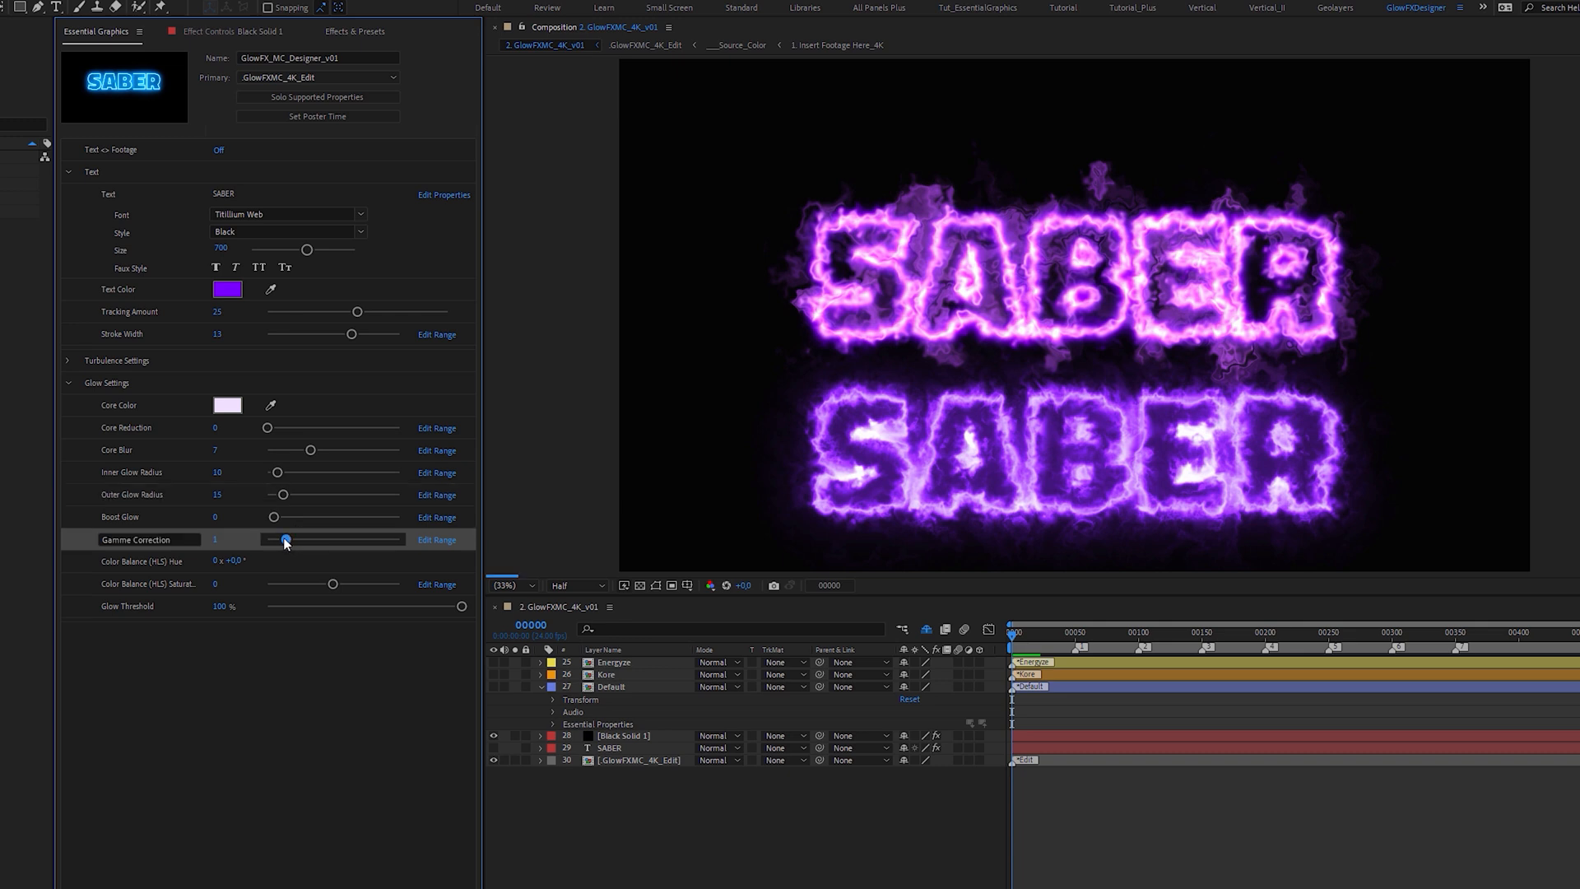
drag(285, 539, 279, 539)
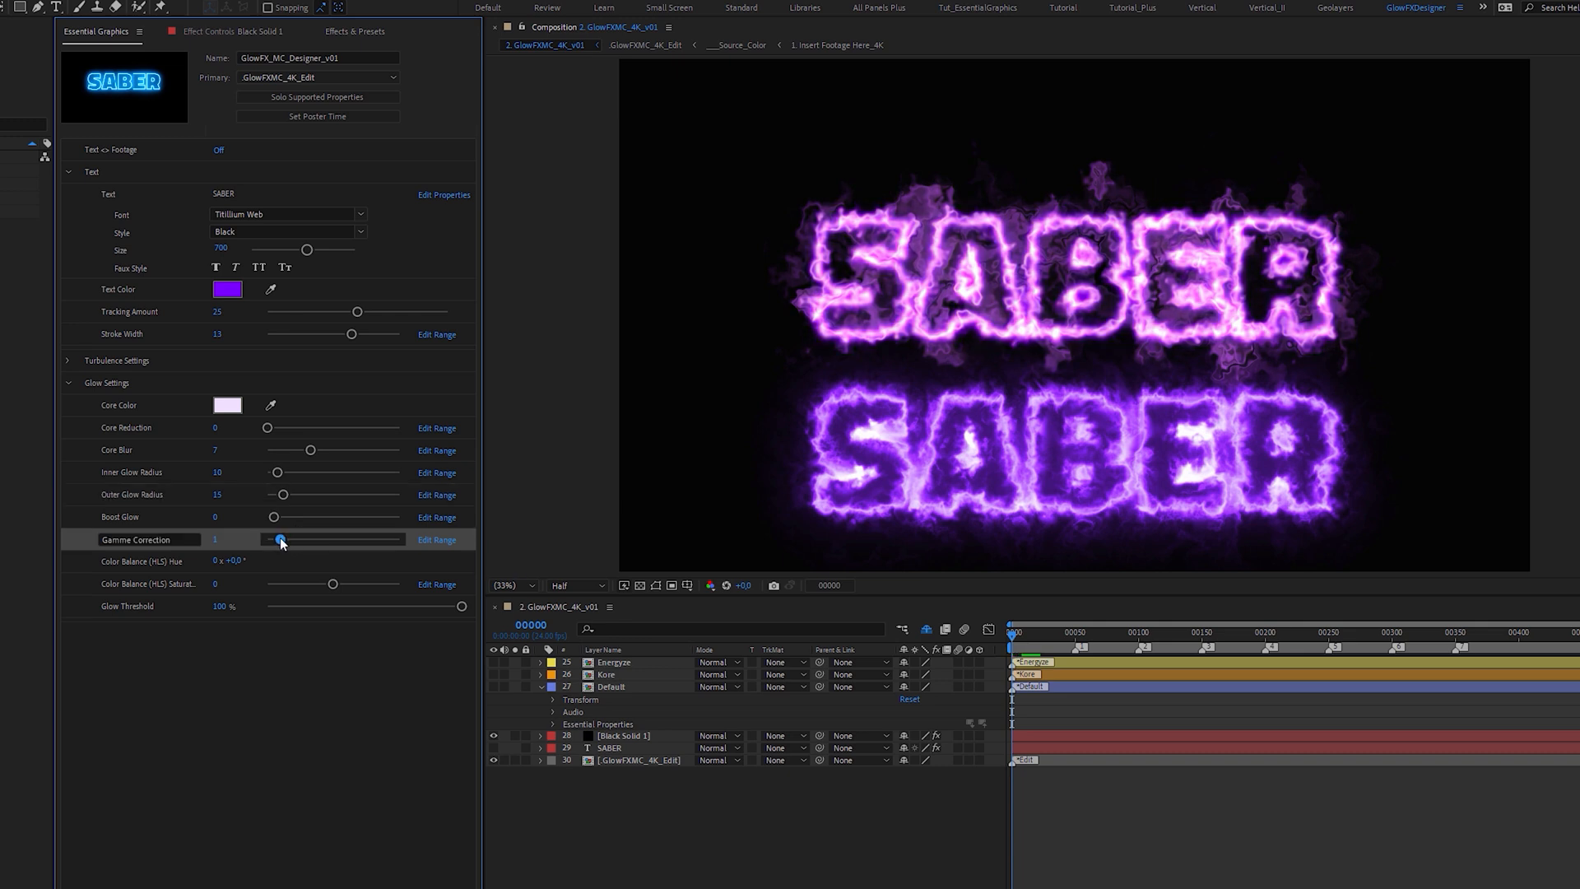
drag(279, 539, 274, 539)
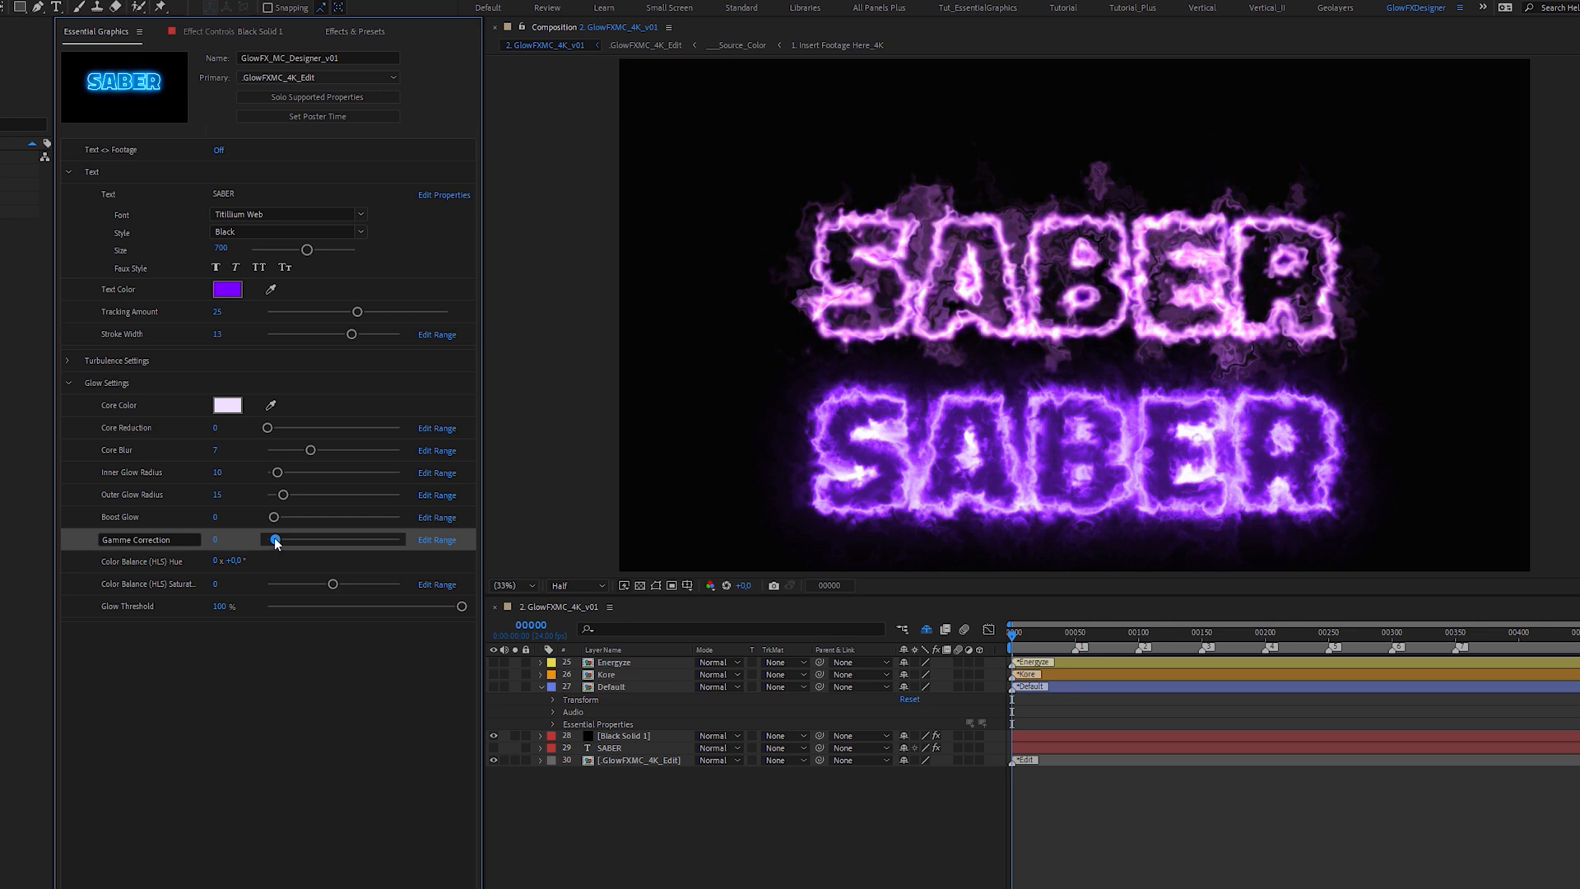
drag(275, 539, 288, 539)
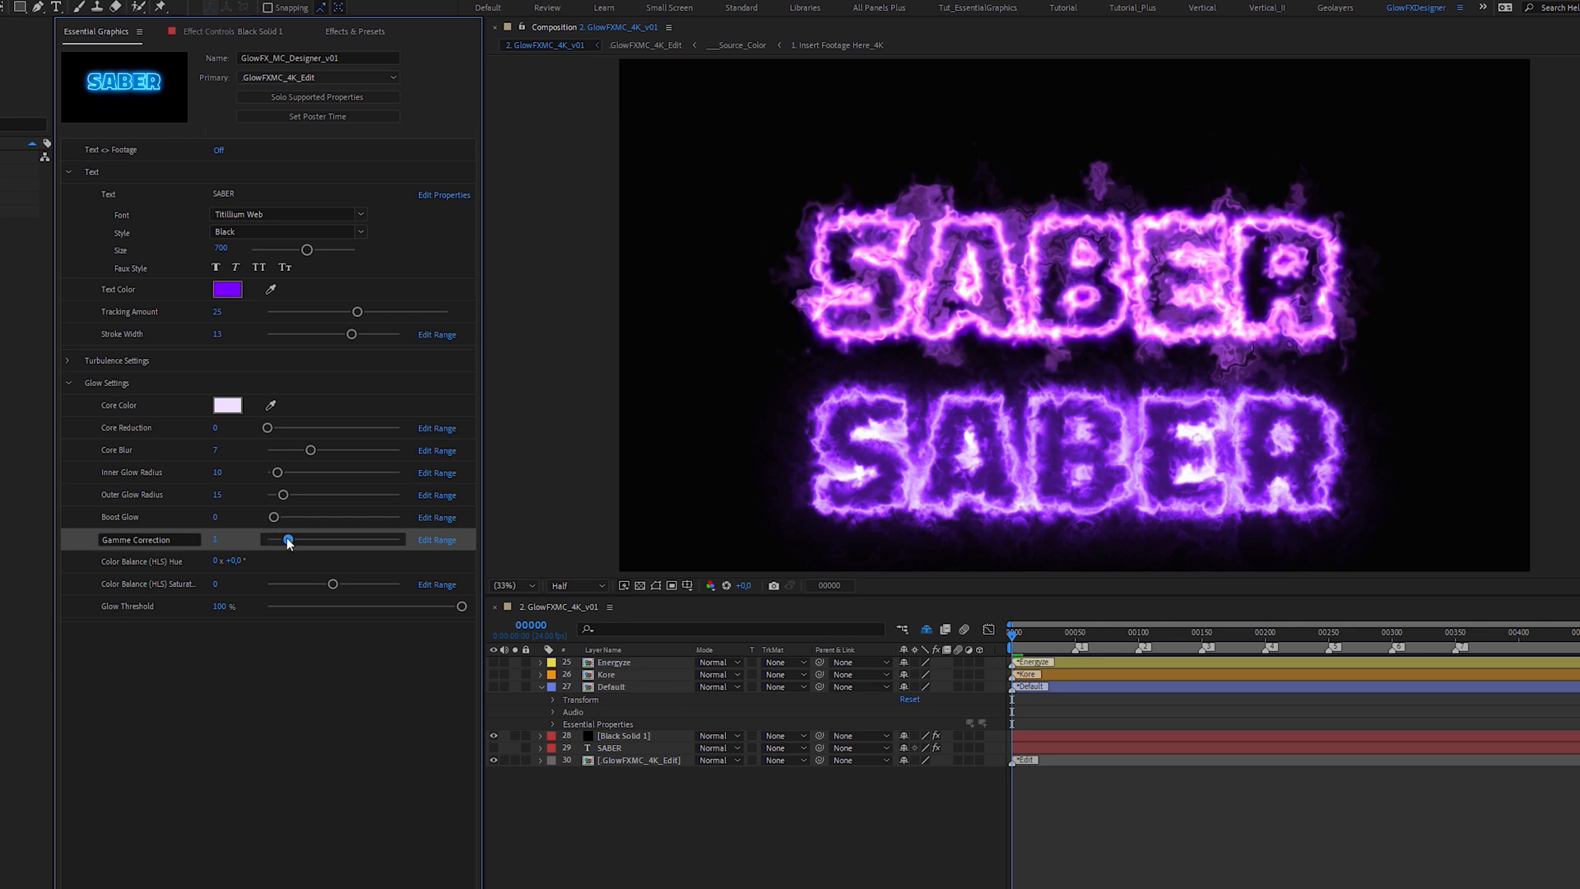
drag(287, 539, 319, 539)
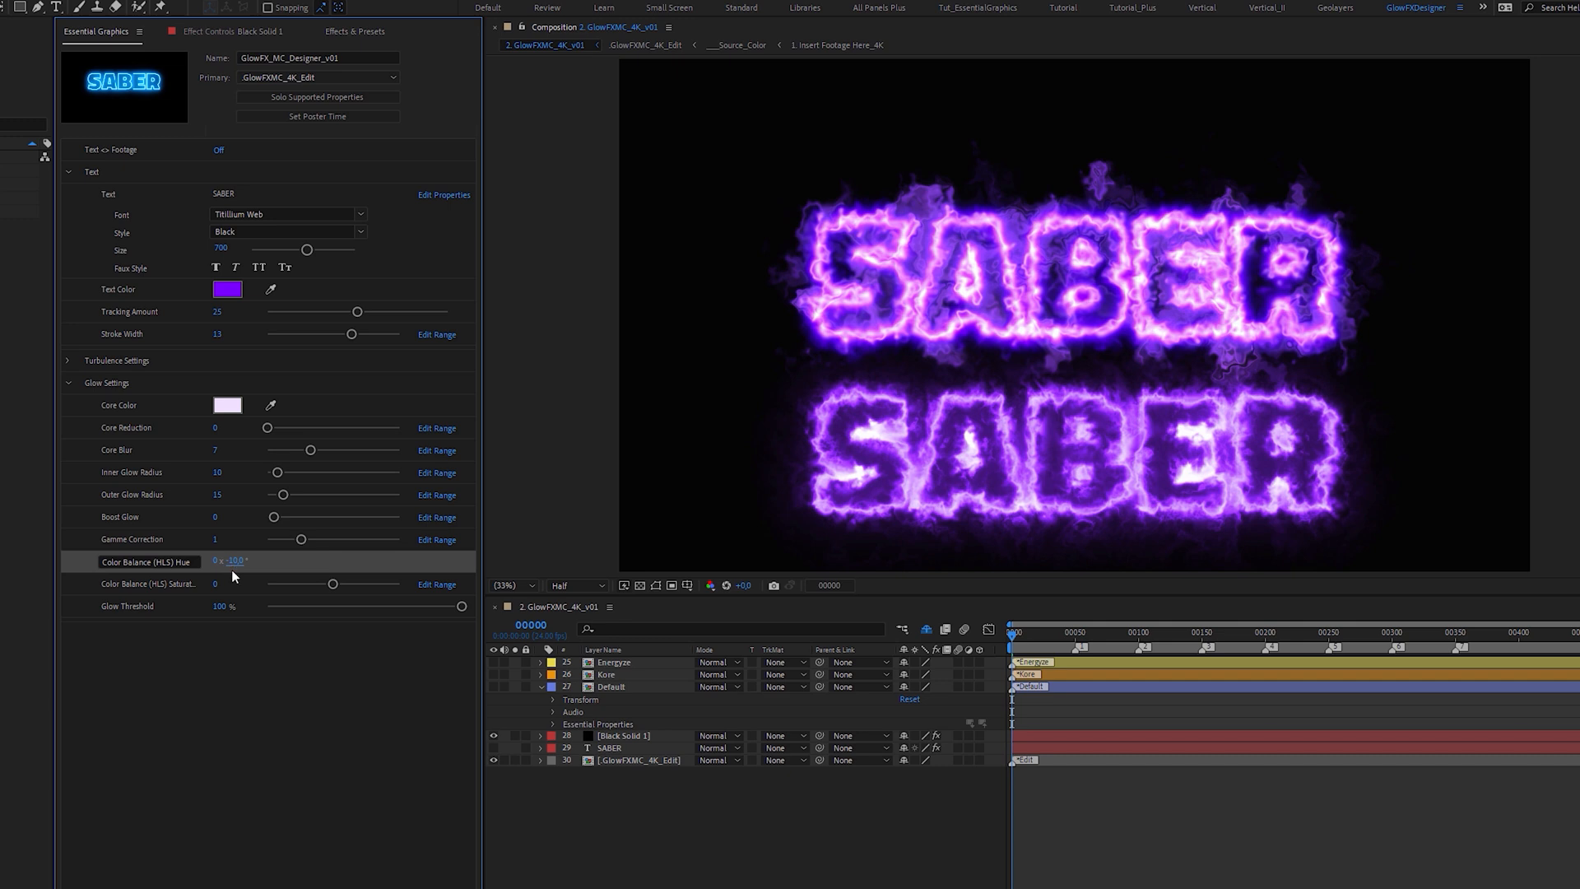
- Set glow hue and saturation to −28, threshold to 0%, and leave boost glow at 0
drag(232, 560, 252, 581)
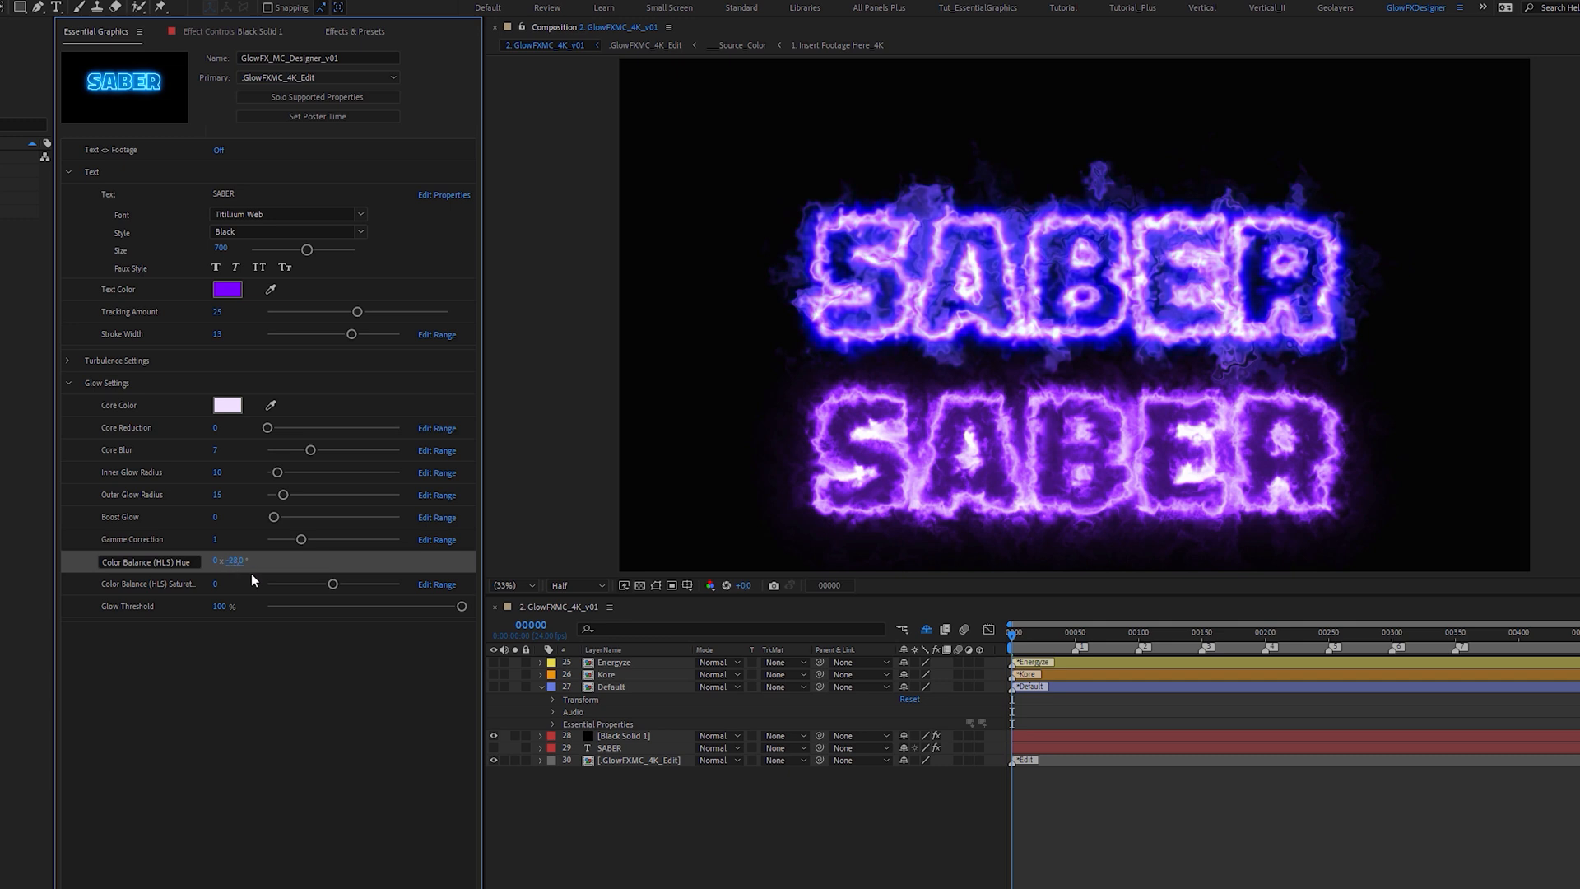
drag(334, 583, 318, 584)
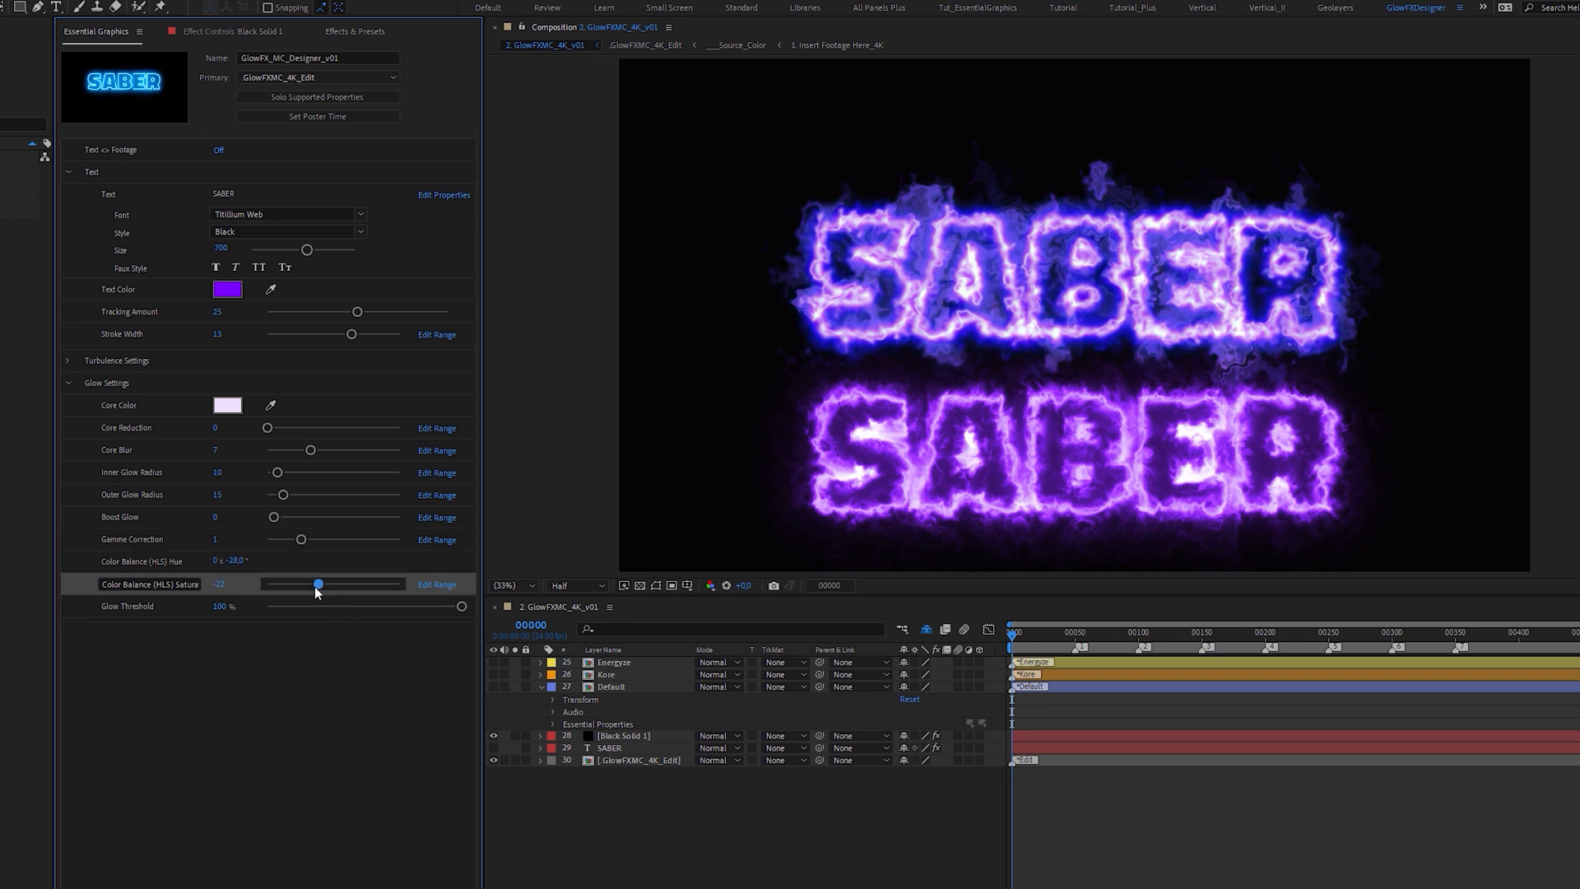
drag(462, 606, 462, 606)
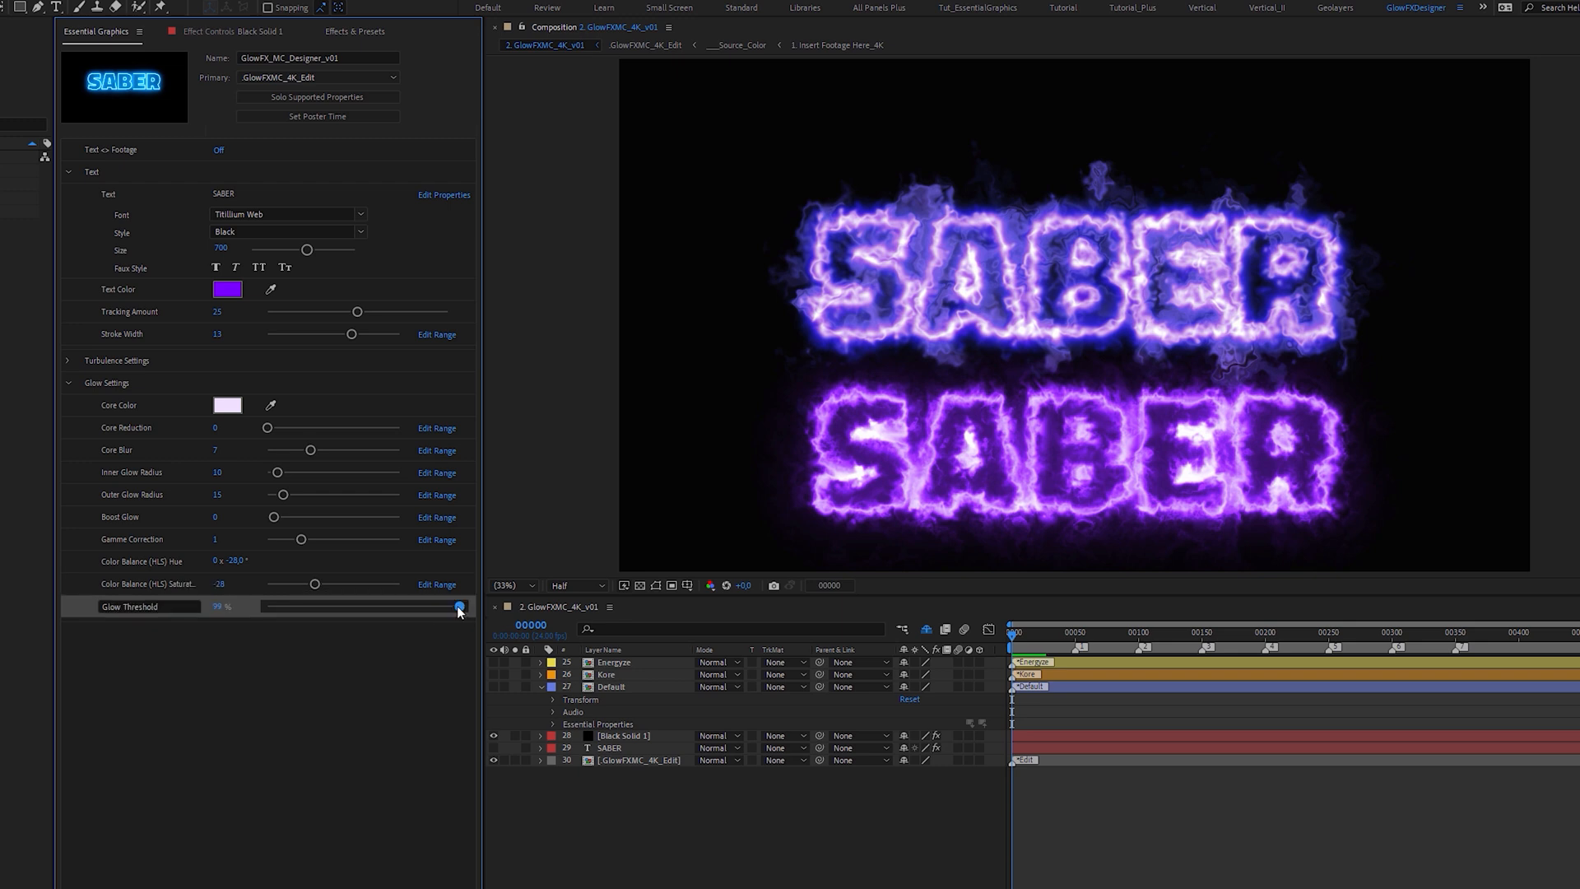
drag(459, 606, 266, 606)
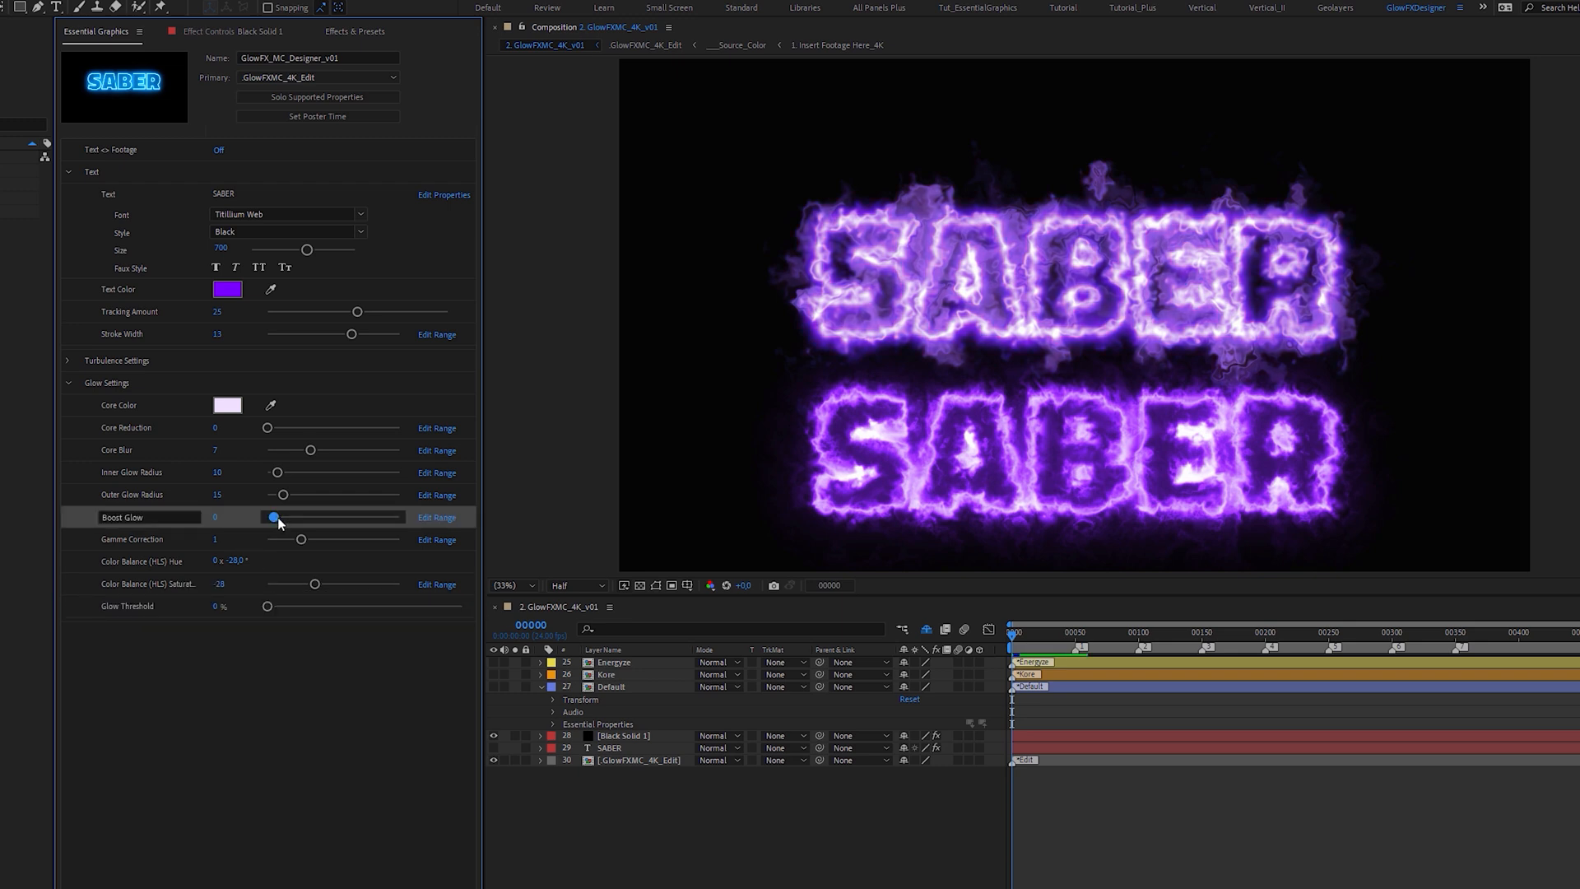
drag(271, 517, 293, 517)
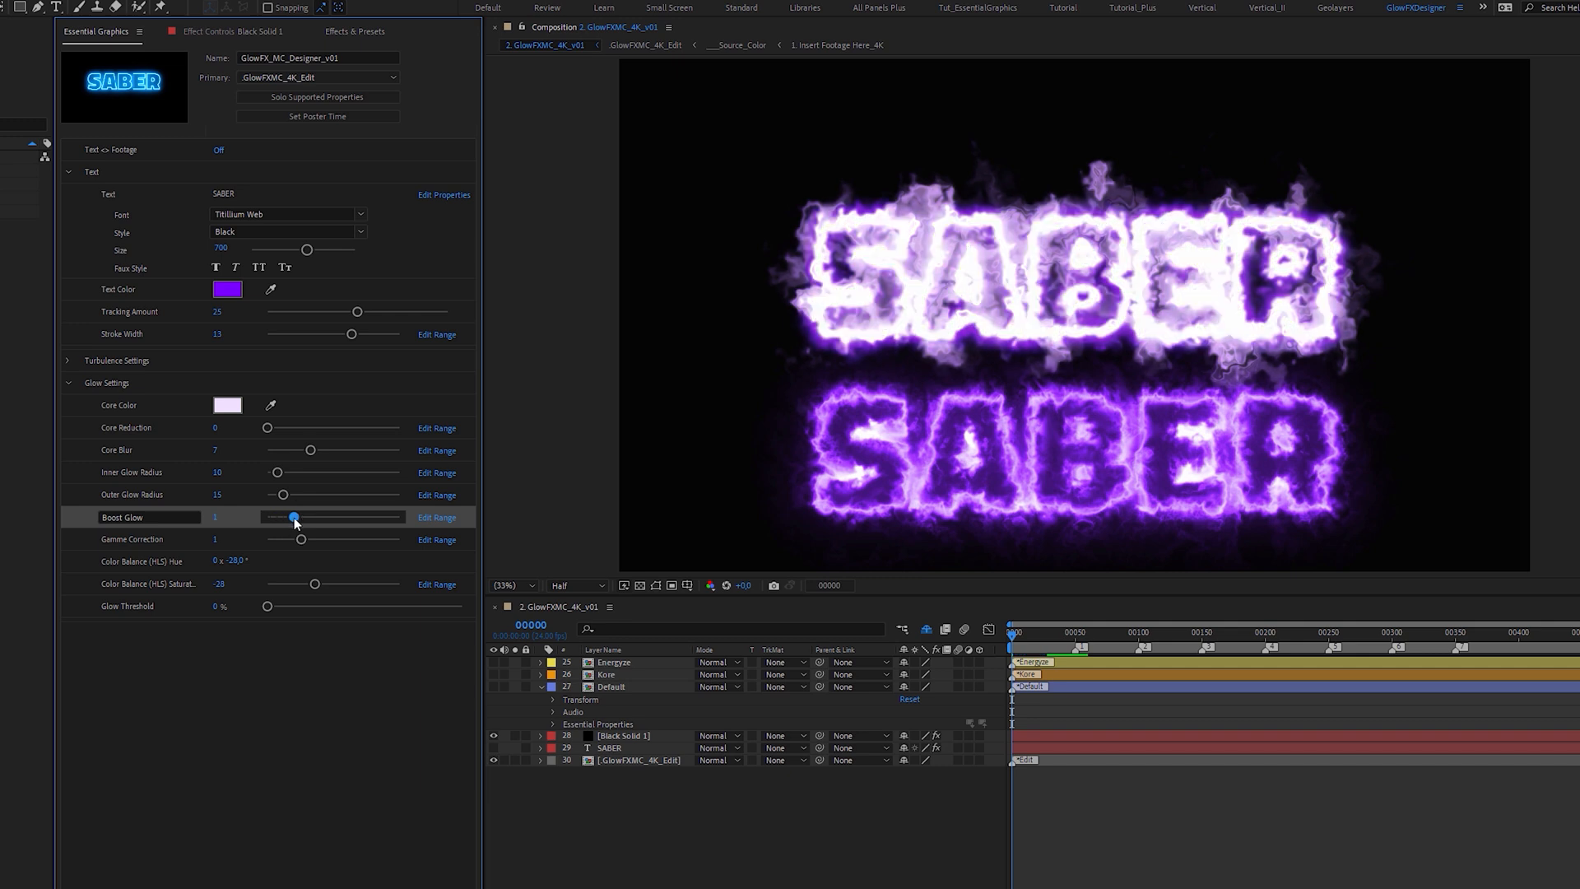
drag(294, 517, 270, 517)
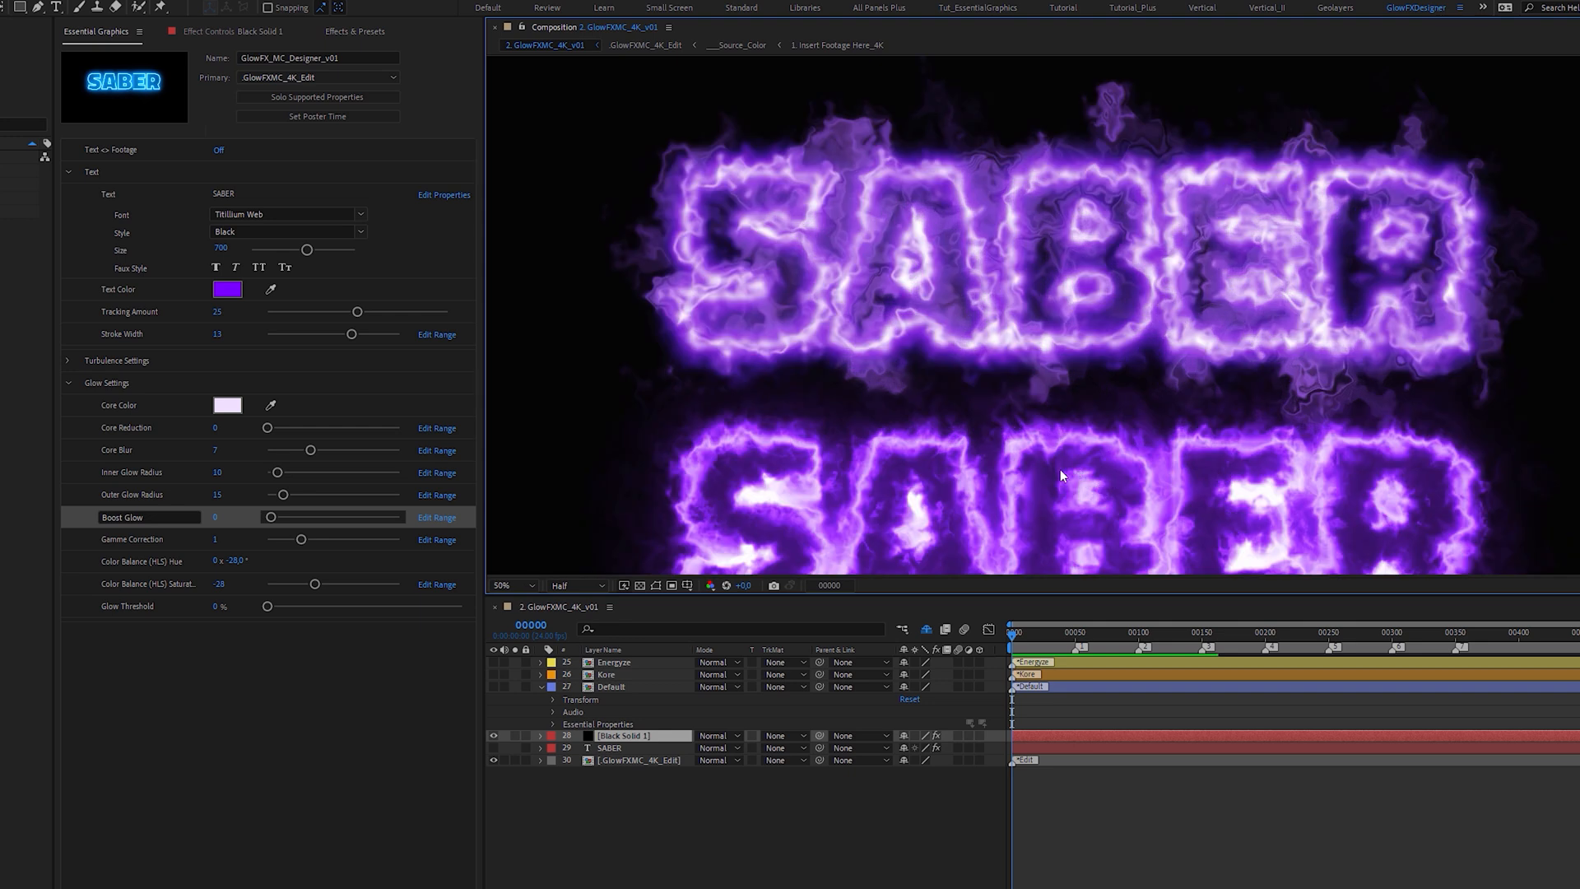
mouse_move(1052, 457)
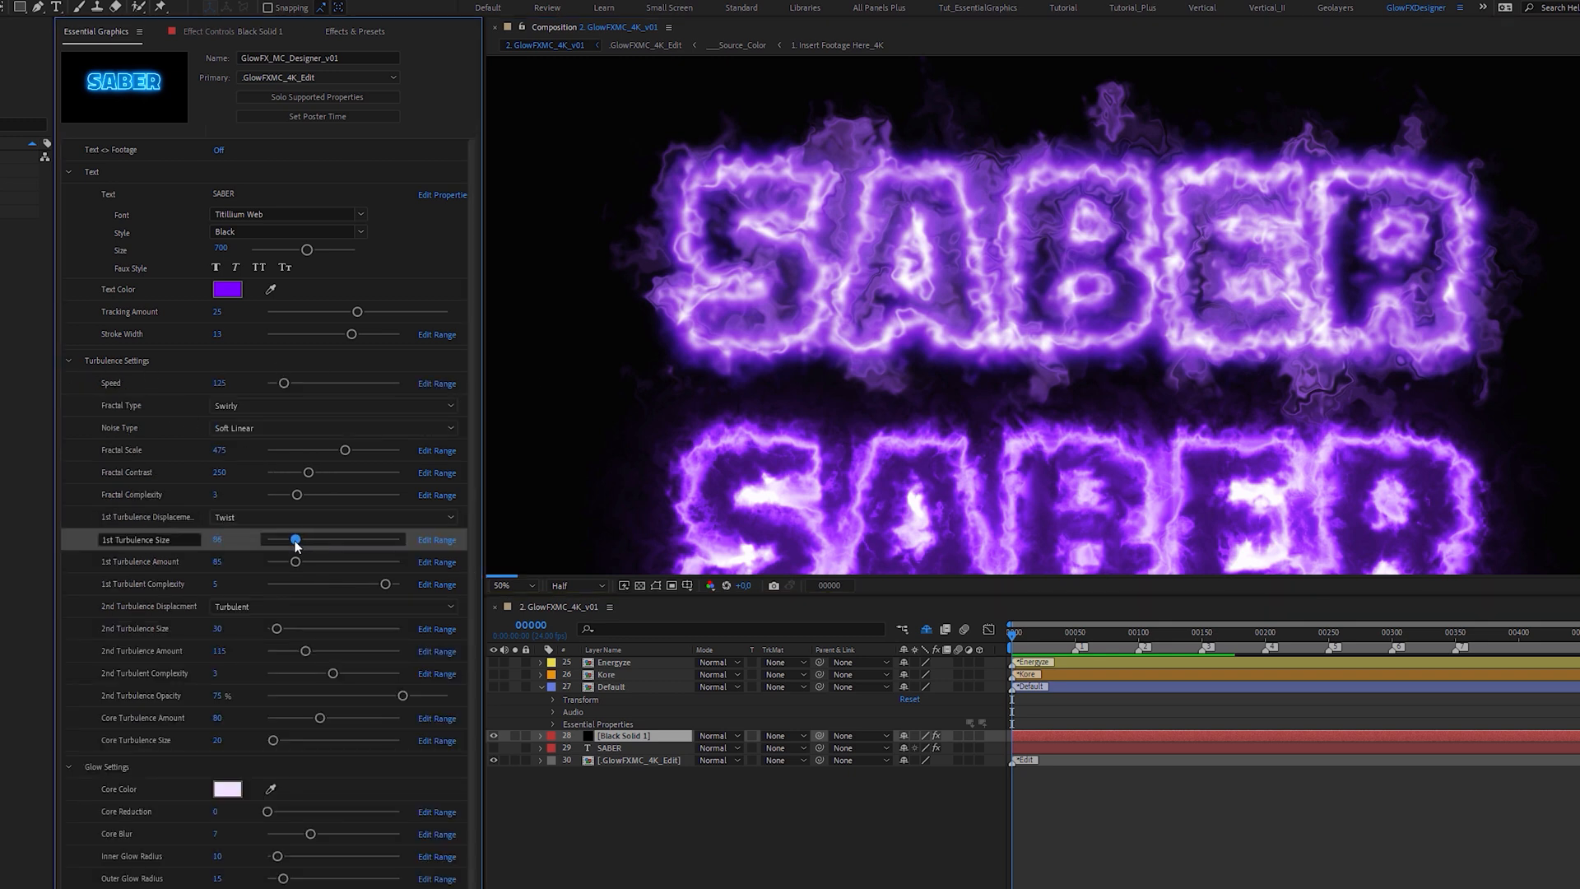
- Reduce the glow's 1st Turbulence Size to 10
drag(293, 539, 270, 539)
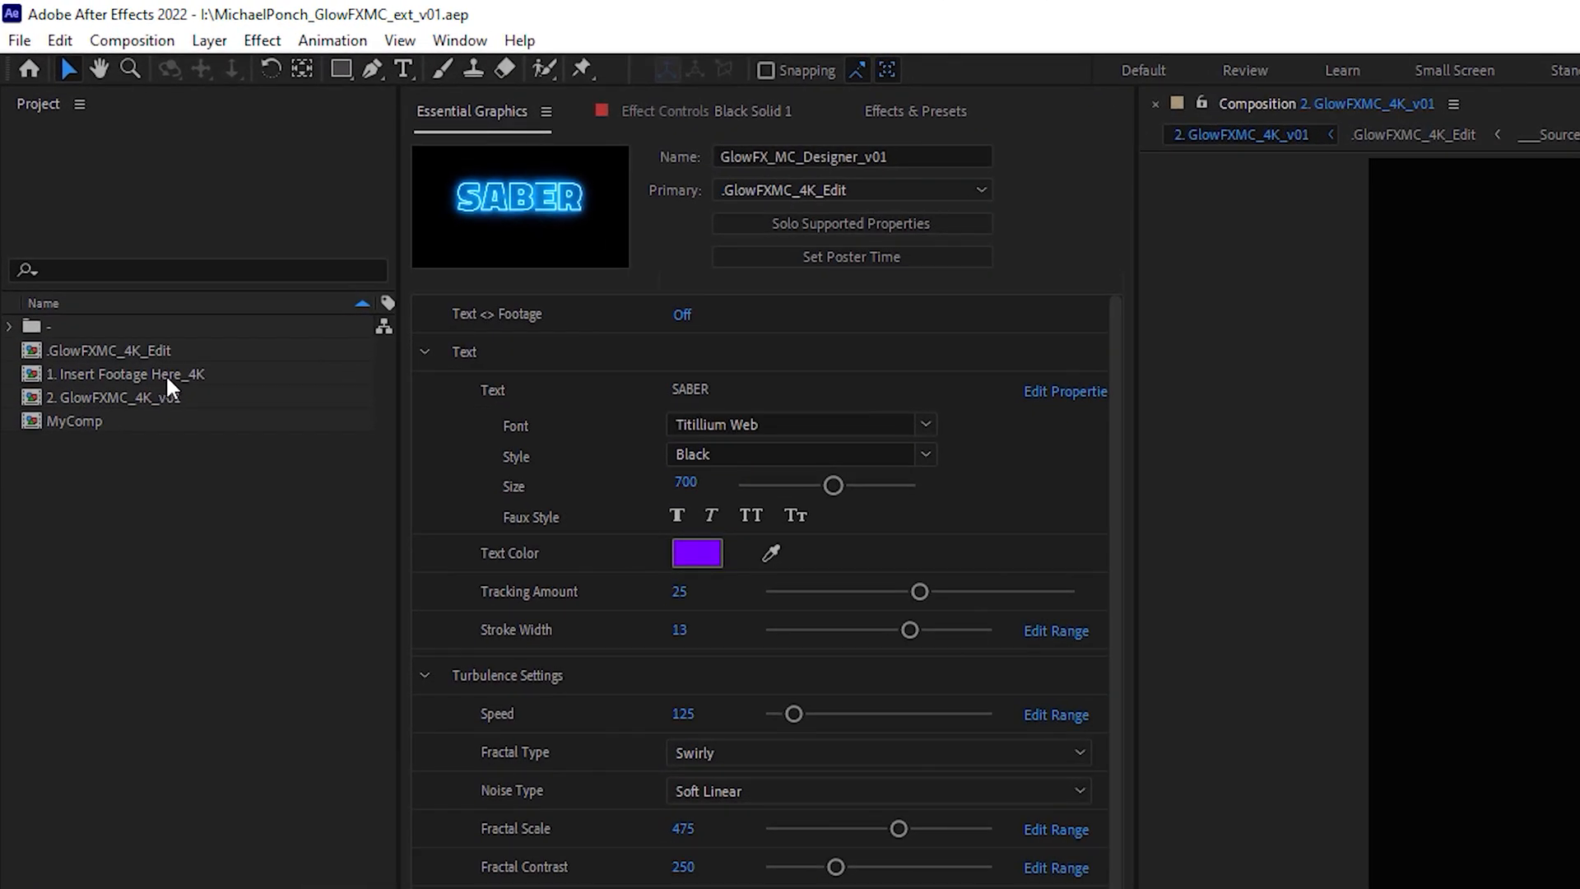
mouse_move(175, 378)
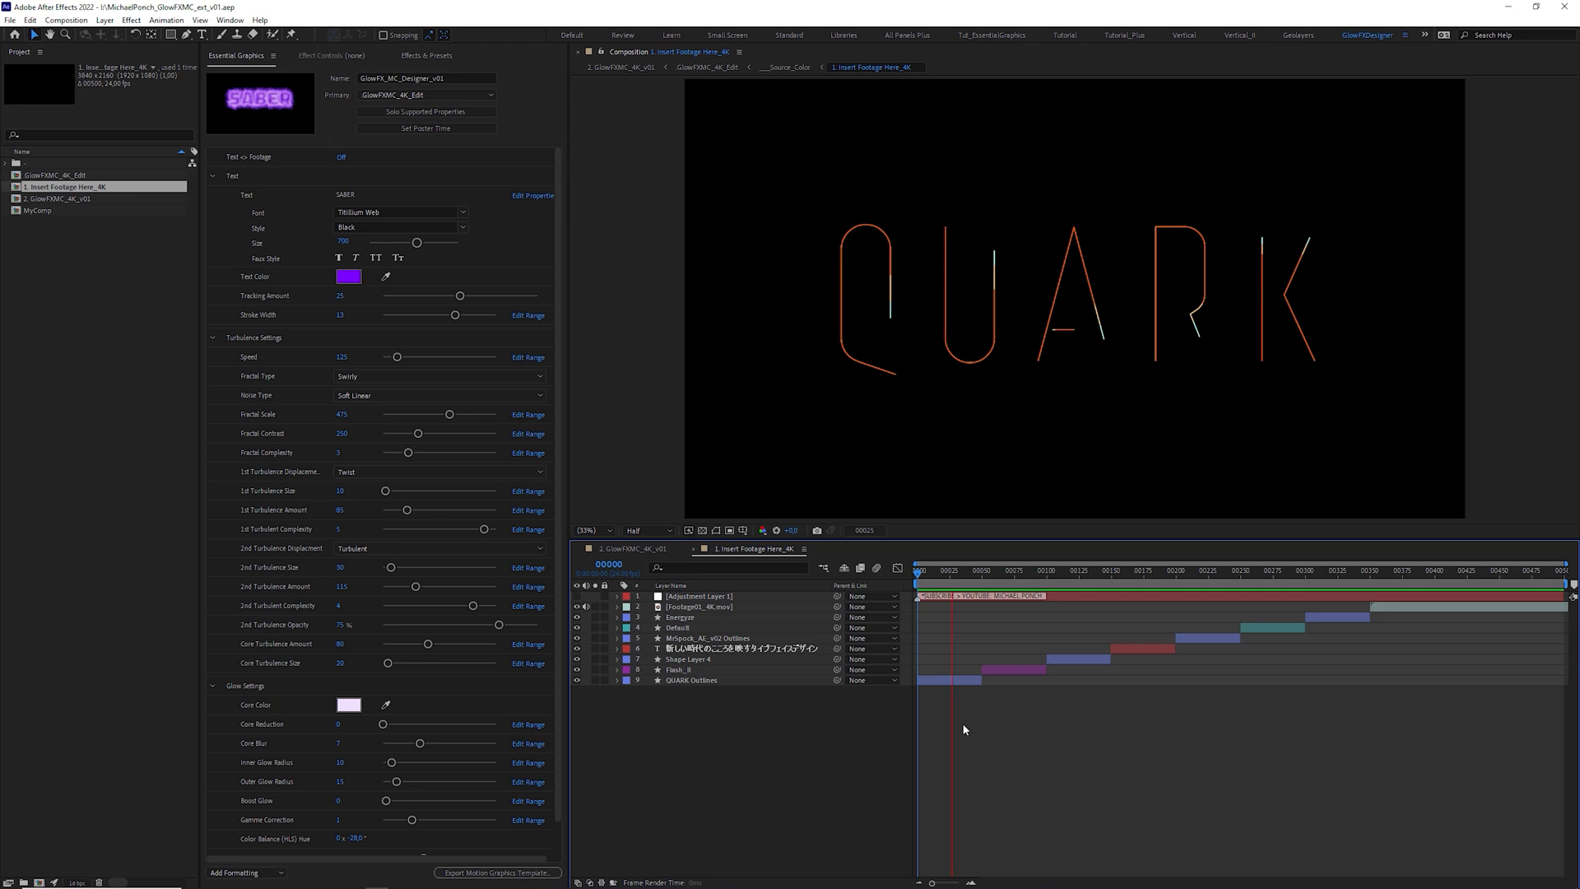
- Scrub Insert Footage Here_4K through the bolt, man silhouette and caped figure graphics
click(1041, 570)
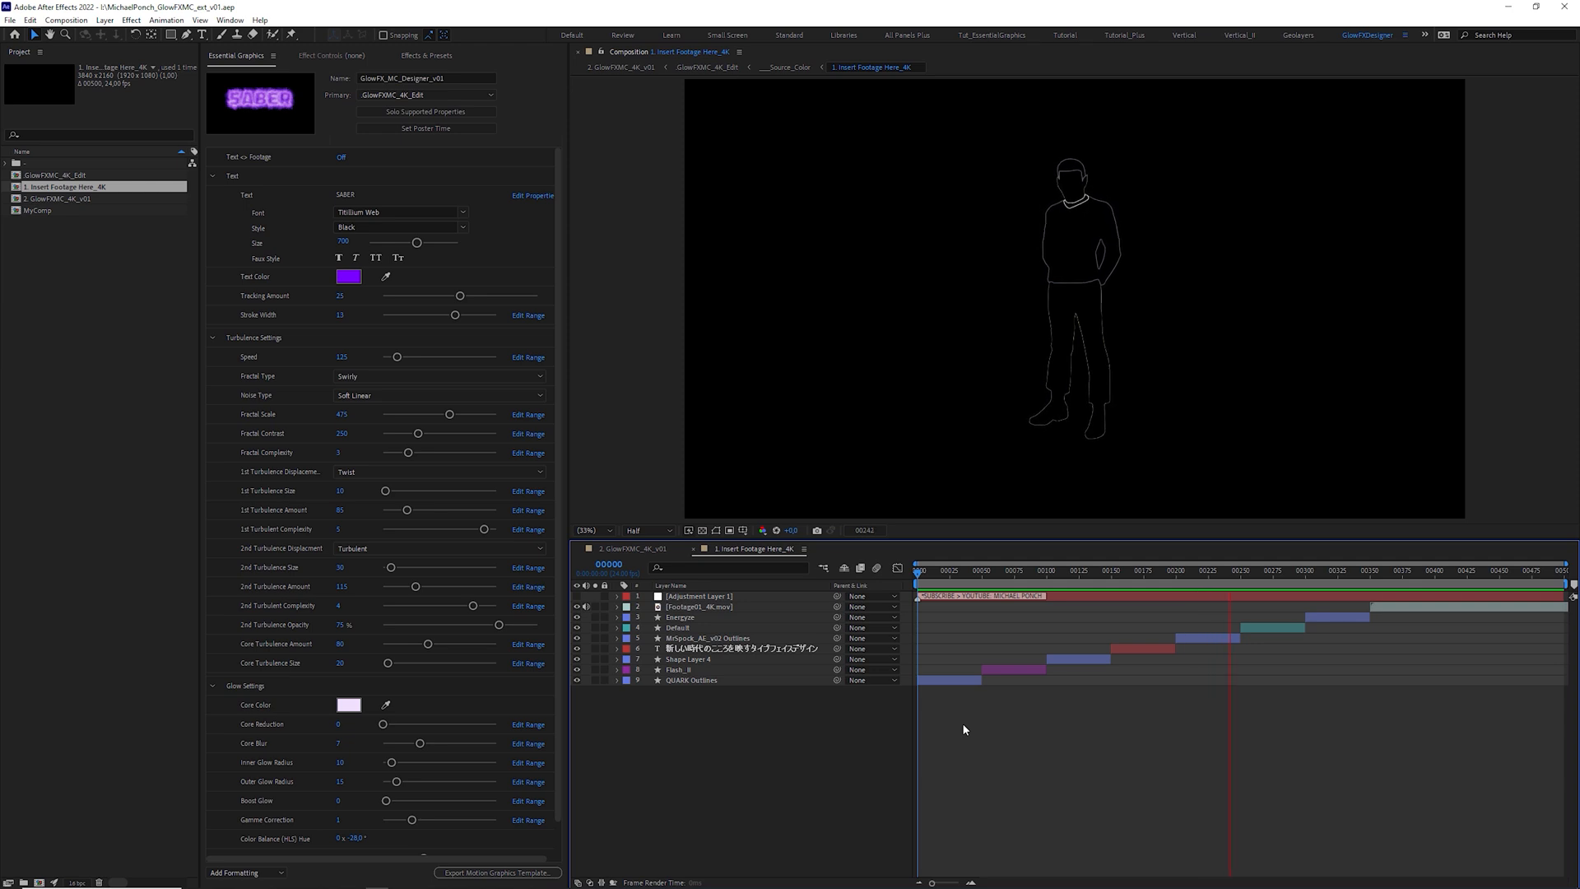
click(1357, 583)
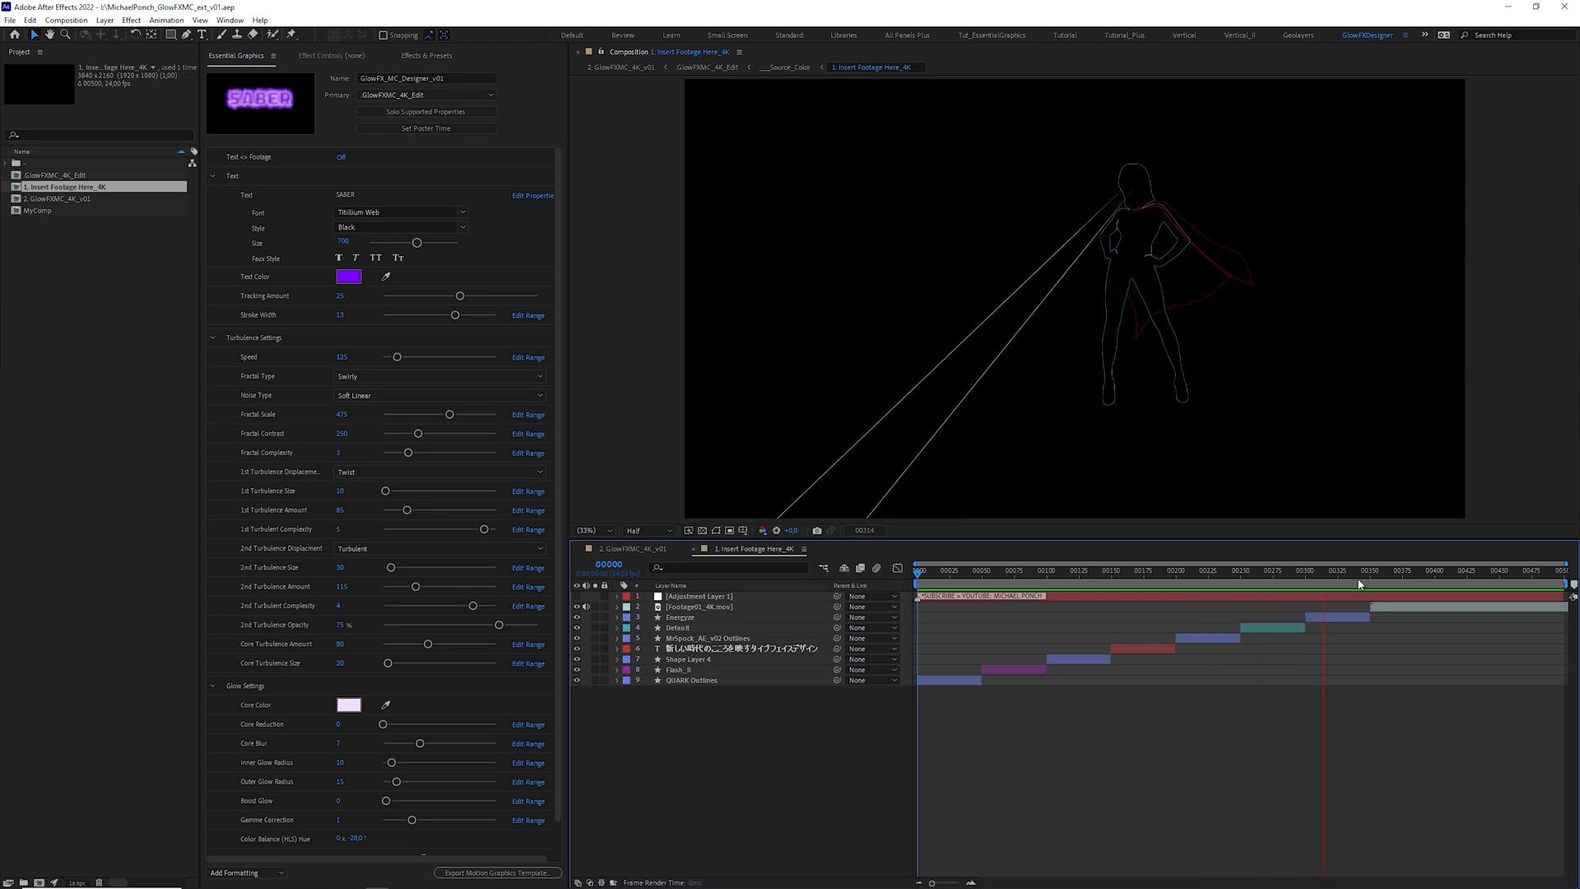
click(994, 571)
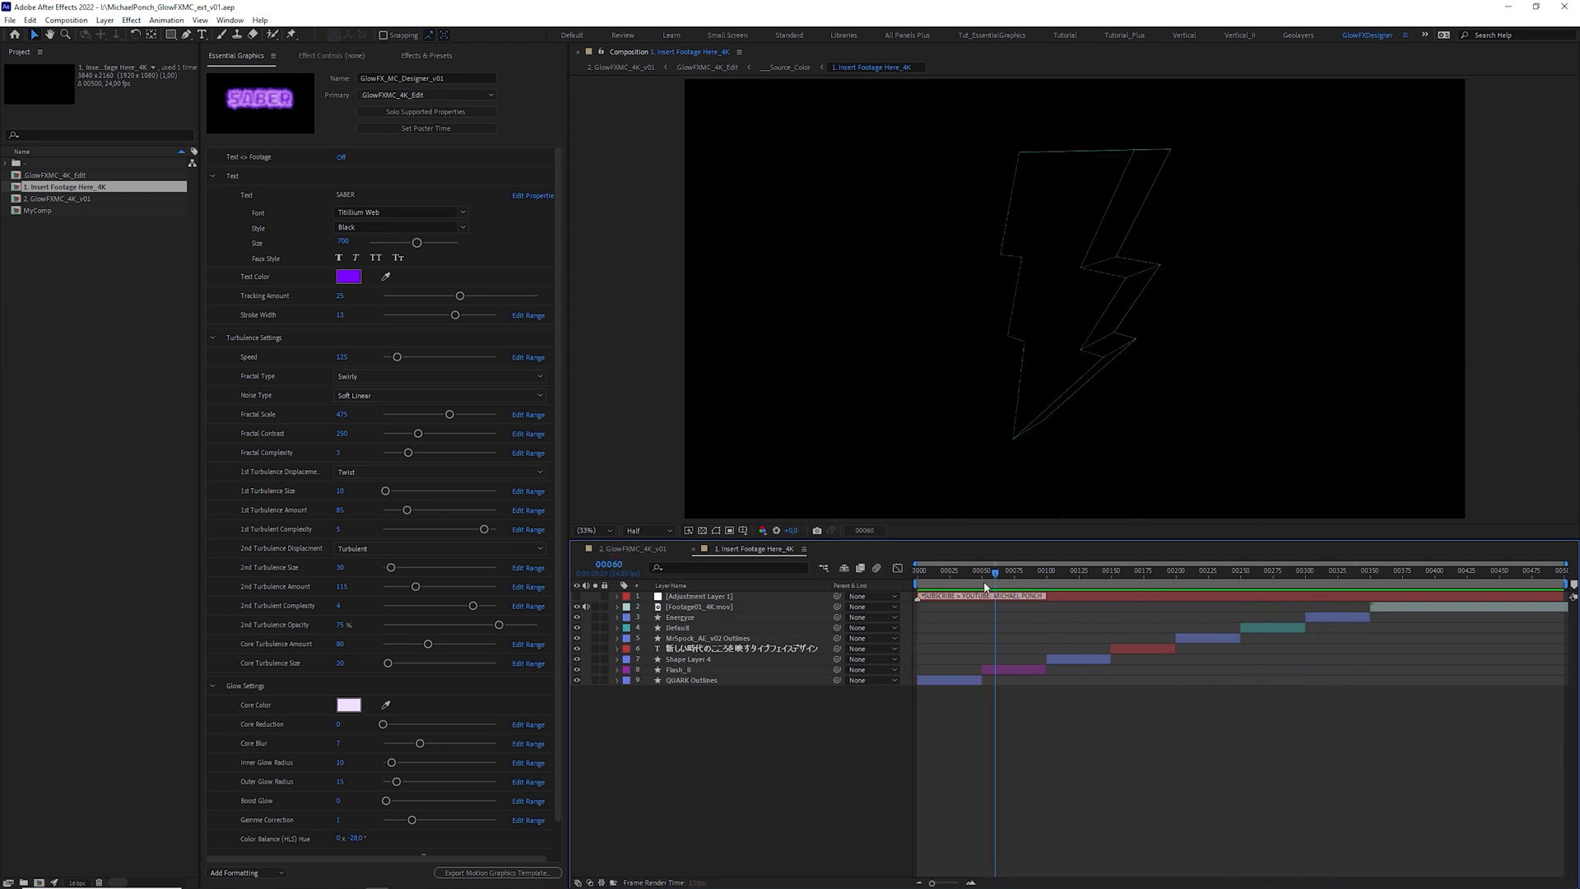
click(948, 581)
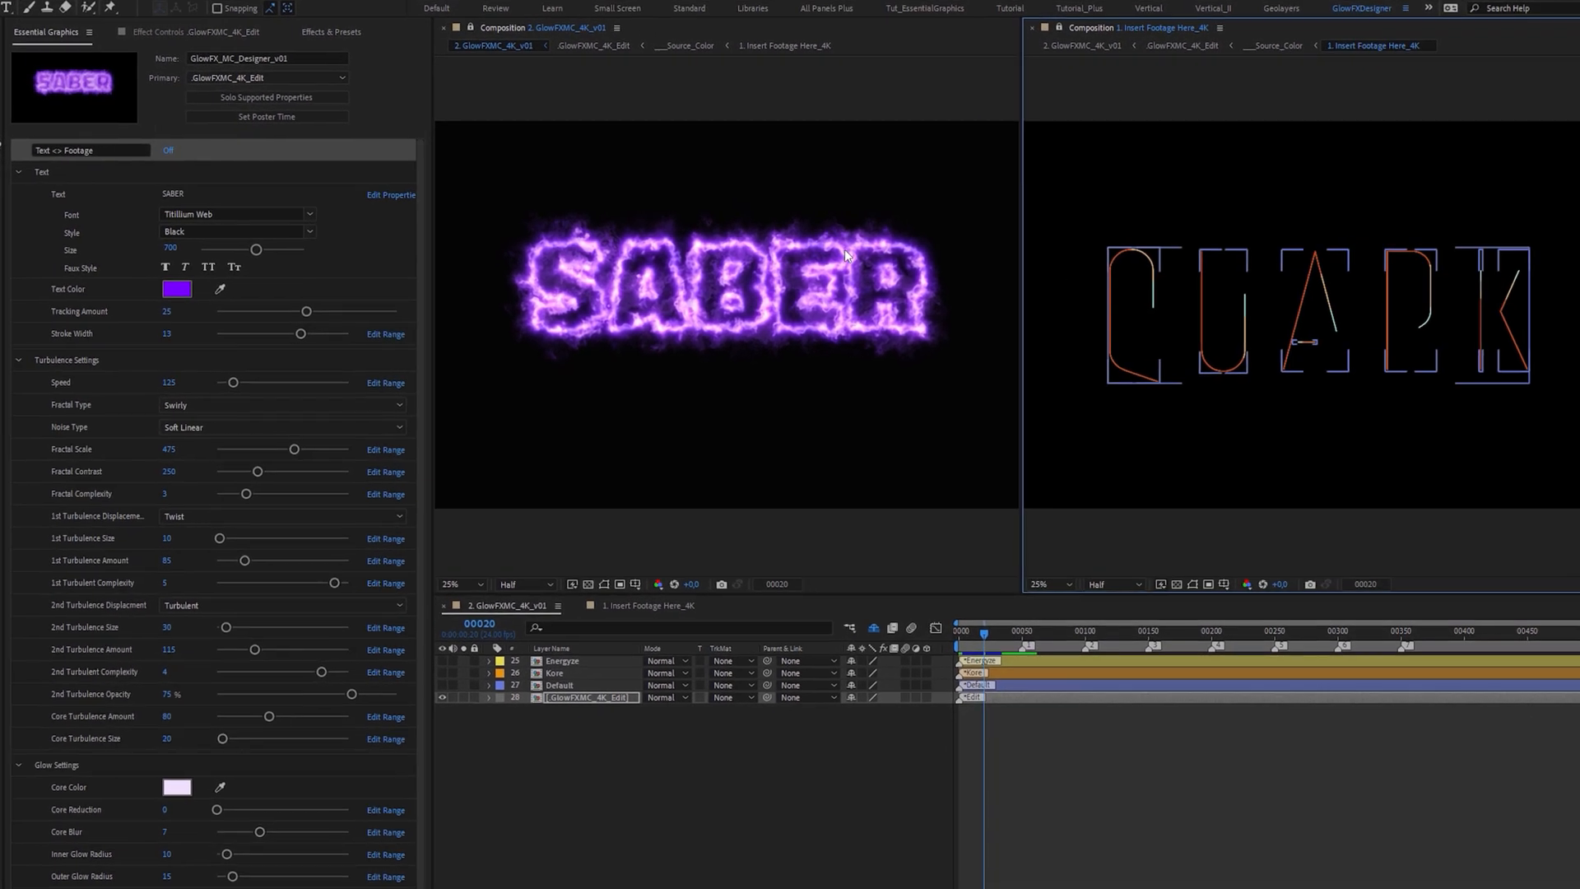
- Turn Text <> Footage on and preview fire and Eternal presets on the bolt and QUARK graphics
click(165, 150)
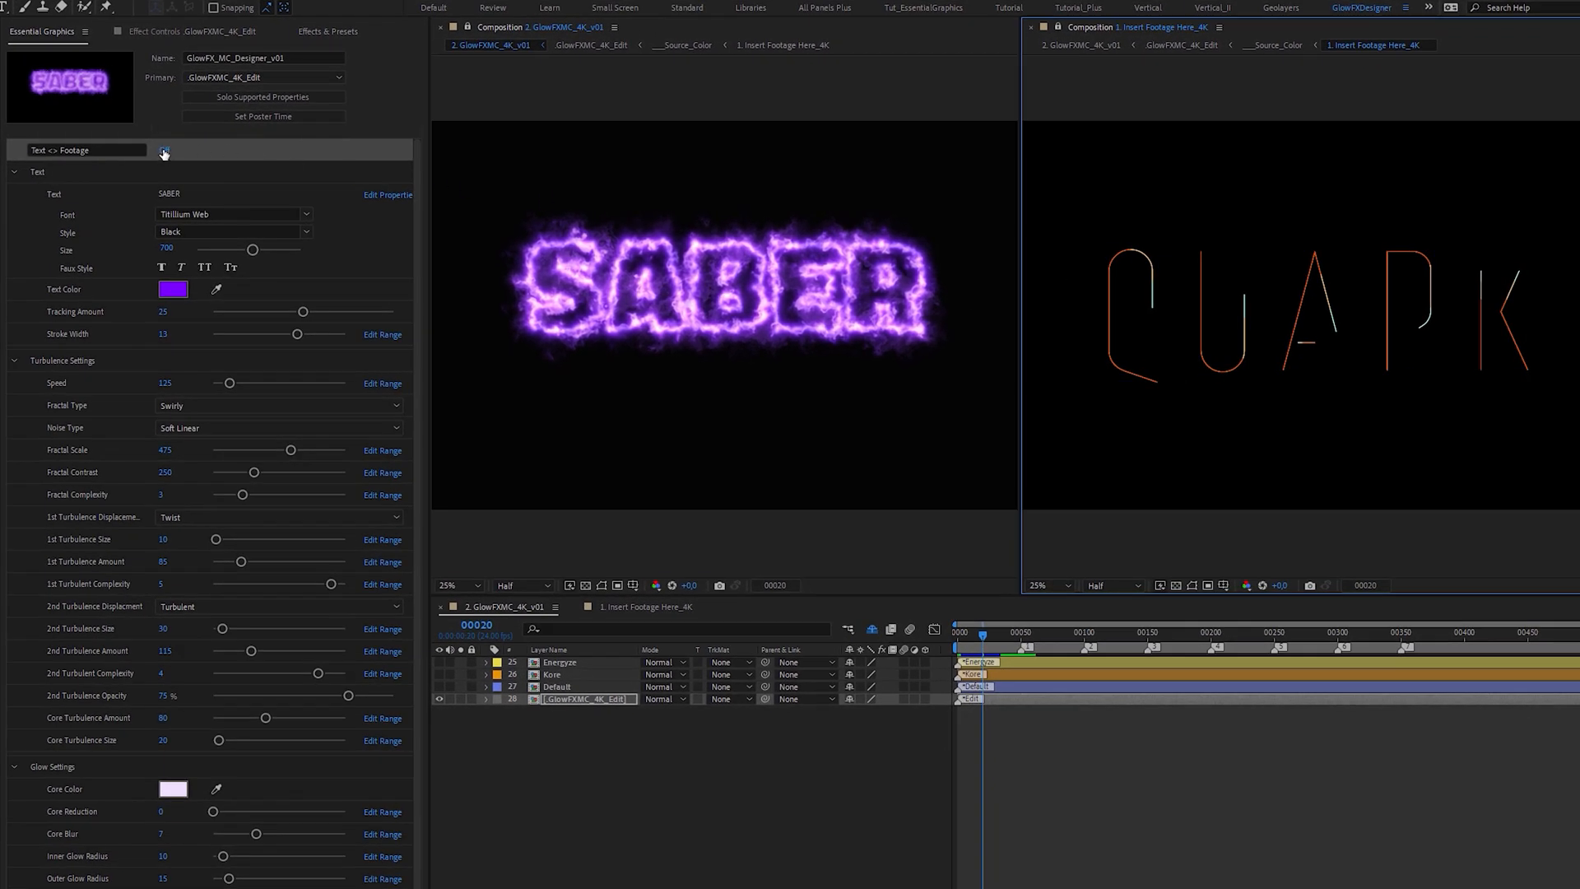
click(164, 150)
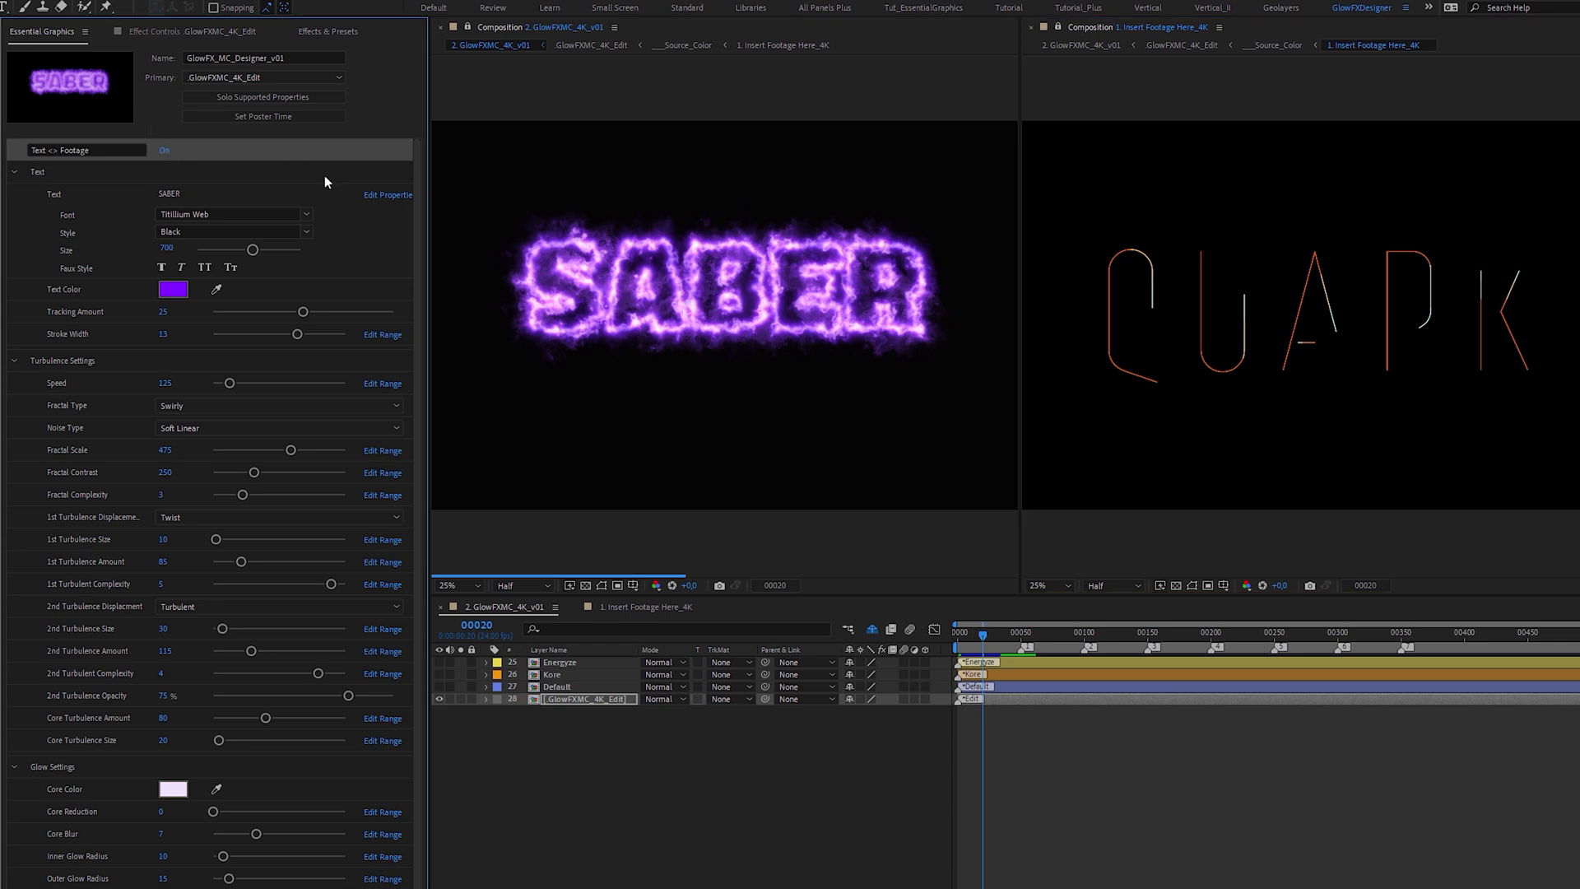
click(986, 634)
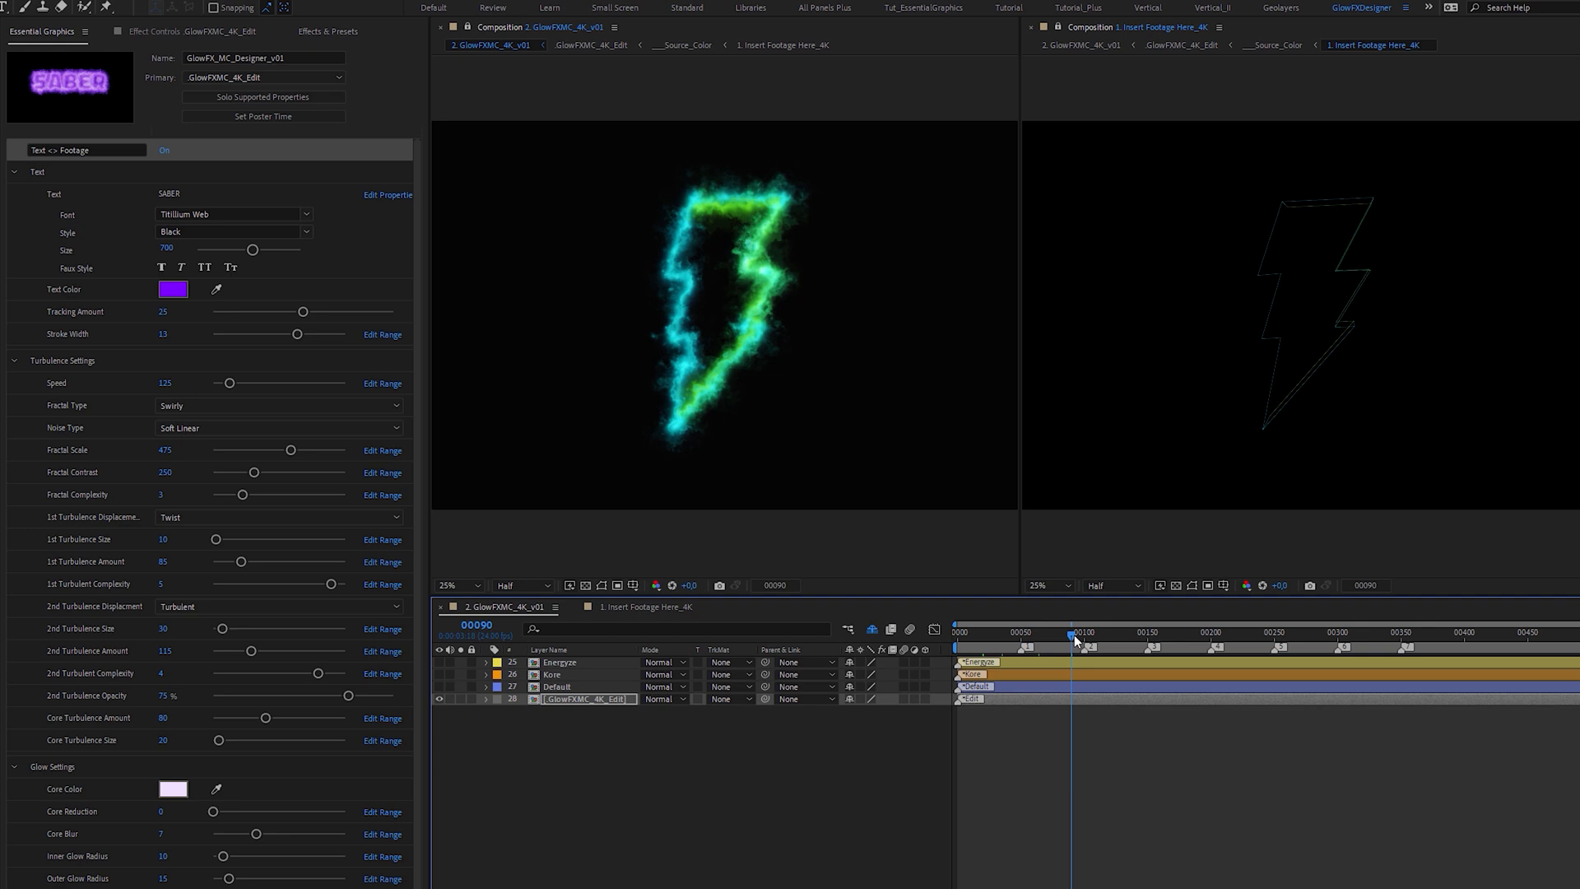
click(1129, 632)
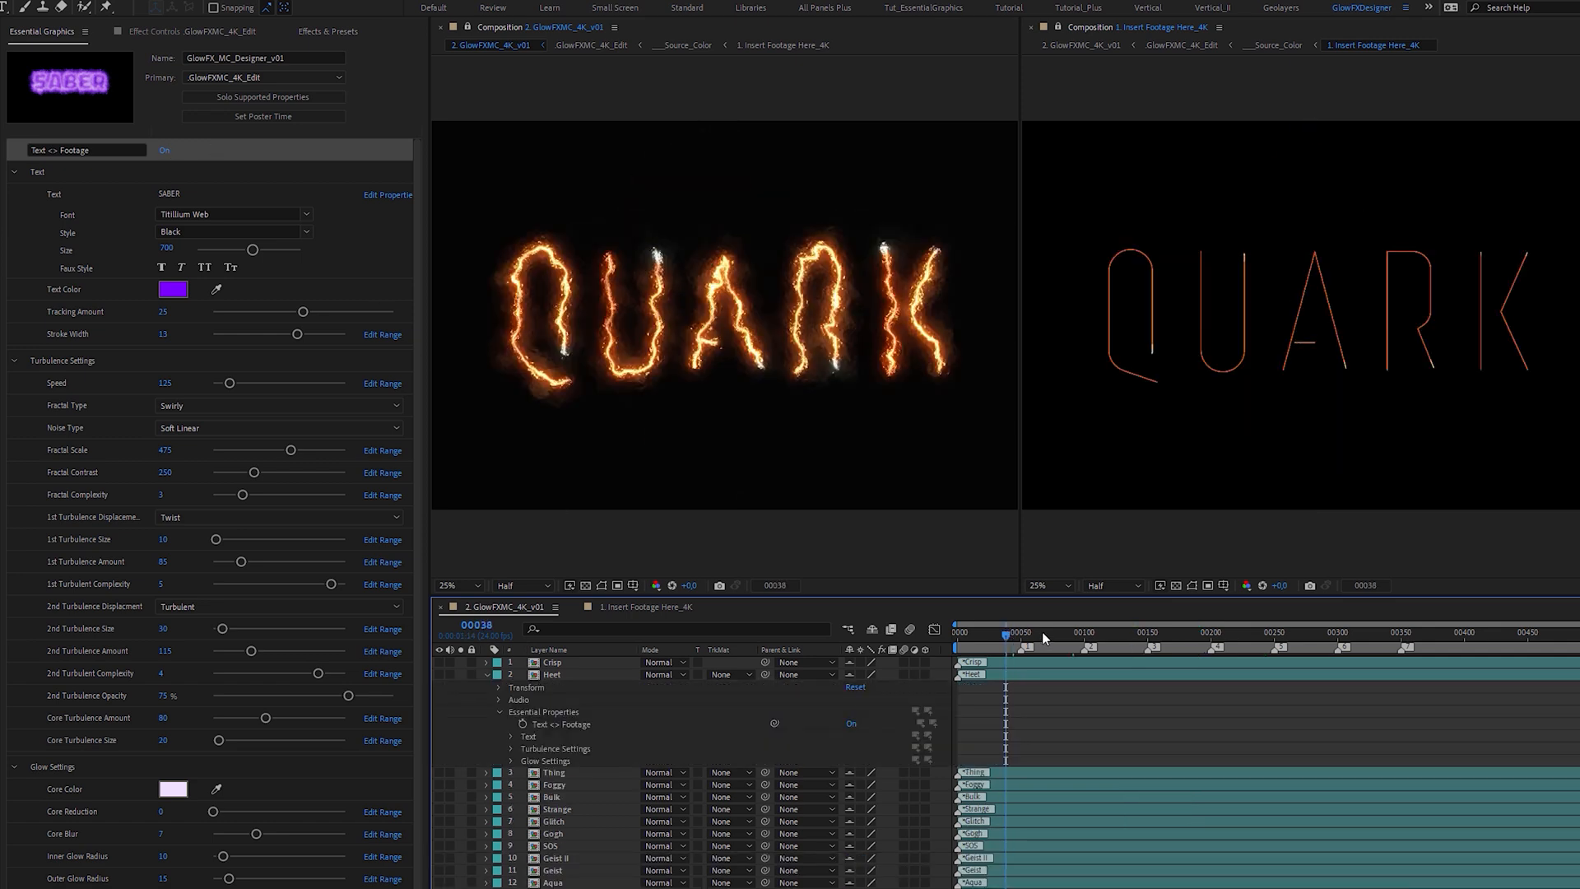
click(1199, 632)
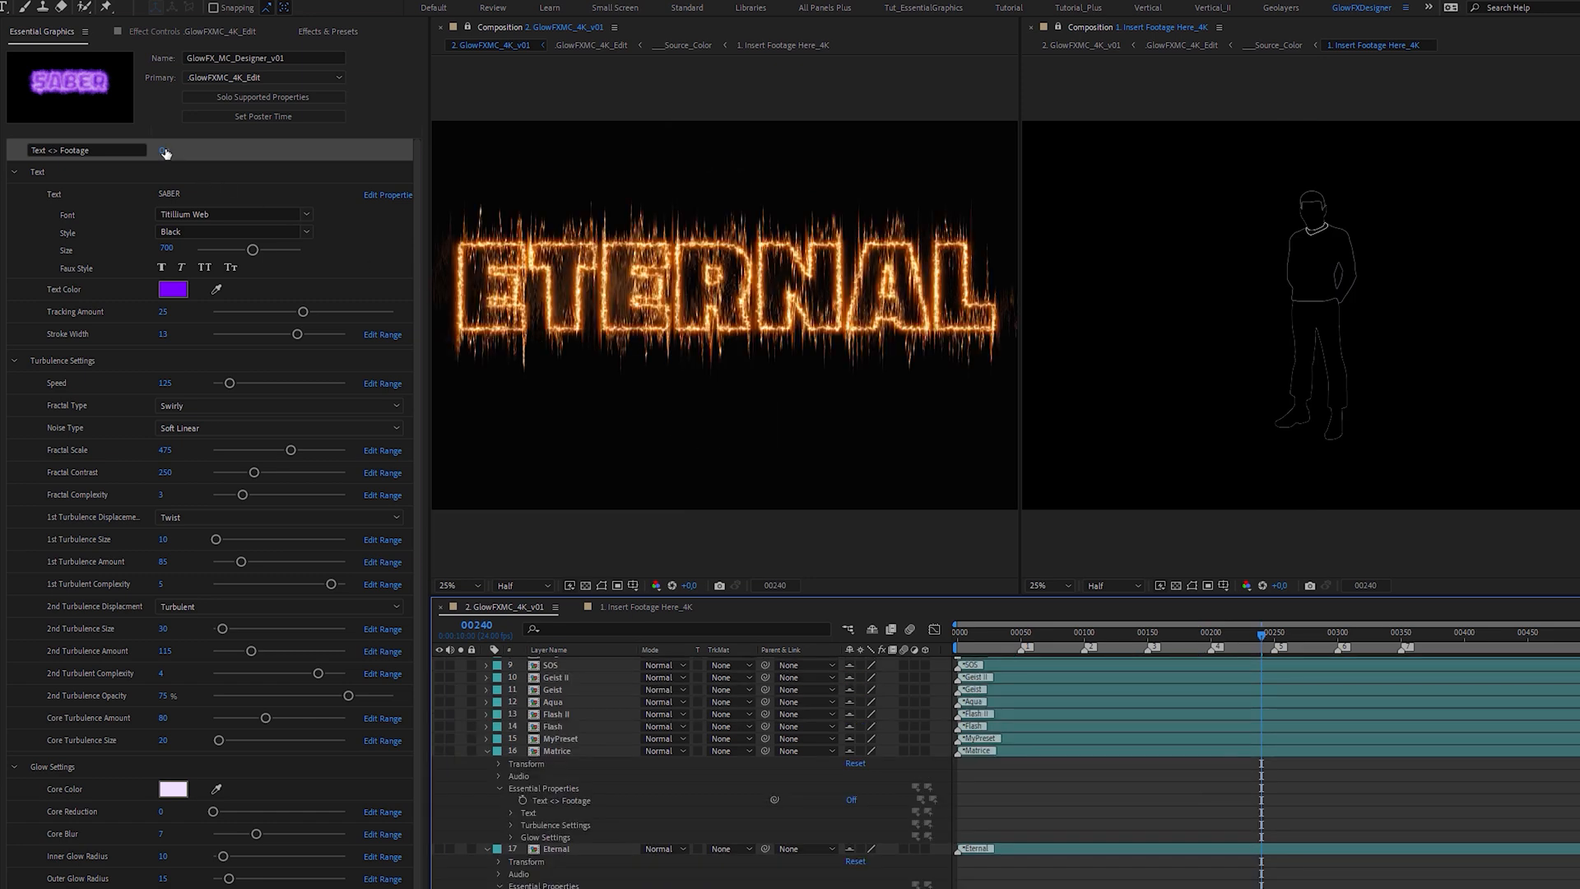
click(164, 151)
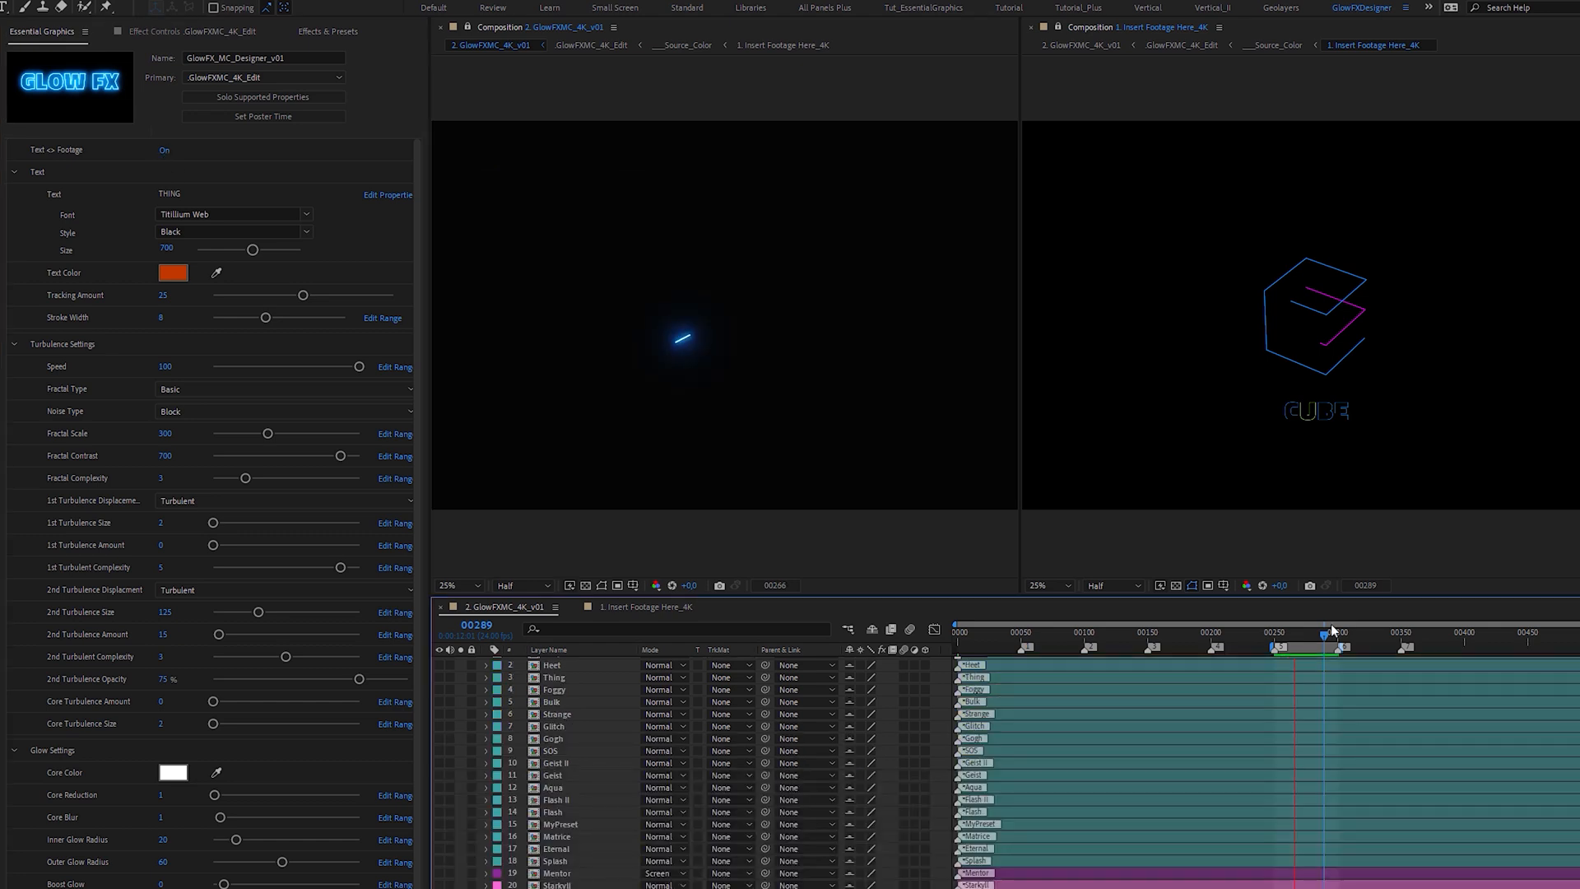
- Move to the green-screen dancer clip at frame 403 and collapse the layer properties
click(1466, 647)
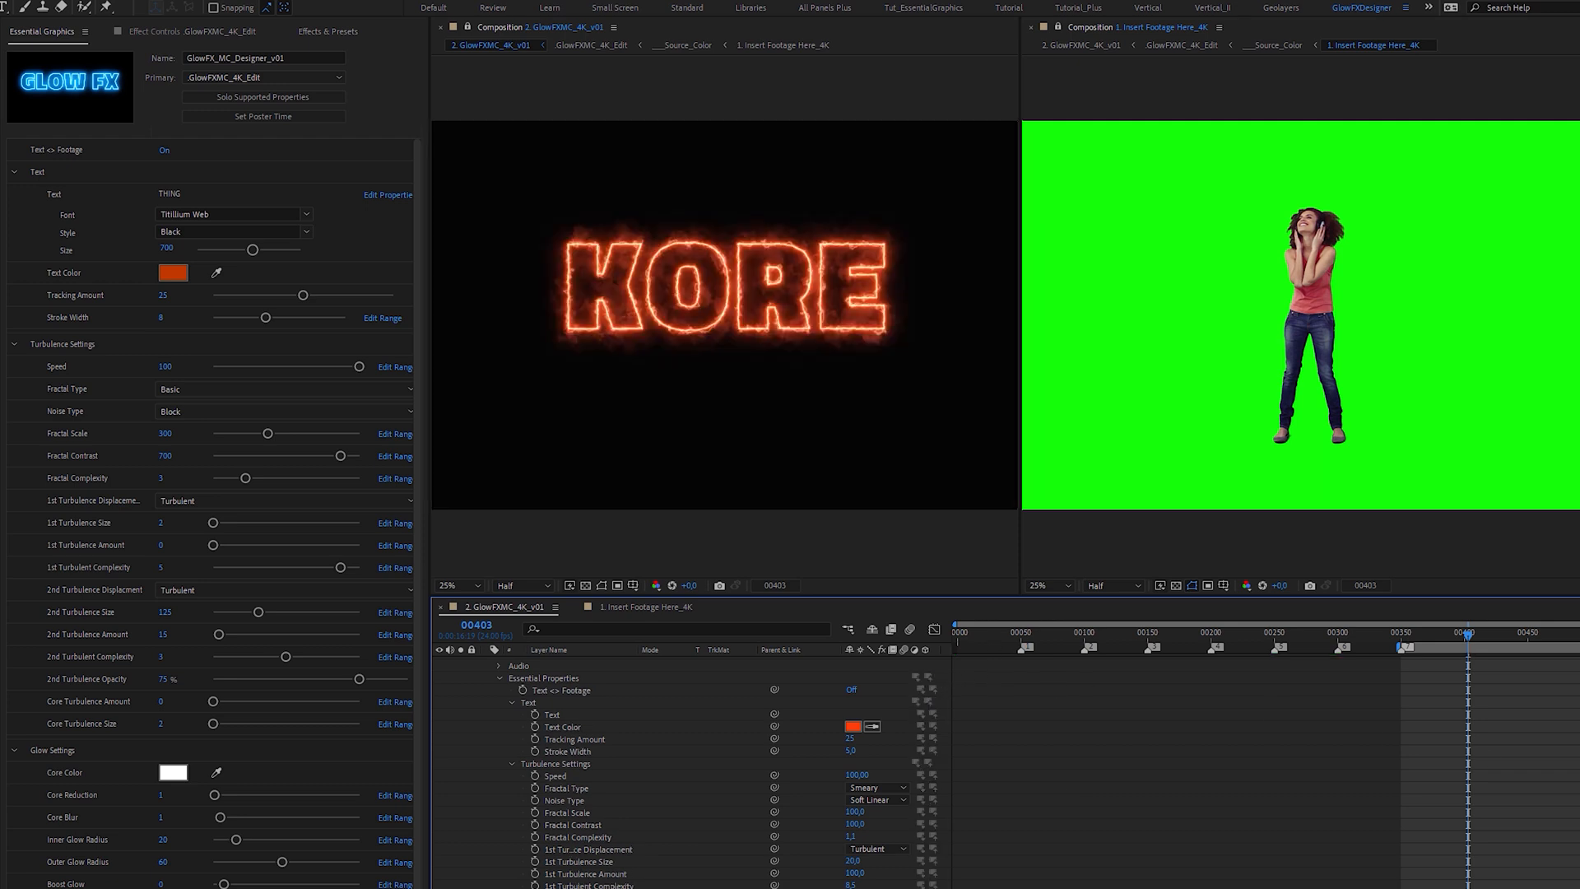
click(163, 150)
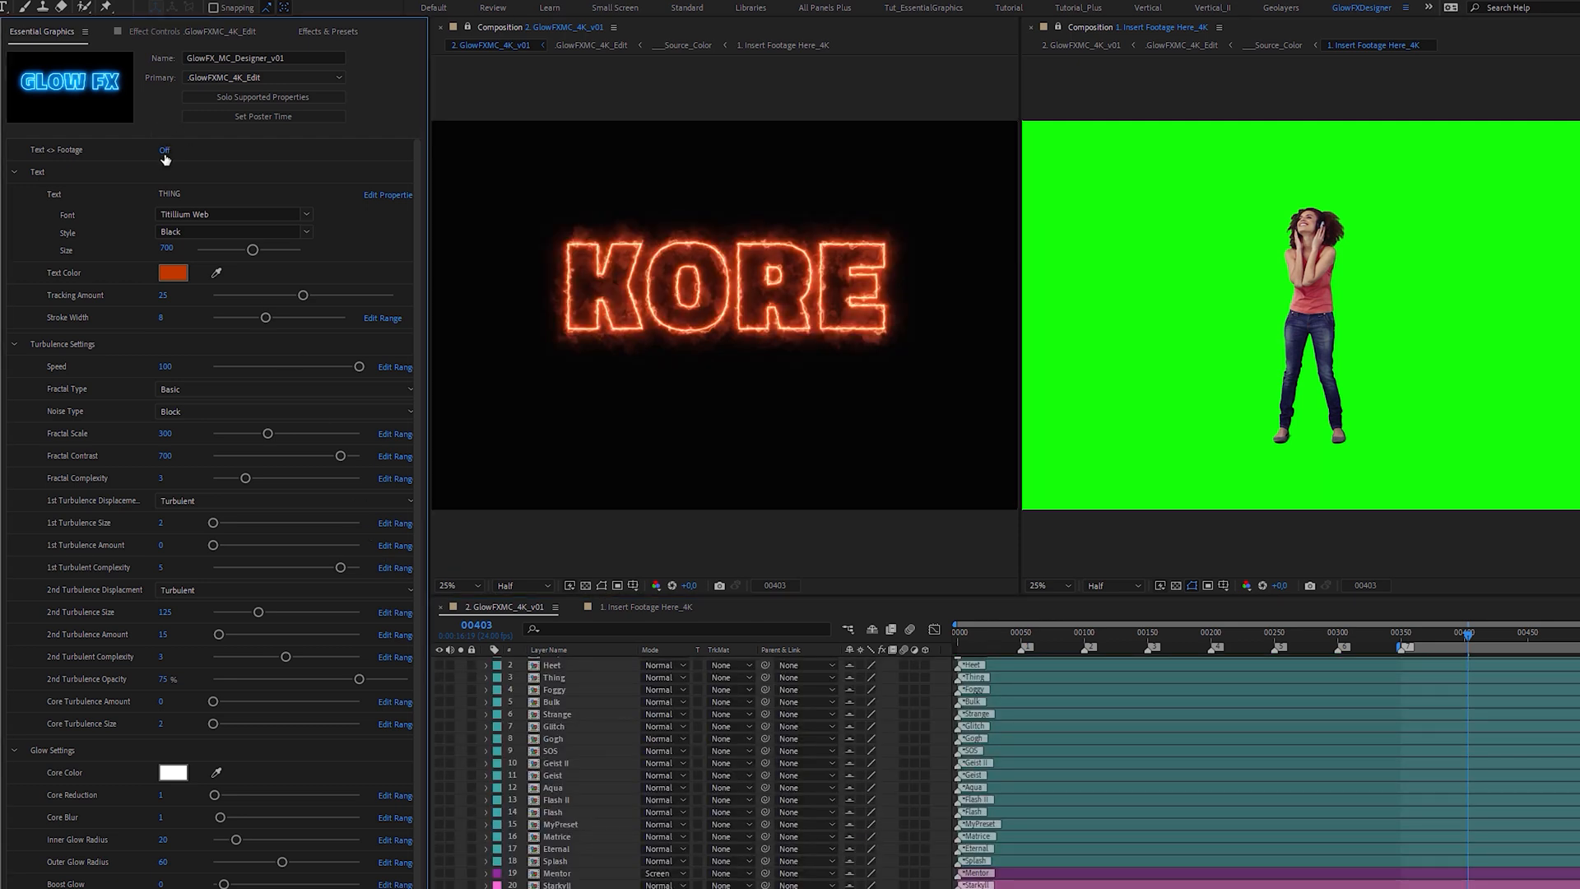
click(163, 149)
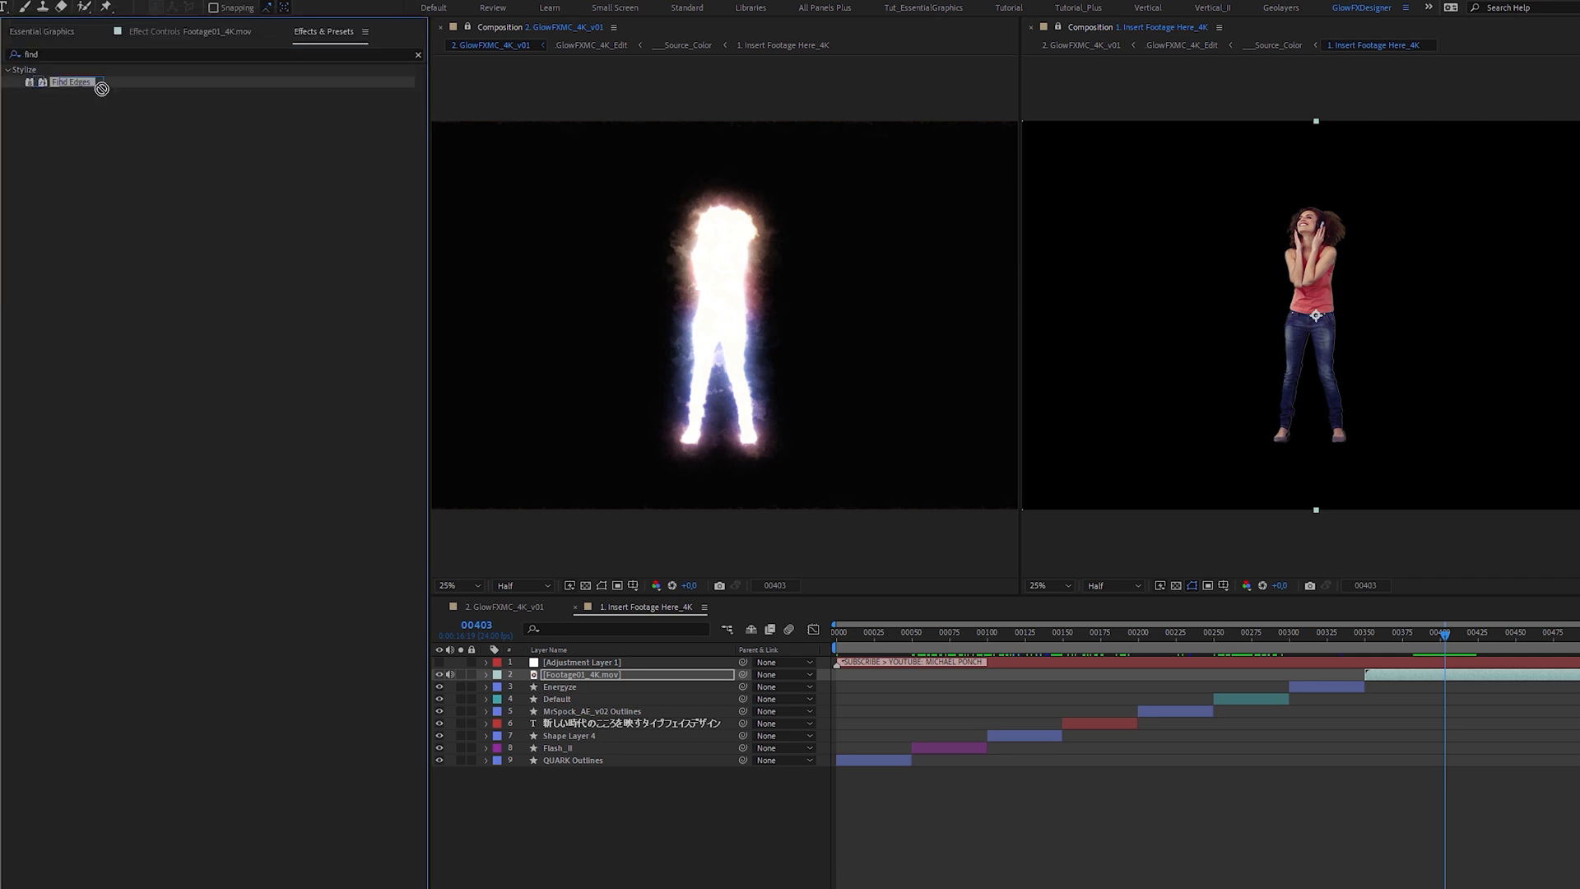
- Apply Find Edges, Invert, Curves, UnMult and Tint to the keyed dancer layer
text(inv)
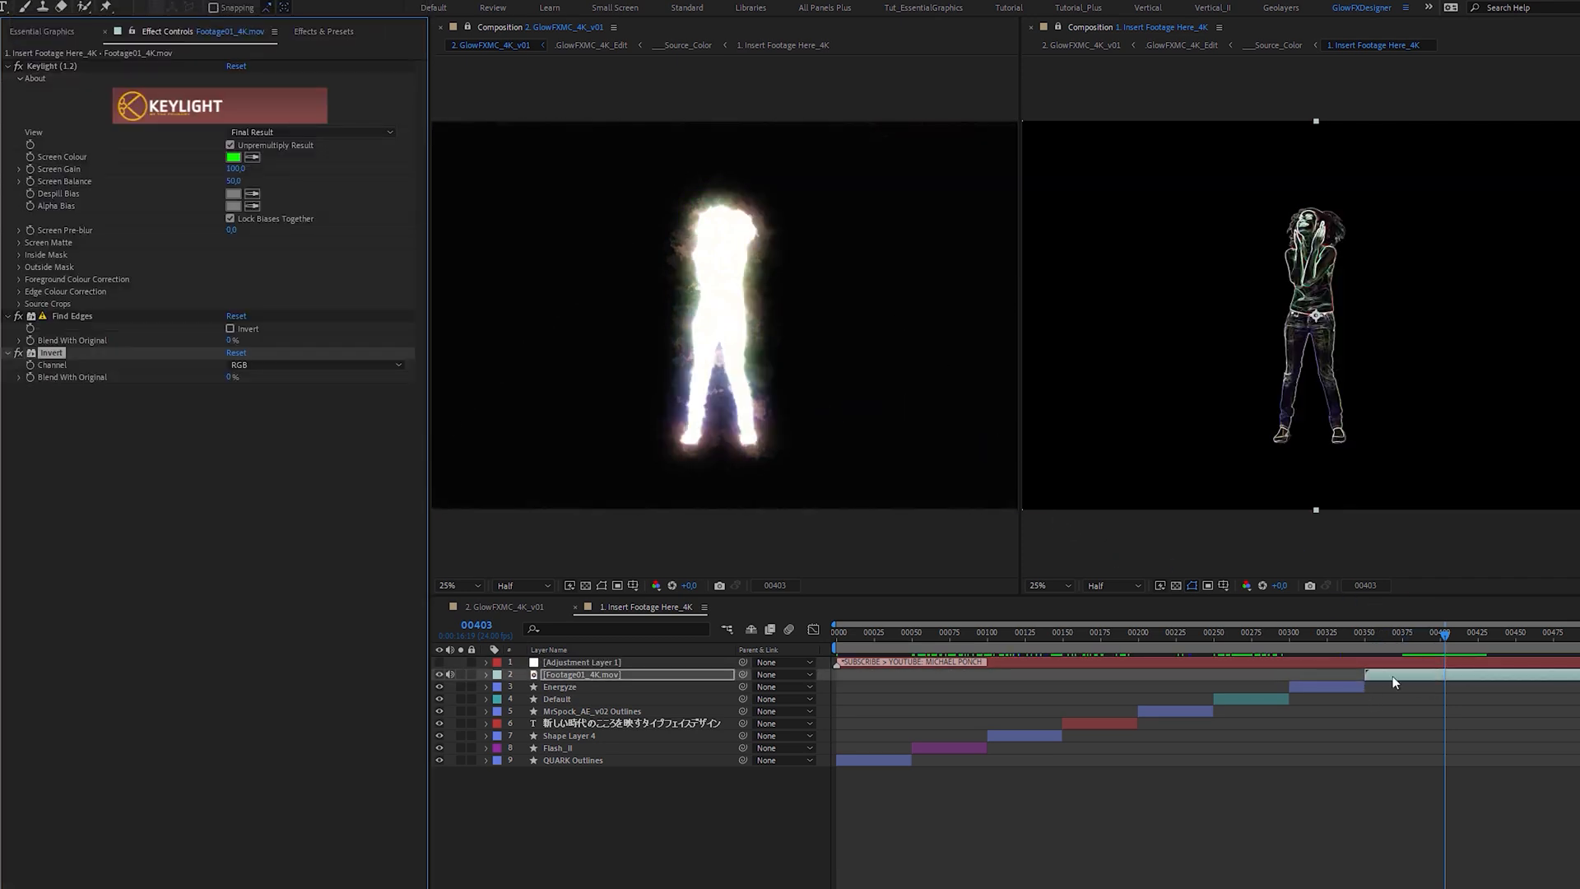
click(319, 32)
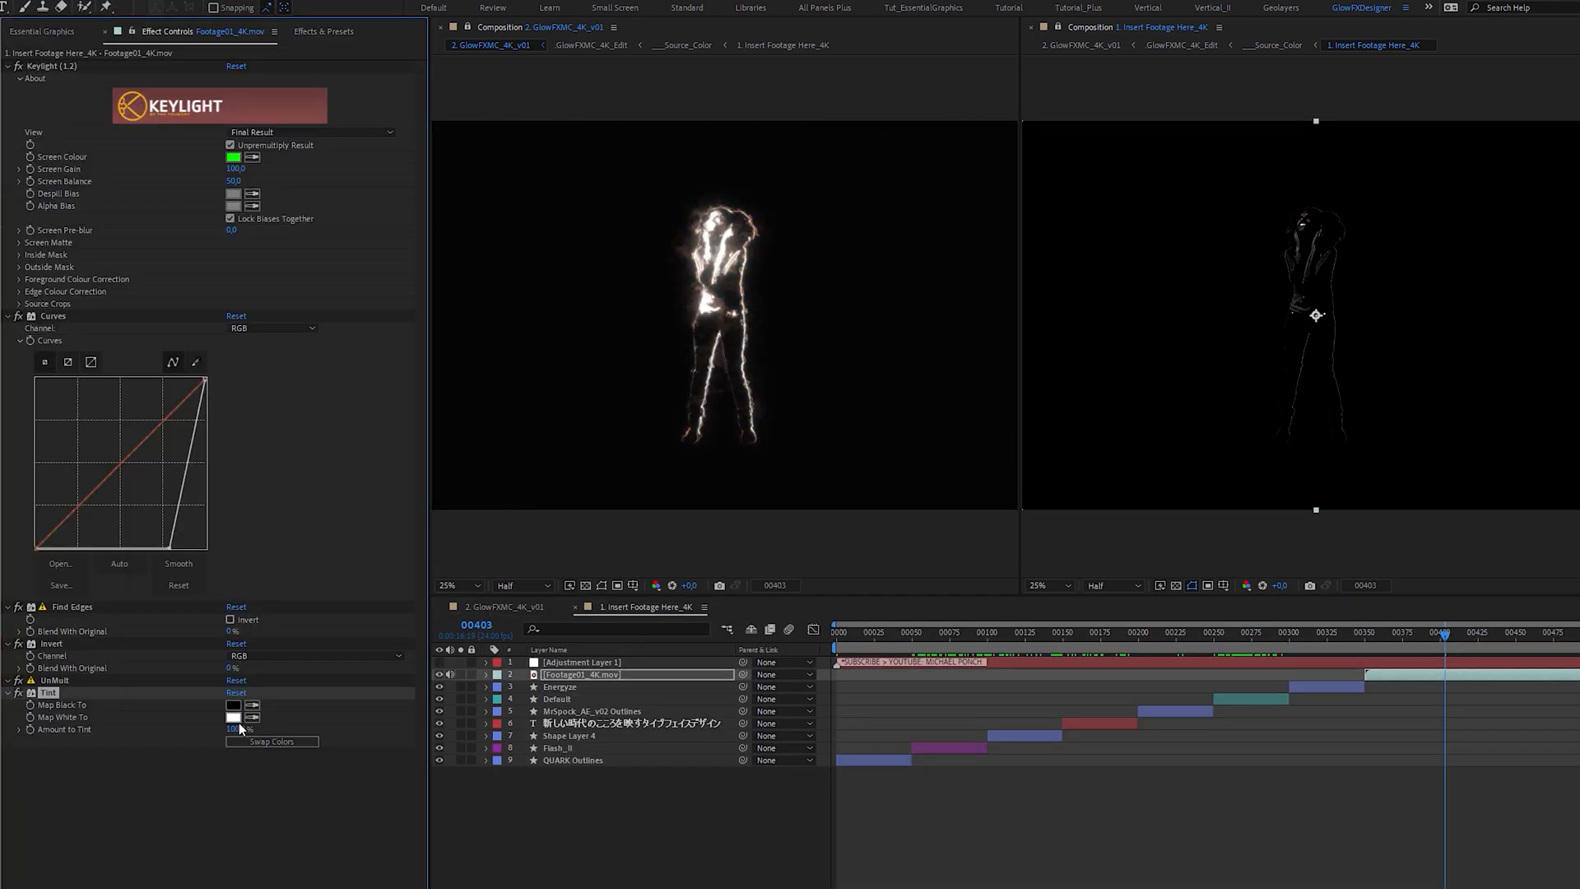
- Set Tint's Map White To orange and steepen the Curves to brighten the outline
click(233, 717)
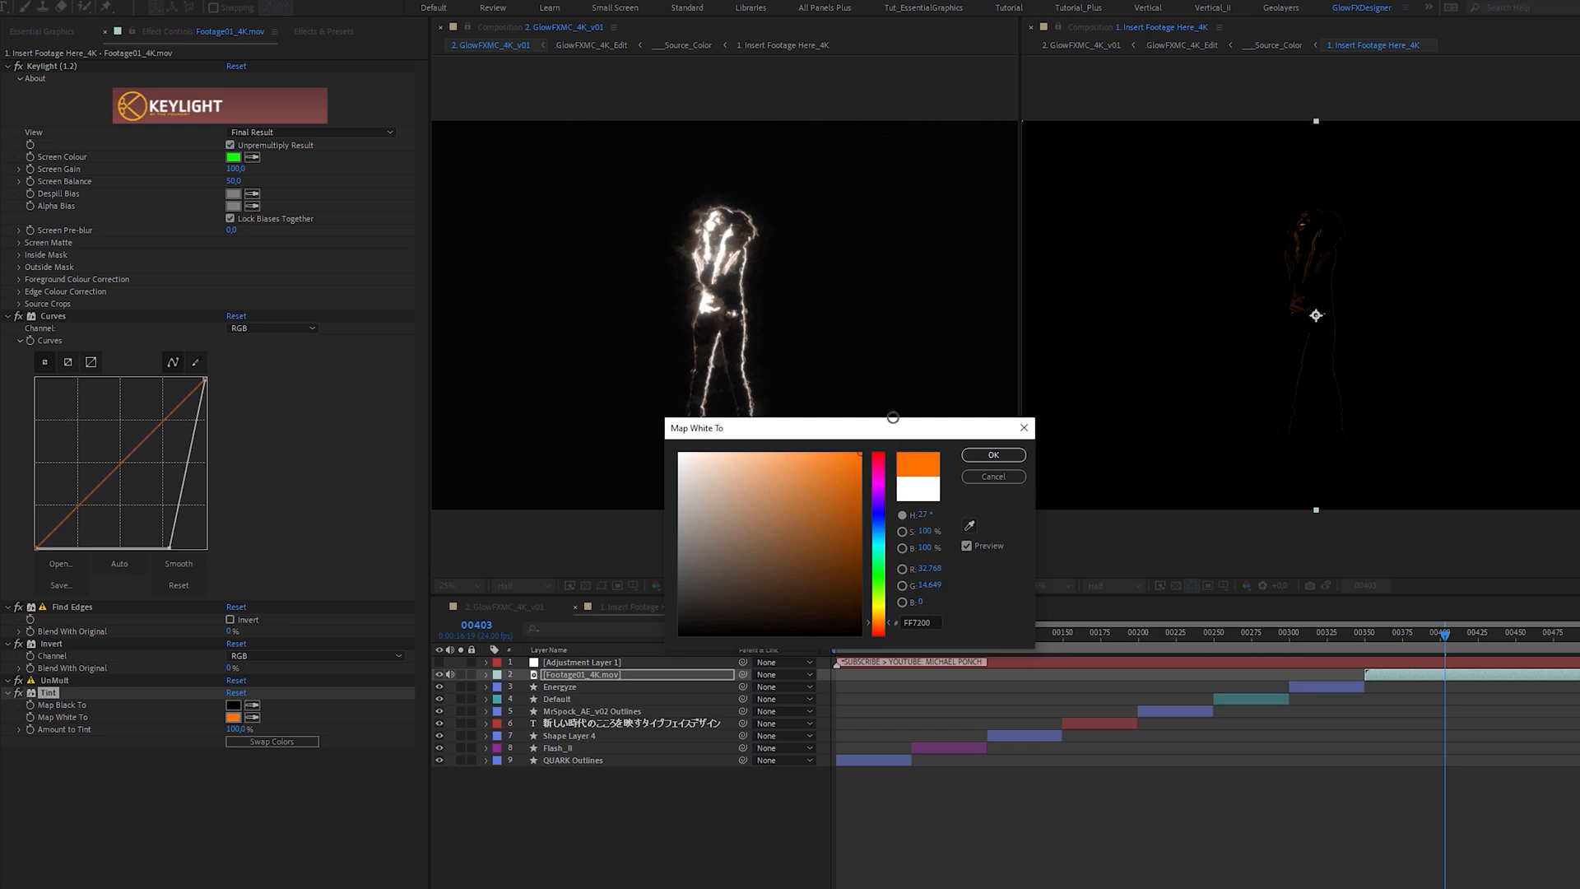
click(993, 455)
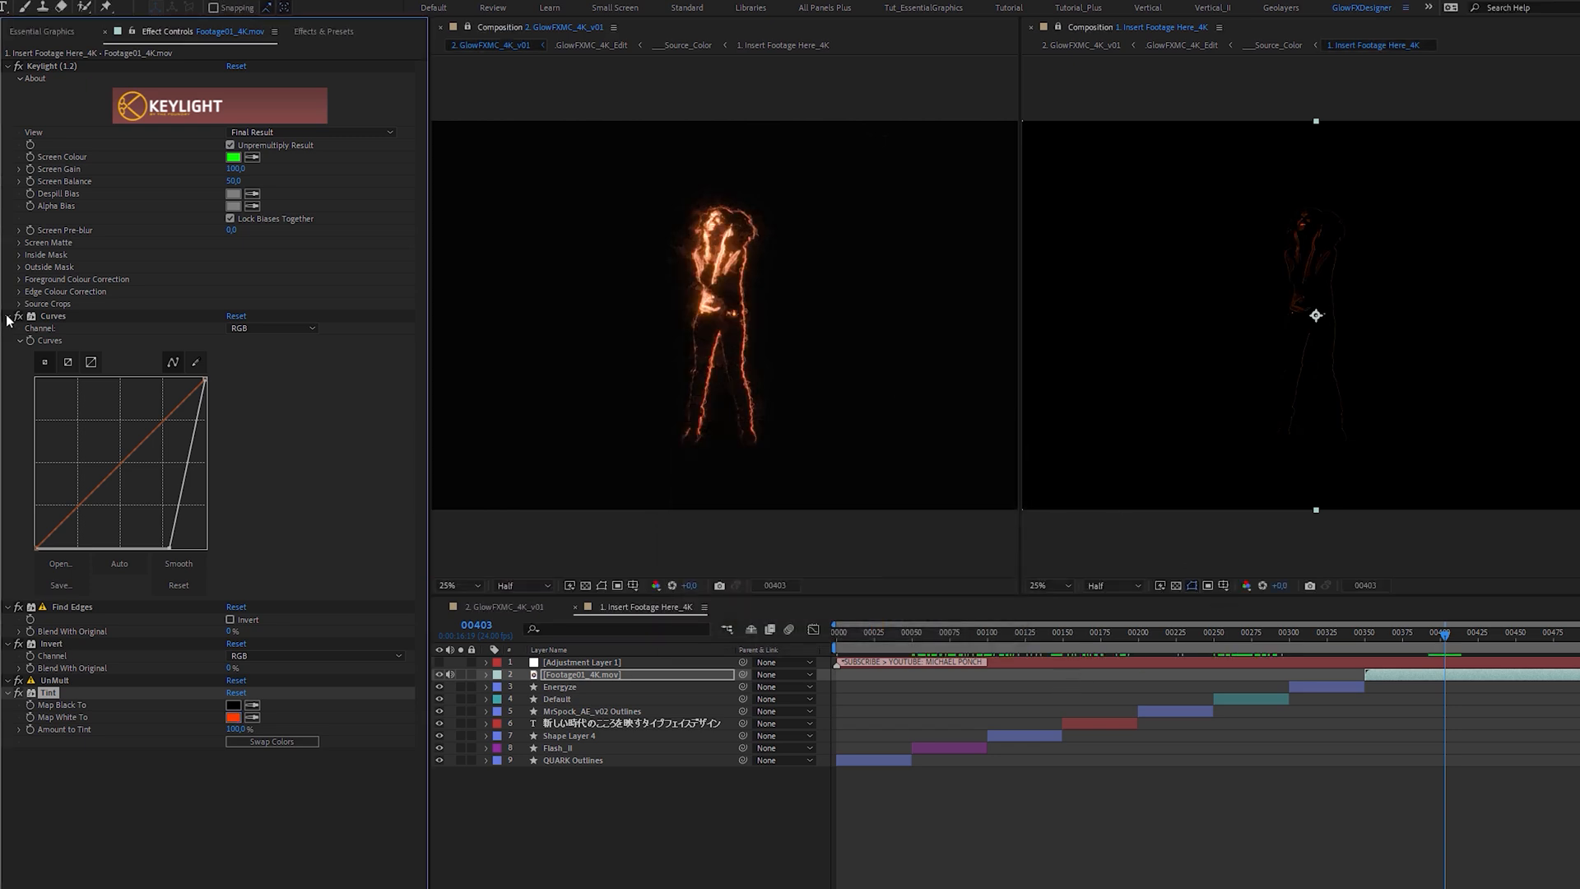
click(18, 316)
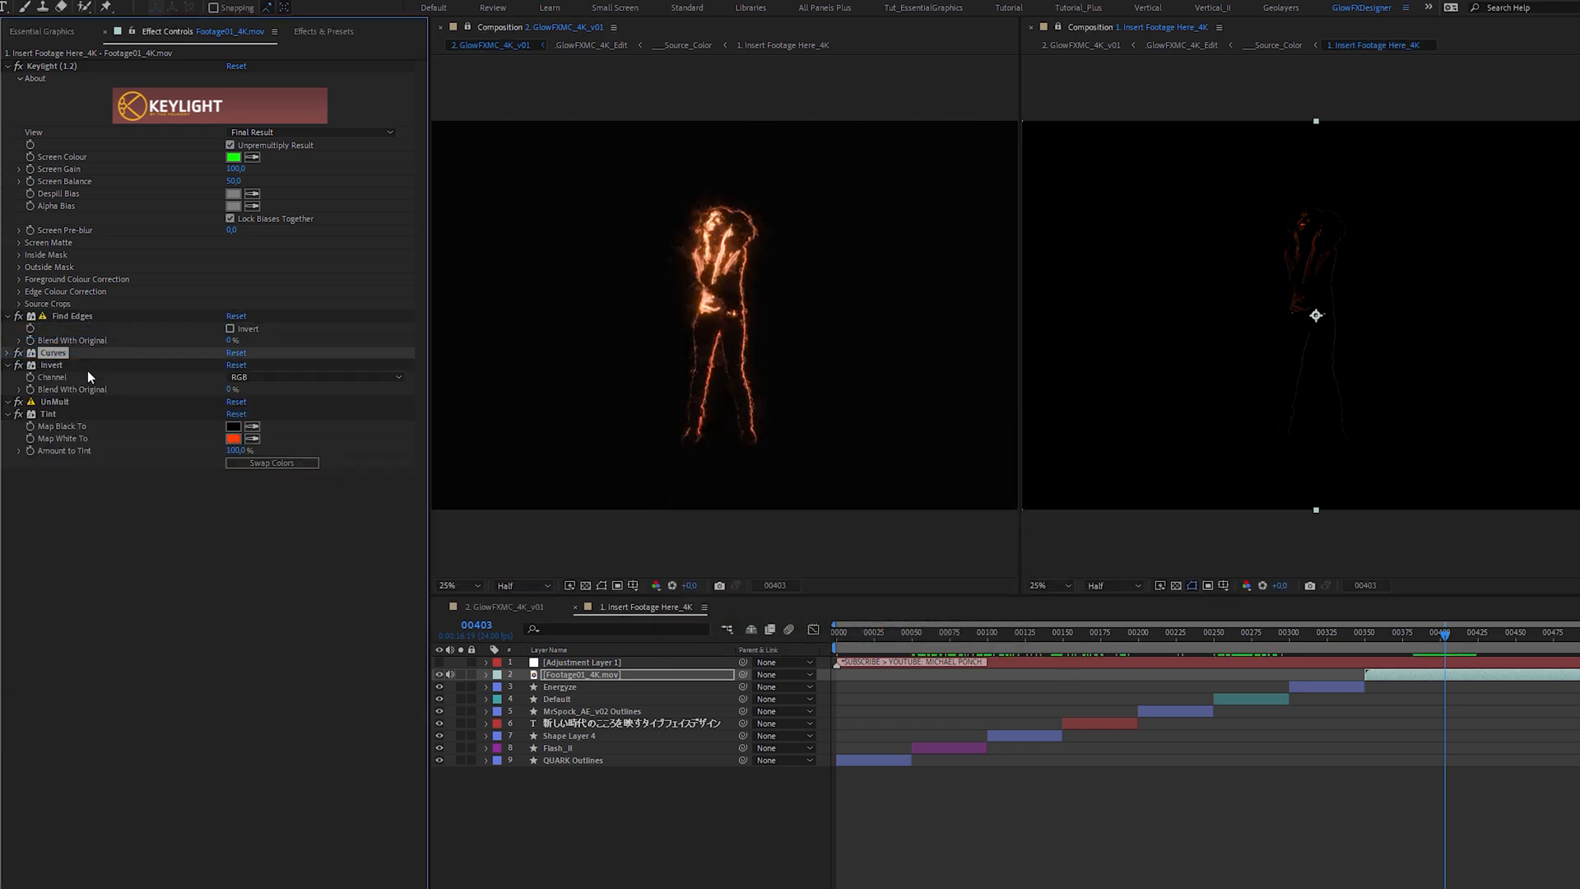
click(9, 352)
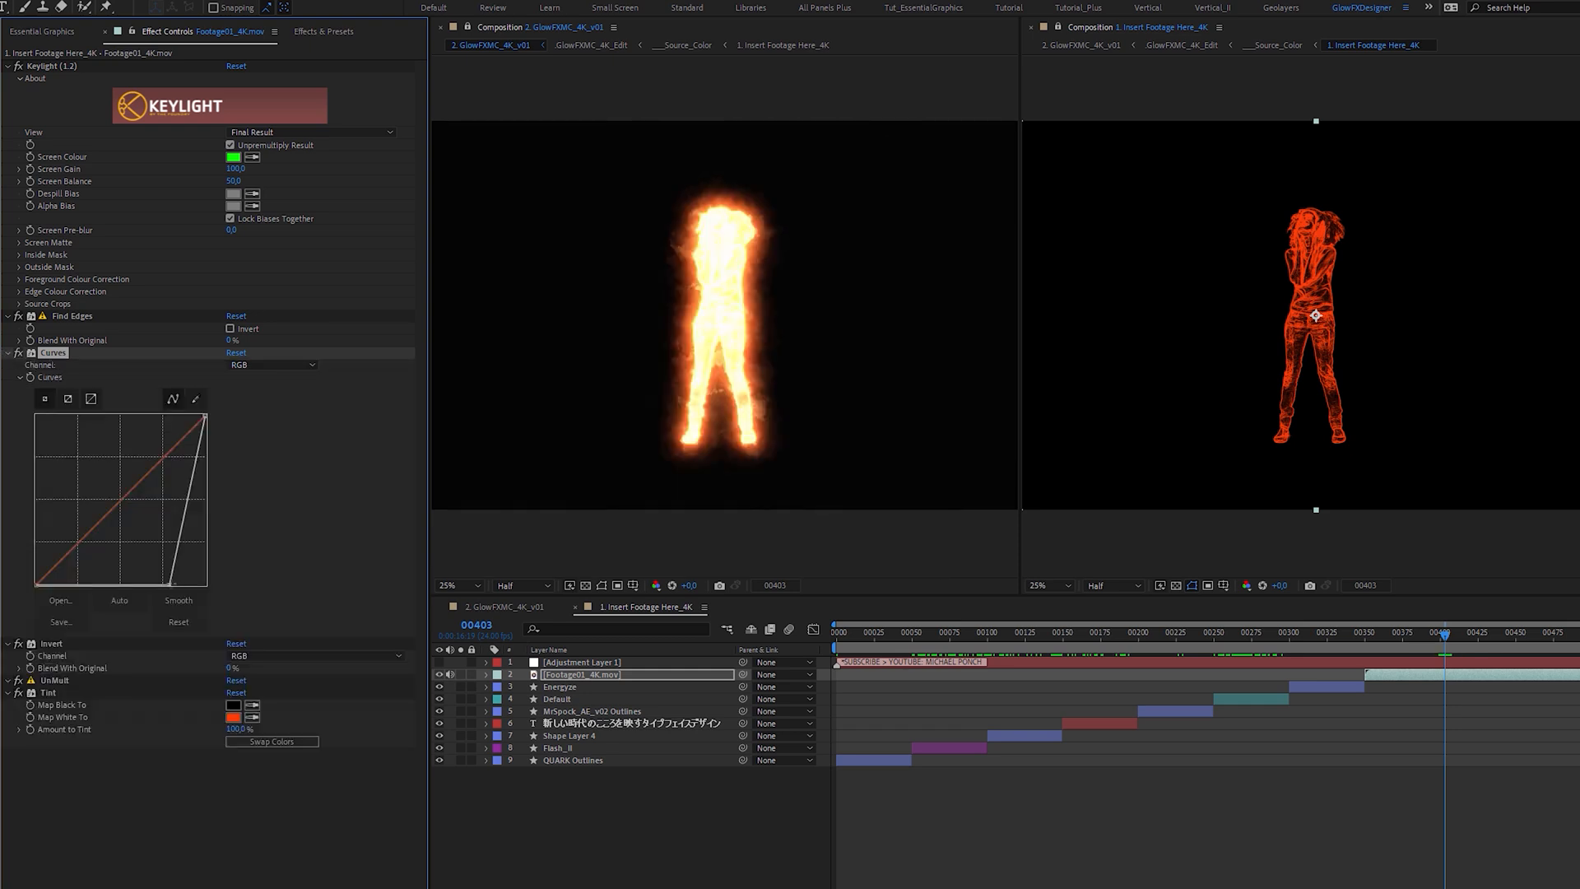
drag(207, 423, 111, 414)
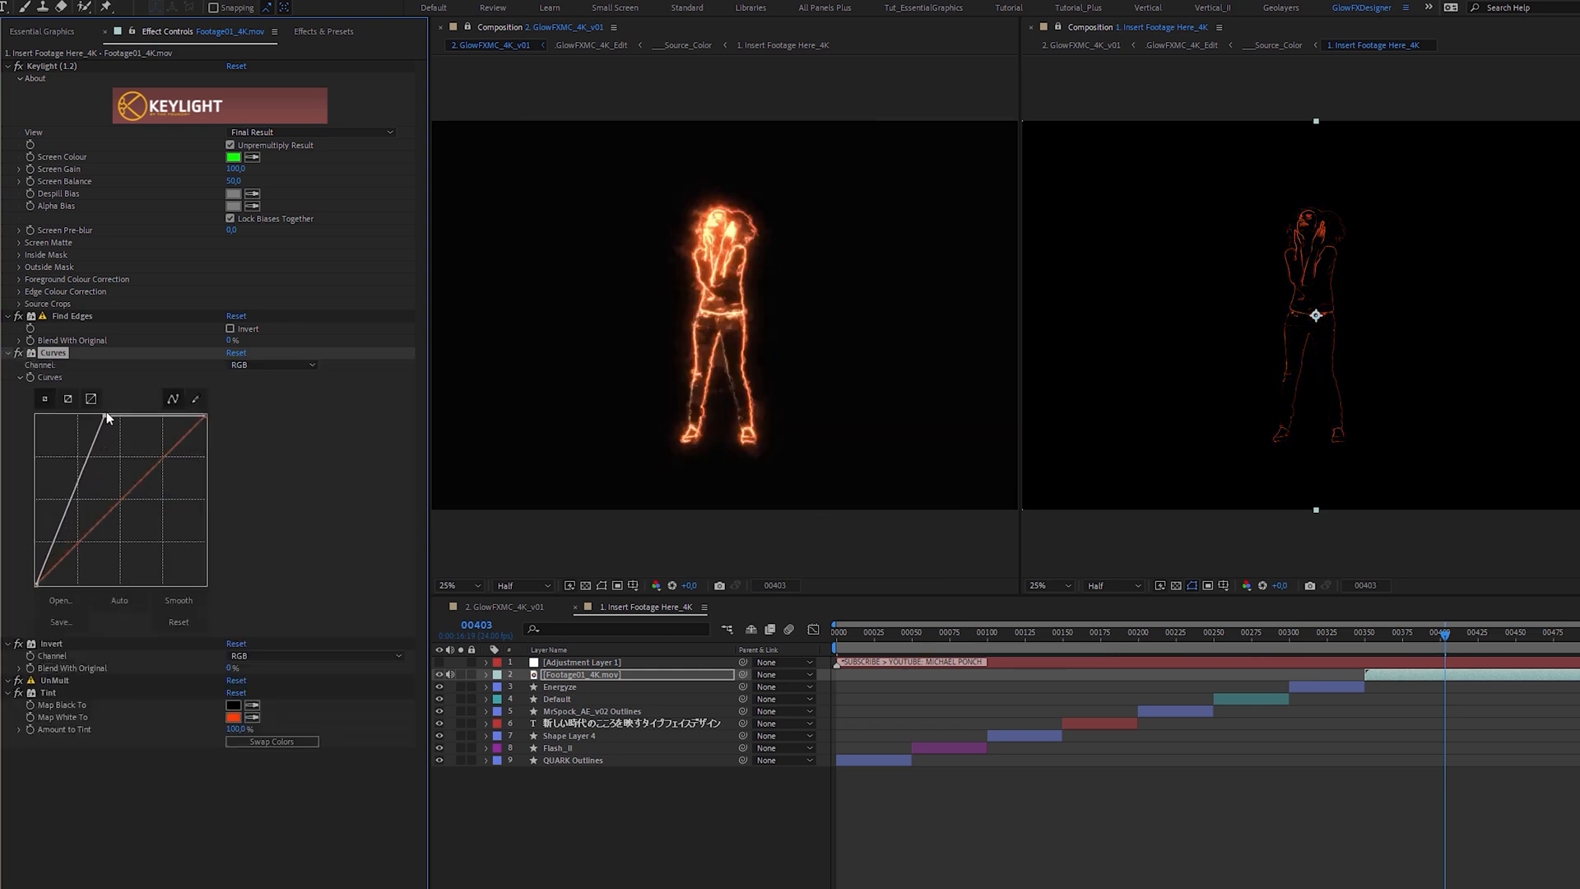